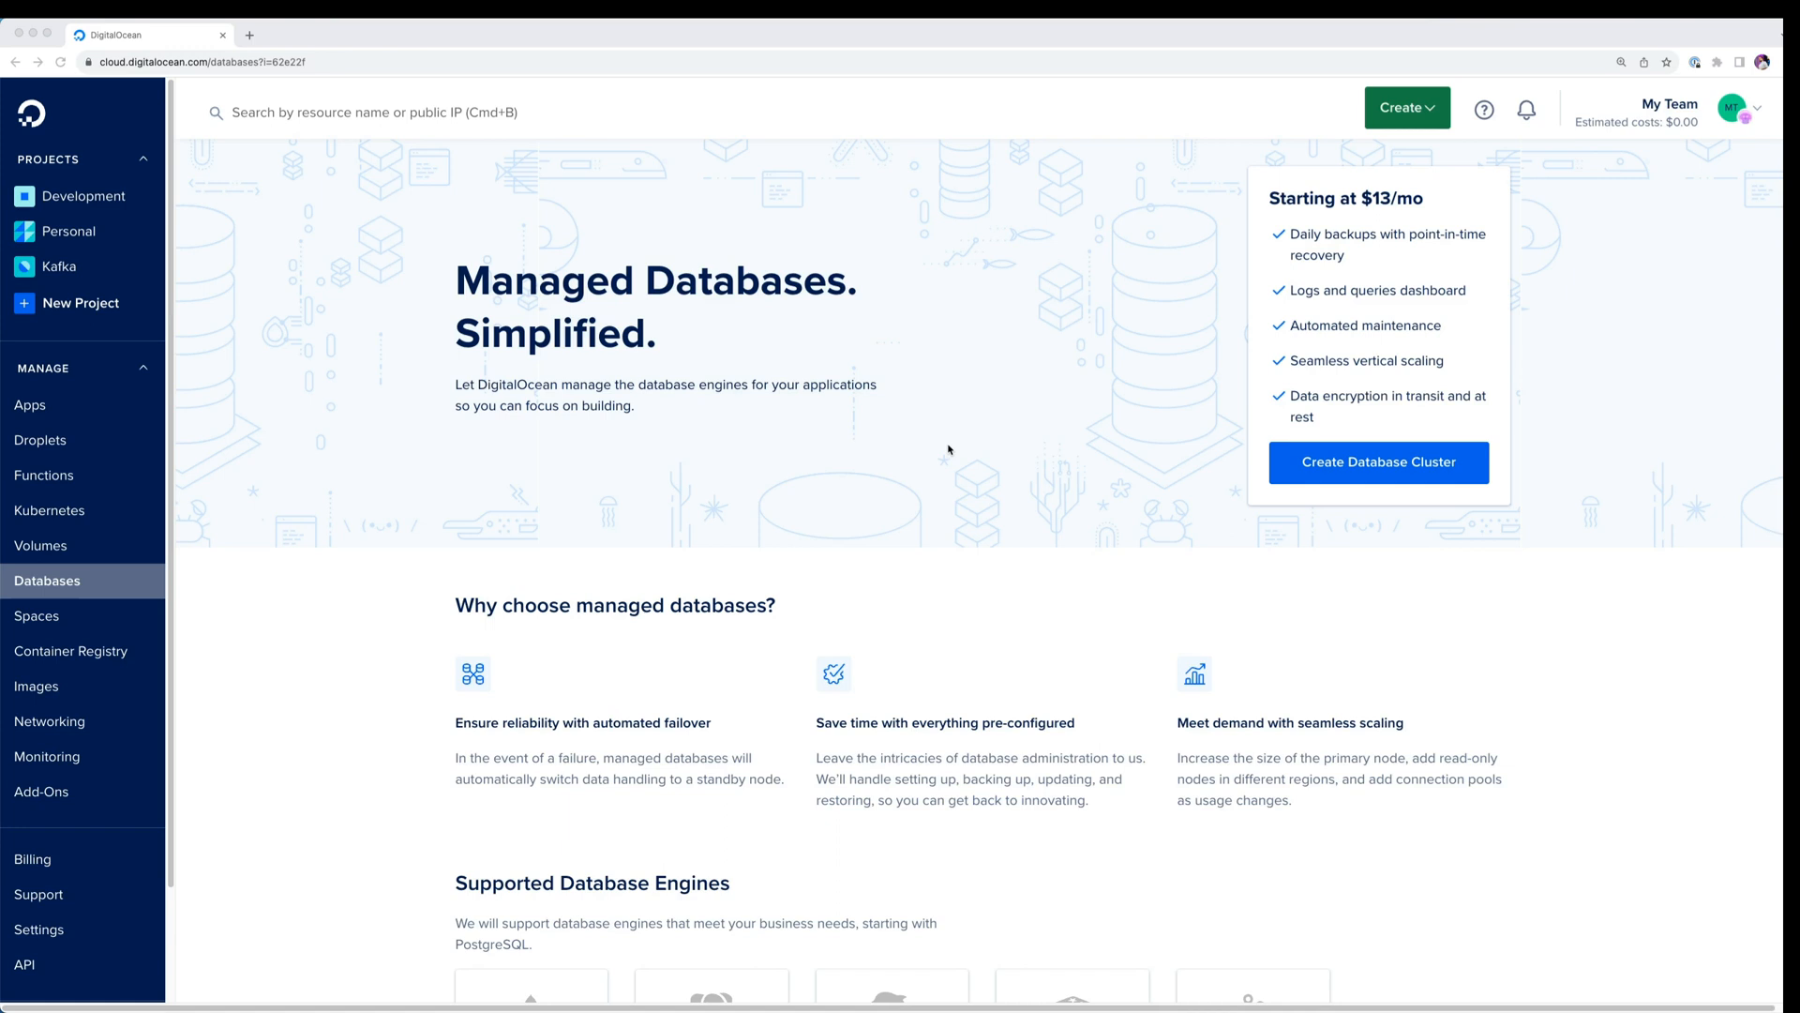
{"action": "mouse_move", "coordinate": [277, 517]}
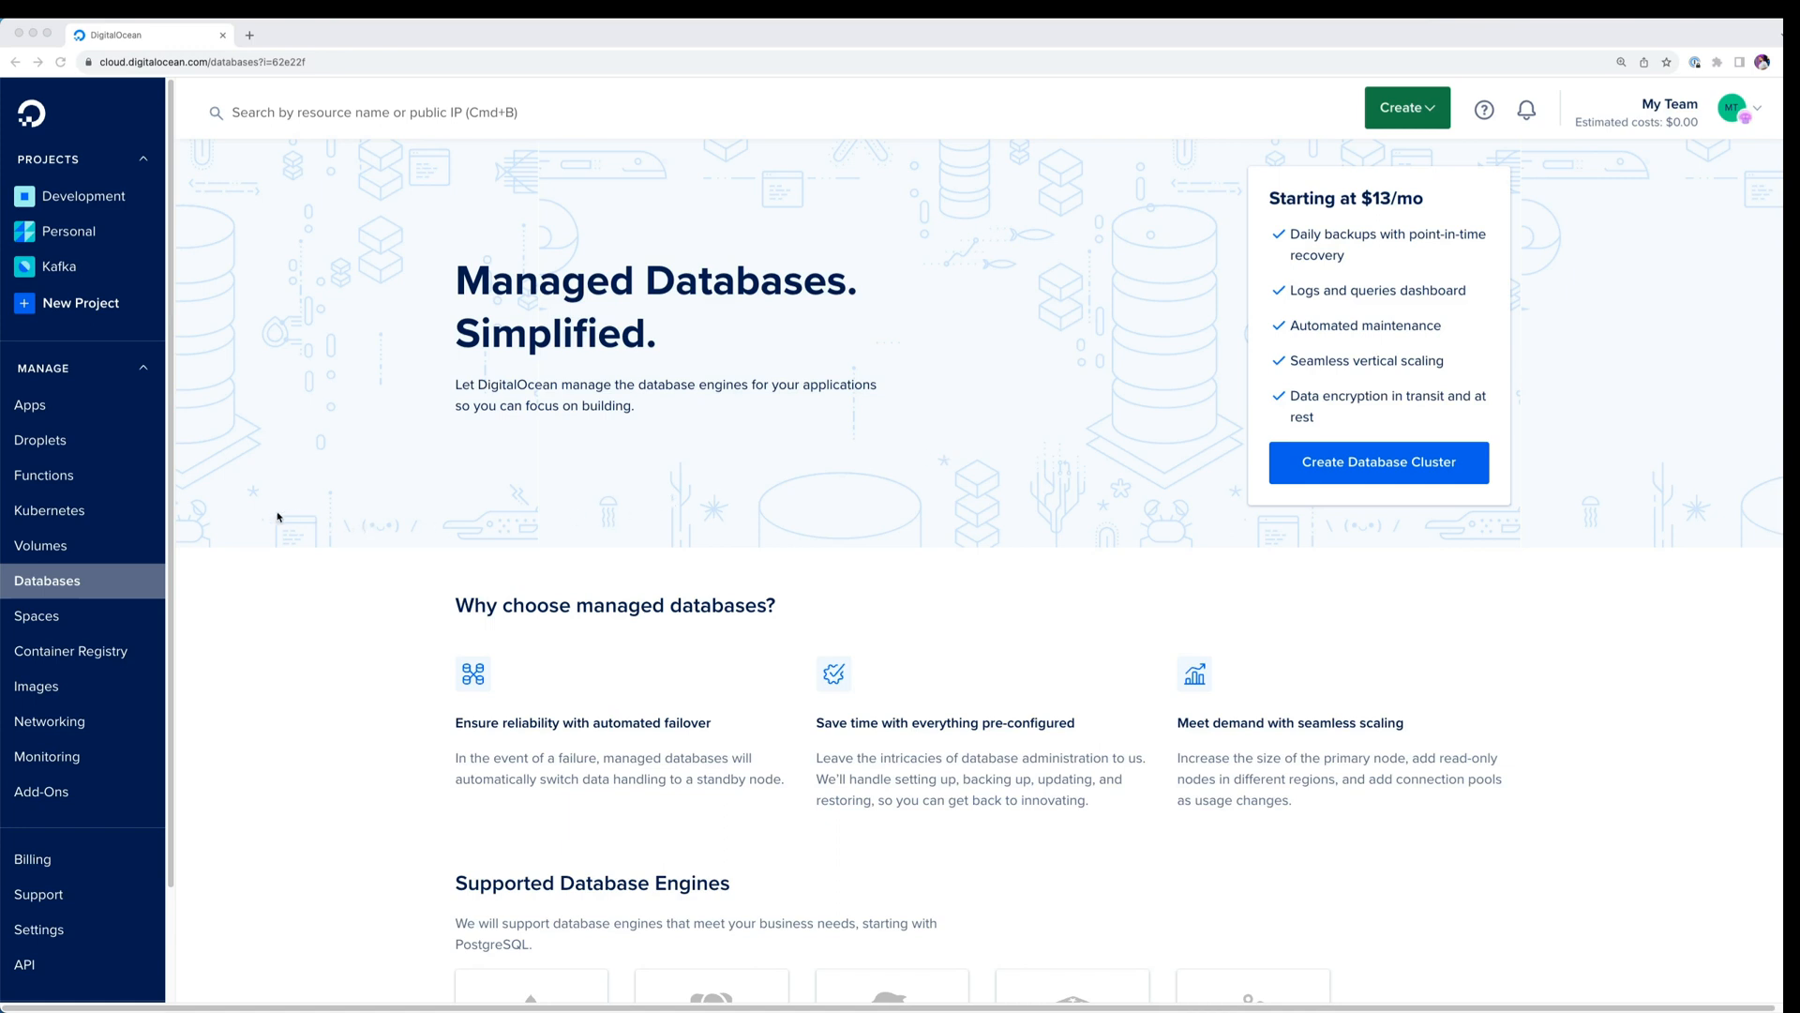
{"action": "mouse_move", "coordinate": [87, 574]}
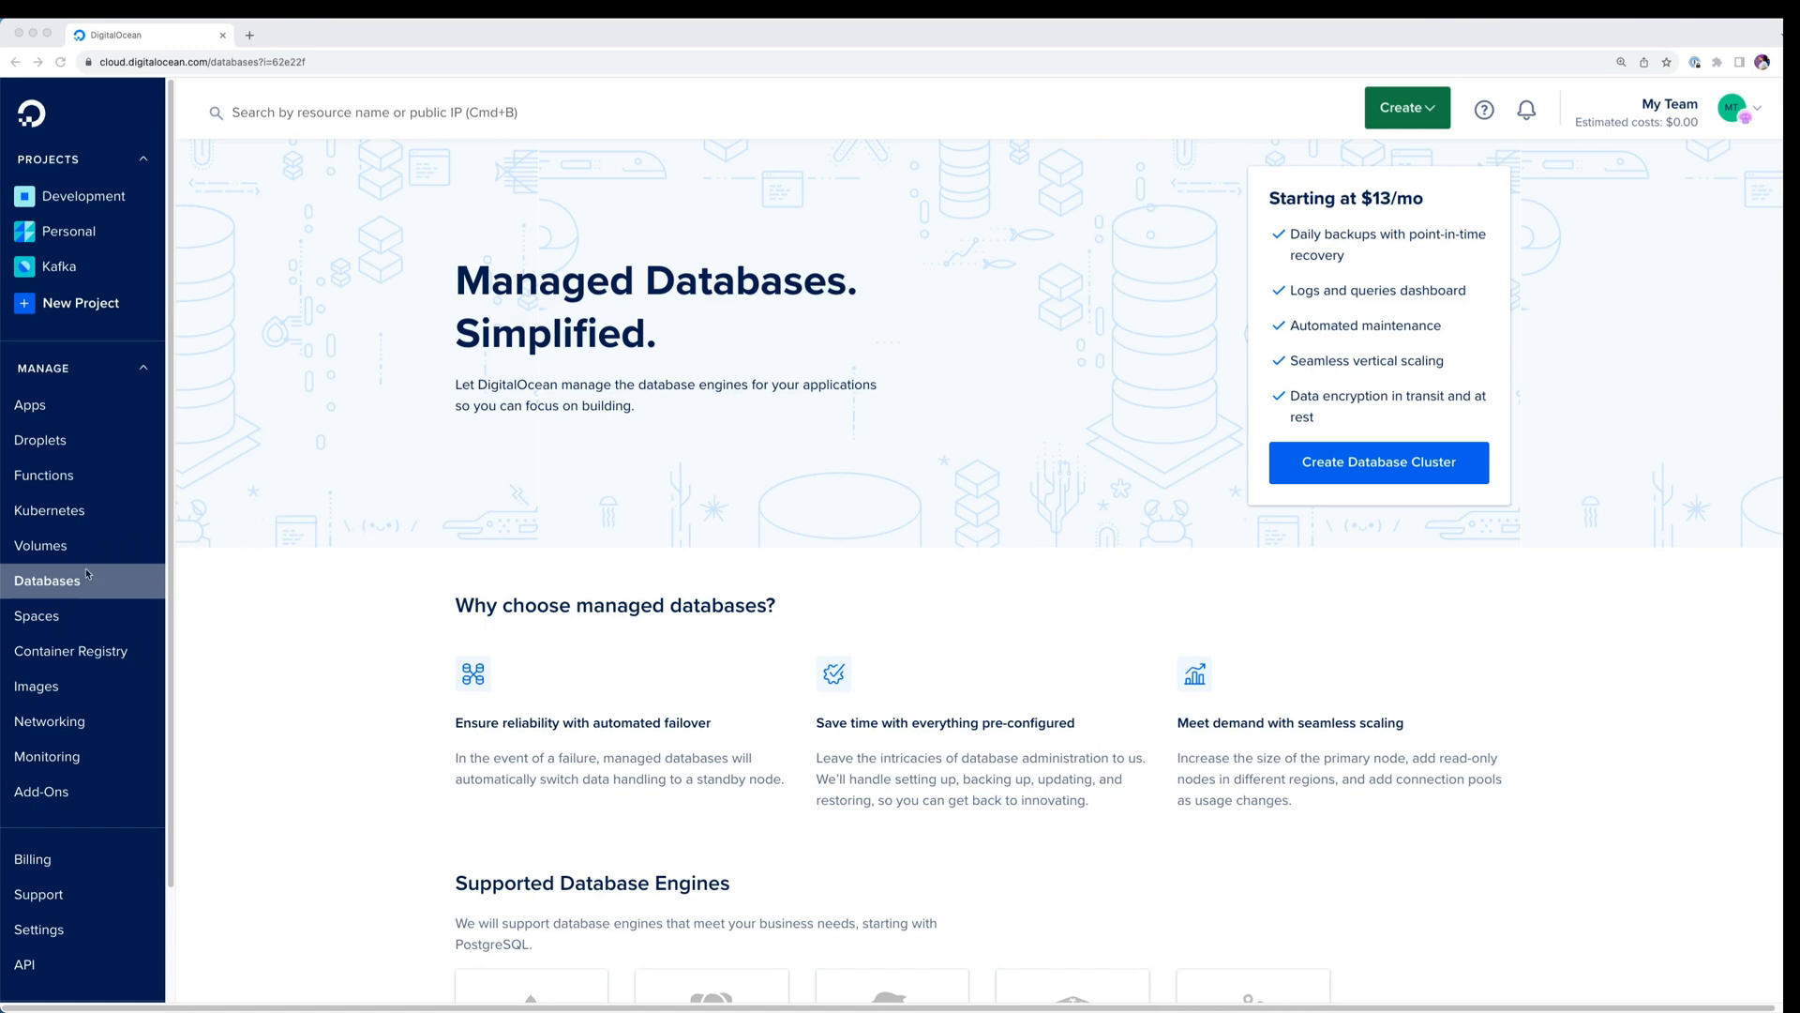
{"action": "mouse_move", "coordinate": [1221, 540]}
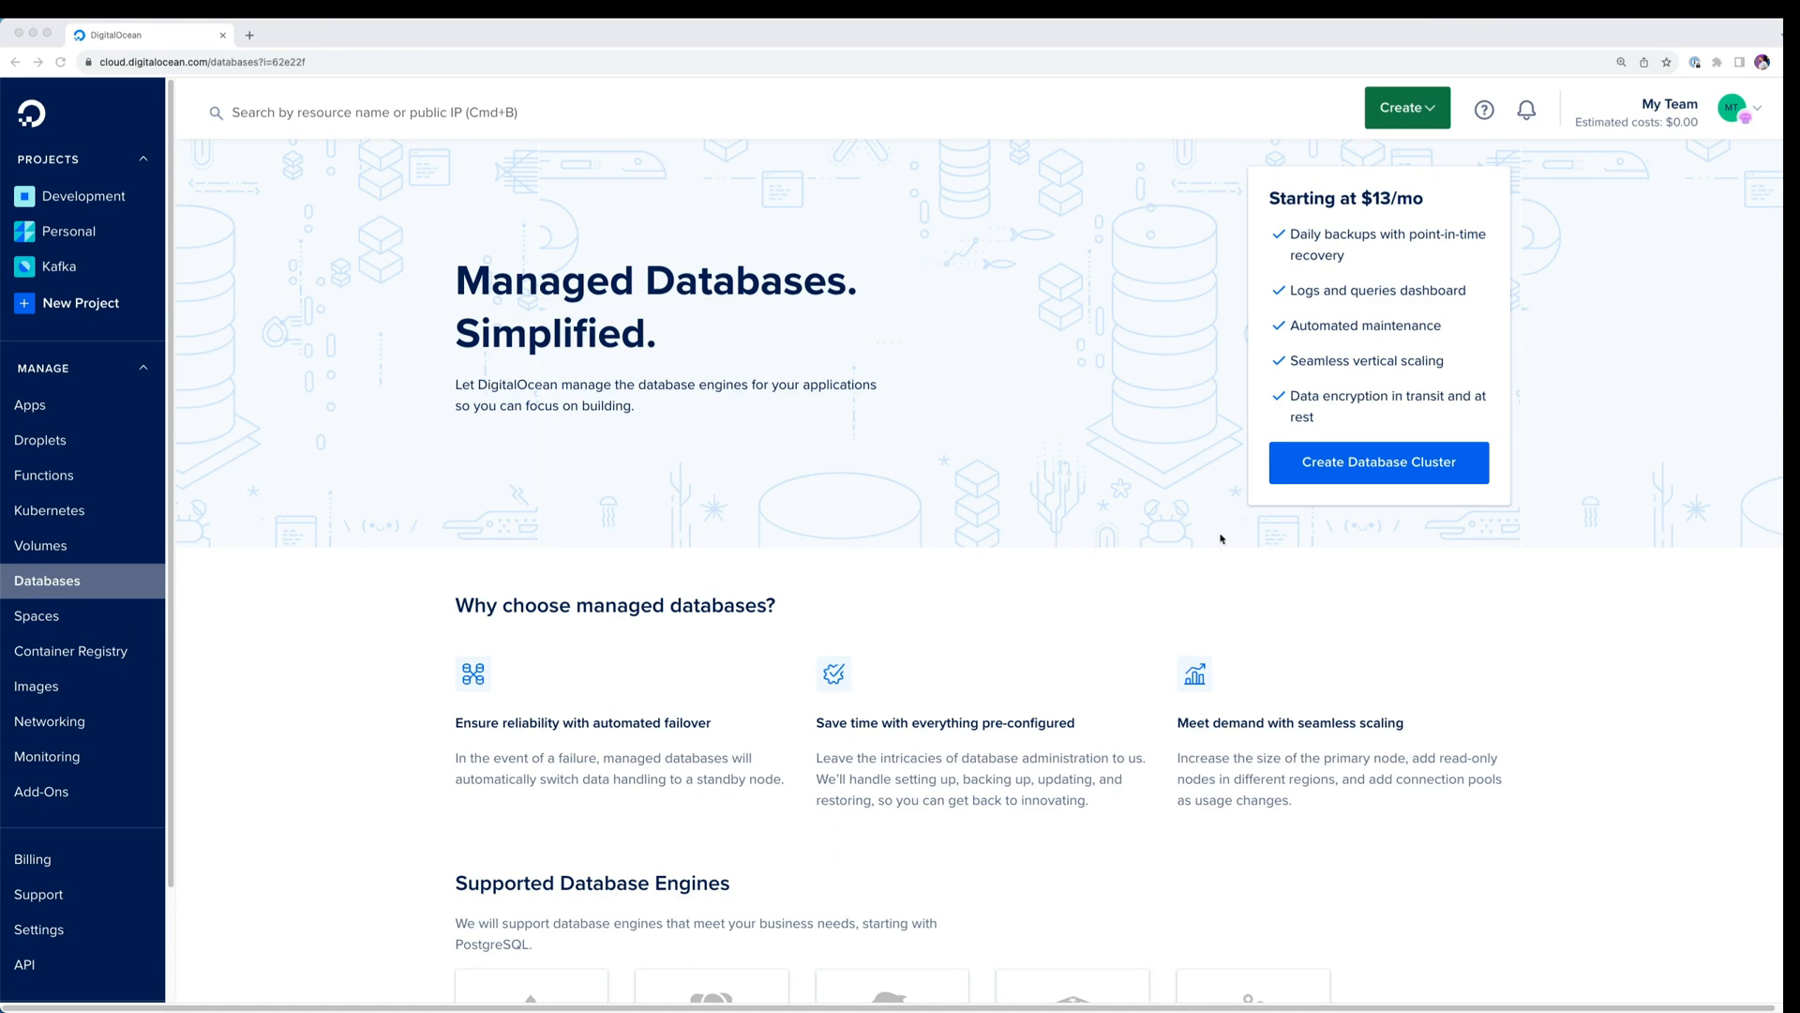
Start a new database cluster from the Managed Databases overview.
{"action": "left_click", "coordinate": [1379, 461]}
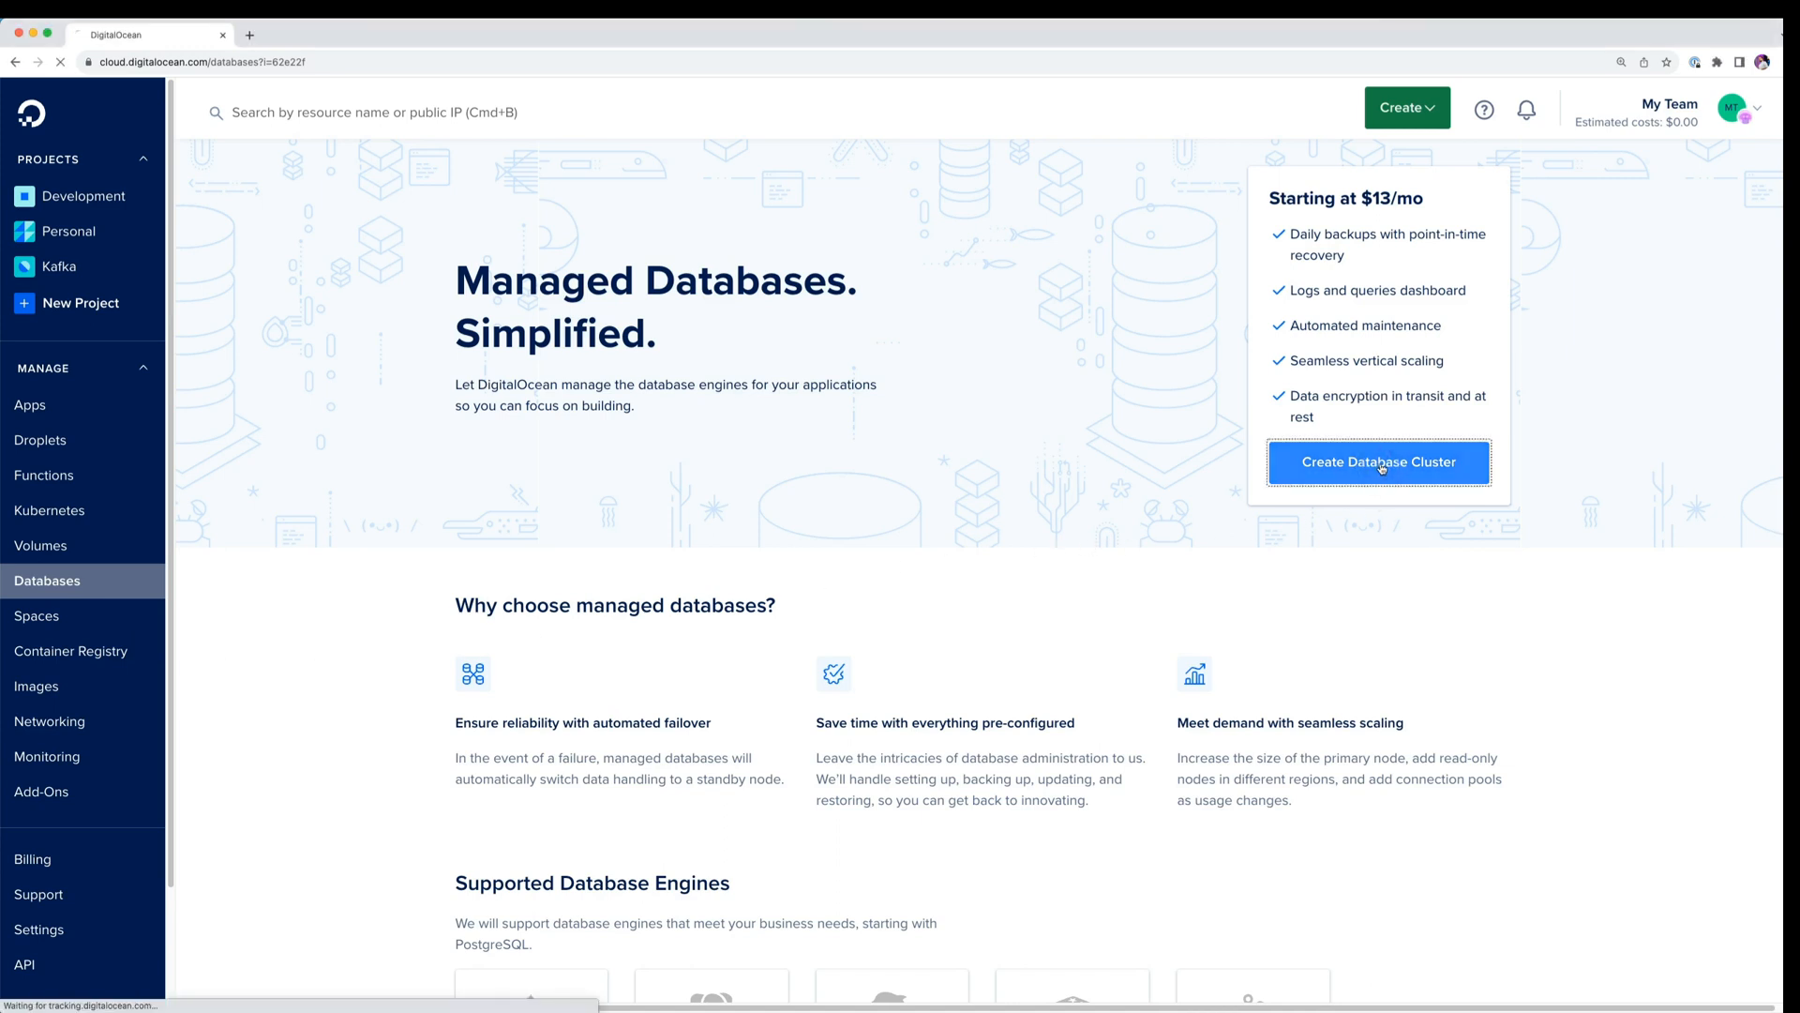
Choose Kafka v3.5 as the engine and Amsterdam AMS3 as the datacenter region.
{"action": "left_click", "coordinate": [1379, 461]}
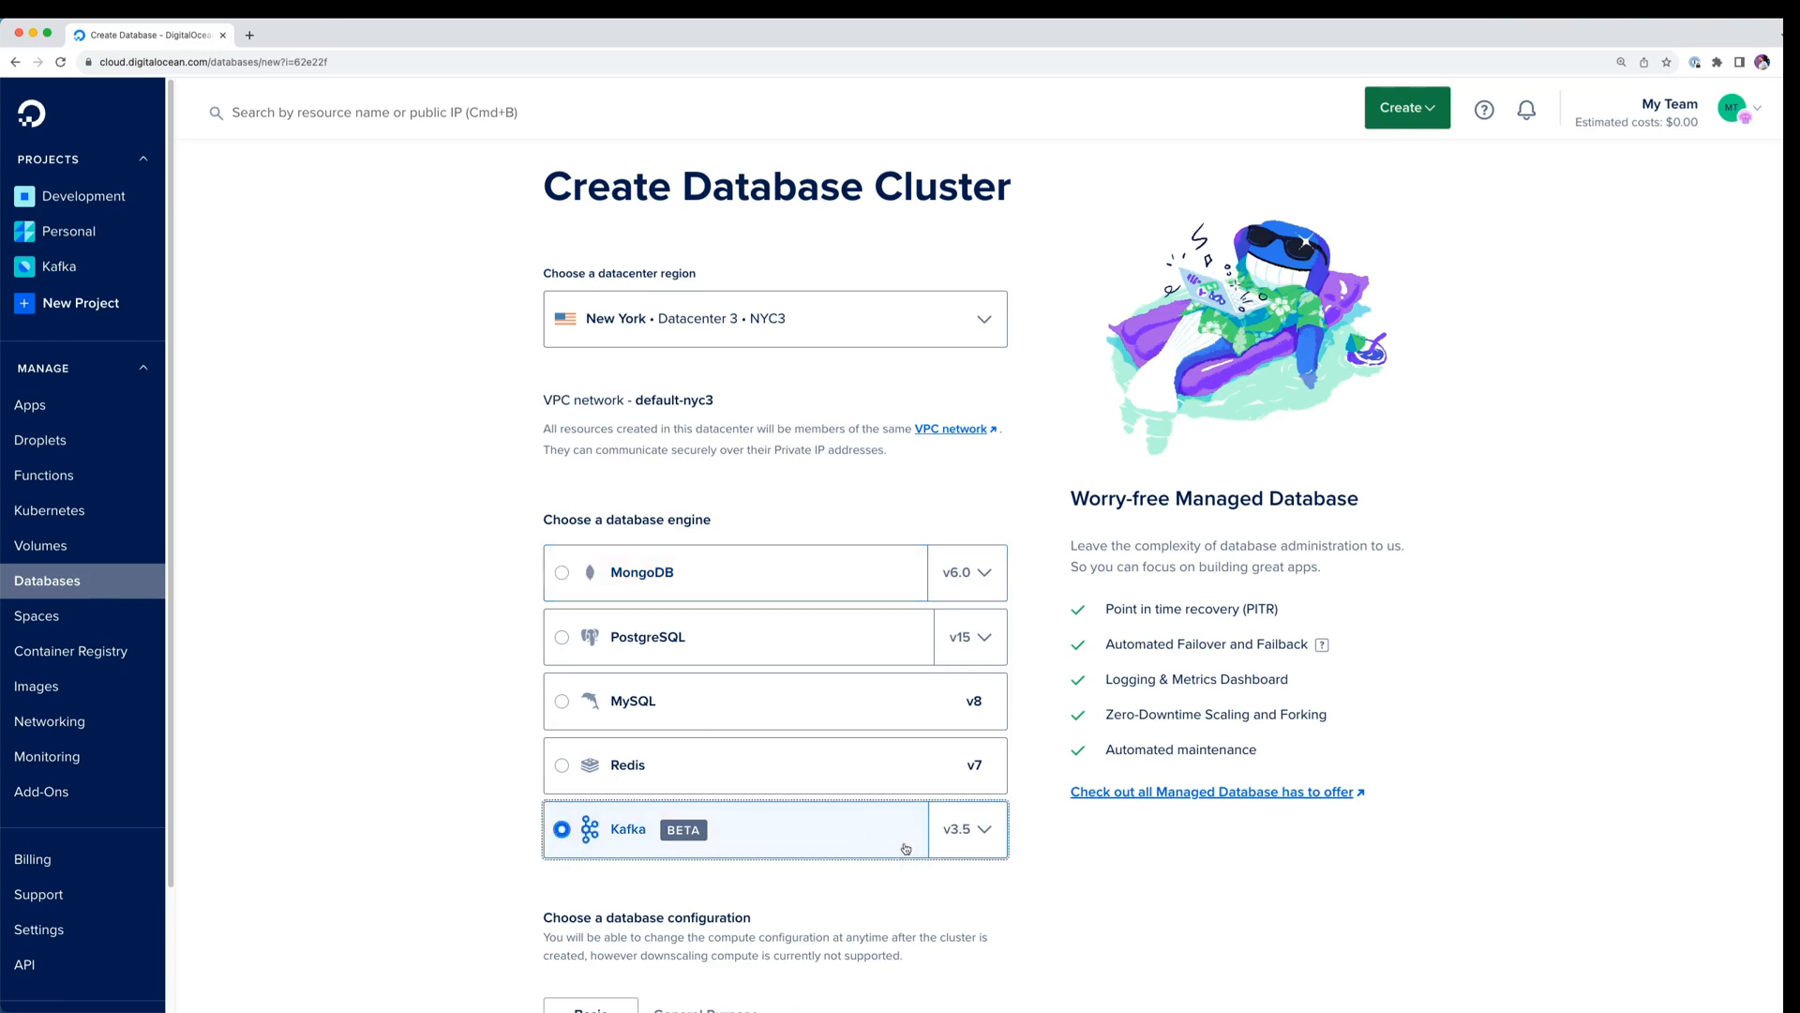
{"action": "left_click", "coordinate": [967, 828]}
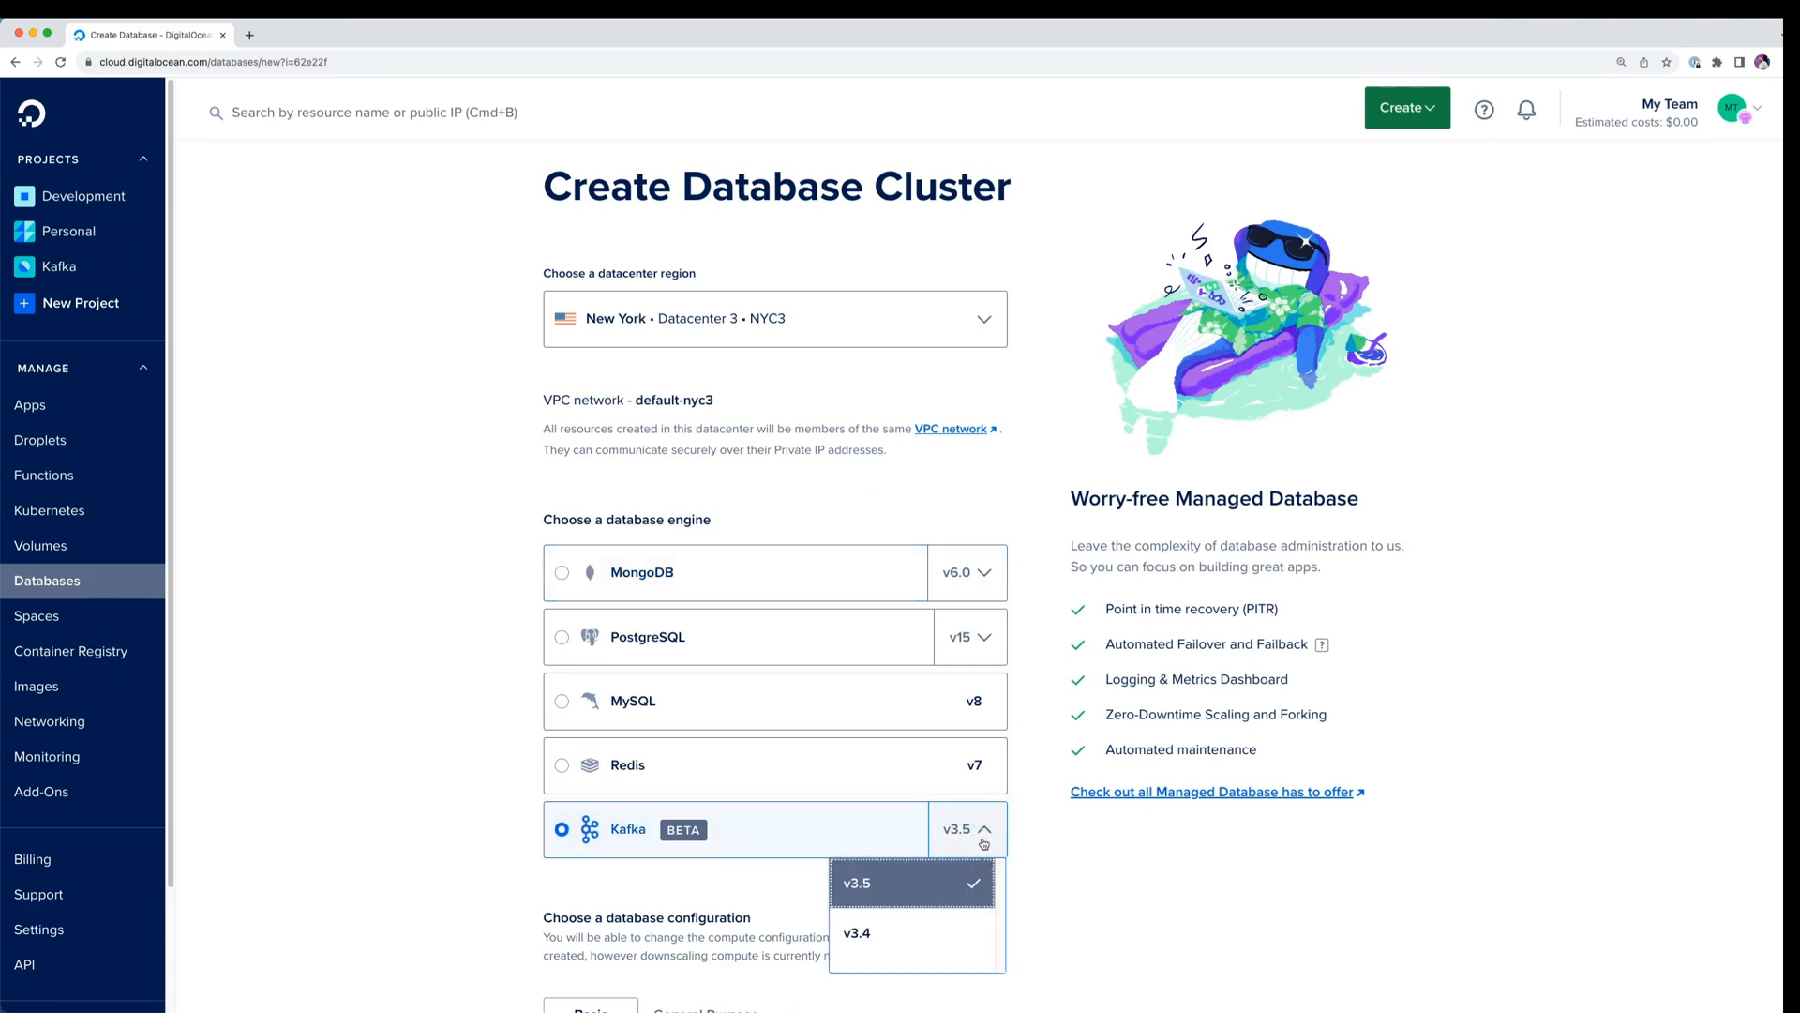
{"action": "mouse_move", "coordinate": [927, 885]}
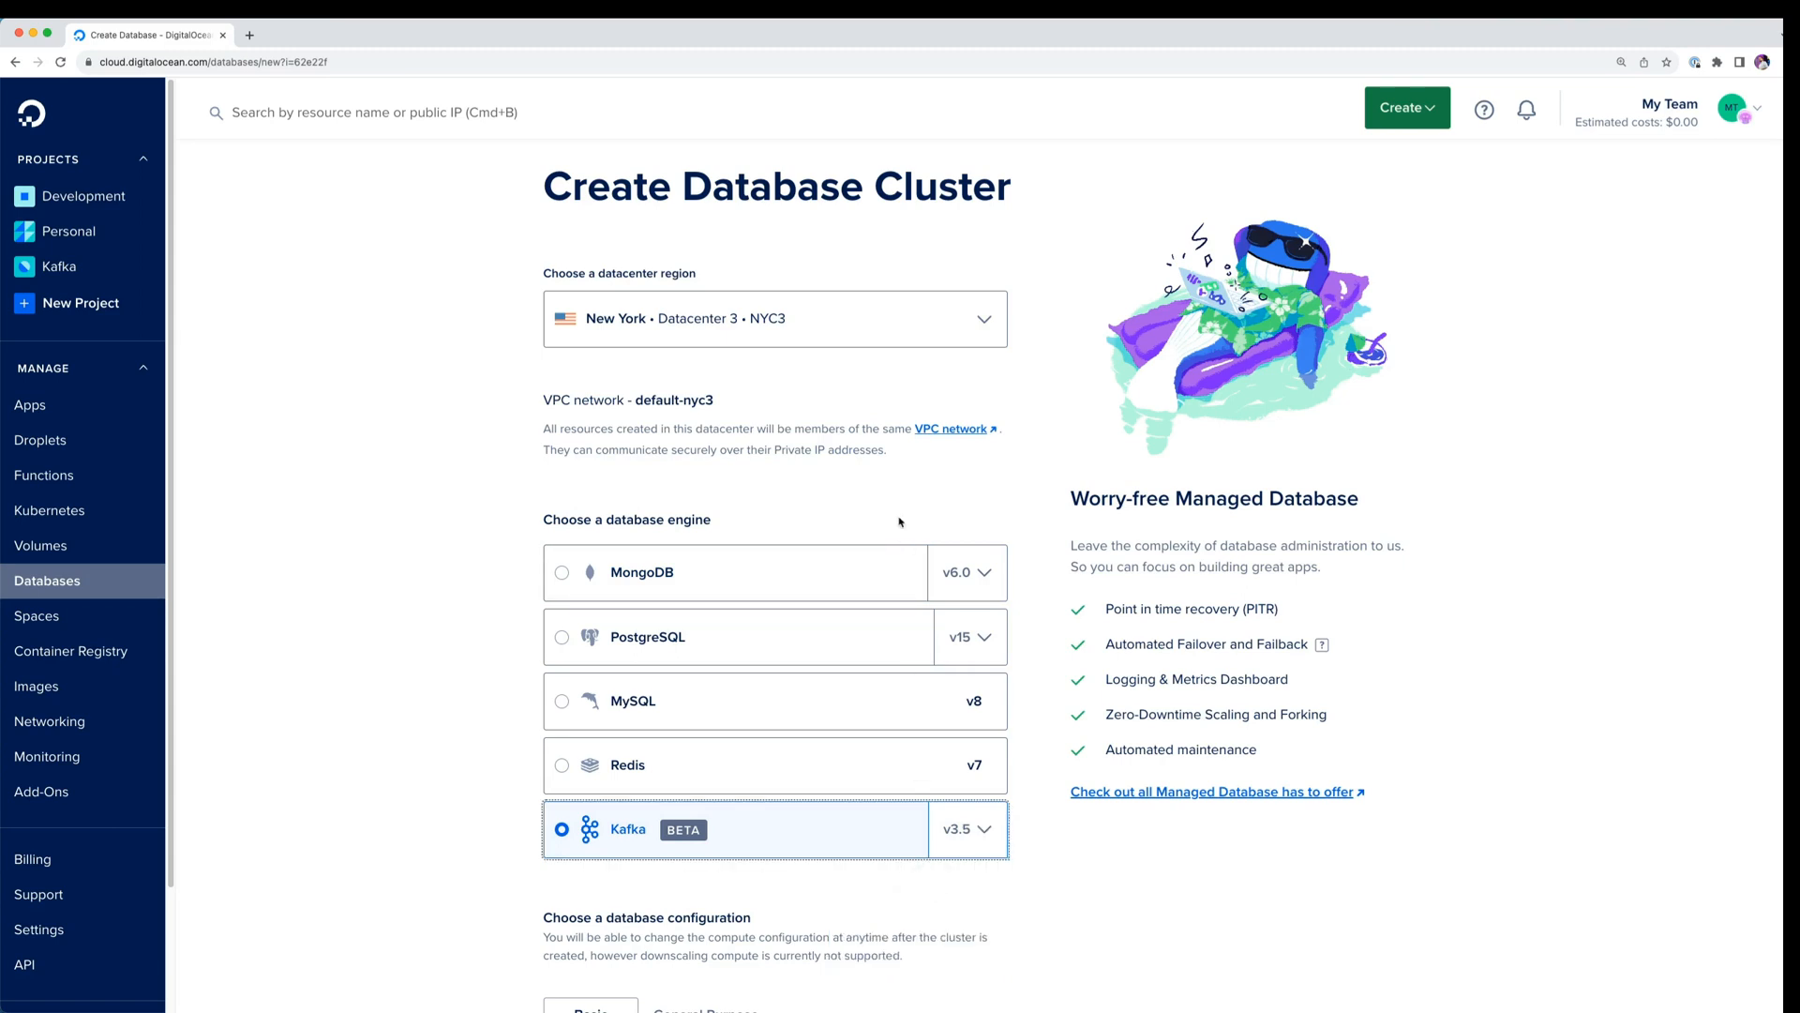
{"action": "left_click", "coordinate": [774, 318]}
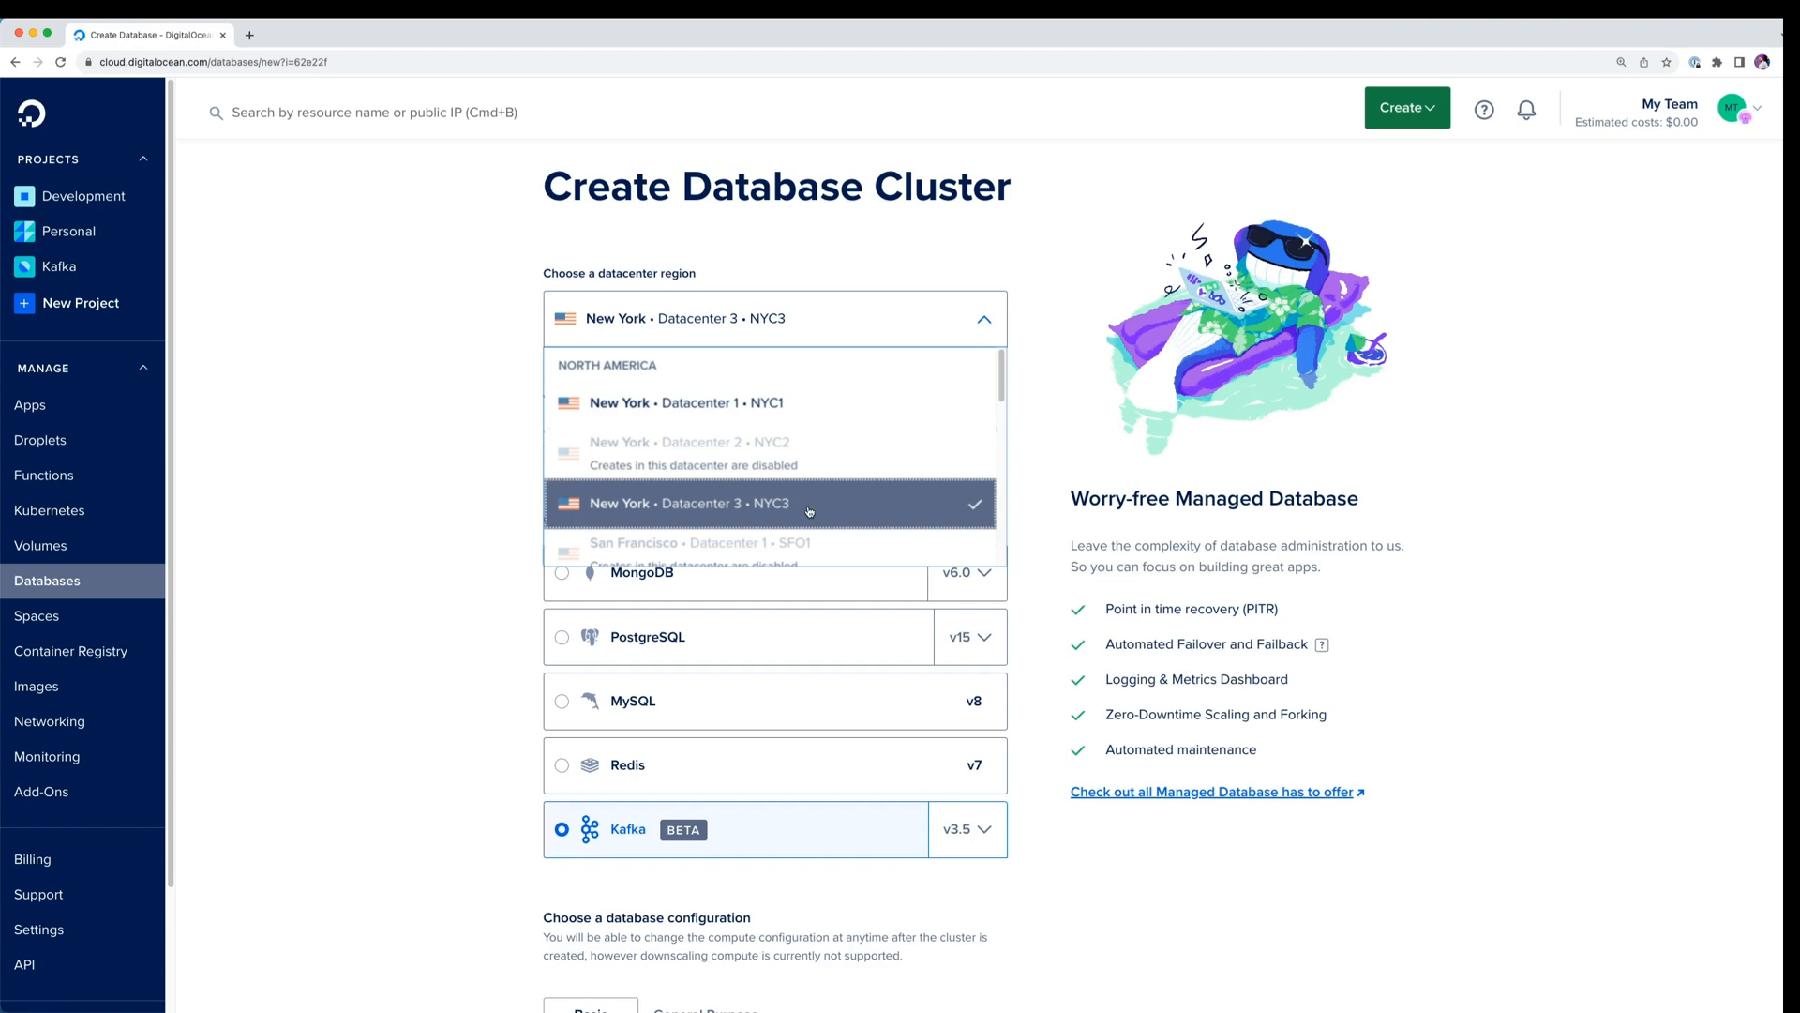
{"action": "scroll", "scroll_direction": "down", "scroll_amount": 3}
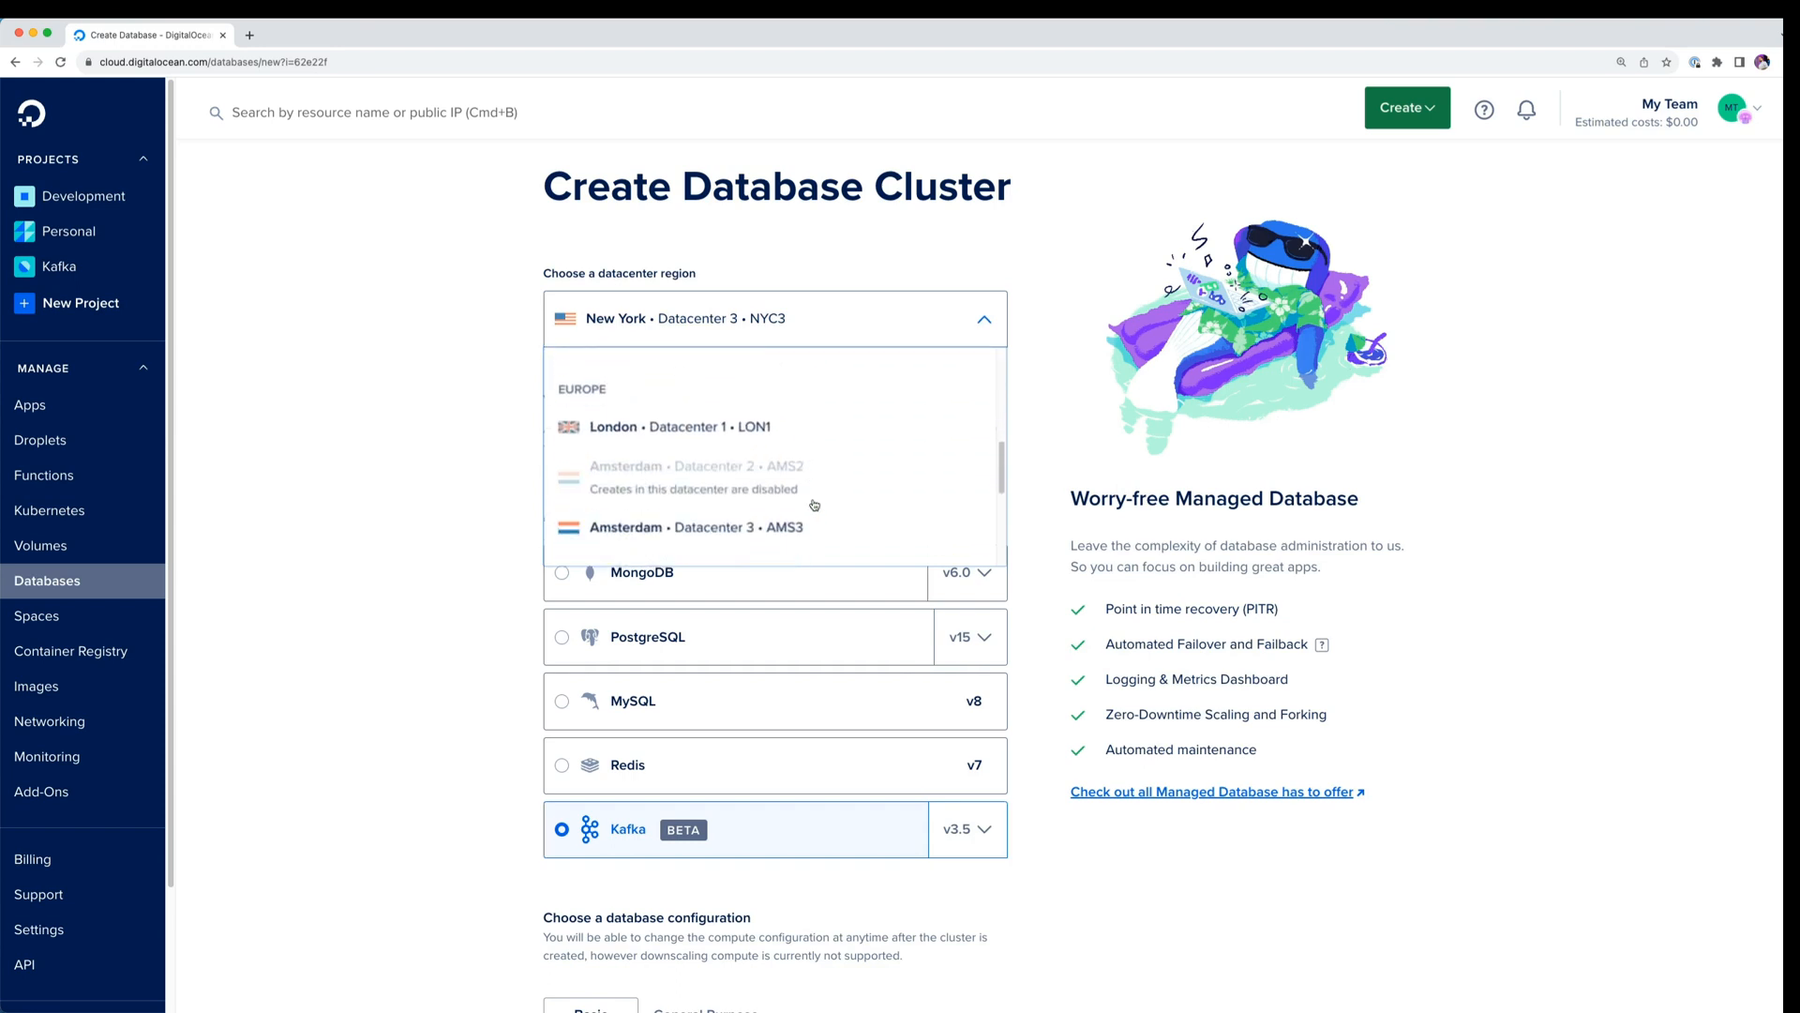
{"action": "left_click", "coordinate": [693, 527]}
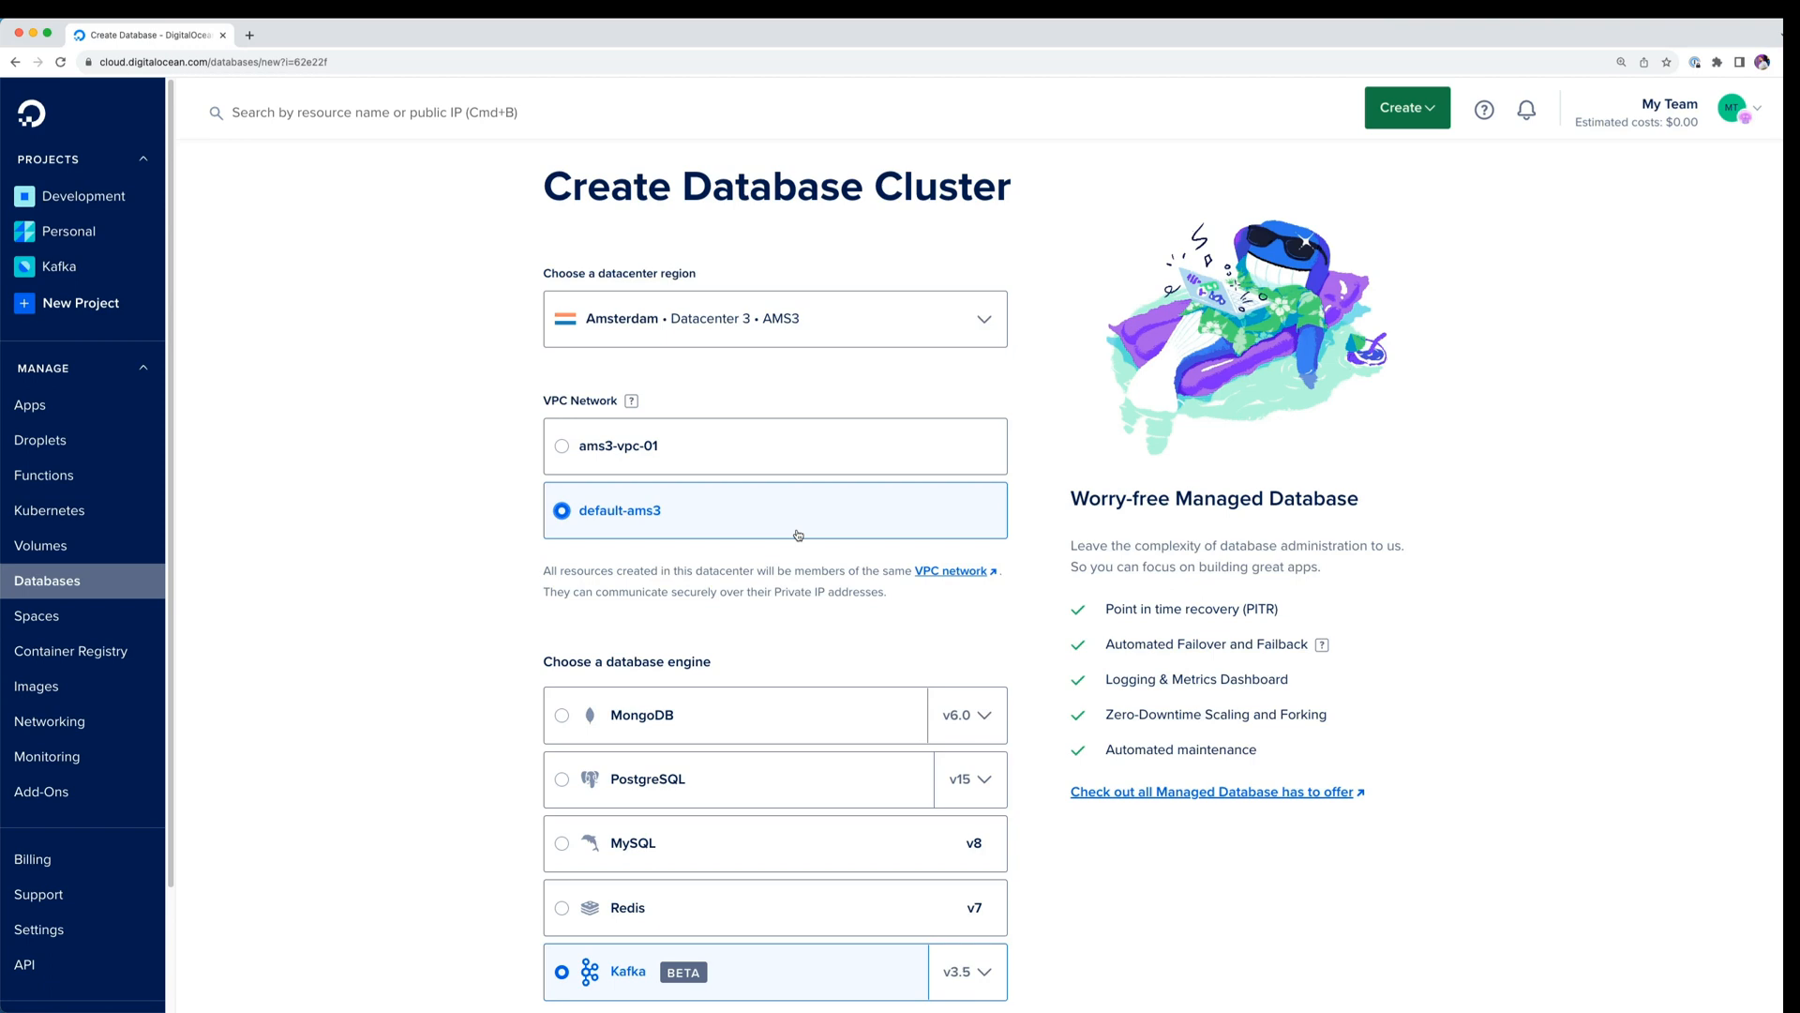
{"action": "mouse_move", "coordinate": [756, 613]}
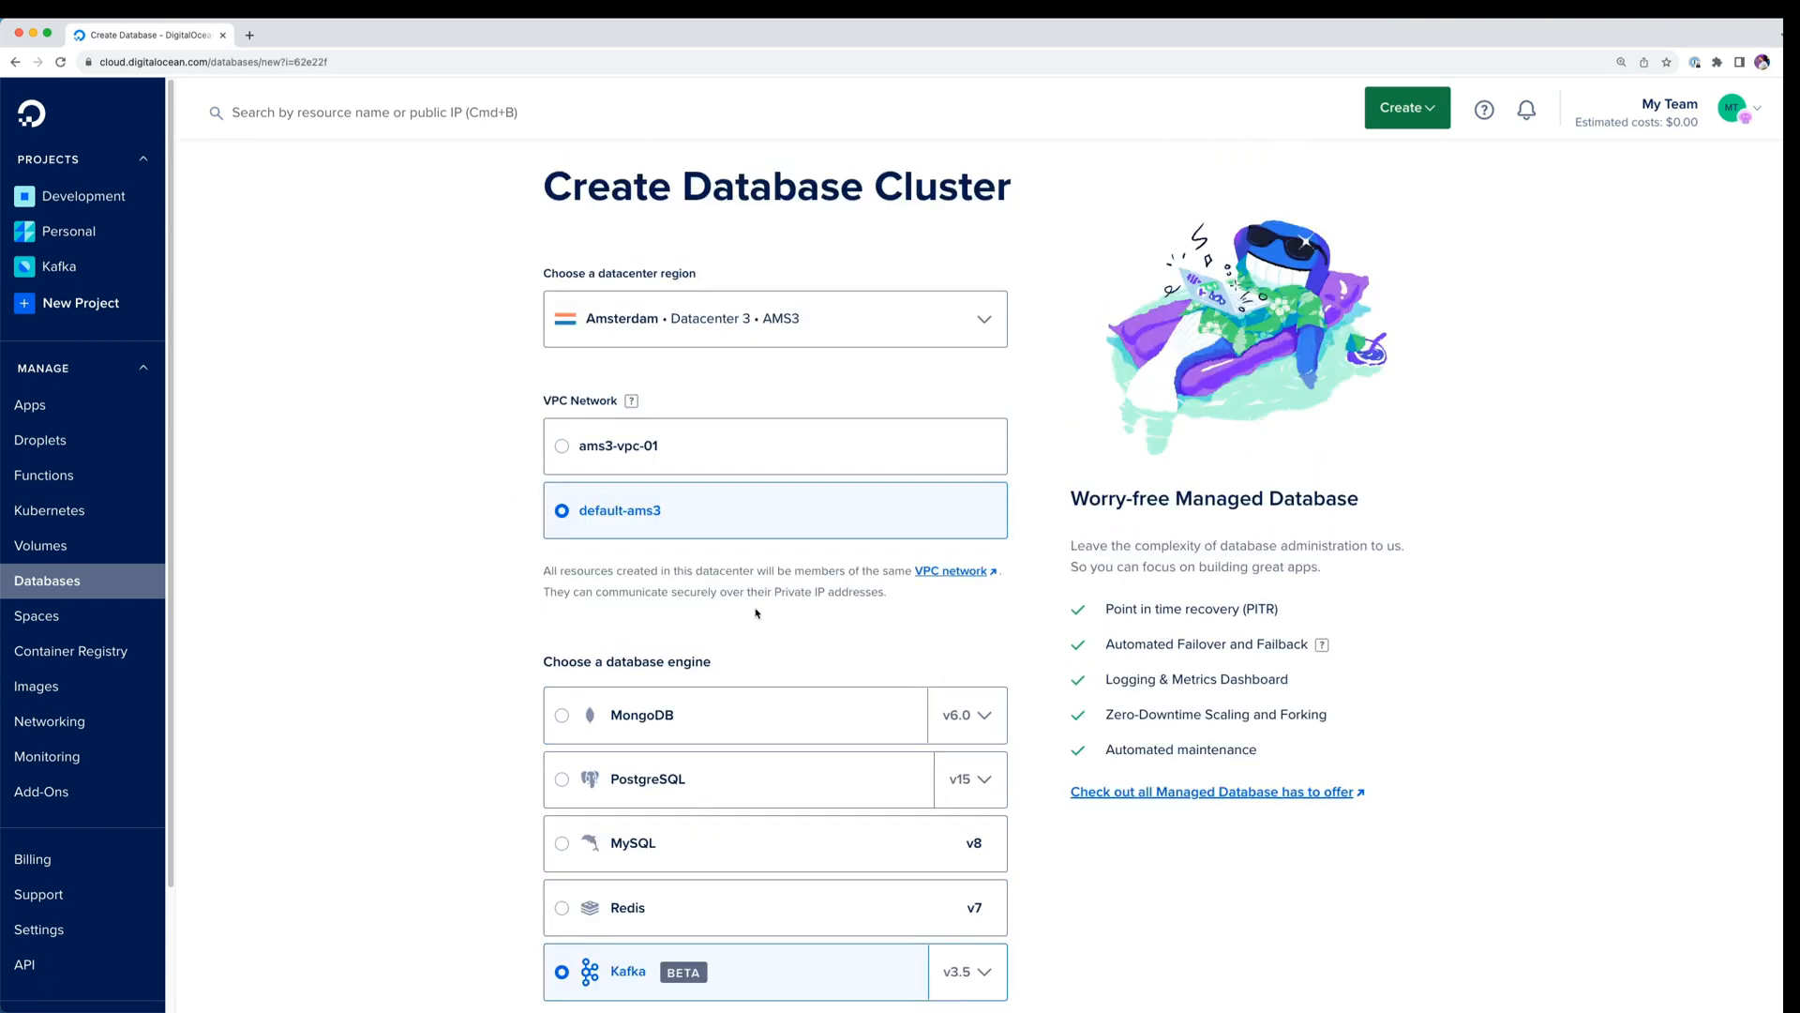
{"action": "scroll", "scroll_direction": "down", "scroll_amount": 3}
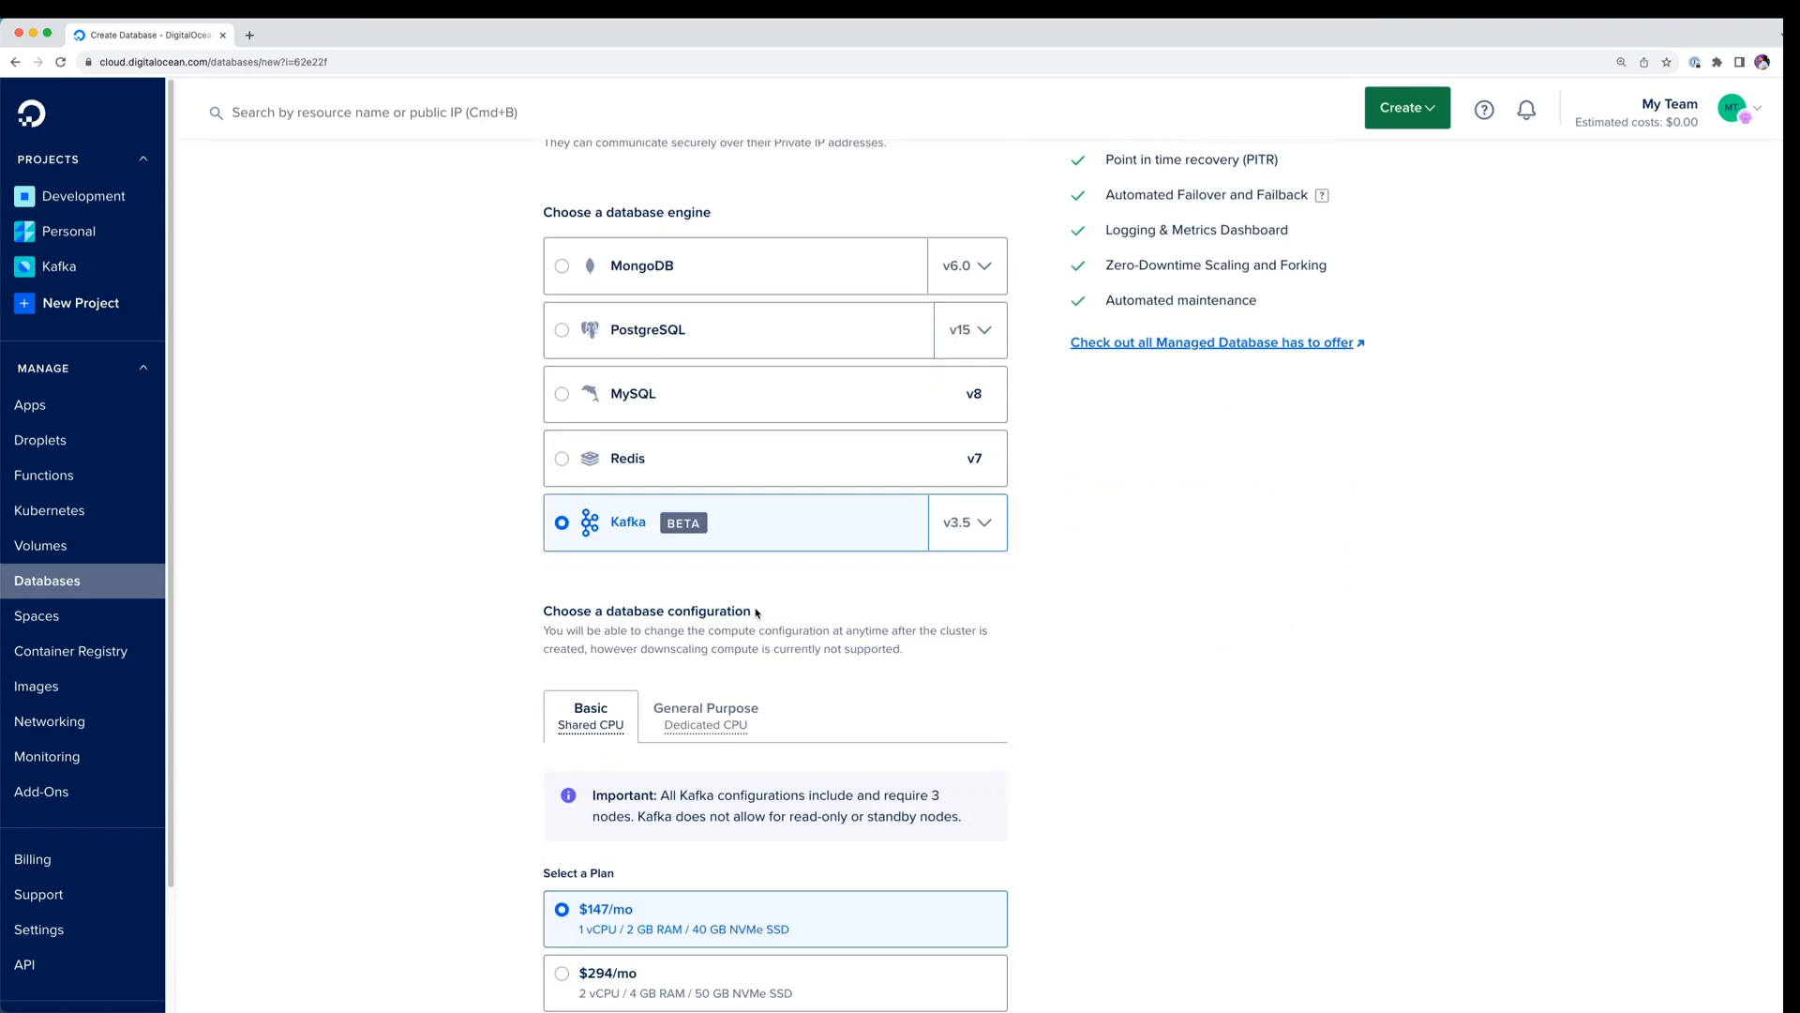
{"action": "scroll", "scroll_direction": "down", "scroll_amount": 3}
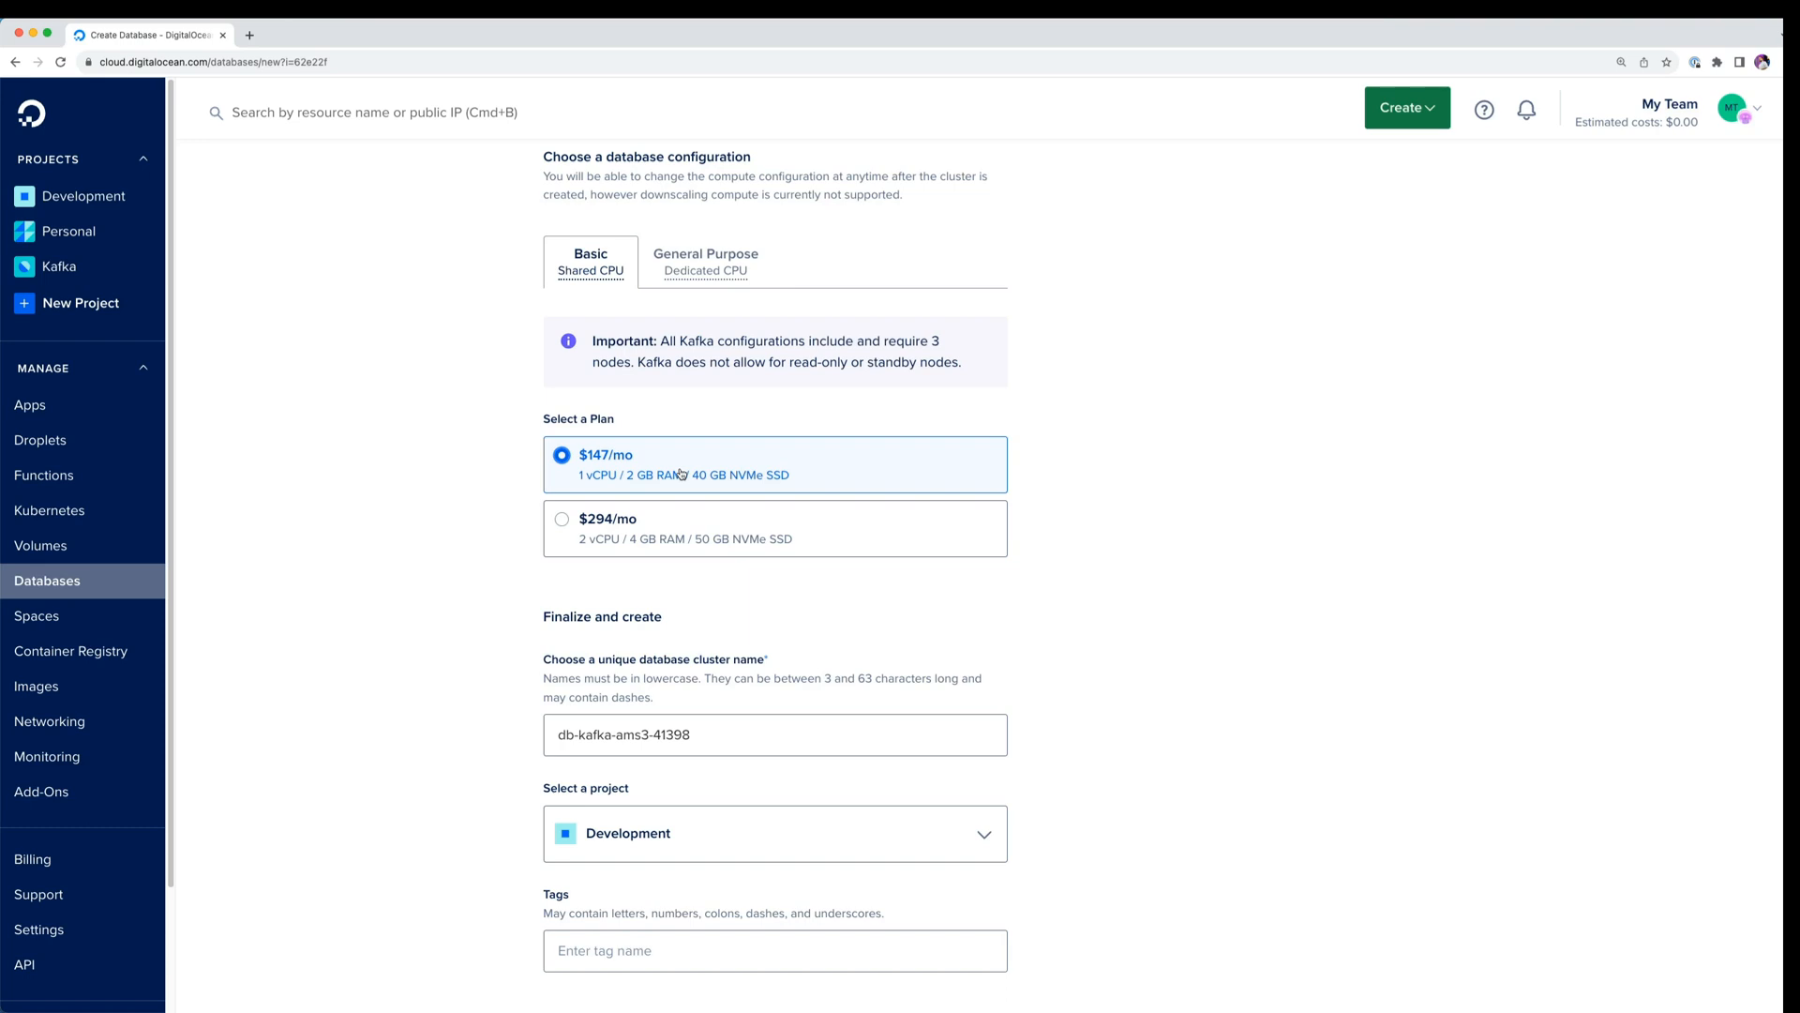
{"action": "mouse_move", "coordinate": [742, 467]}
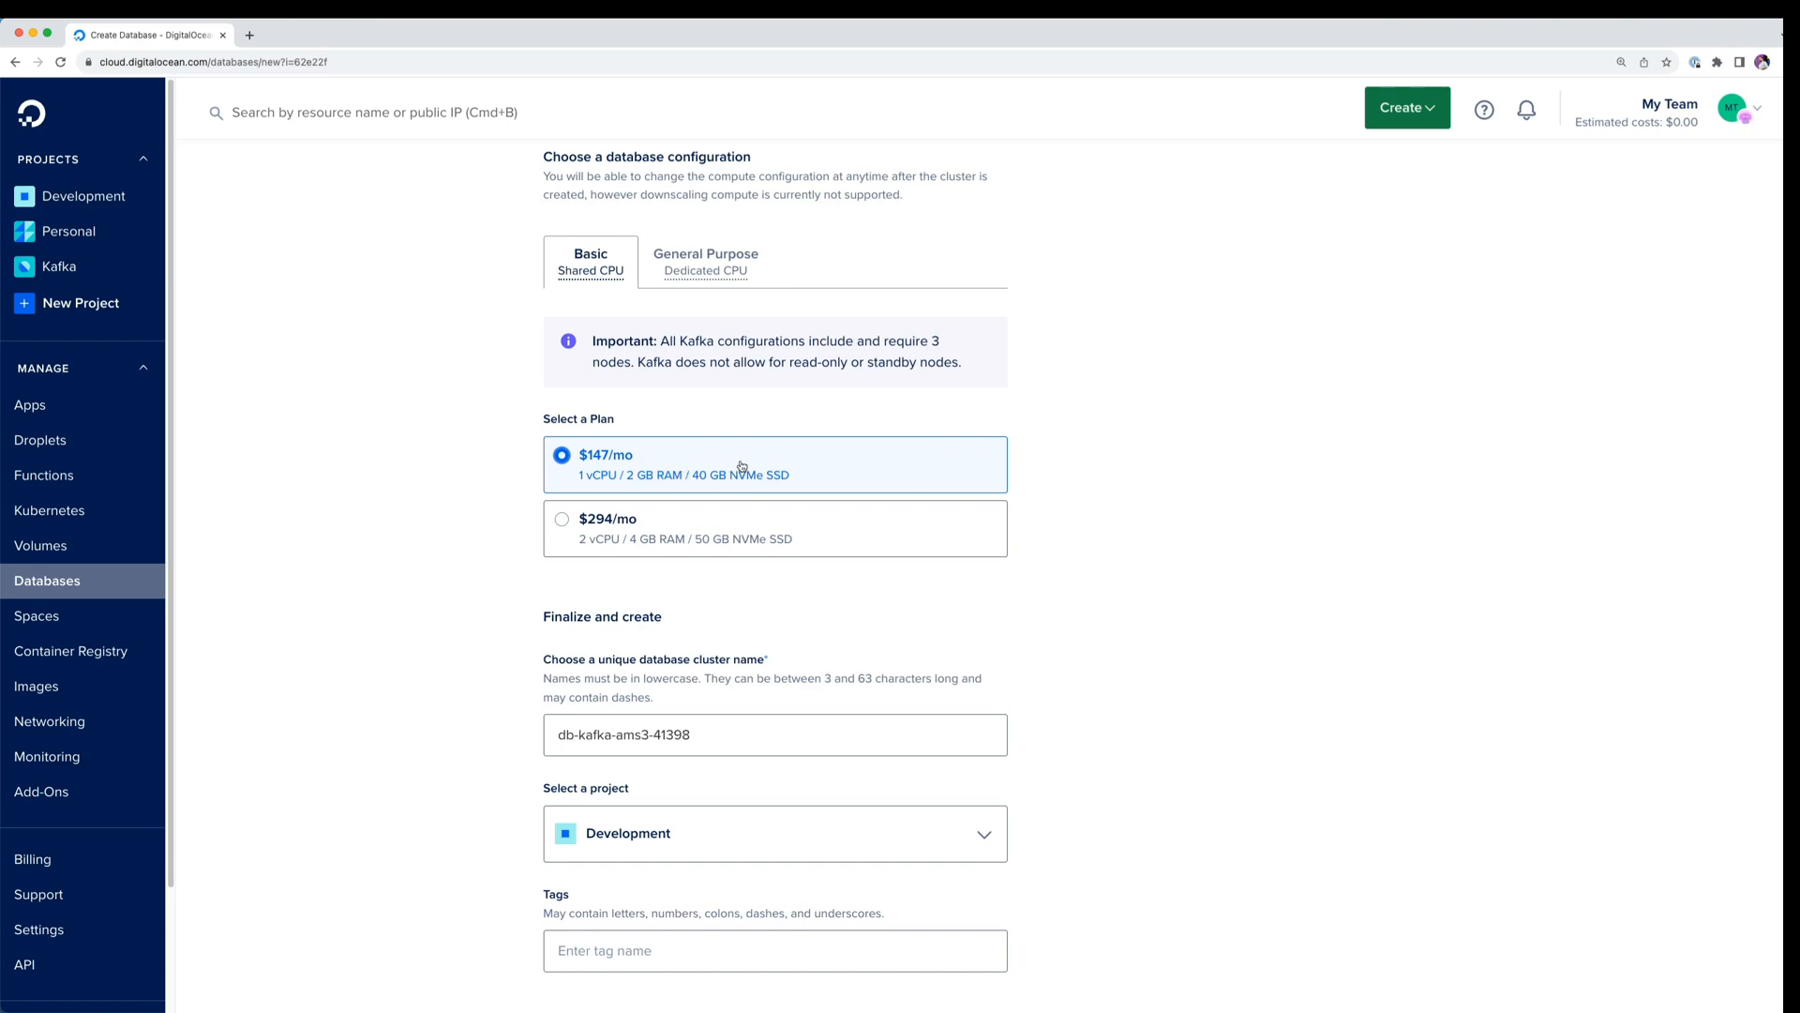
{"action": "mouse_move", "coordinate": [779, 466]}
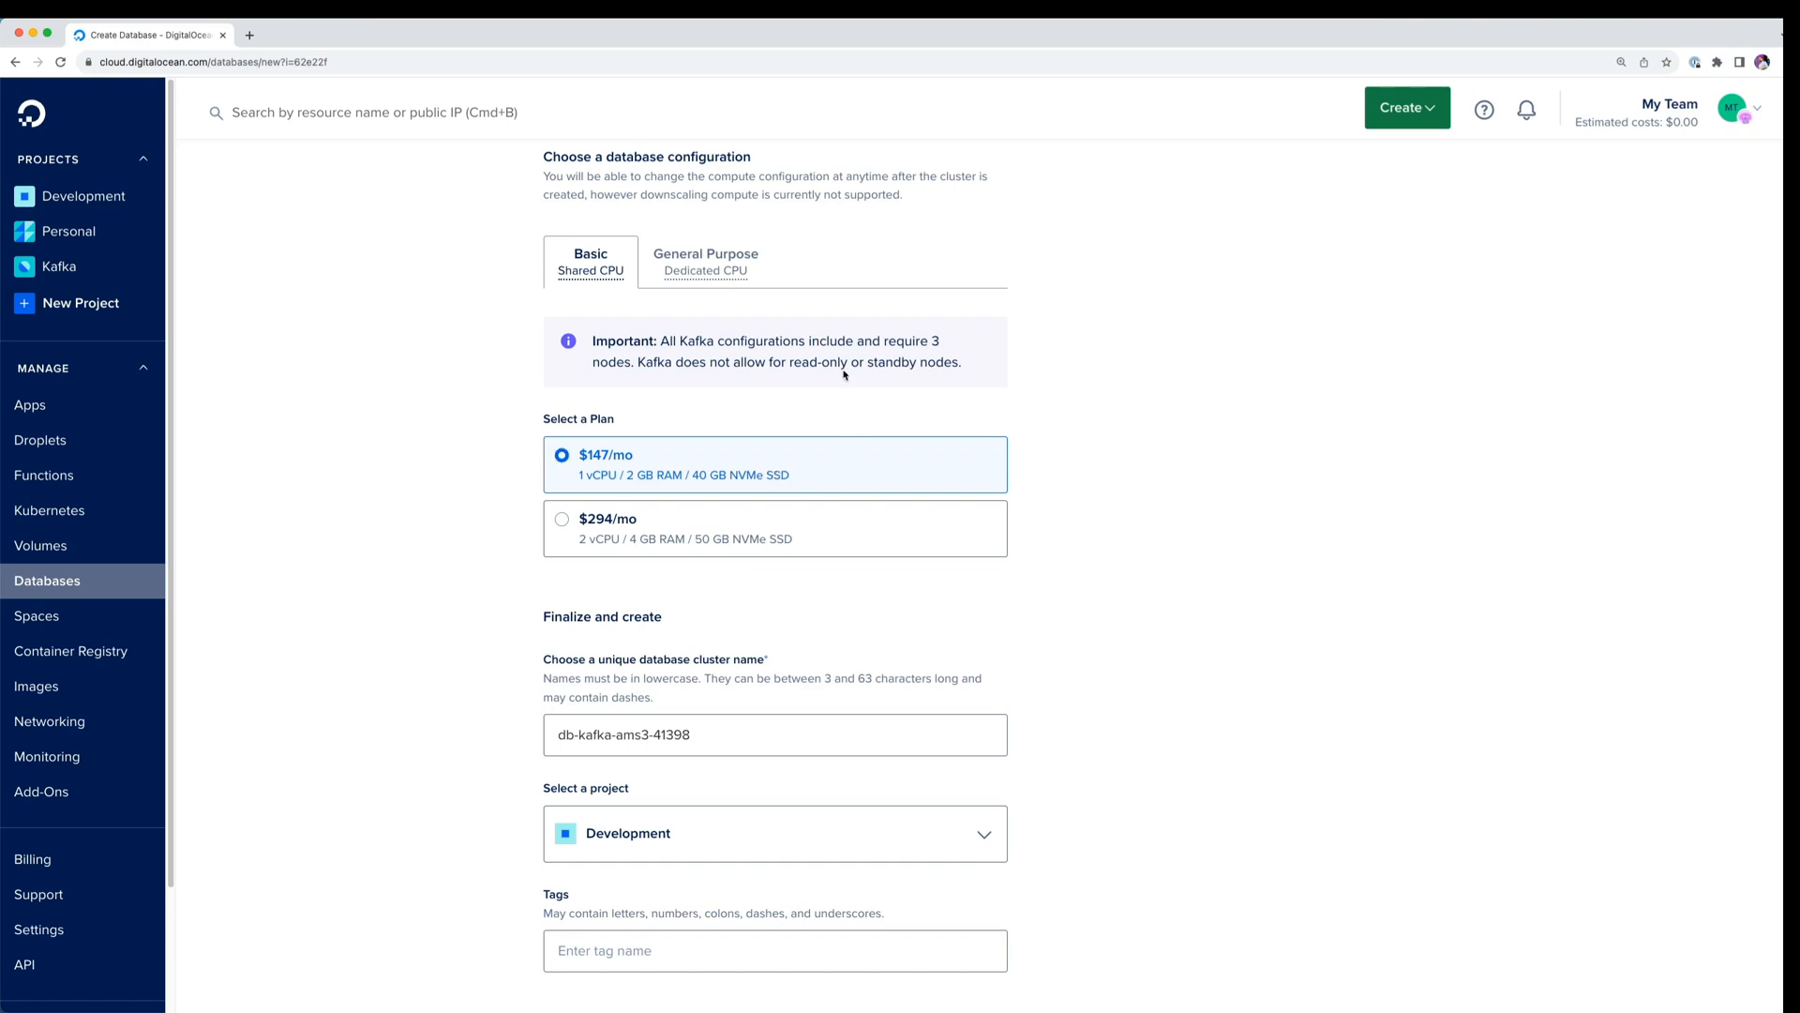
{"action": "mouse_move", "coordinate": [863, 410]}
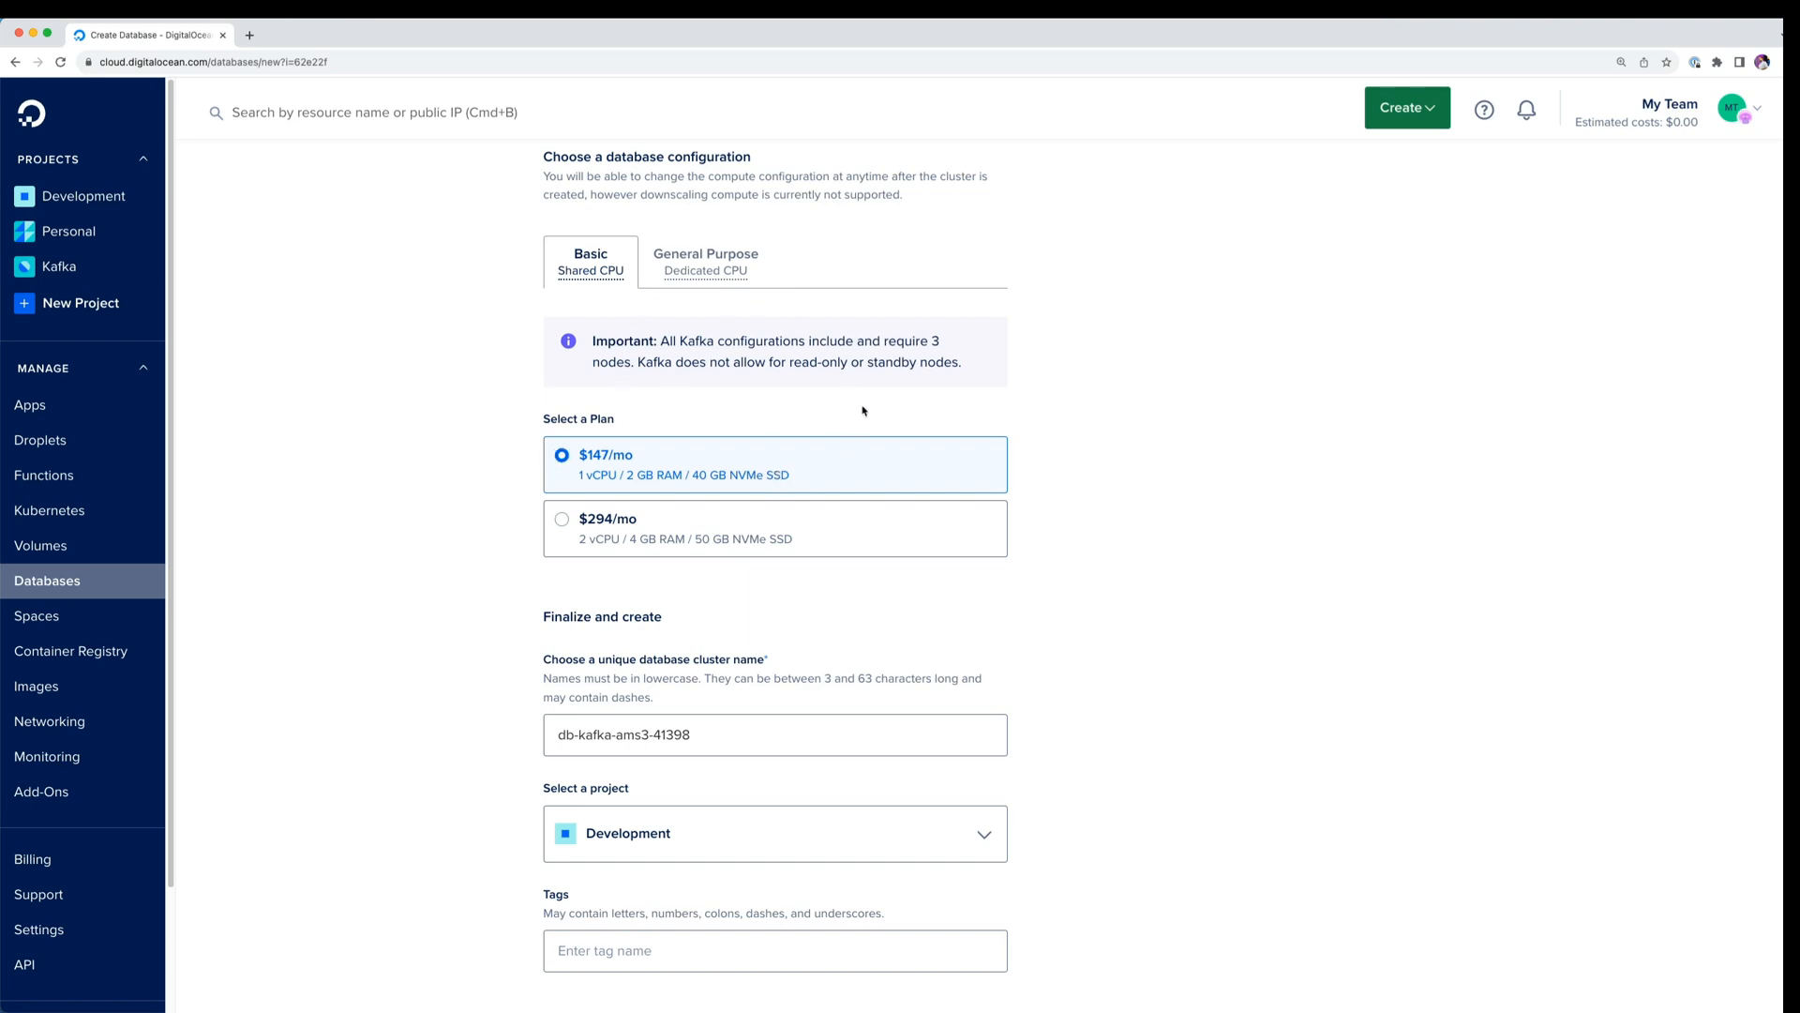
{"action": "mouse_move", "coordinate": [821, 546]}
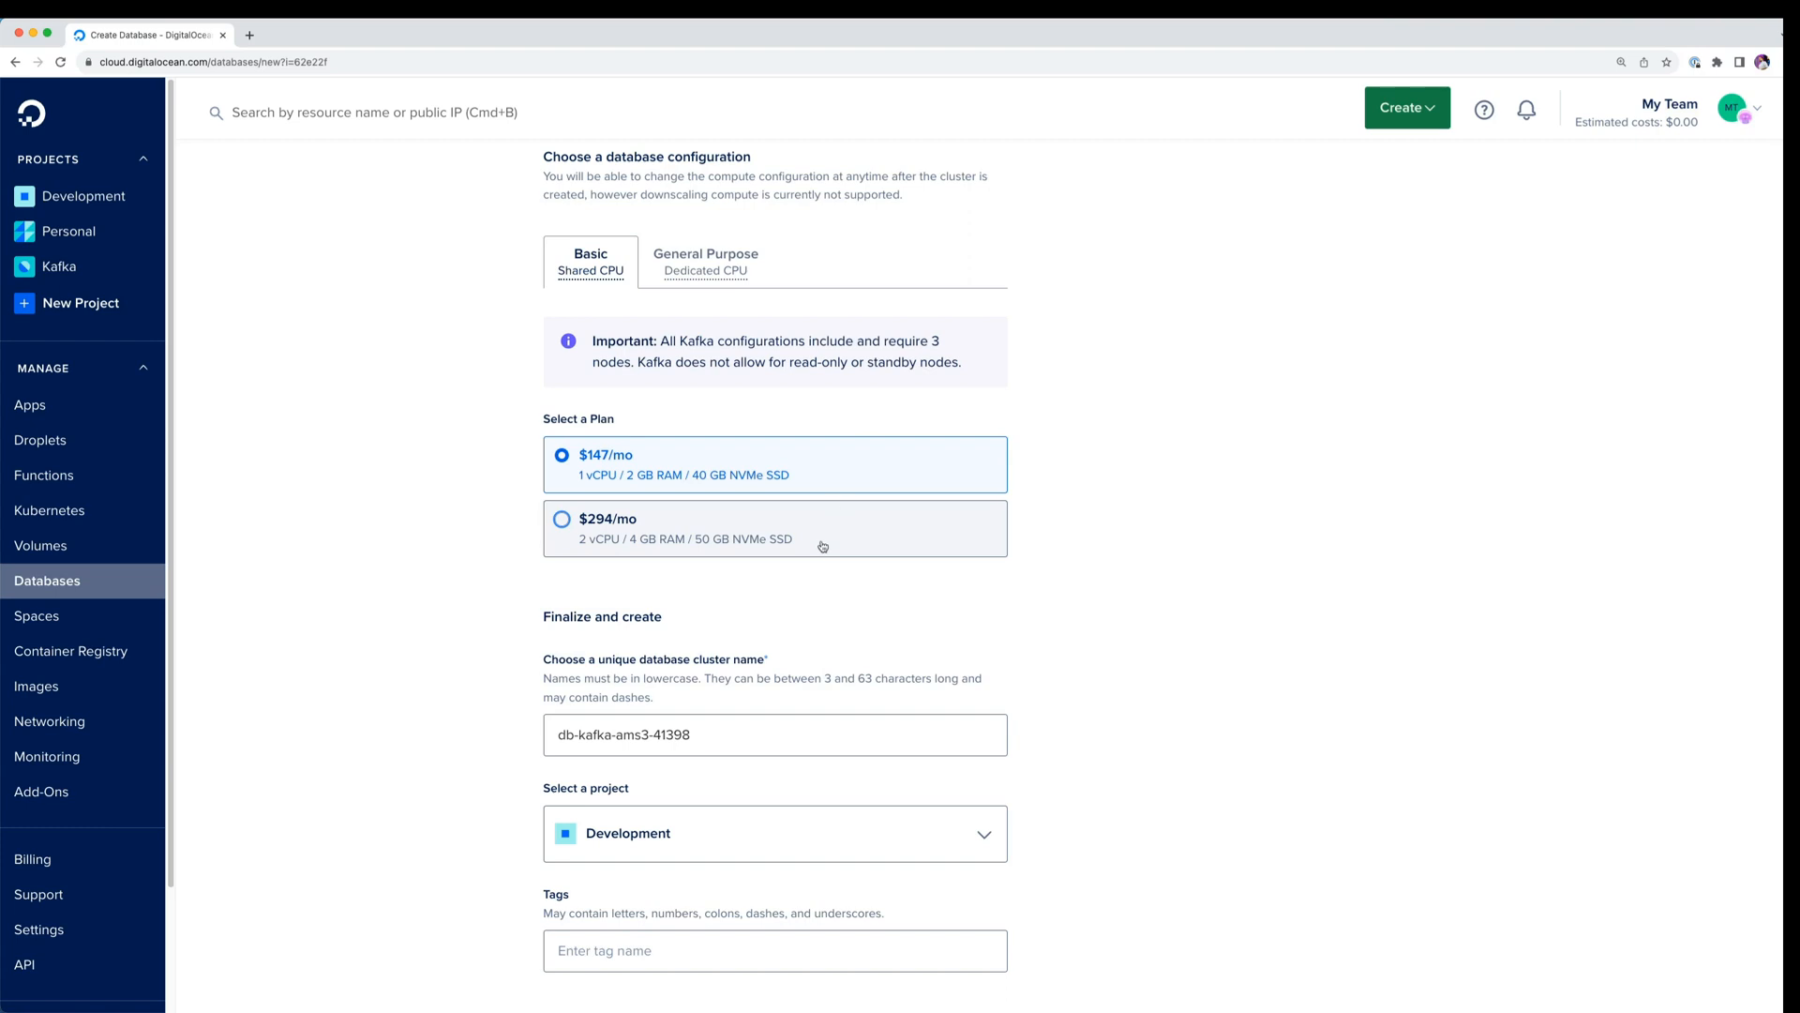
{"action": "scroll", "scroll_direction": "down", "scroll_amount": 3}
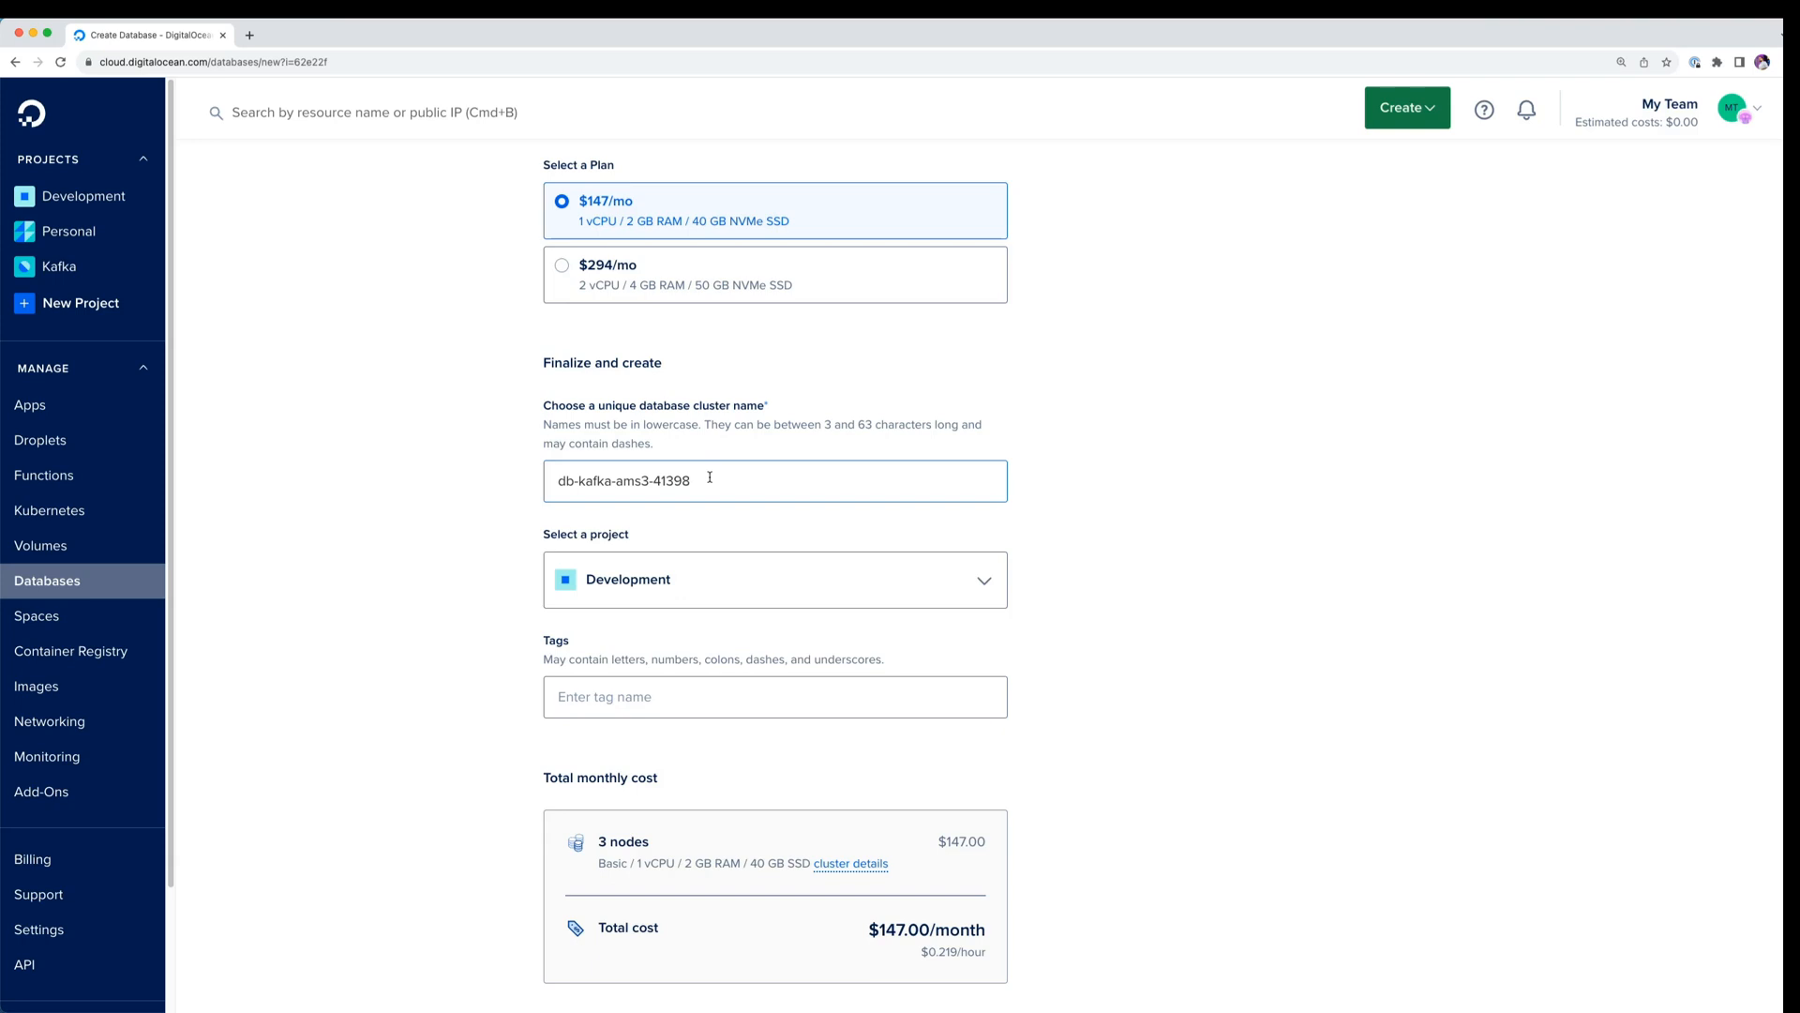
Assign the new cluster to the Kafka project.
{"action": "scroll", "scroll_direction": "down", "scroll_amount": 3}
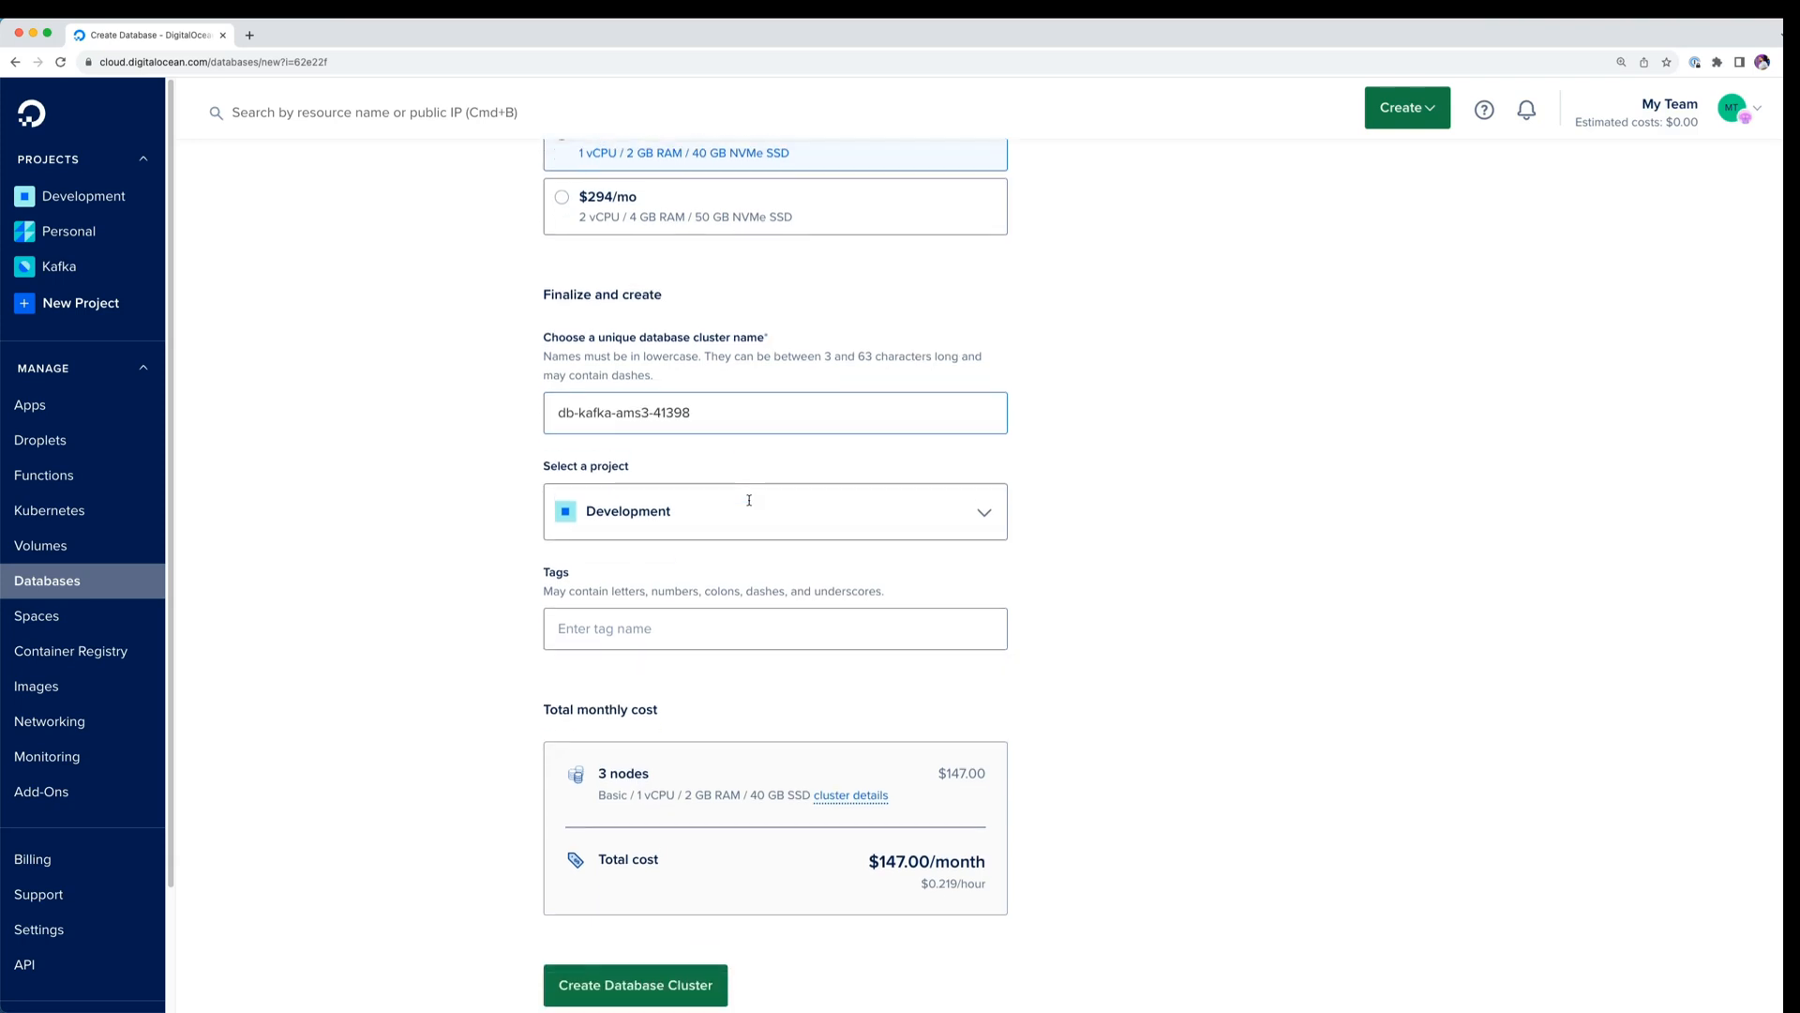
{"action": "left_click", "coordinate": [776, 511]}
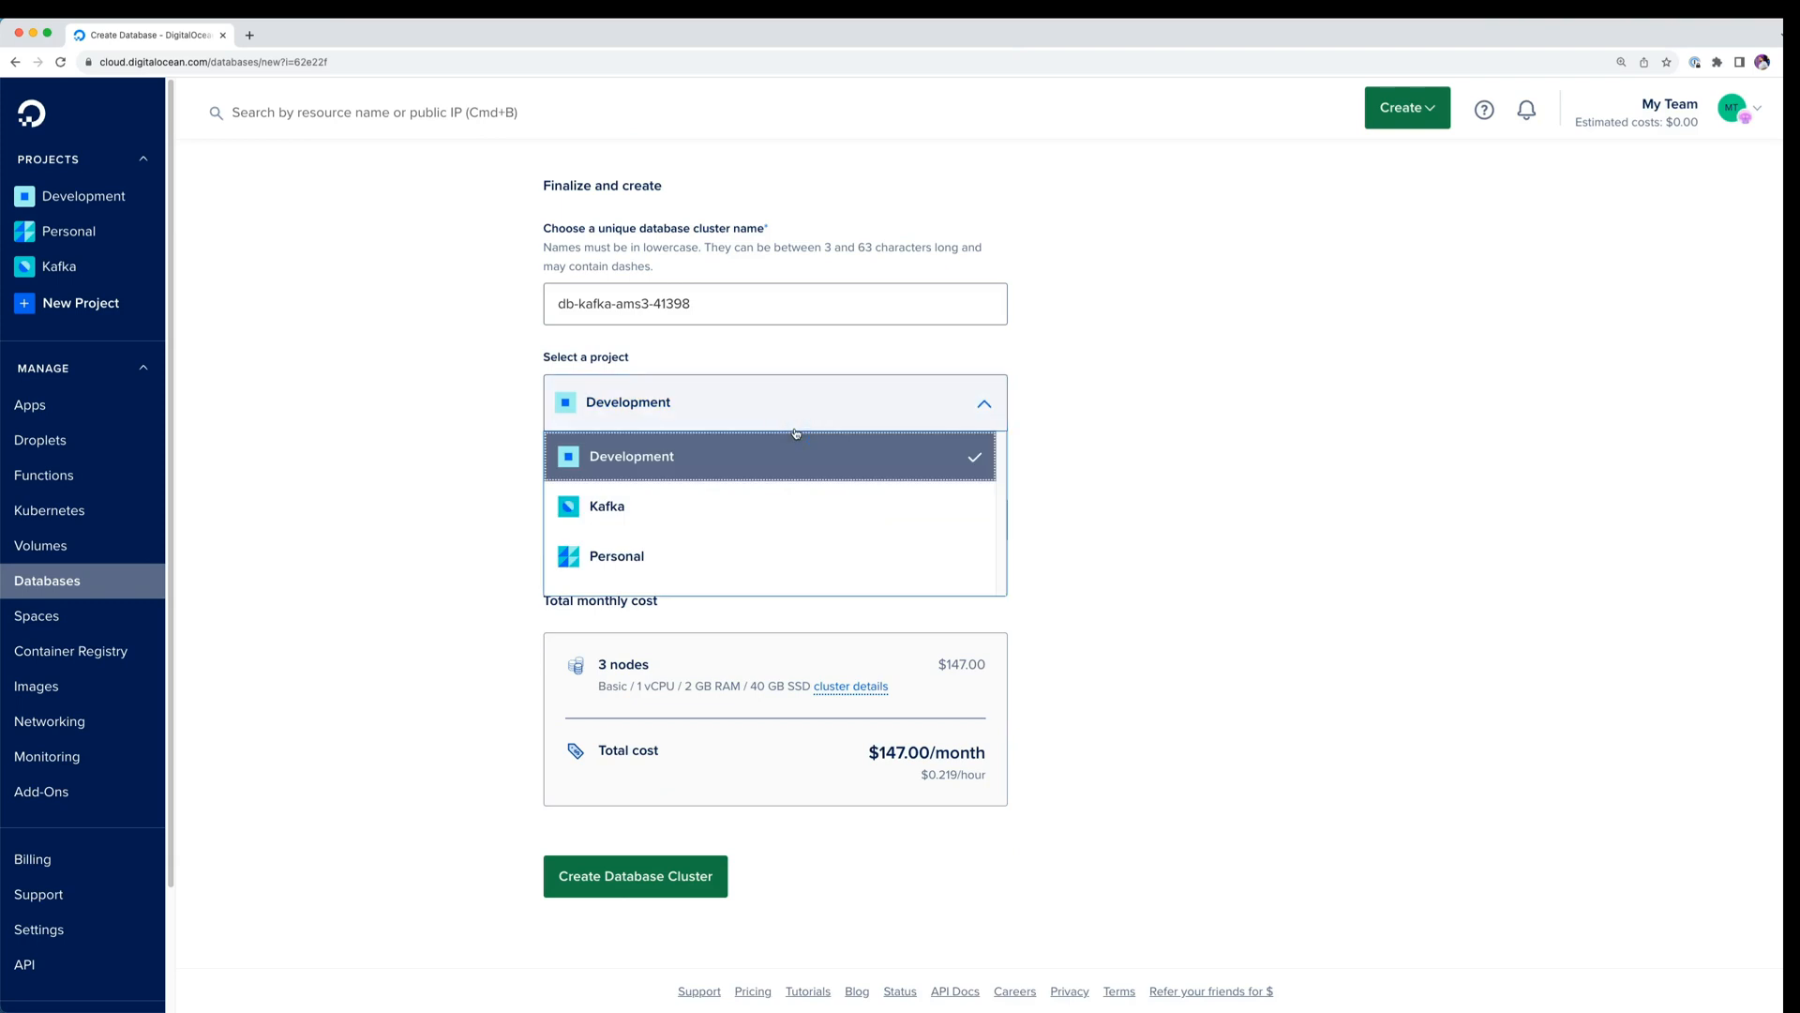
{"action": "left_click", "coordinate": [606, 507]}
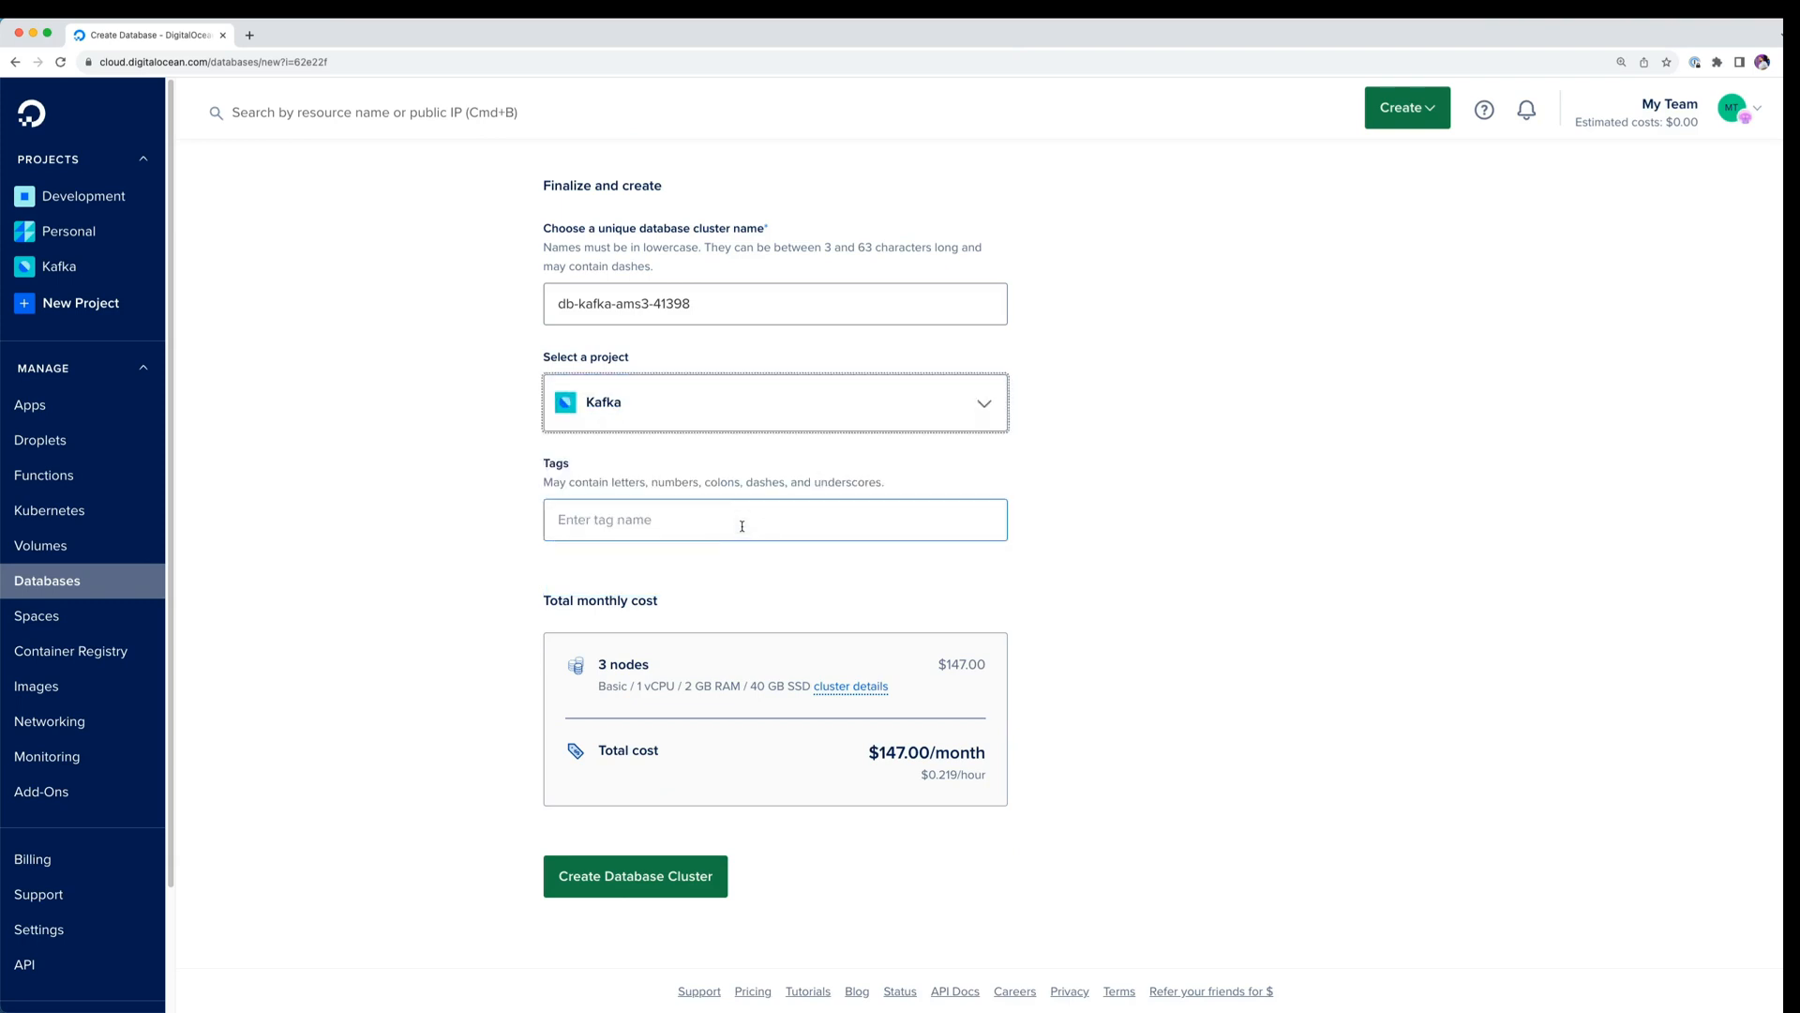
Add the tag 'test' and submit creation of db-kafka-ams3-10015.
{"action": "left_click", "coordinate": [774, 518]}
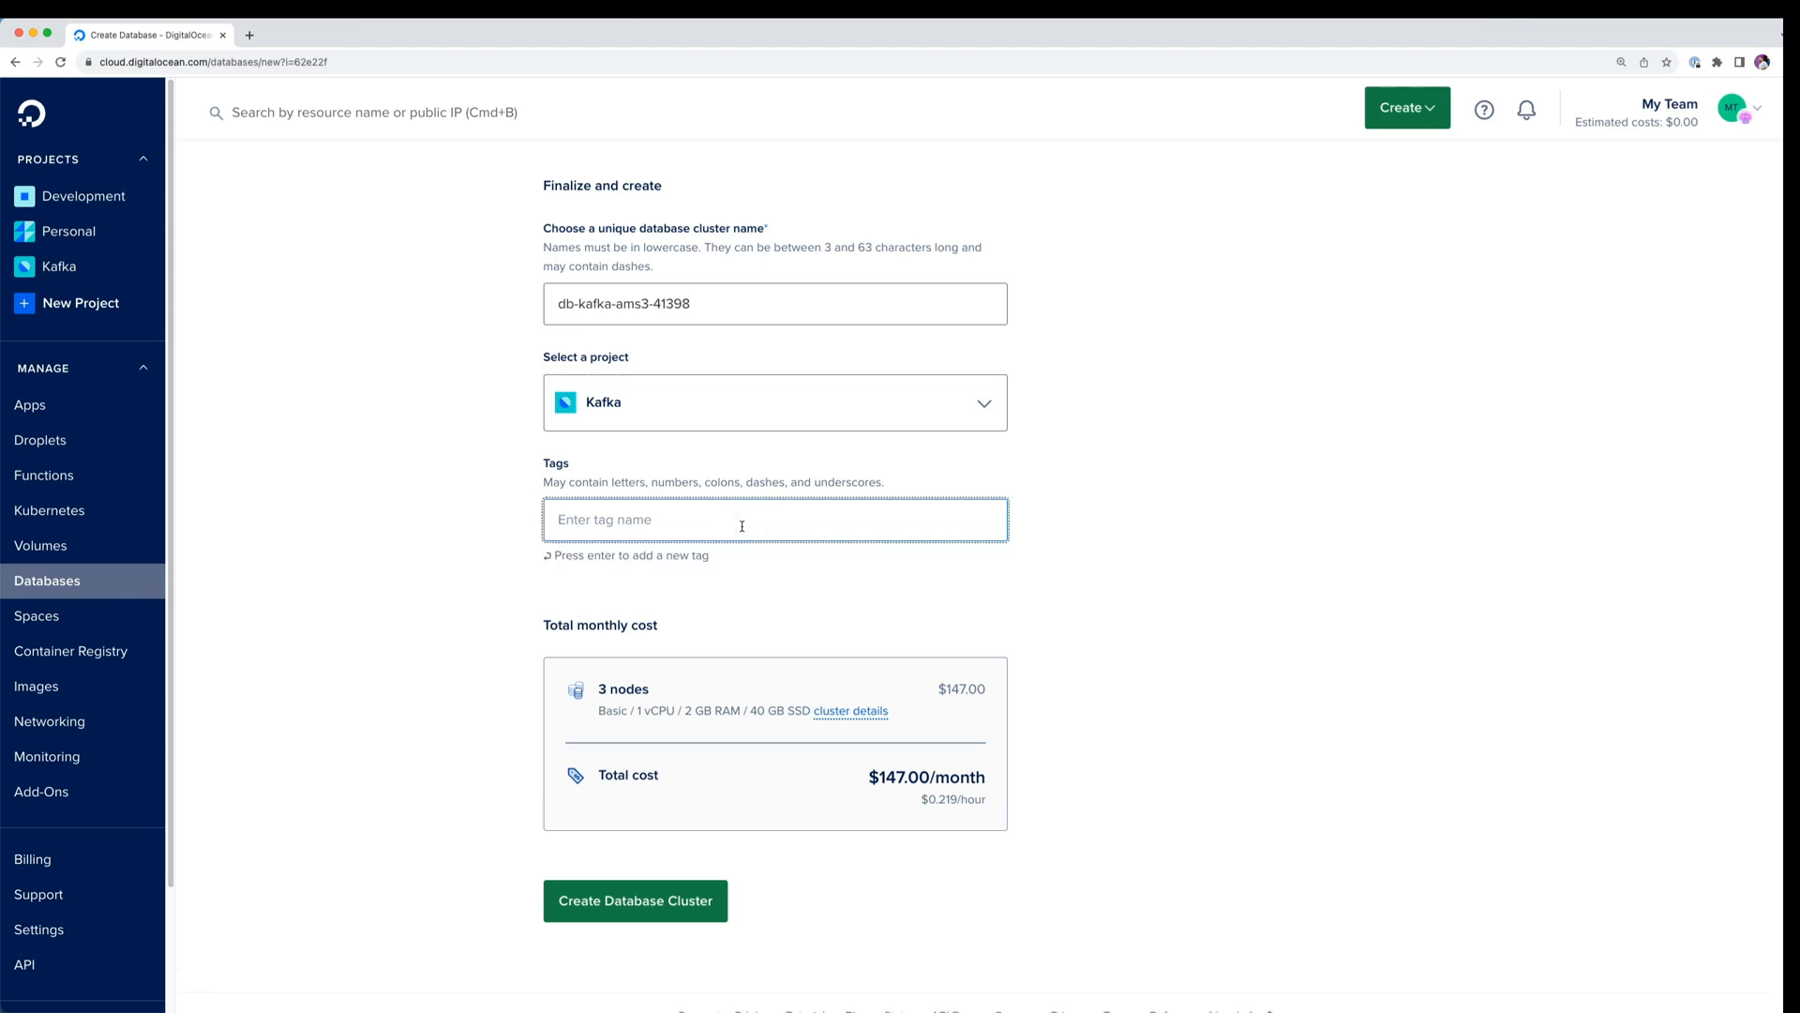
{"action": "type", "text": "test"}
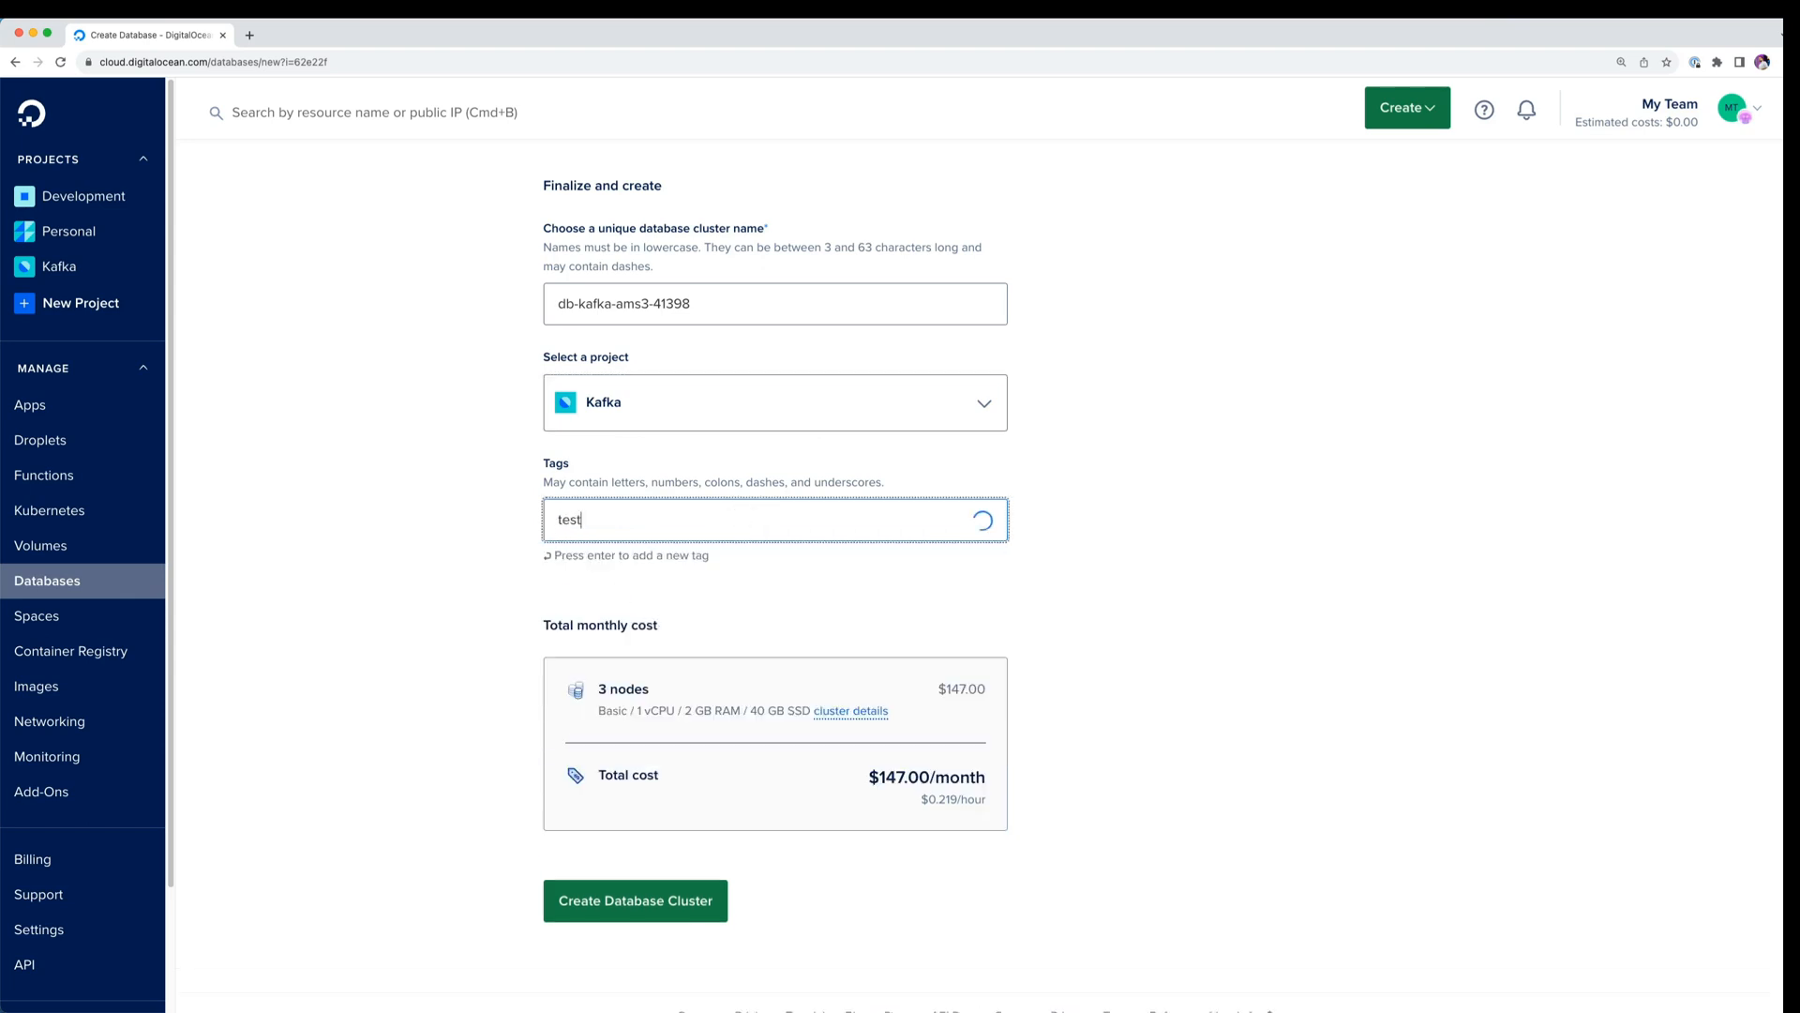
{"action": "key", "text": "Return"}
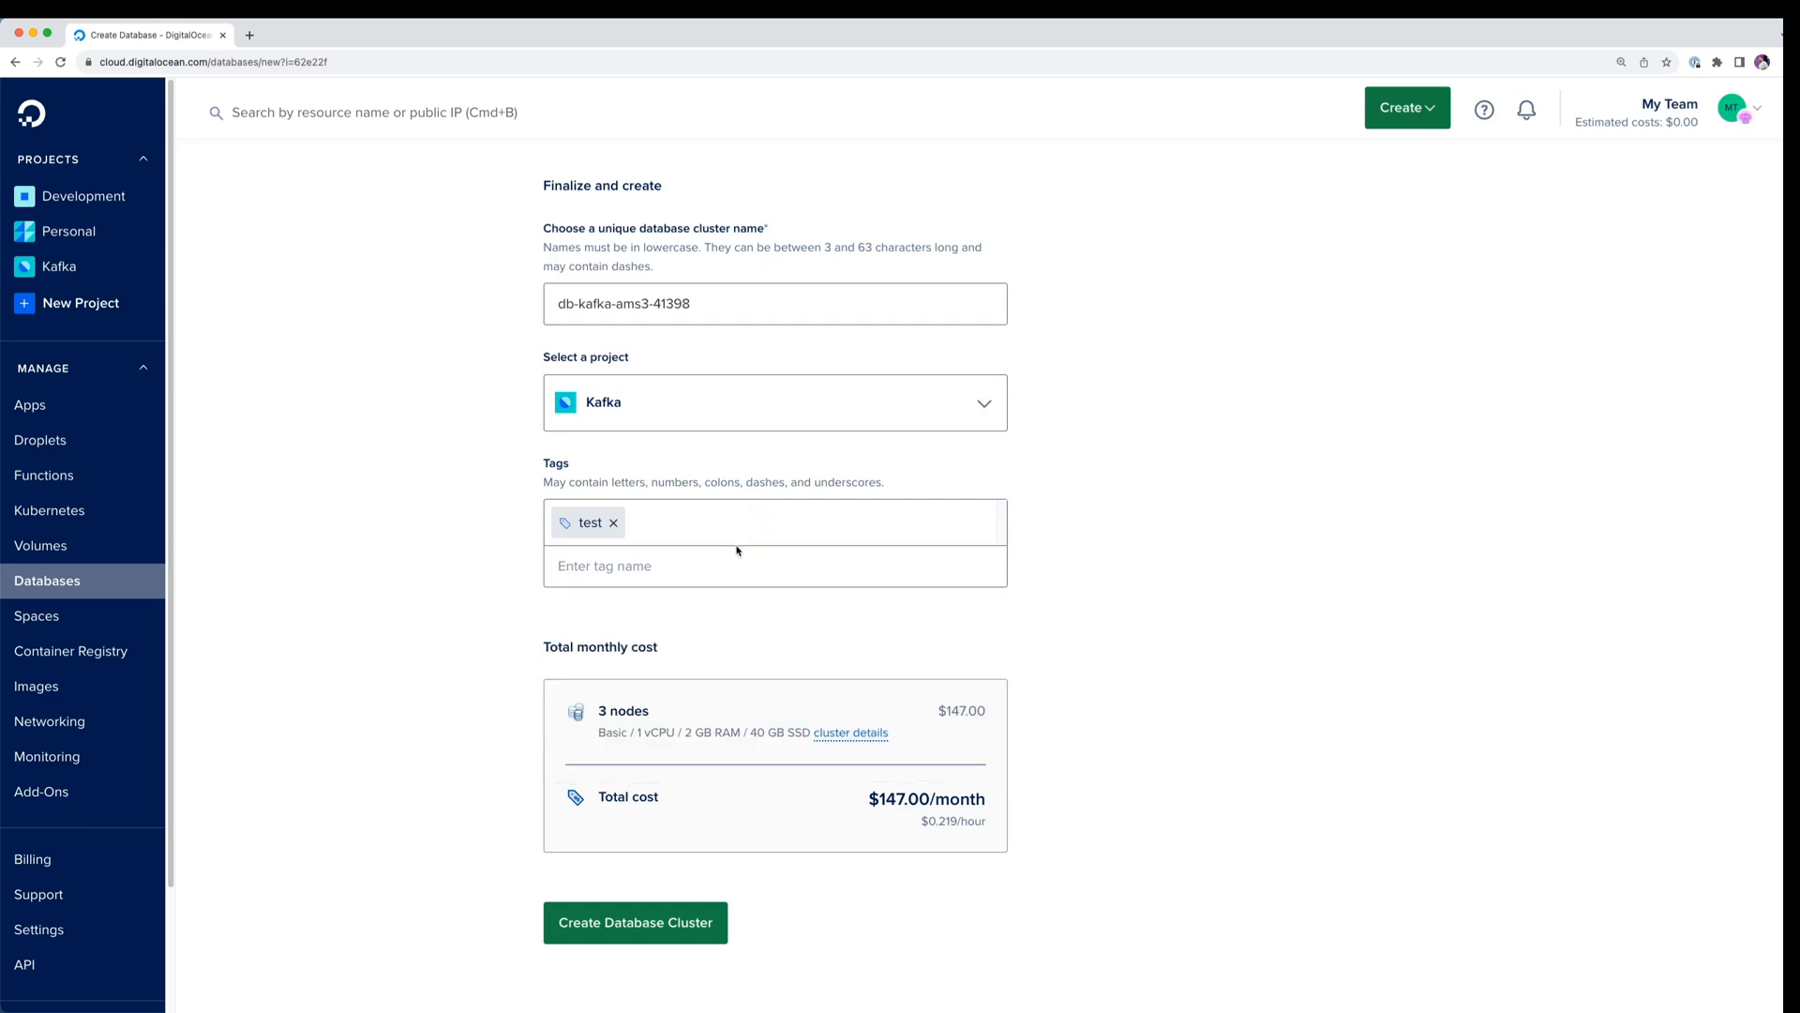
{"action": "scroll", "scroll_direction": "down", "scroll_amount": 3}
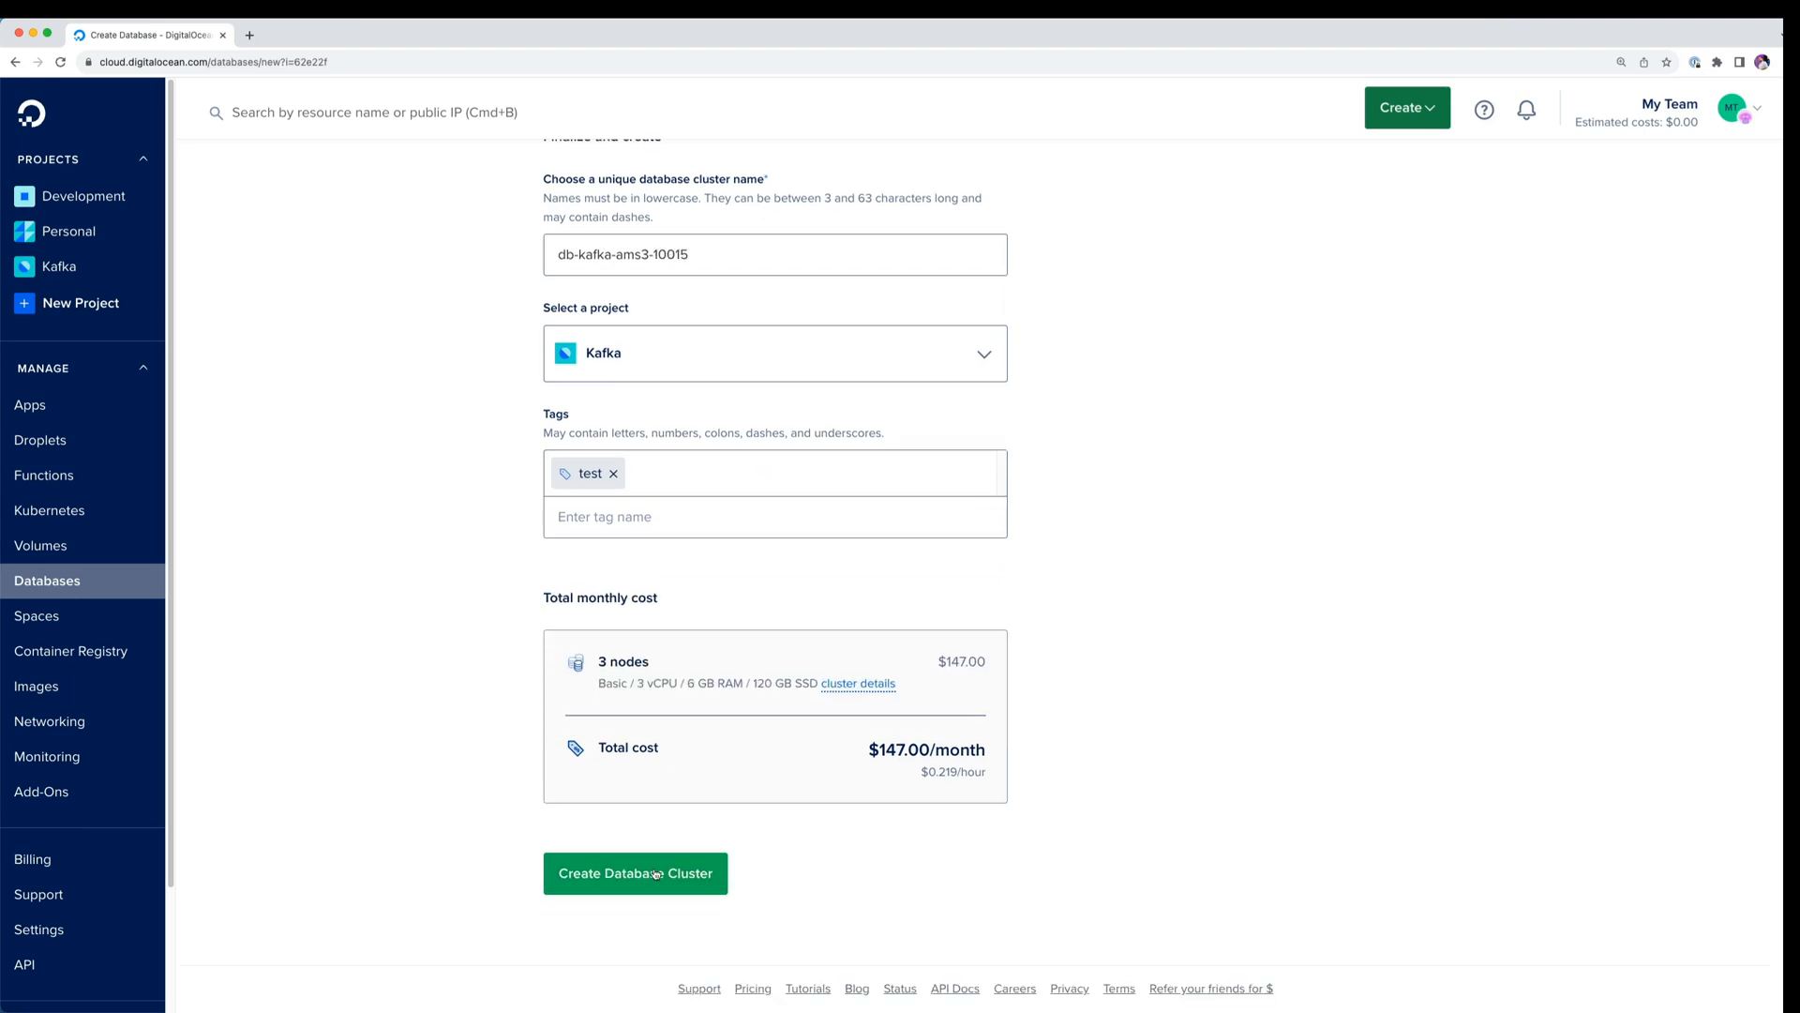
{"action": "left_click", "coordinate": [635, 873]}
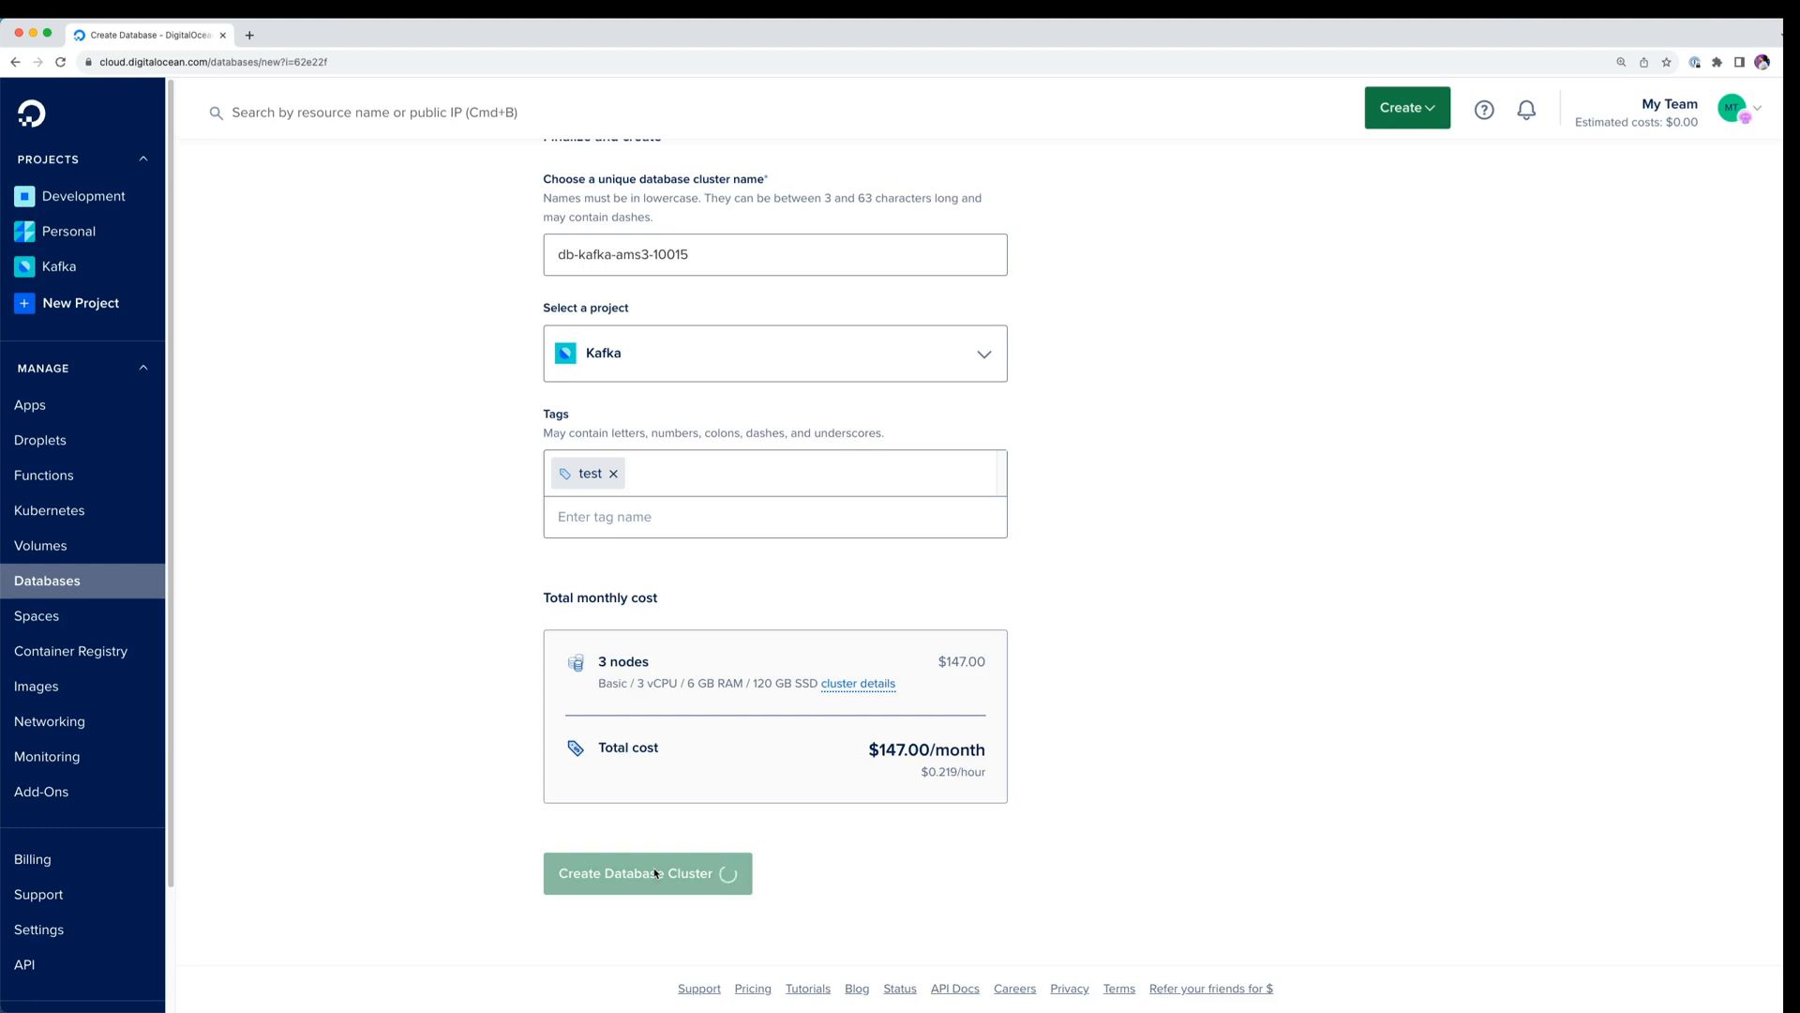
Submit creation of db-kafka-ams3-10015 and land on its provisioning Overview page.
{"action": "left_click", "coordinate": [646, 873]}
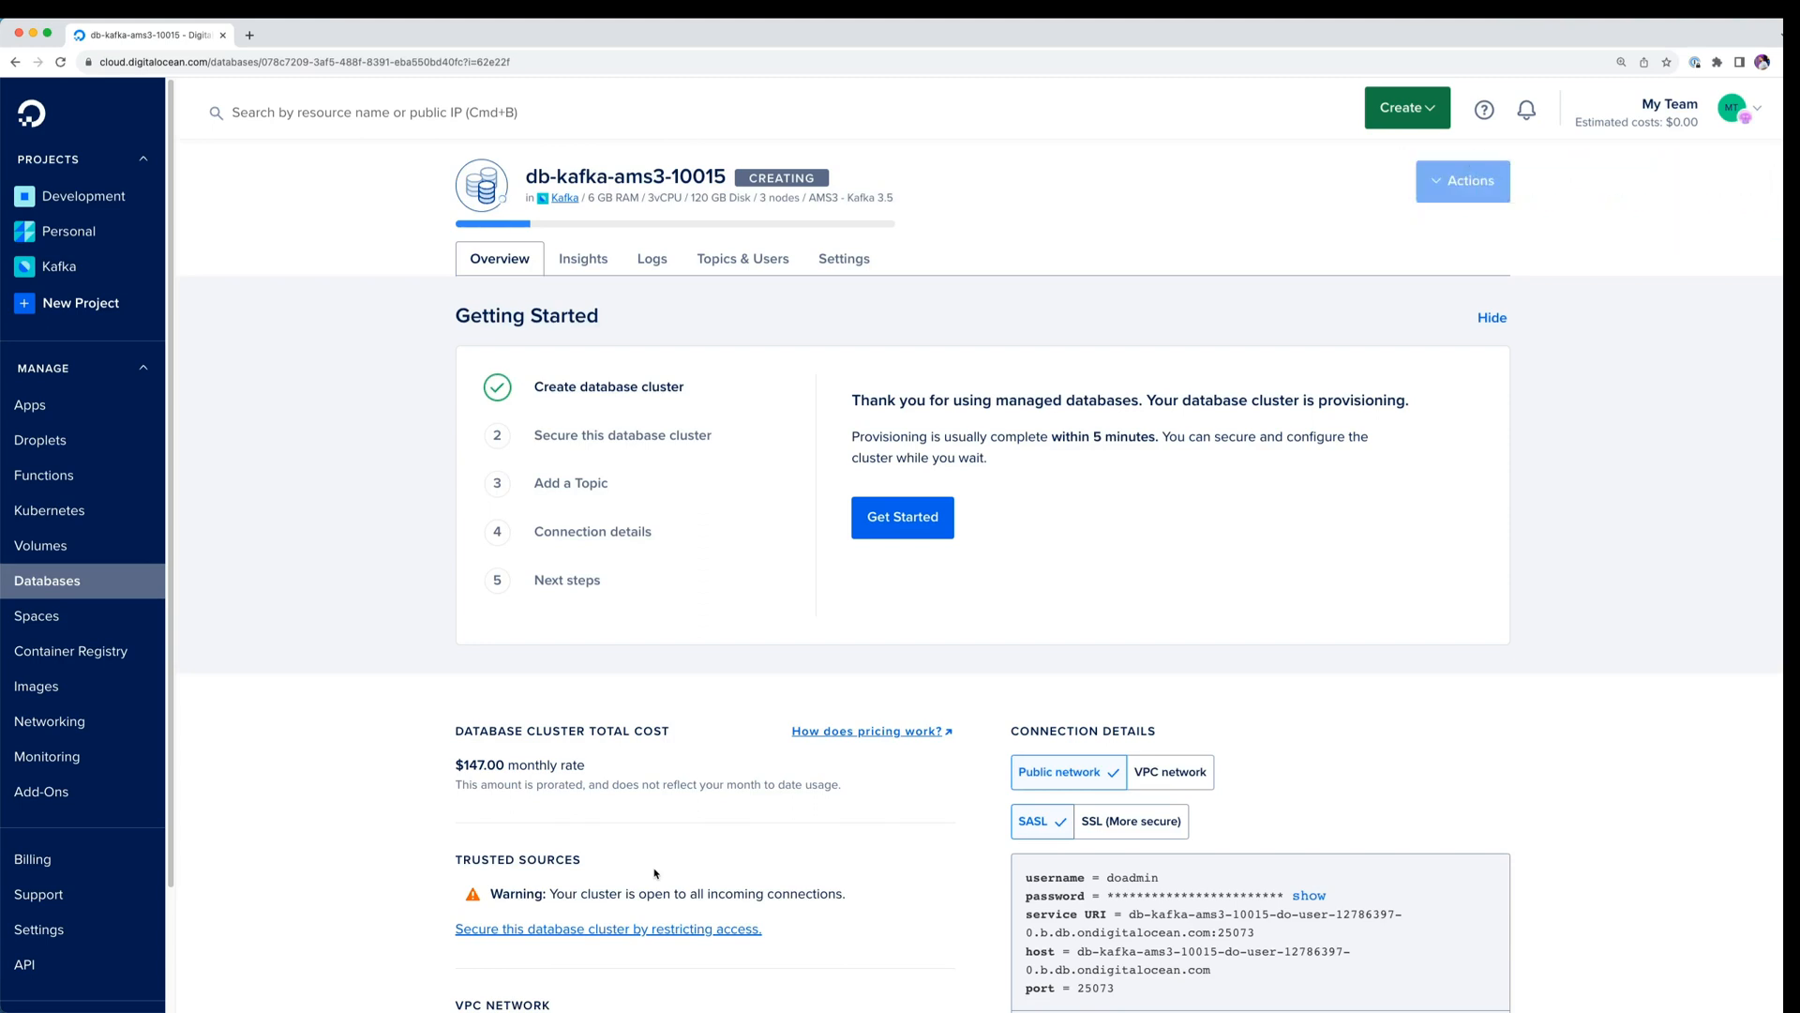
{"action": "mouse_move", "coordinate": [732, 946]}
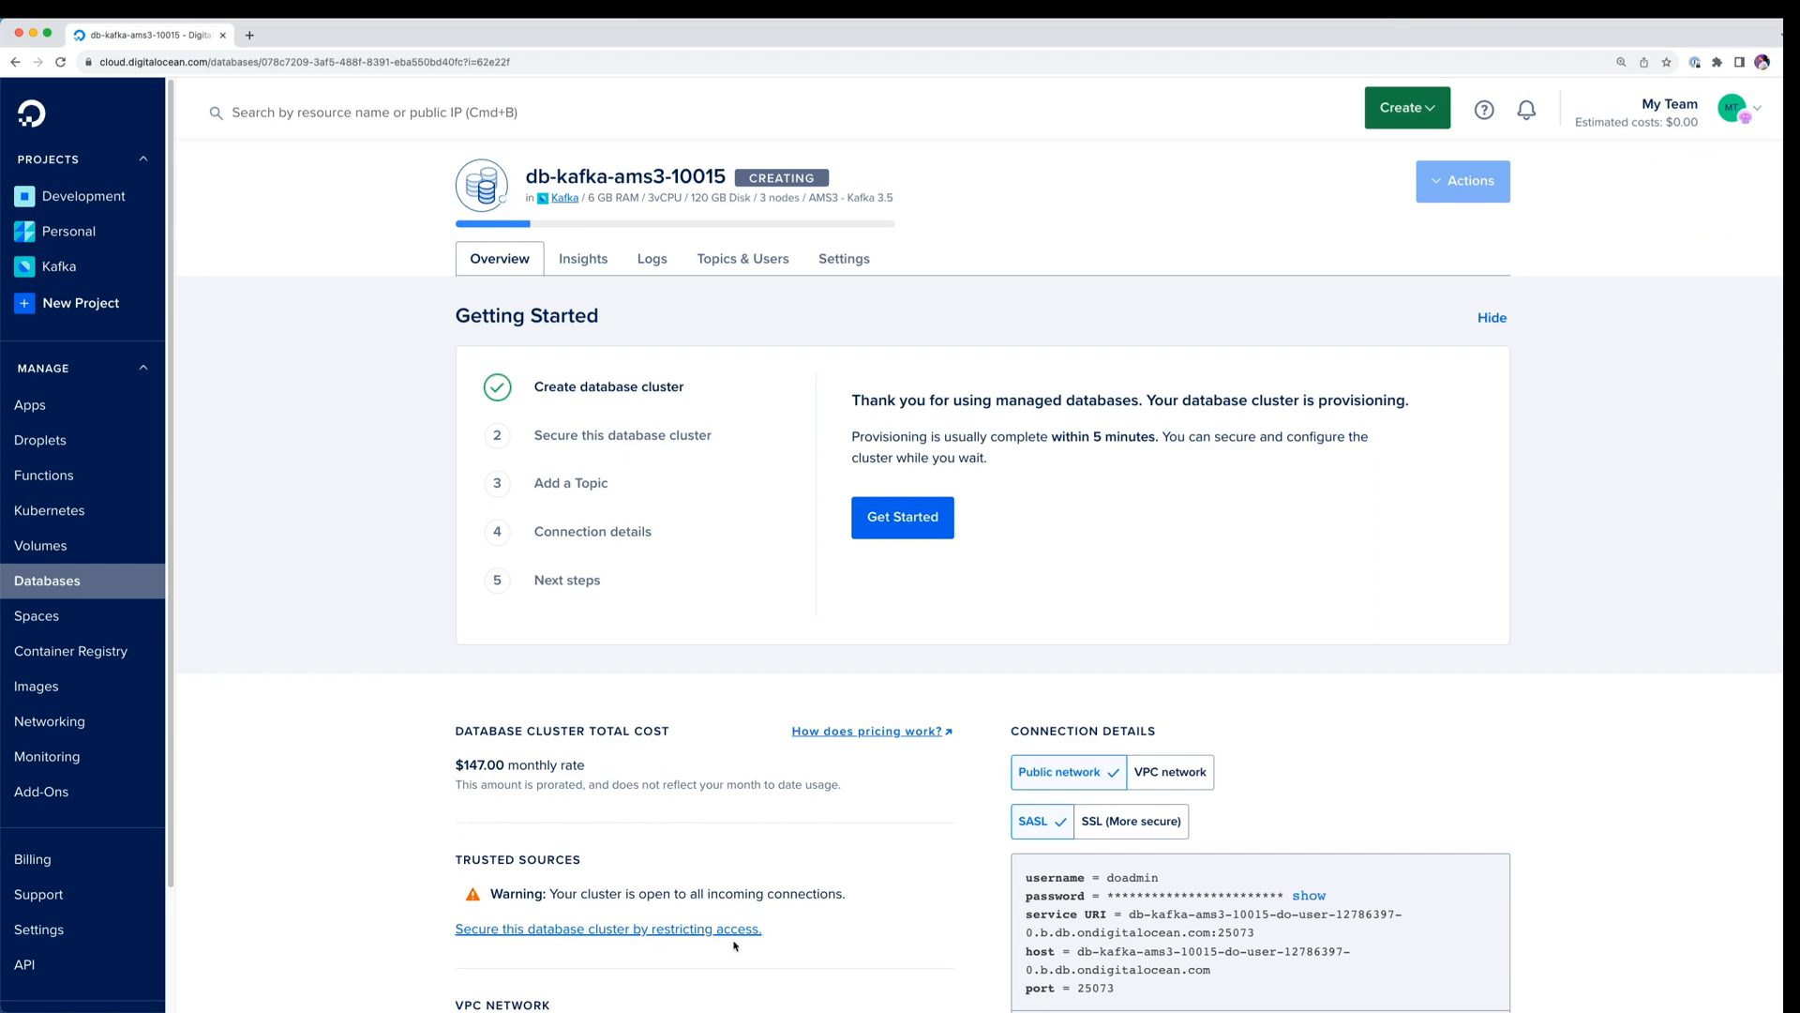
{"action": "mouse_move", "coordinate": [606, 927]}
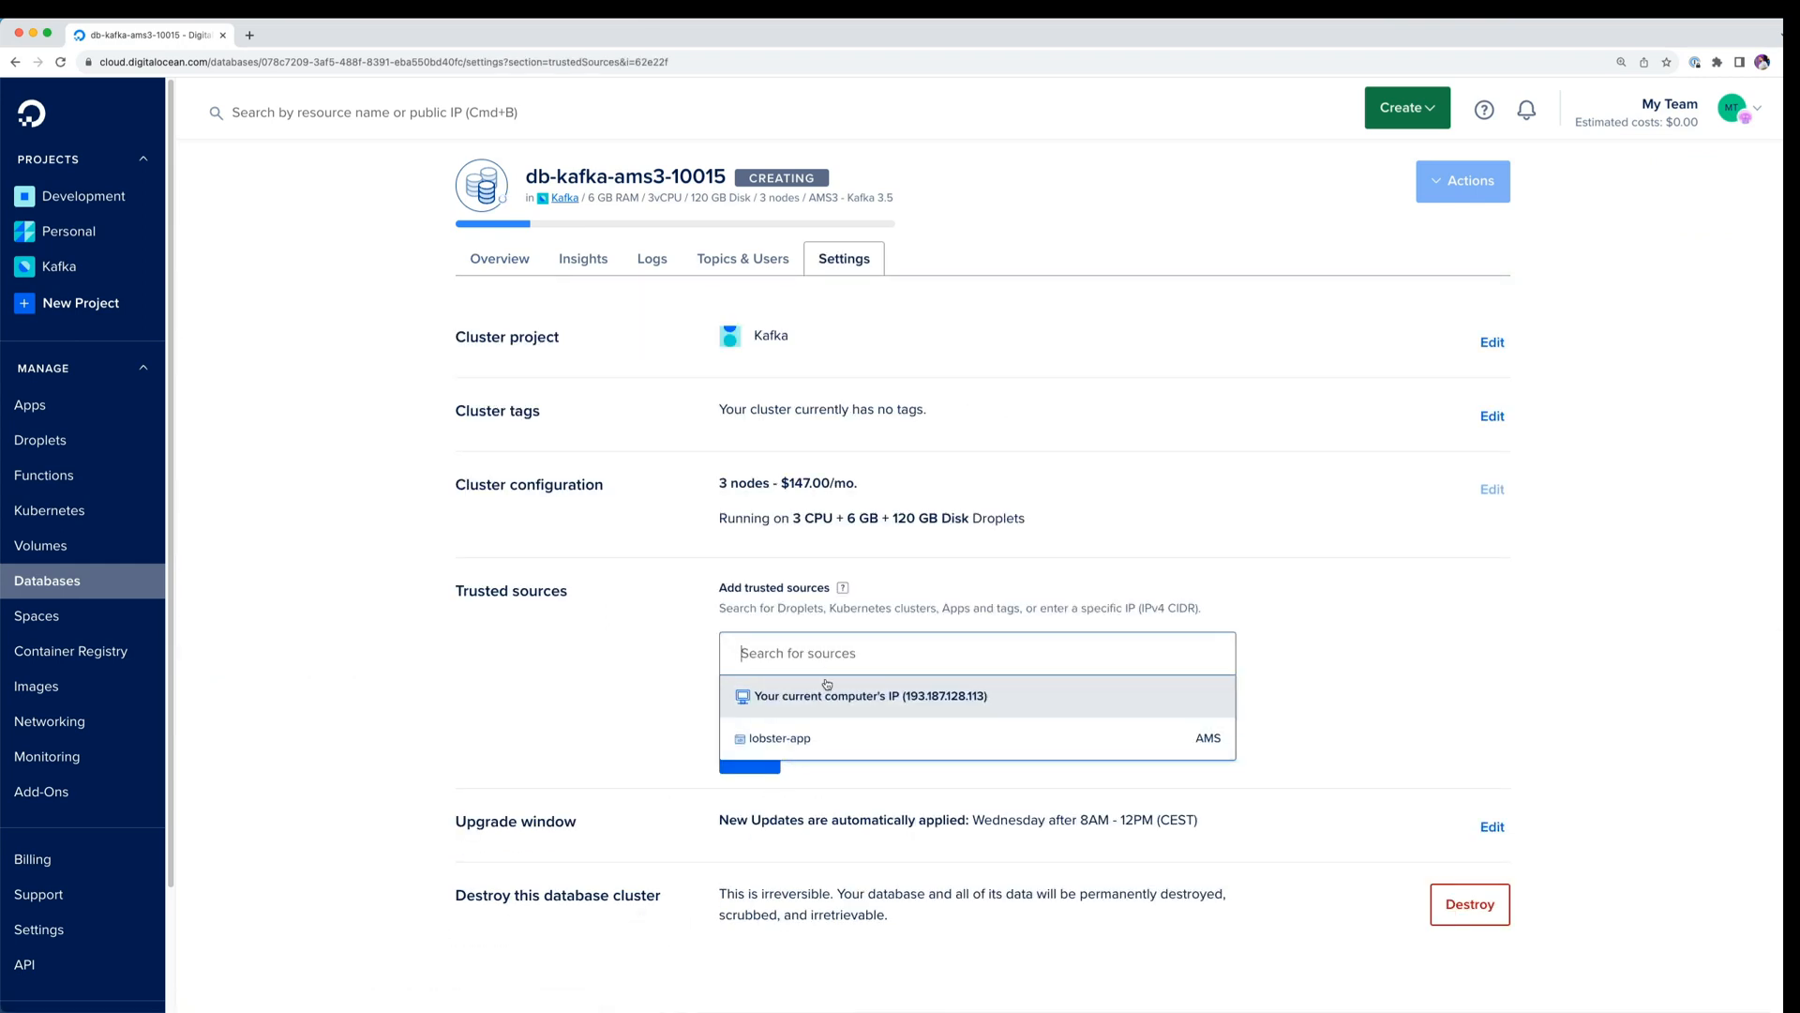
{"action": "mouse_move", "coordinate": [865, 652]}
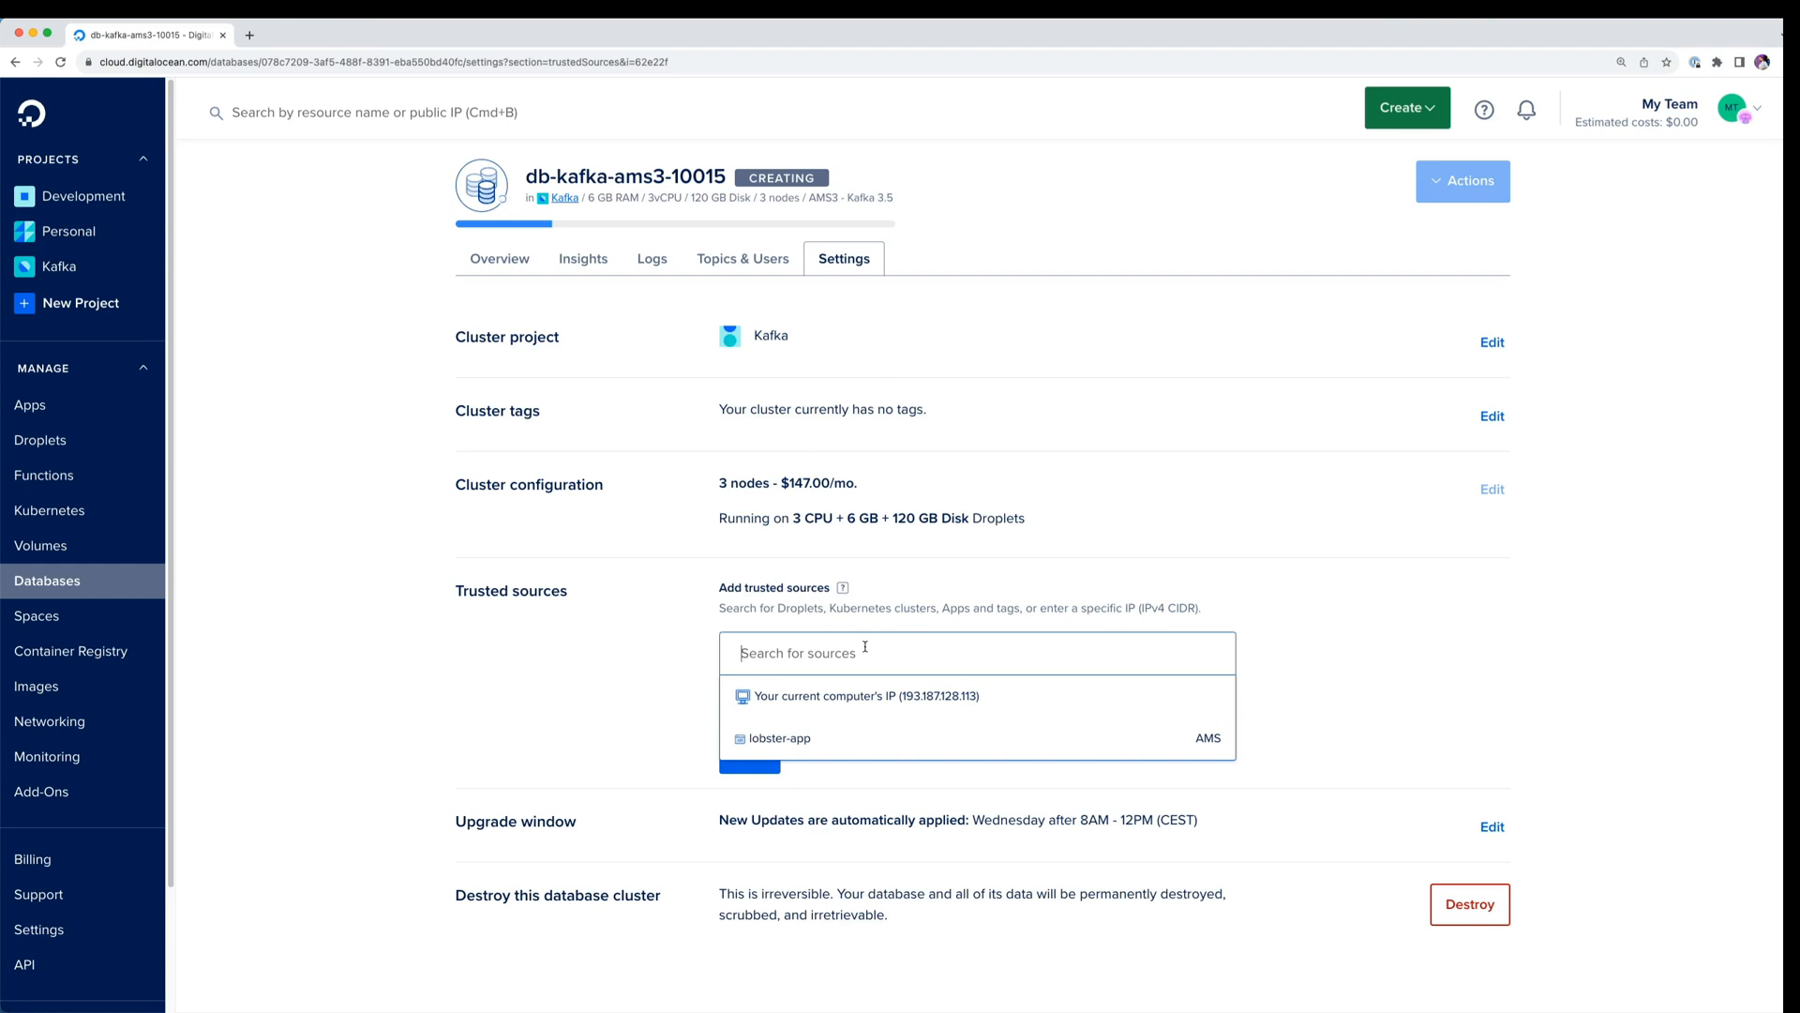
{"action": "mouse_move", "coordinate": [864, 696]}
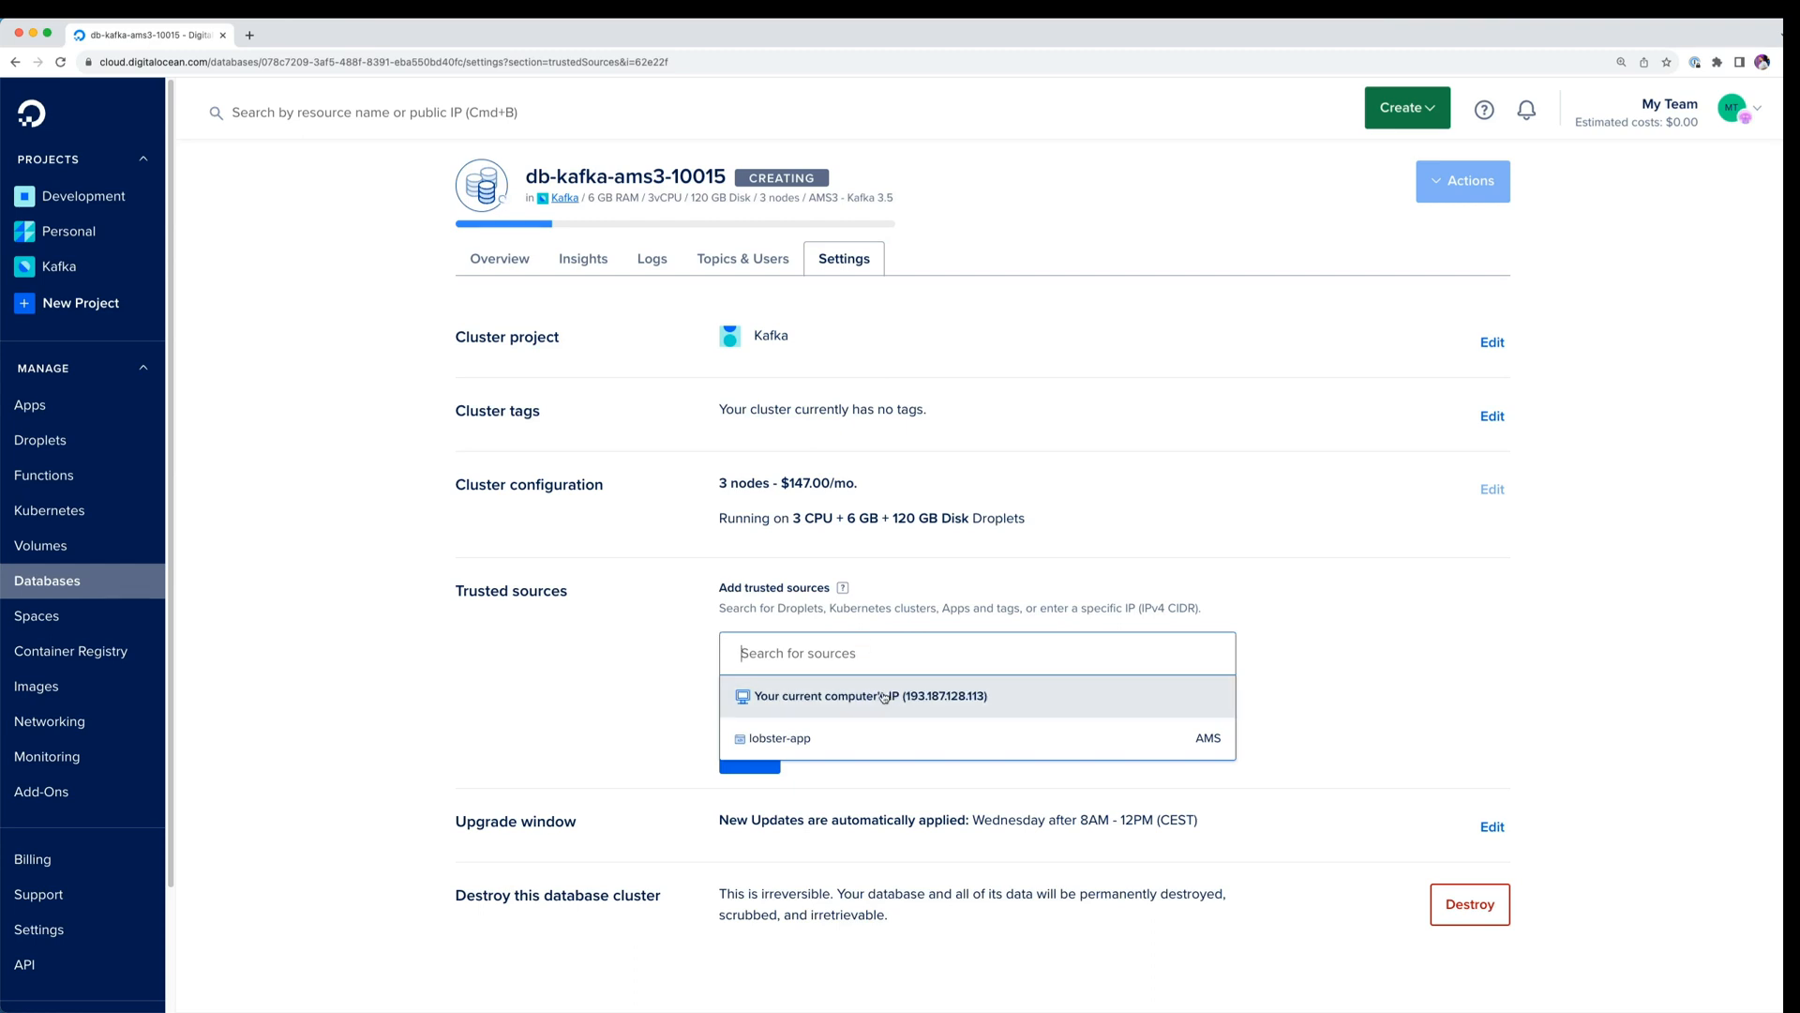
{"action": "left_click", "coordinate": [780, 737]}
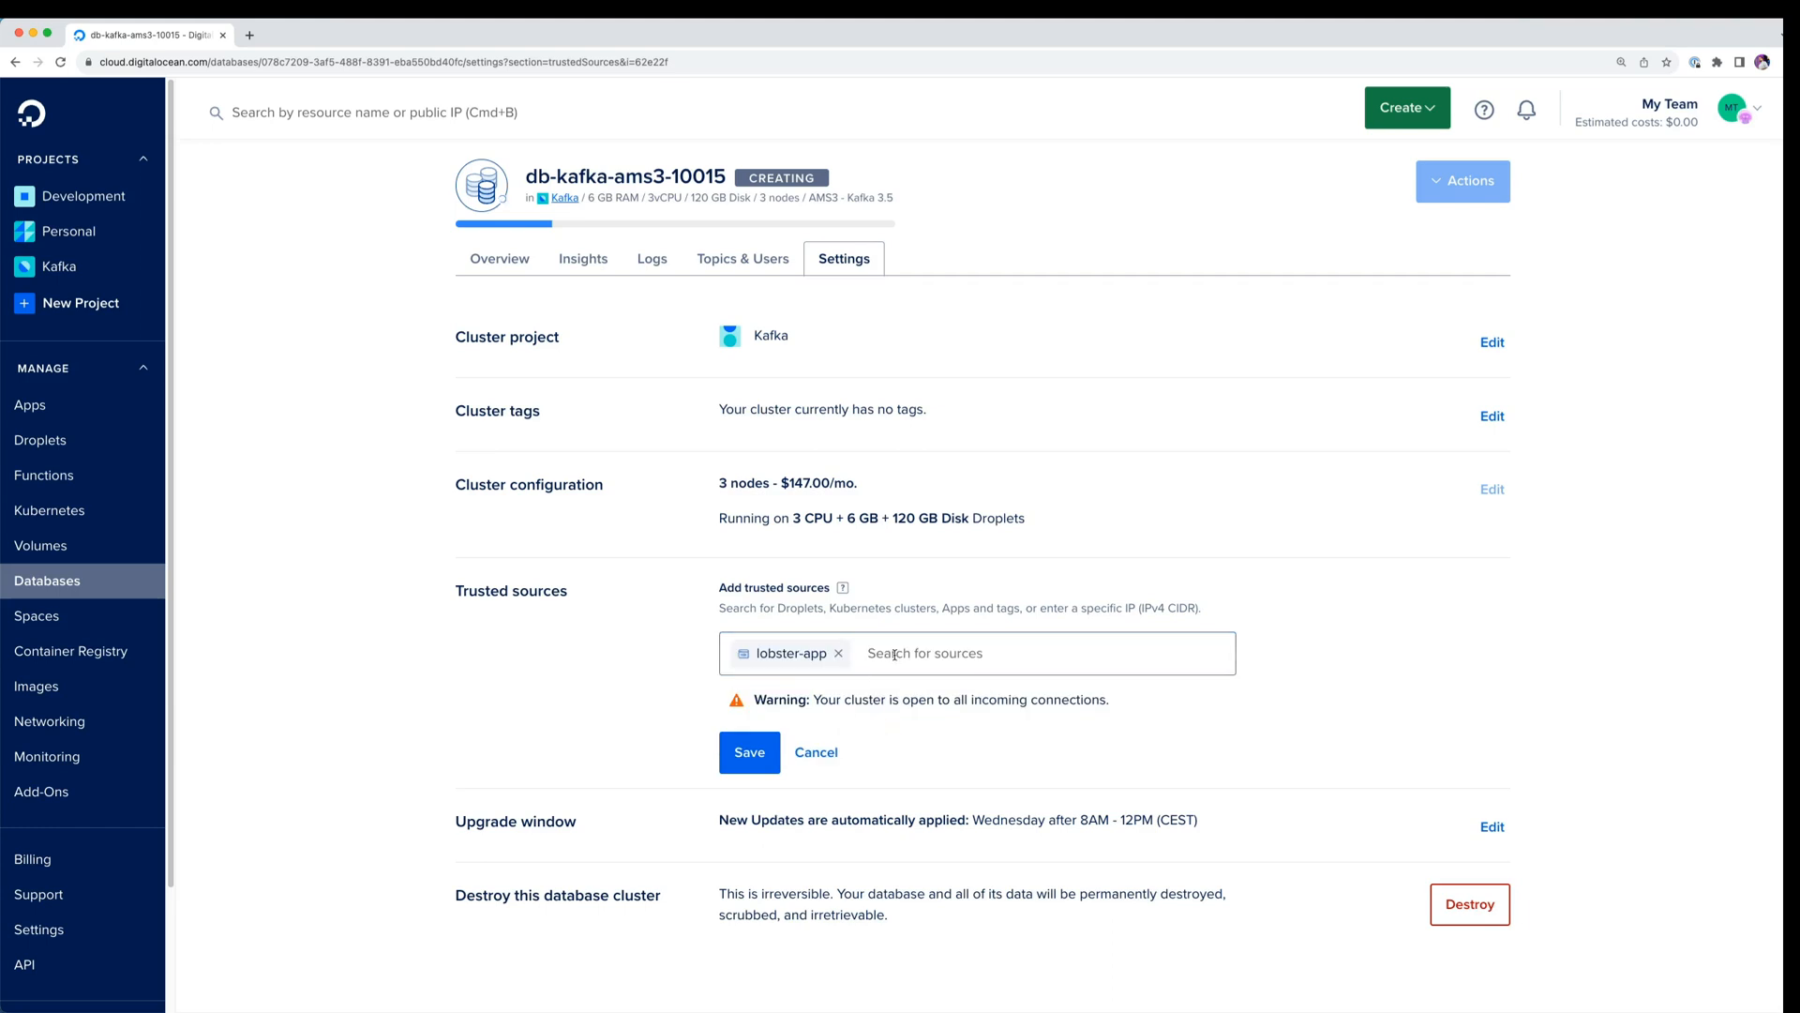
{"action": "left_click", "coordinate": [976, 652]}
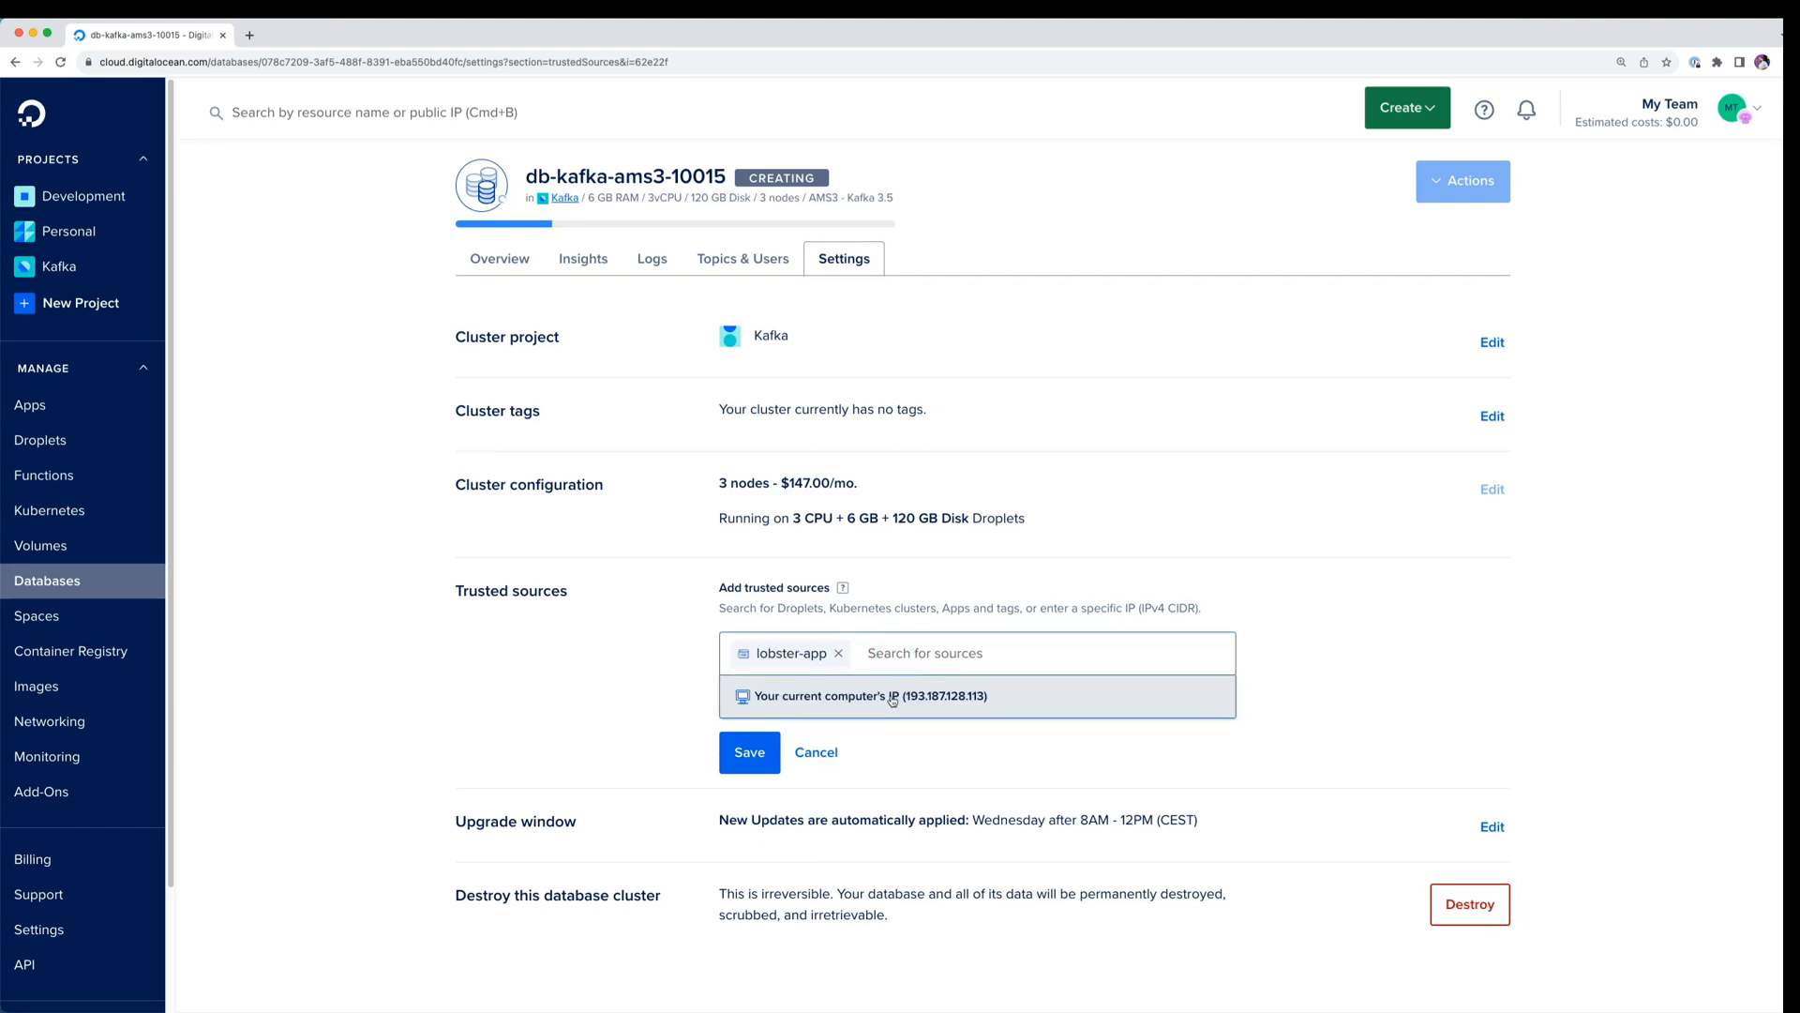
{"action": "left_click", "coordinate": [890, 696]}
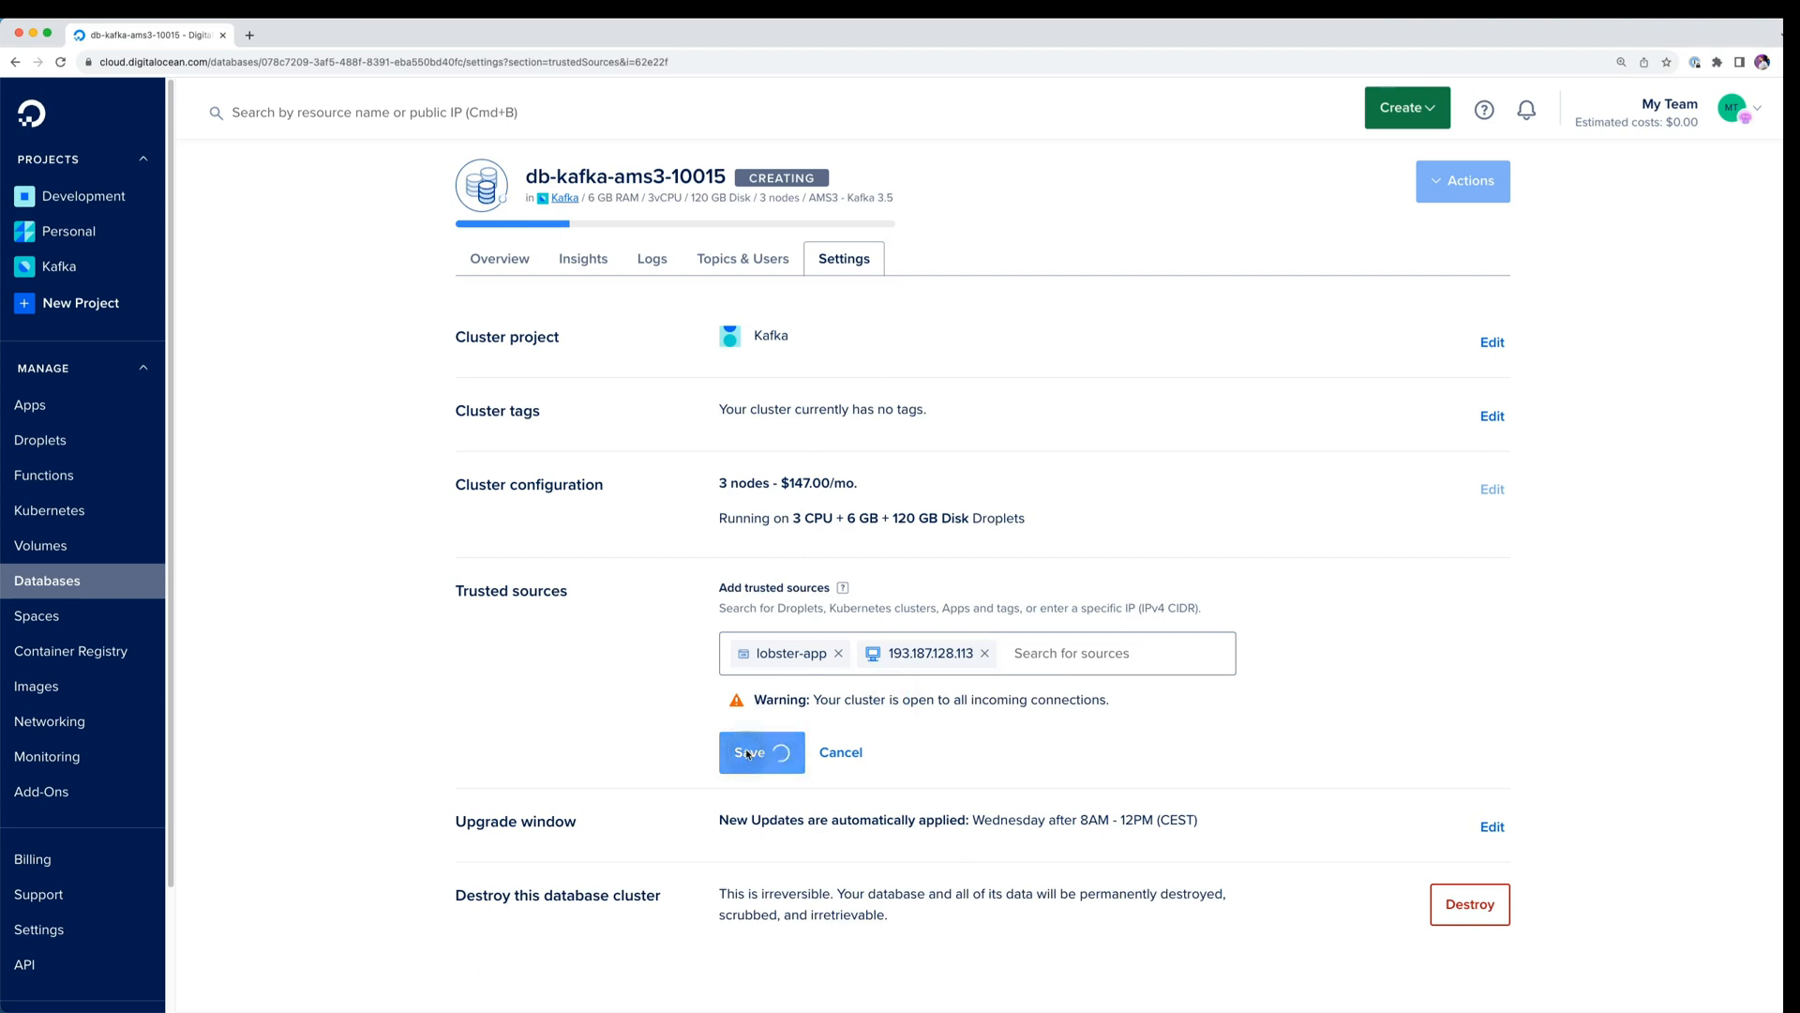
{"action": "left_click", "coordinate": [752, 752]}
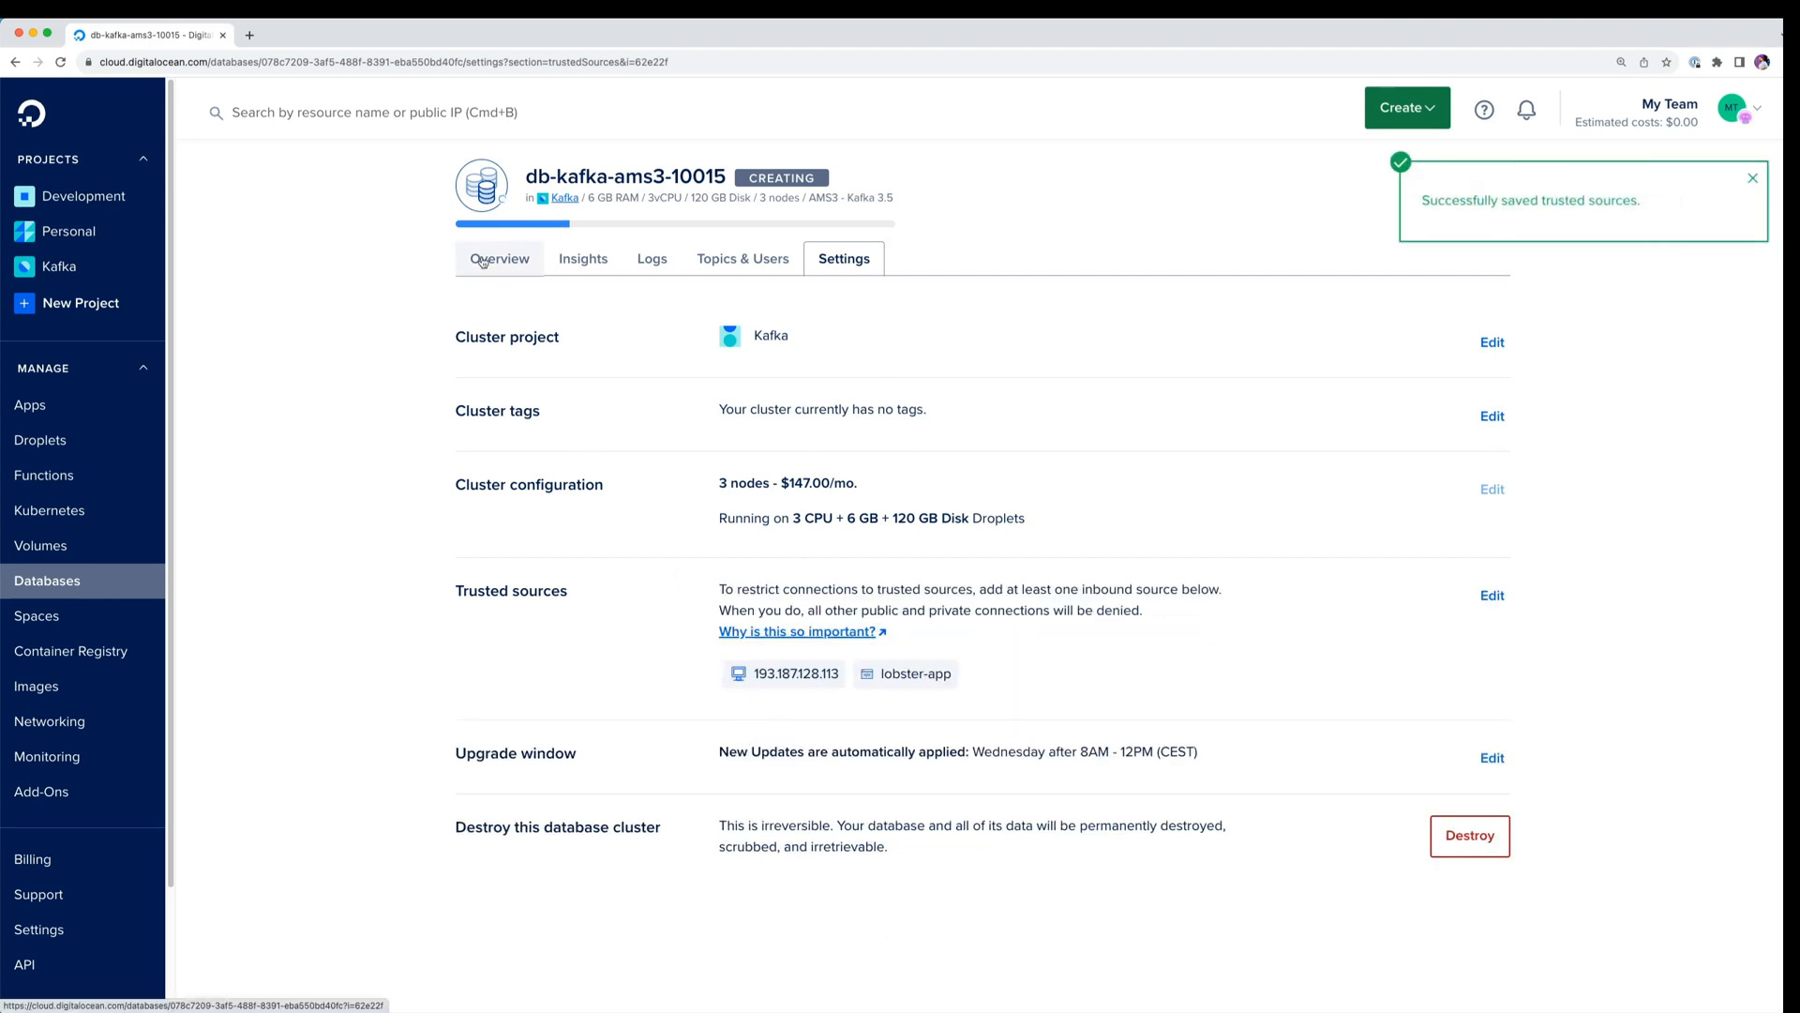
Show the private VPC network SSL connection details, port 25071, on the Overview.
{"action": "left_click", "coordinate": [500, 259]}
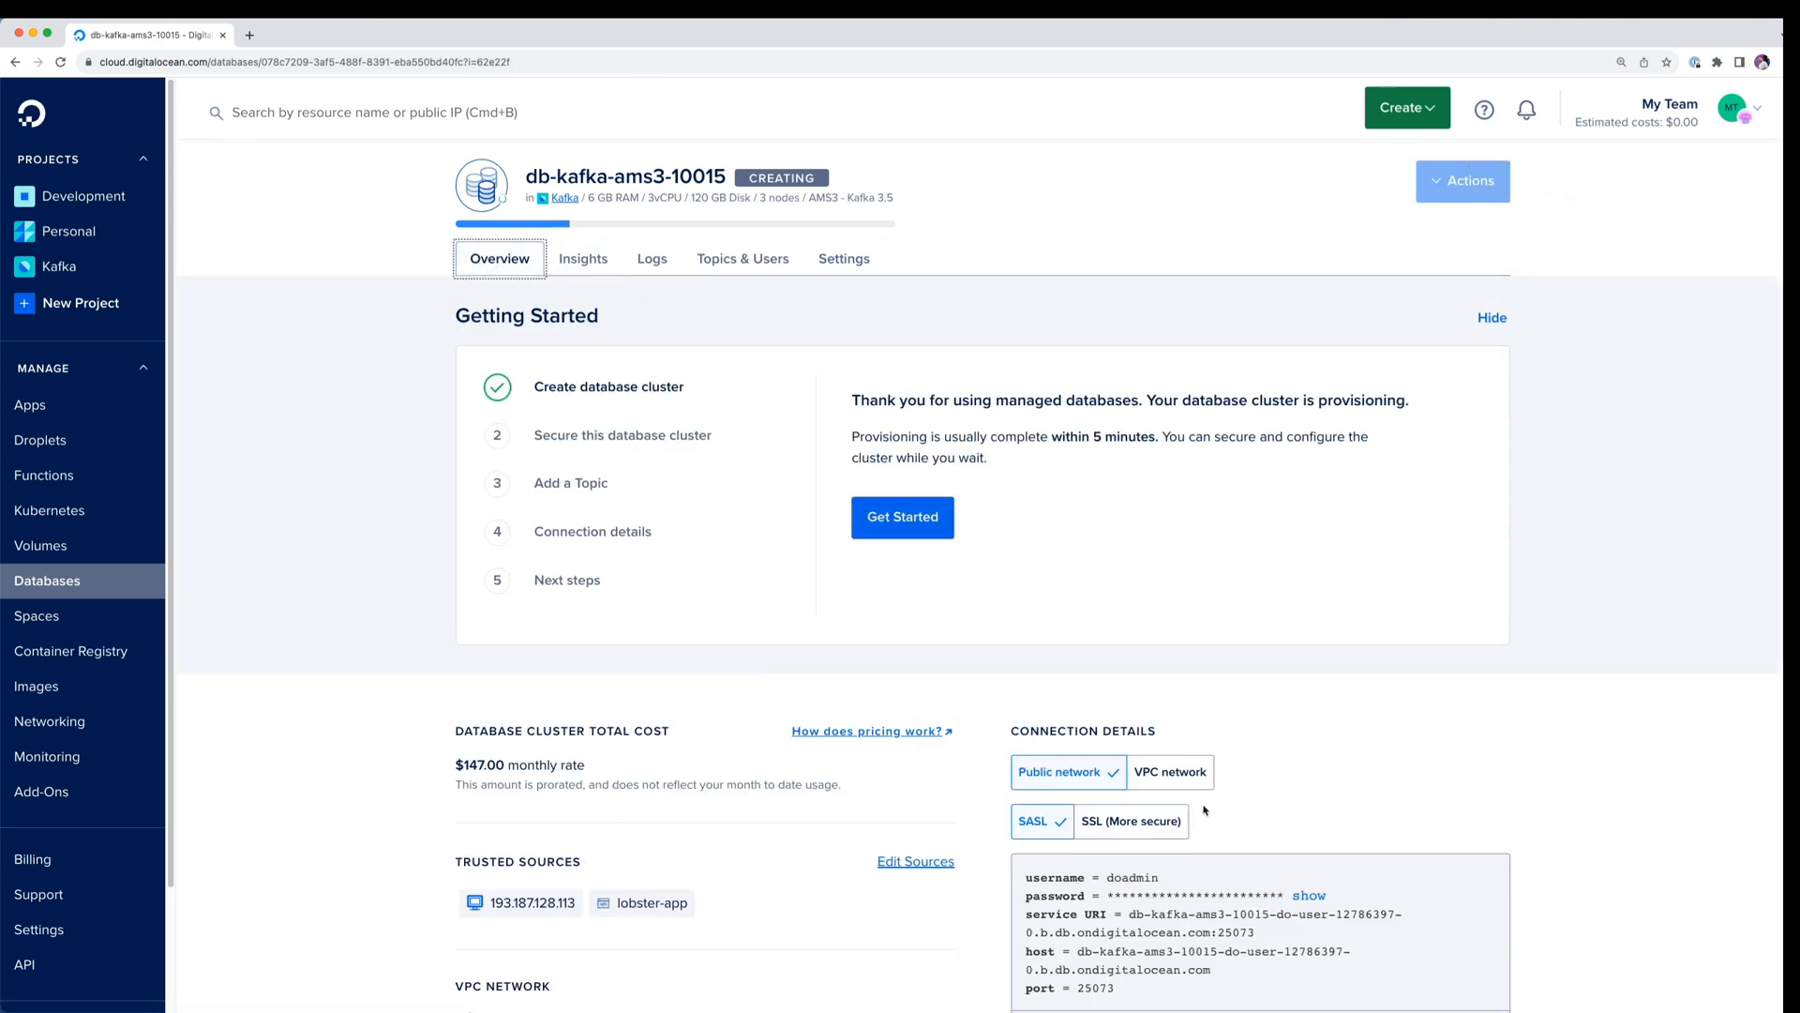
{"action": "left_click", "coordinate": [1161, 771]}
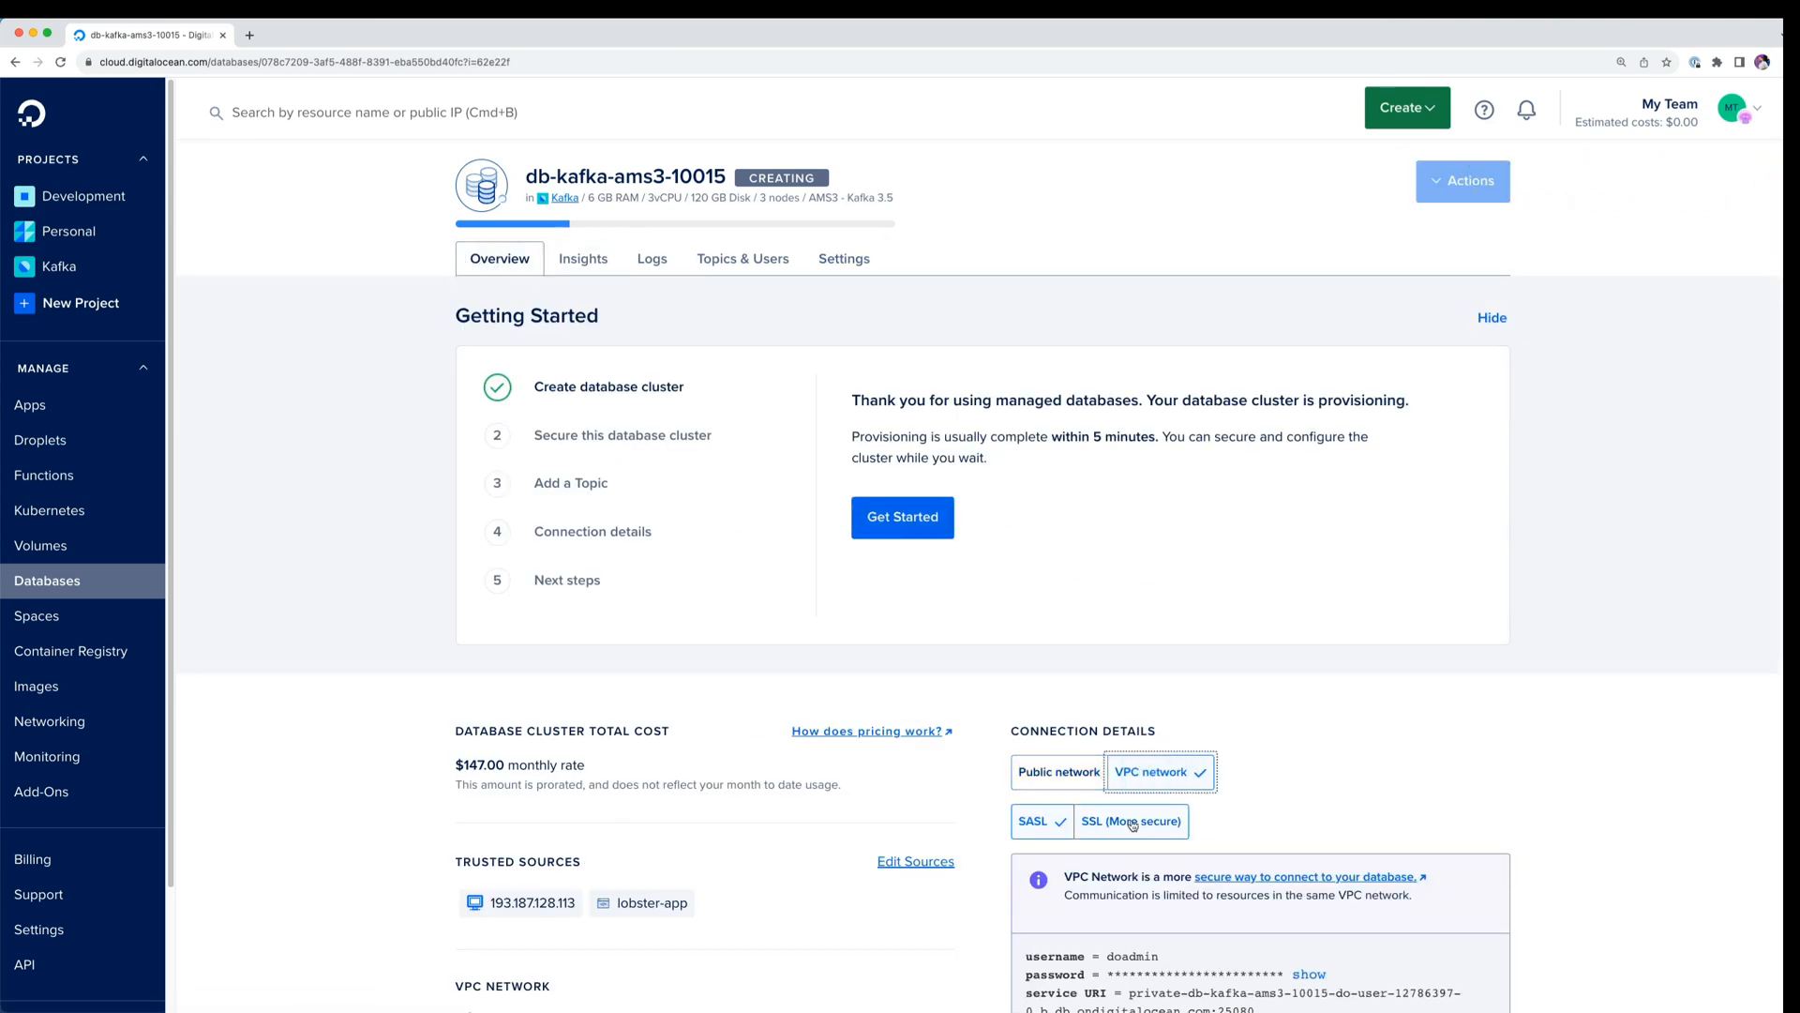
{"action": "scroll", "scroll_direction": "down", "scroll_amount": 3}
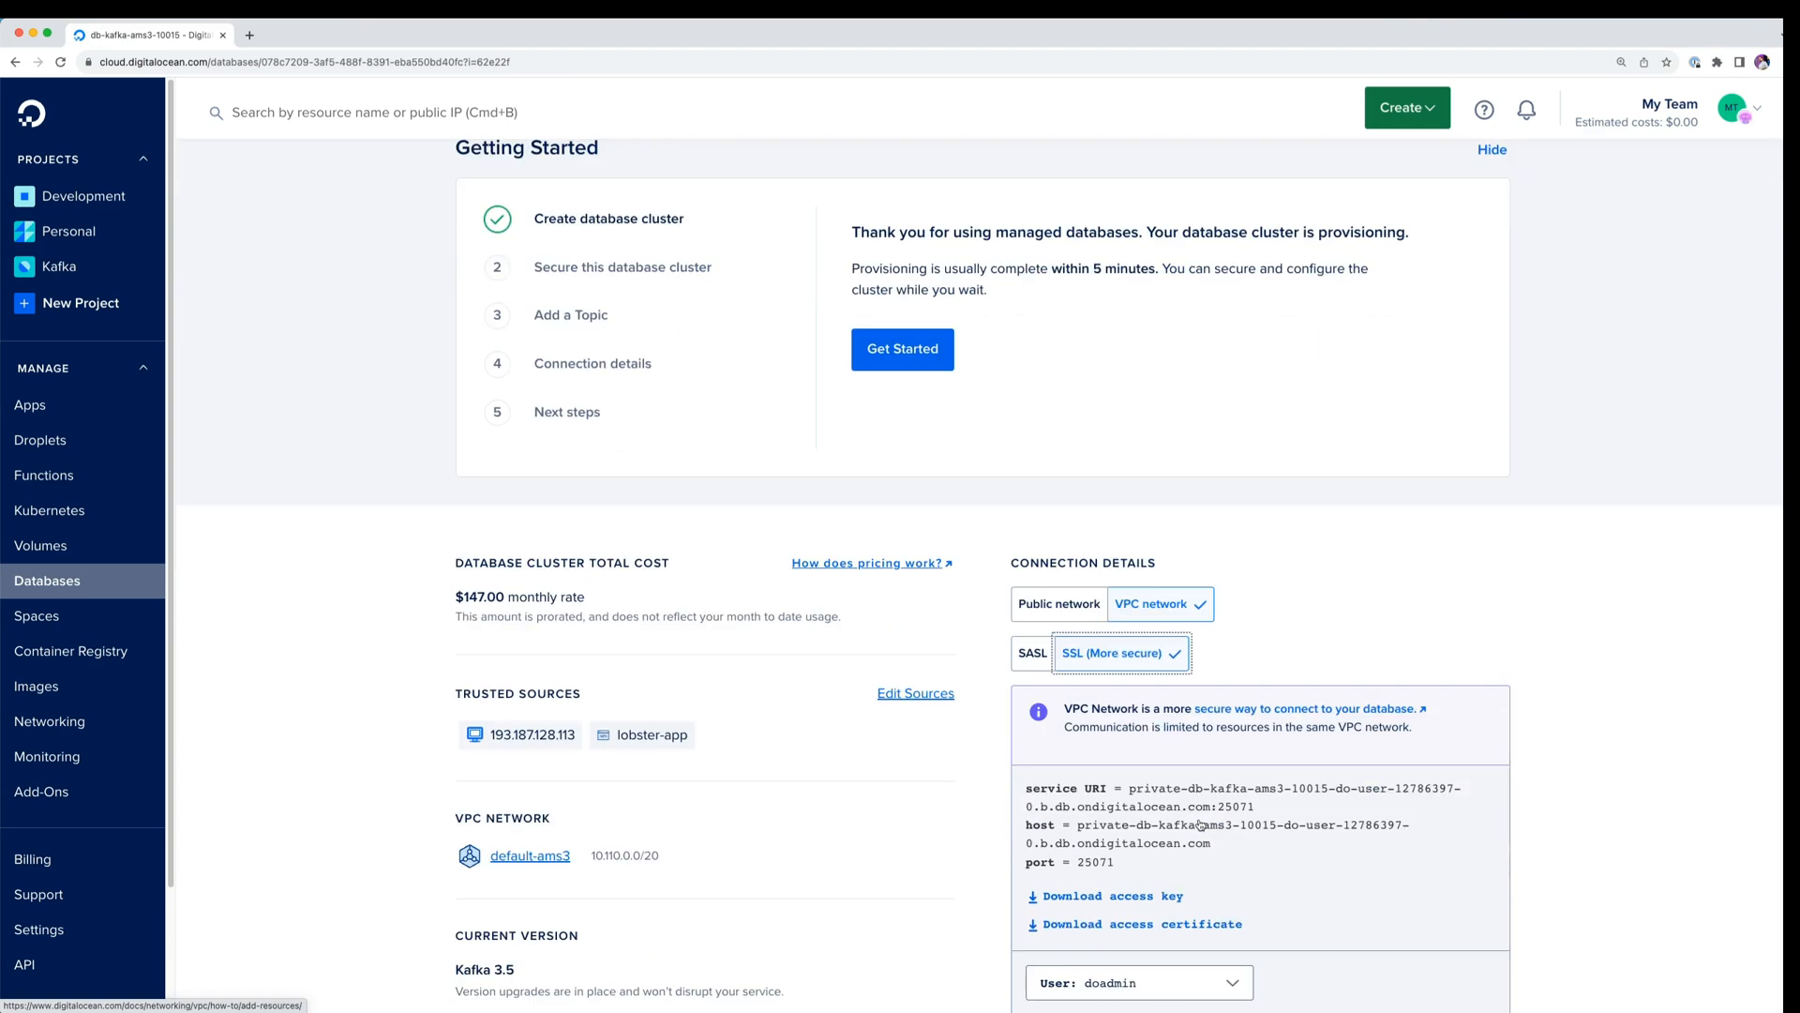
{"action": "scroll", "scroll_direction": "down", "scroll_amount": 3}
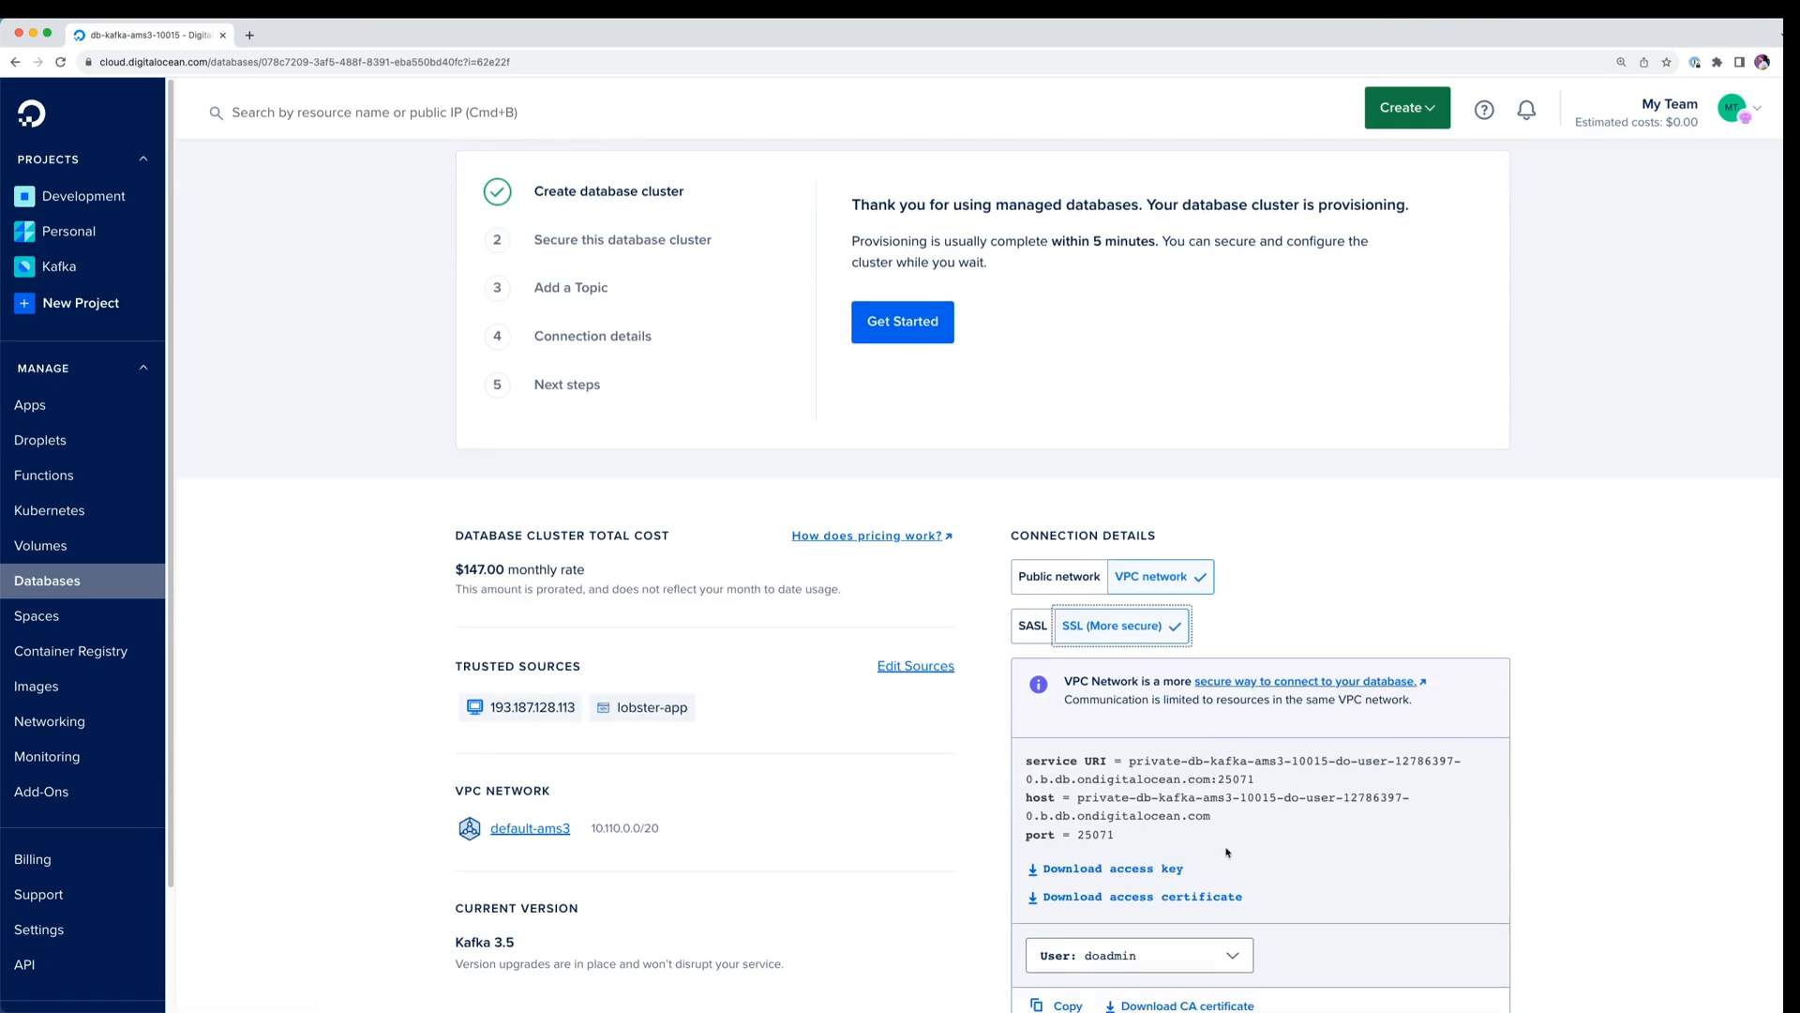
{"action": "scroll", "scroll_direction": "down", "scroll_amount": 3}
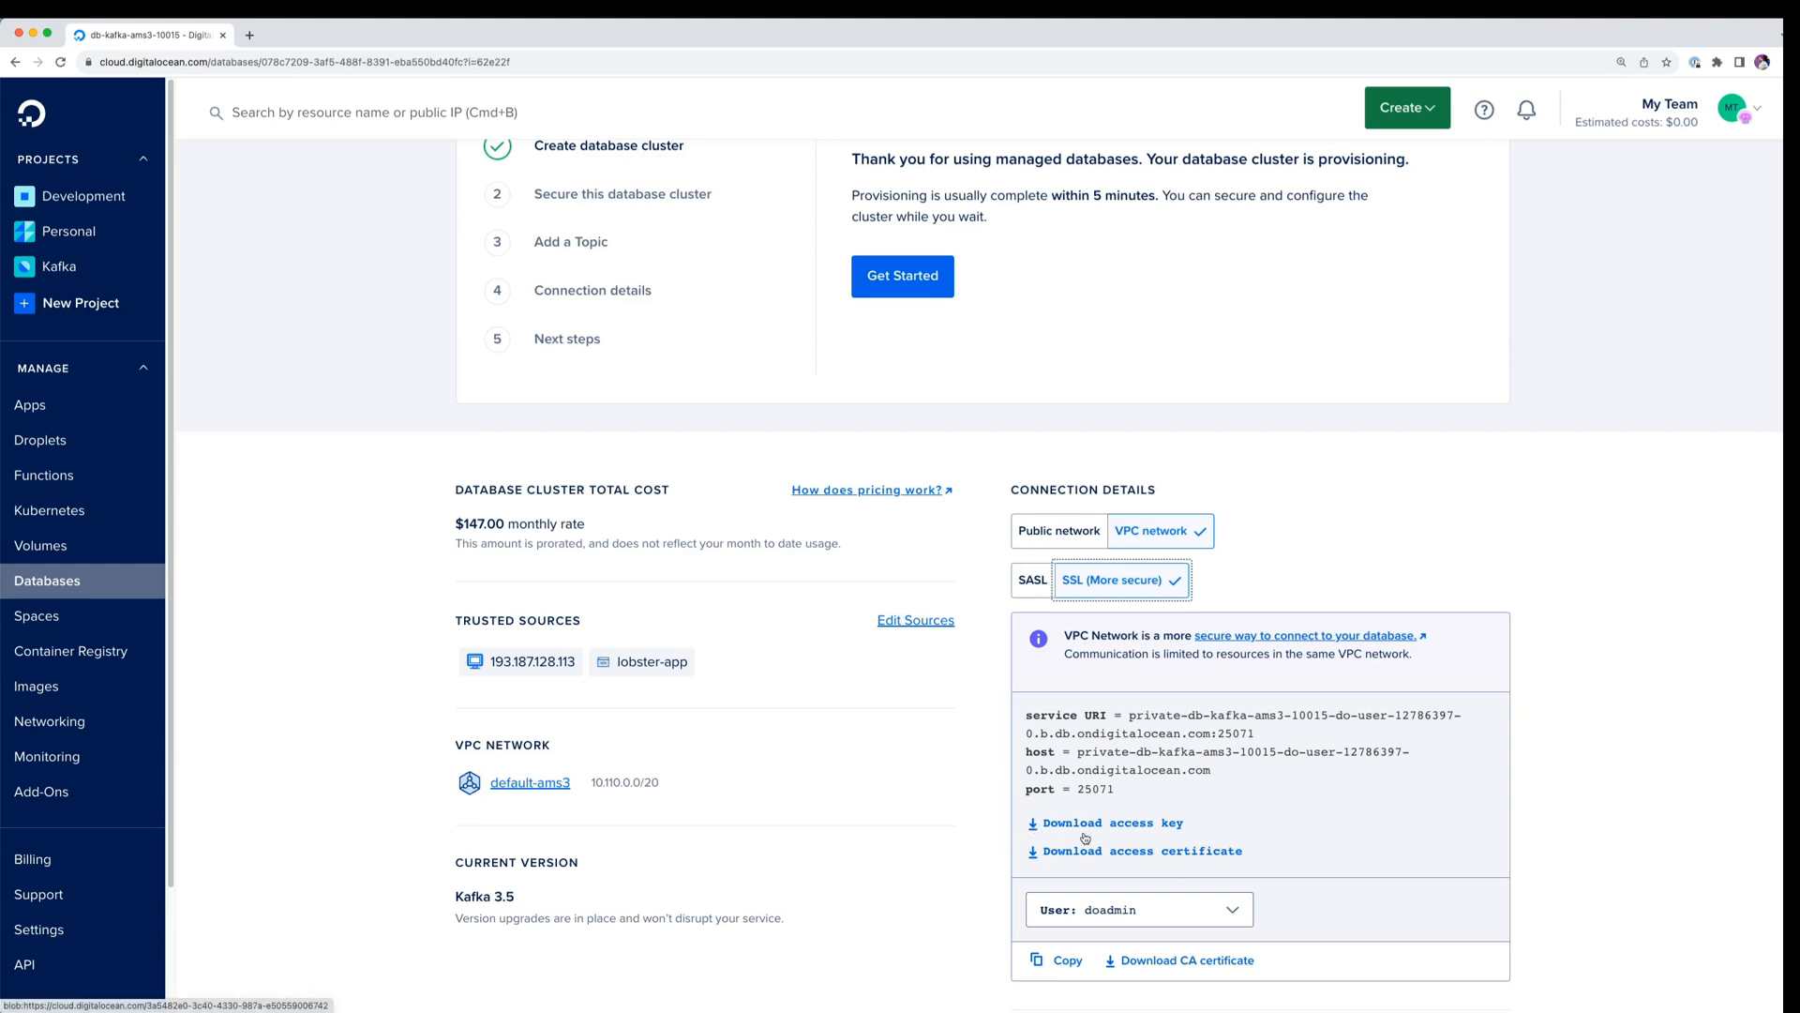
{"action": "scroll", "scroll_direction": "up", "scroll_amount": 3}
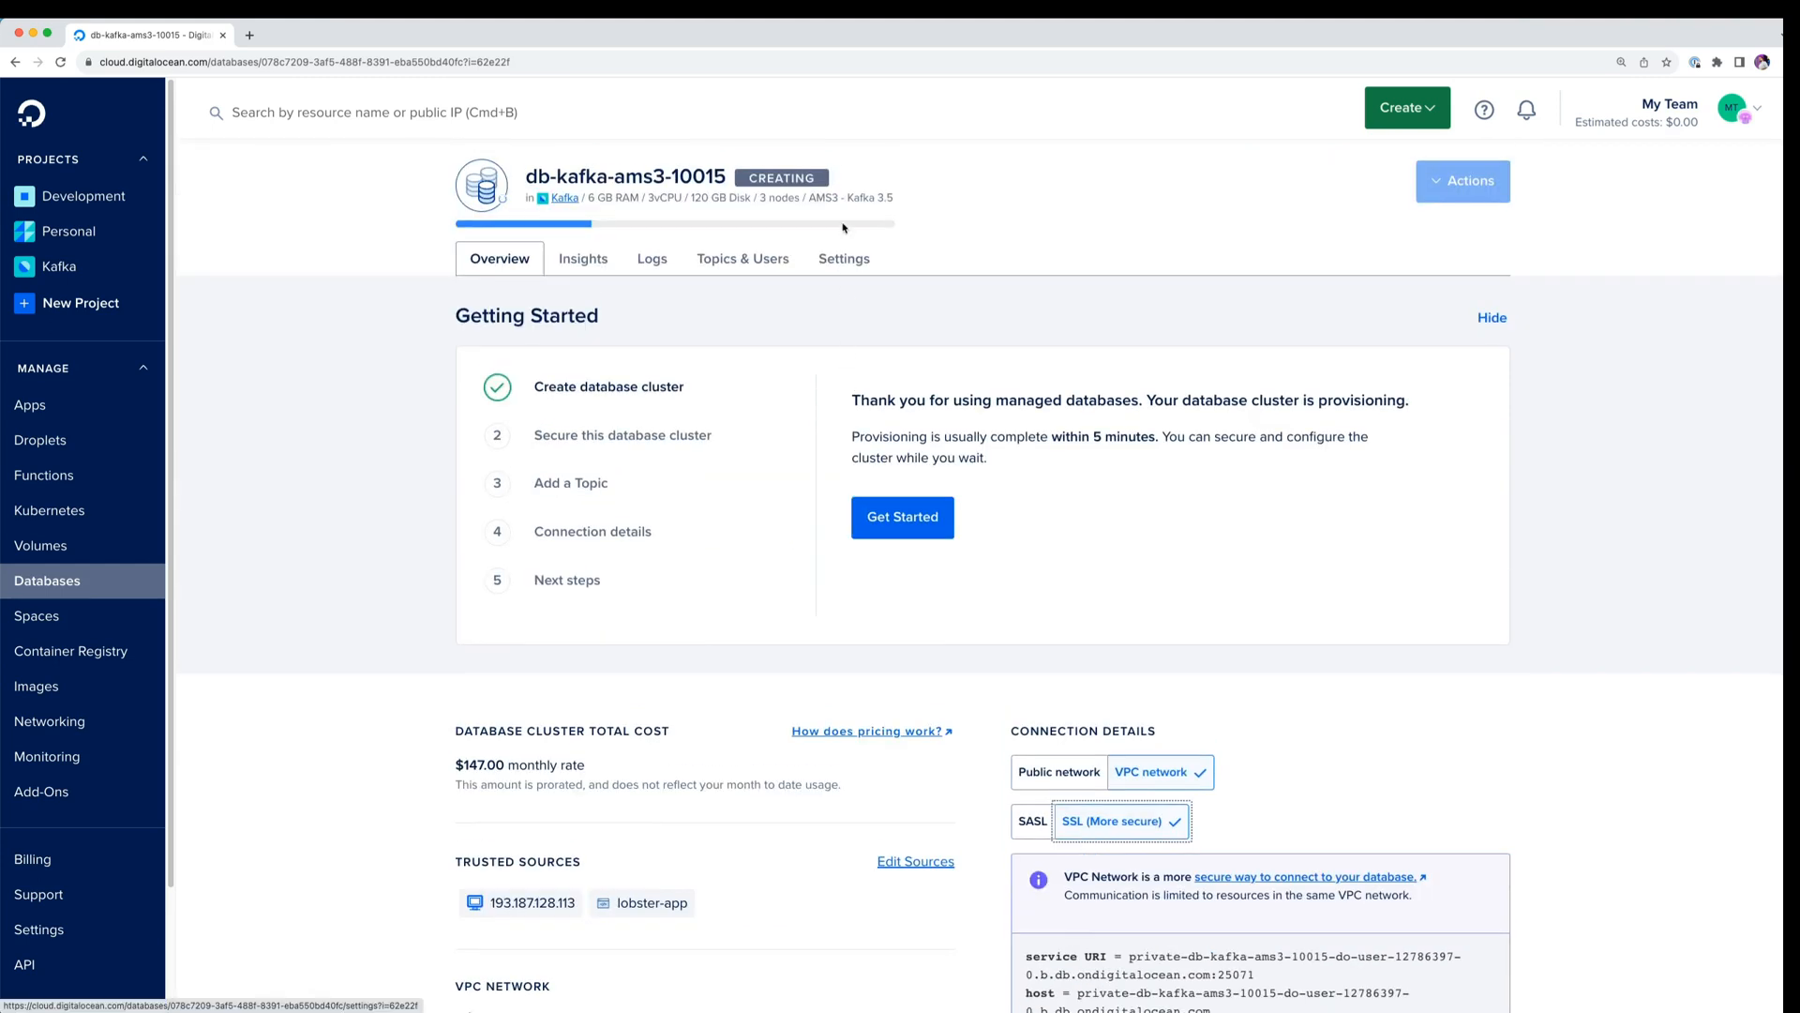
Set the upgrade window to Saturday 12AM–4AM CEST and save it.
{"action": "left_click", "coordinate": [844, 259]}
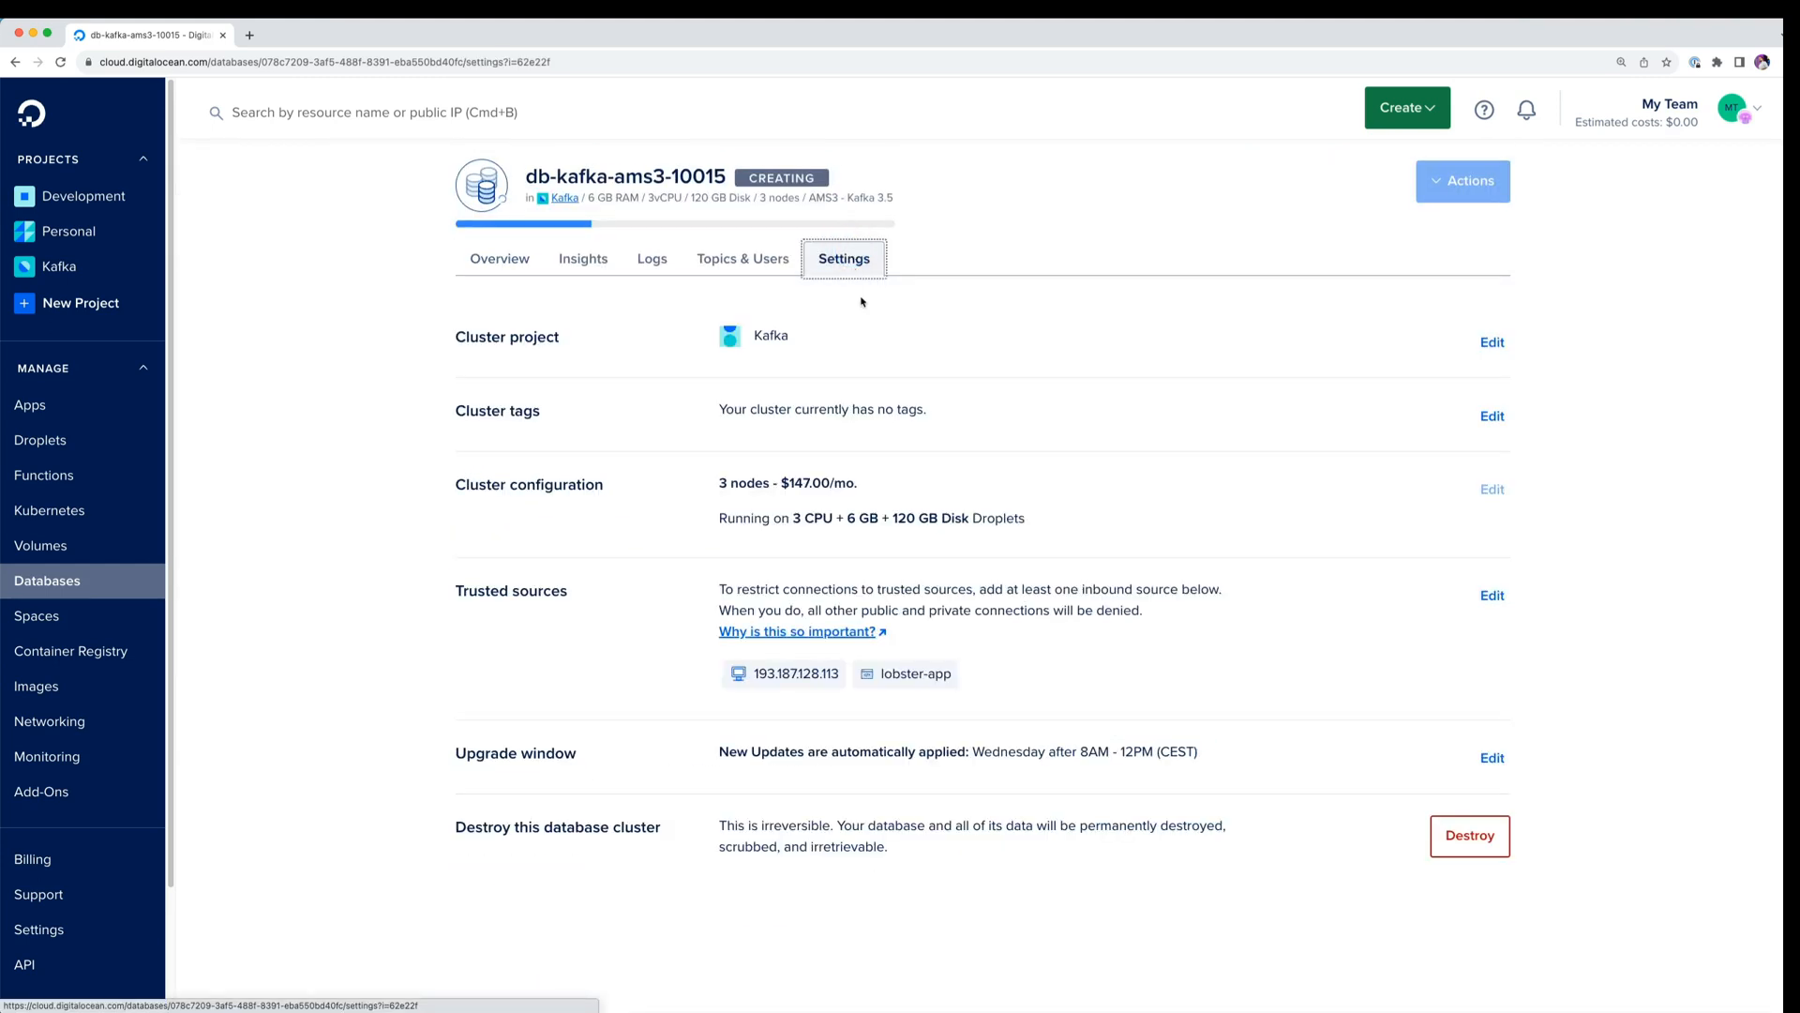
{"action": "mouse_move", "coordinate": [1338, 814]}
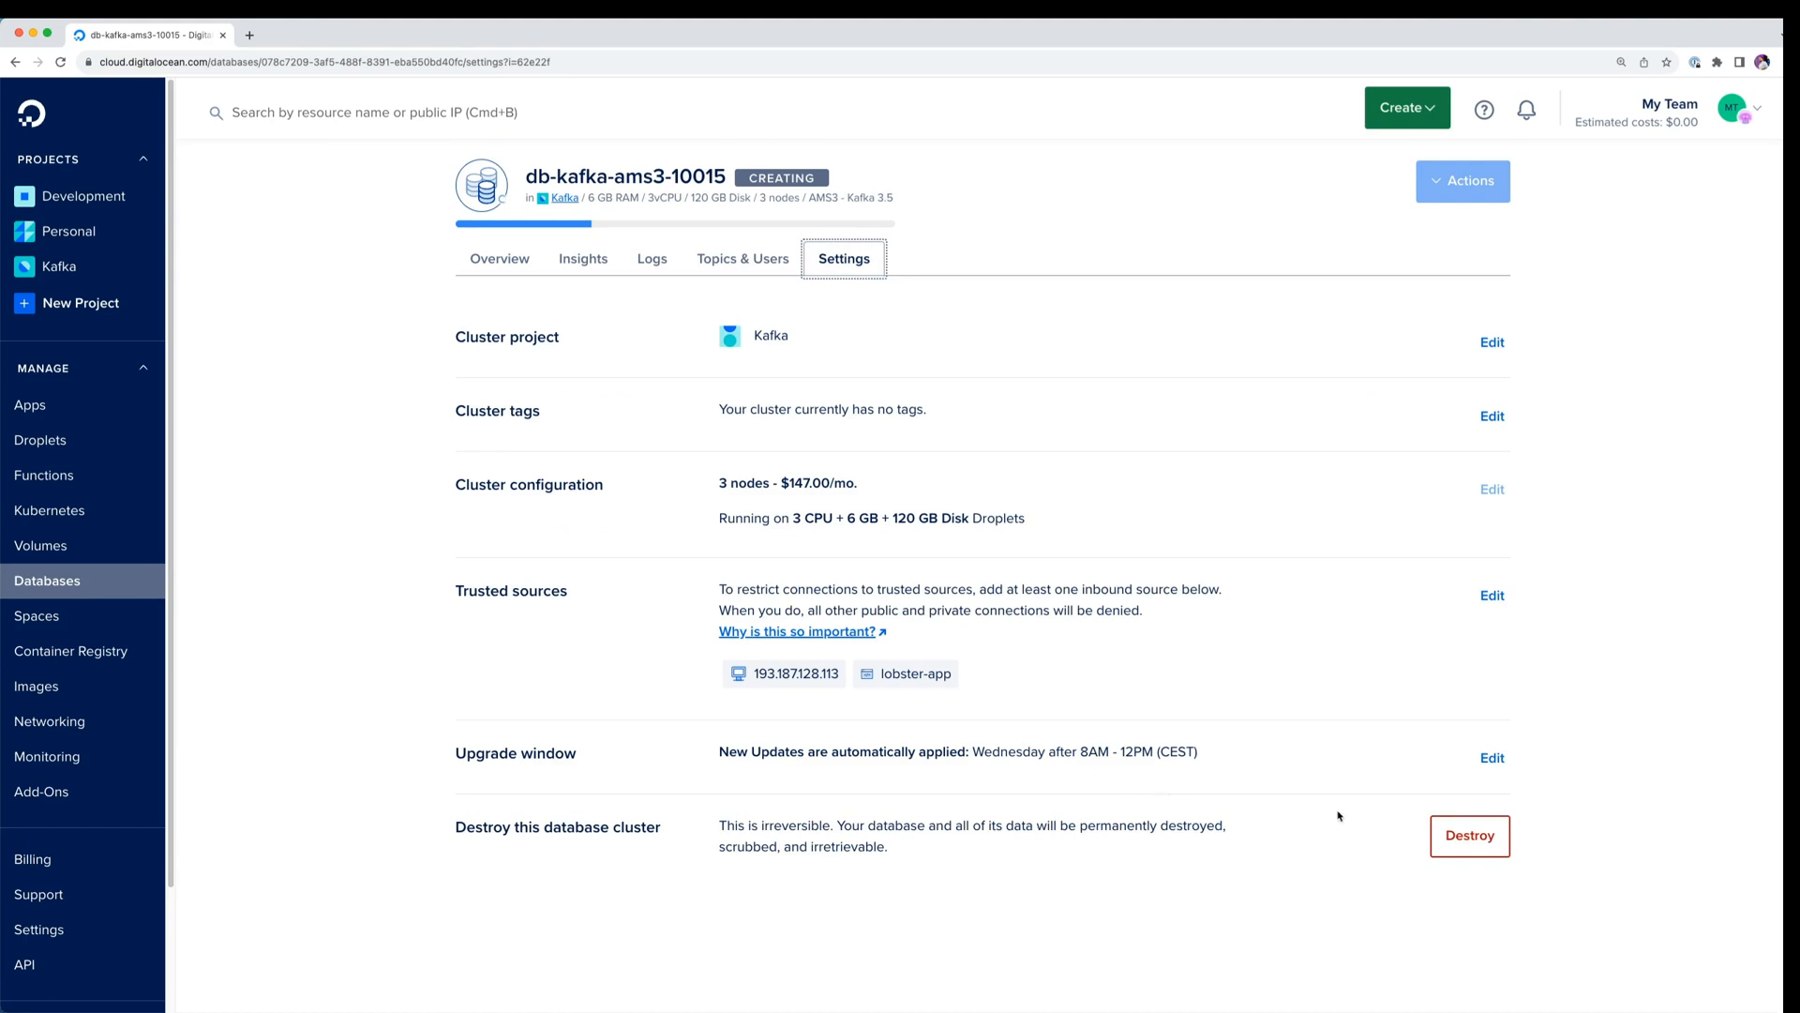
{"action": "left_click", "coordinate": [1492, 756]}
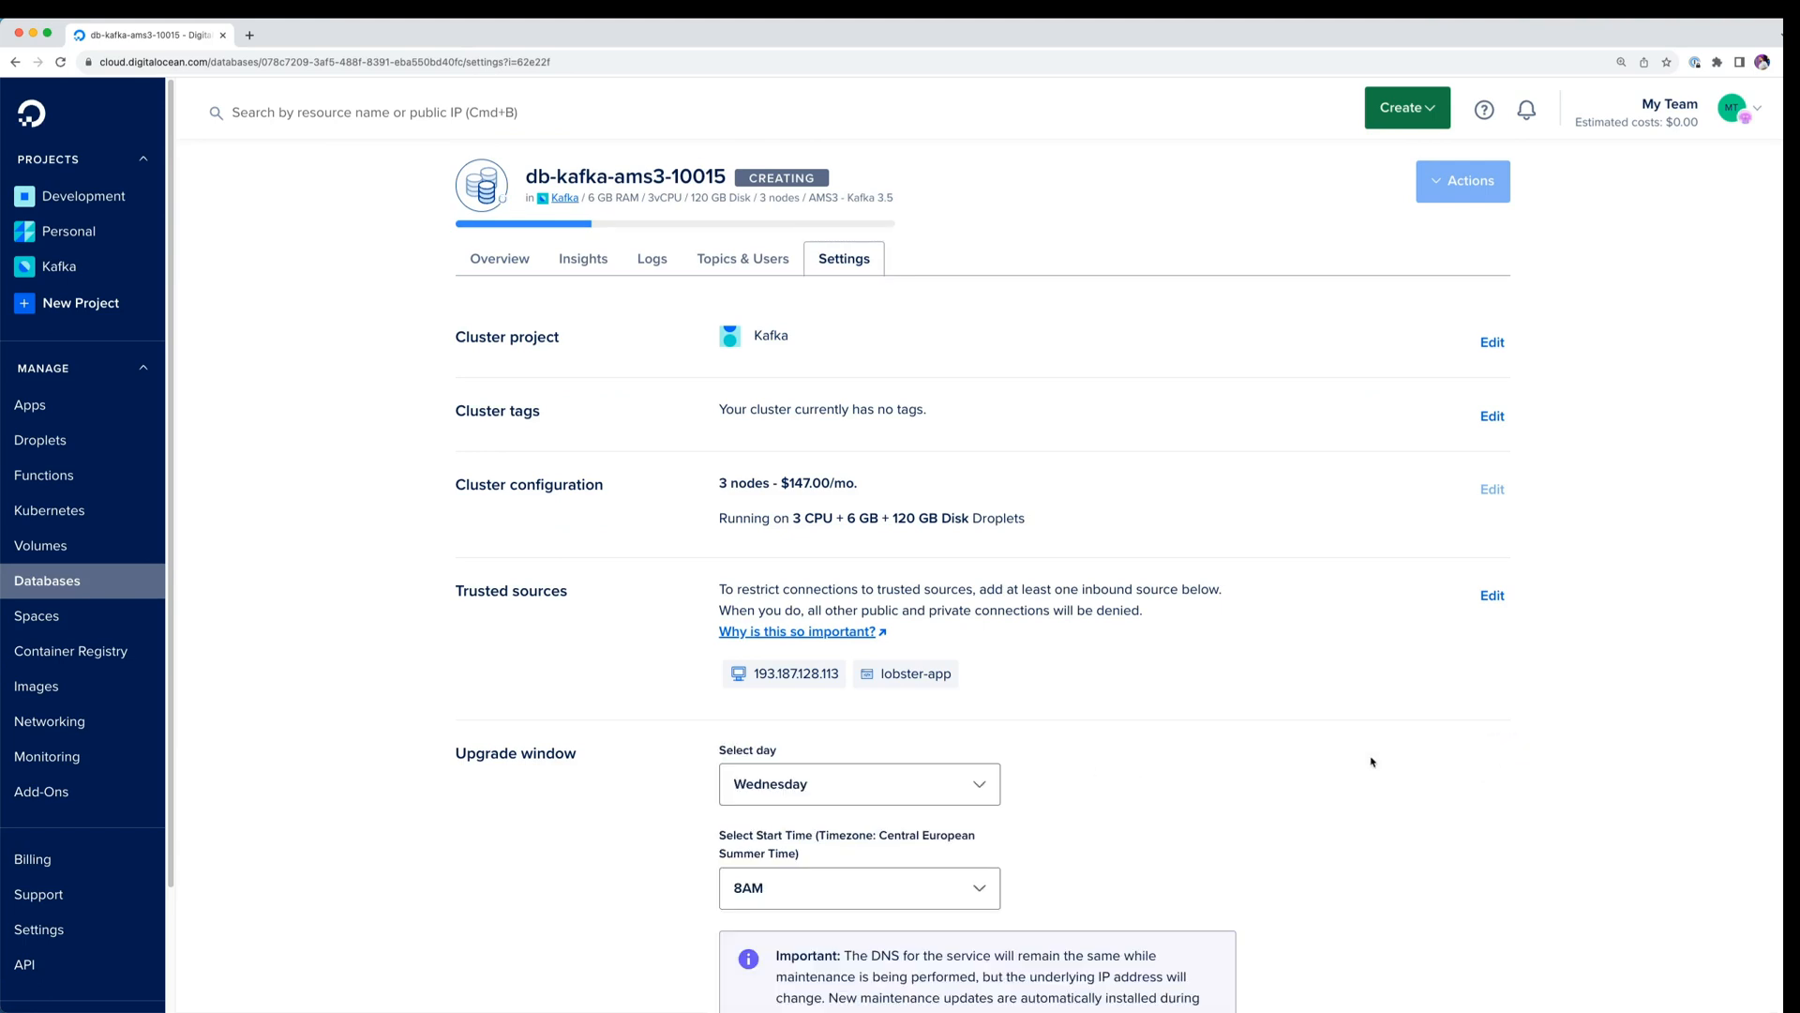
{"action": "left_click", "coordinate": [856, 783]}
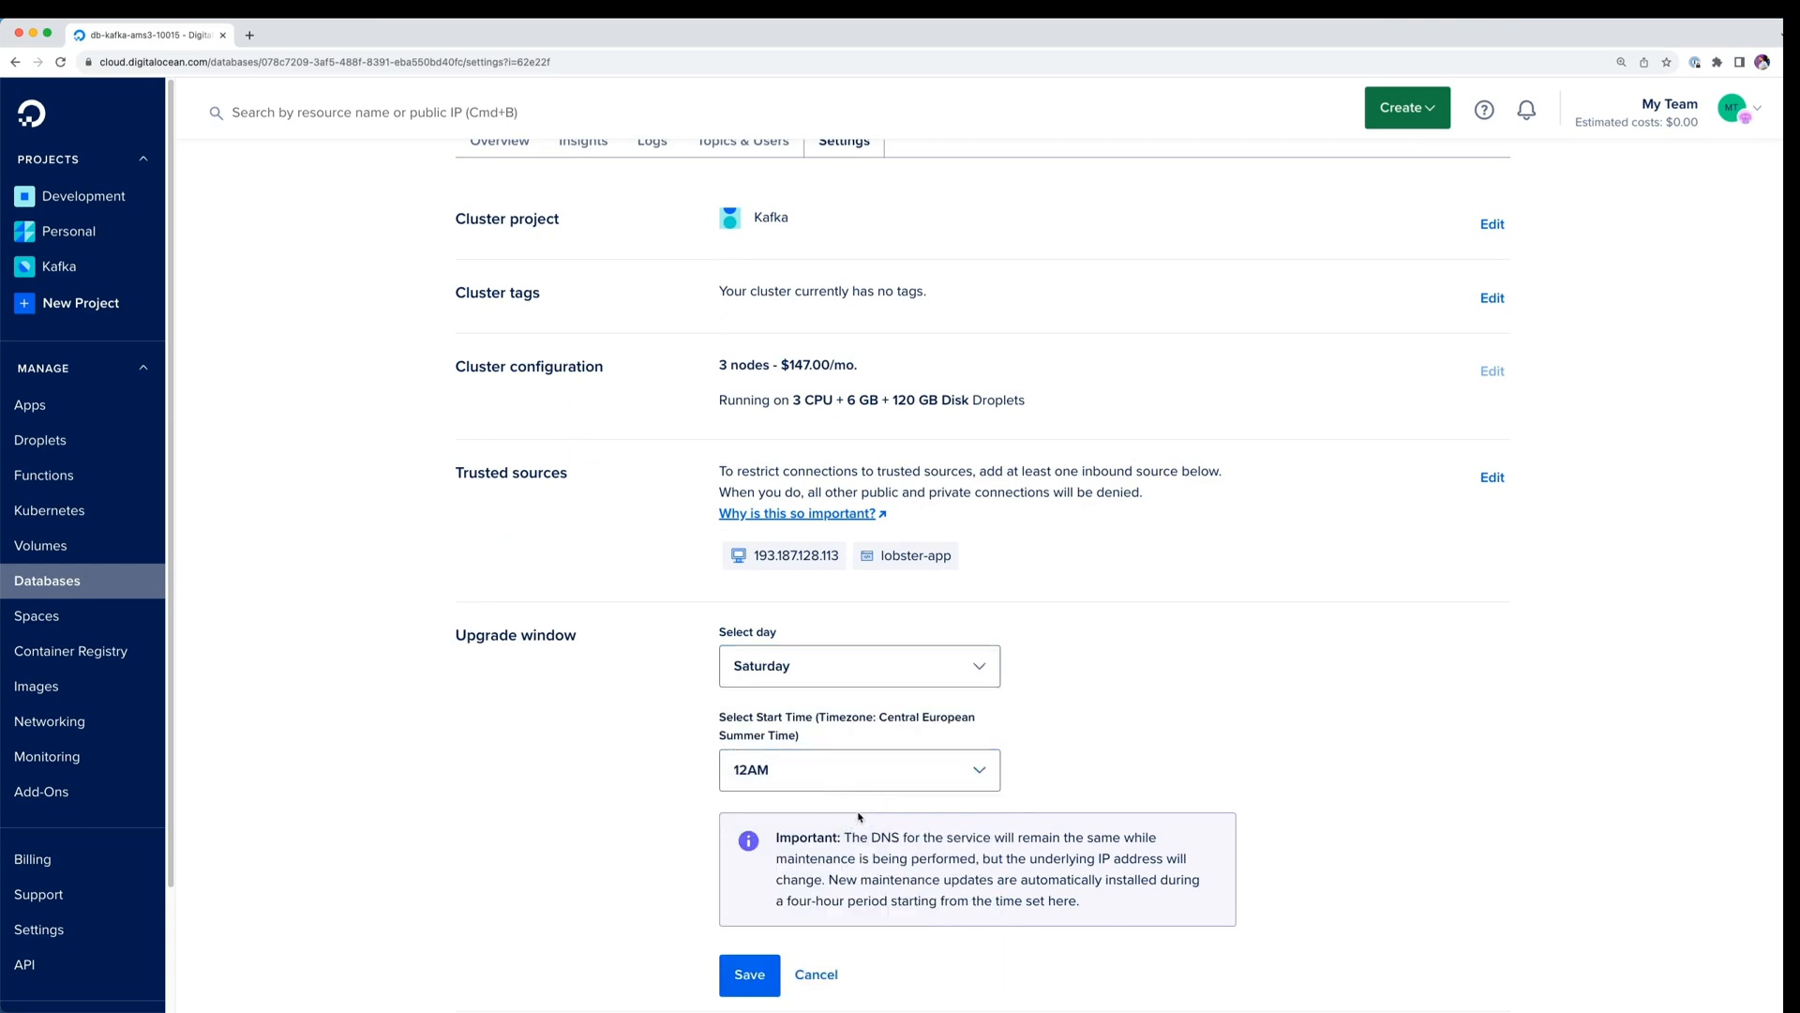
{"action": "mouse_move", "coordinate": [1039, 800]}
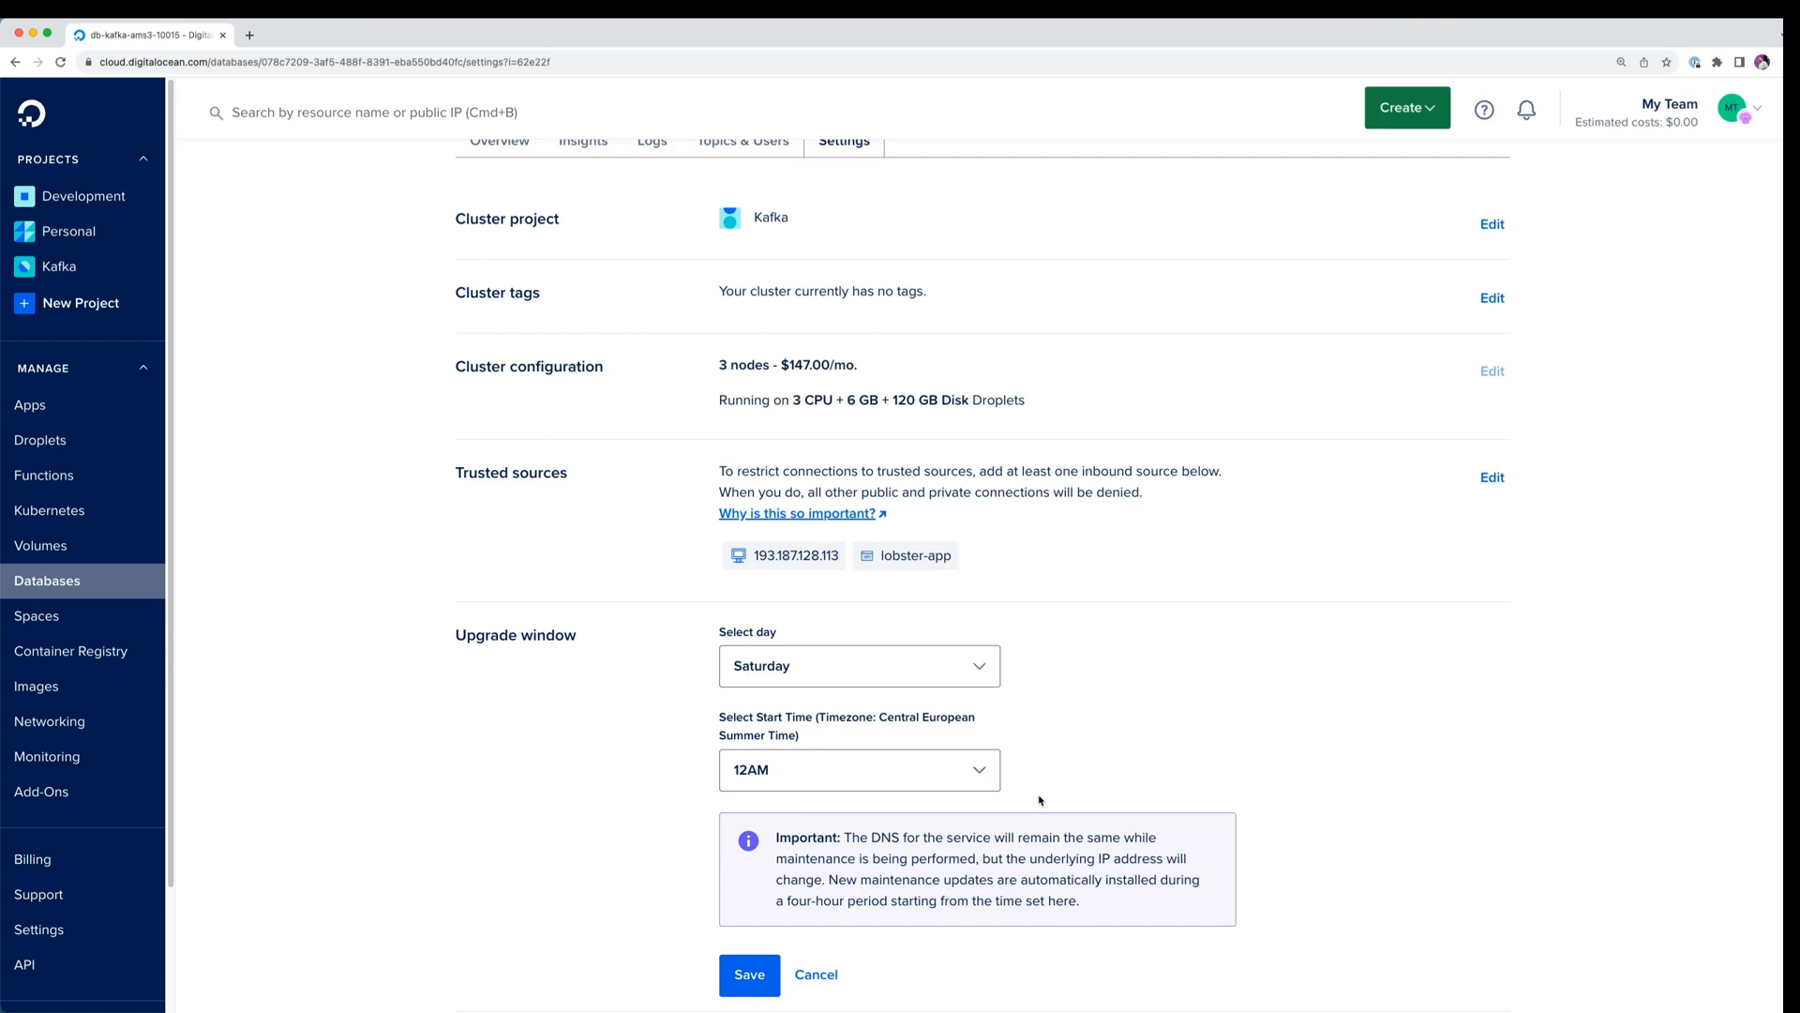
{"action": "scroll", "scroll_direction": "down", "scroll_amount": 3}
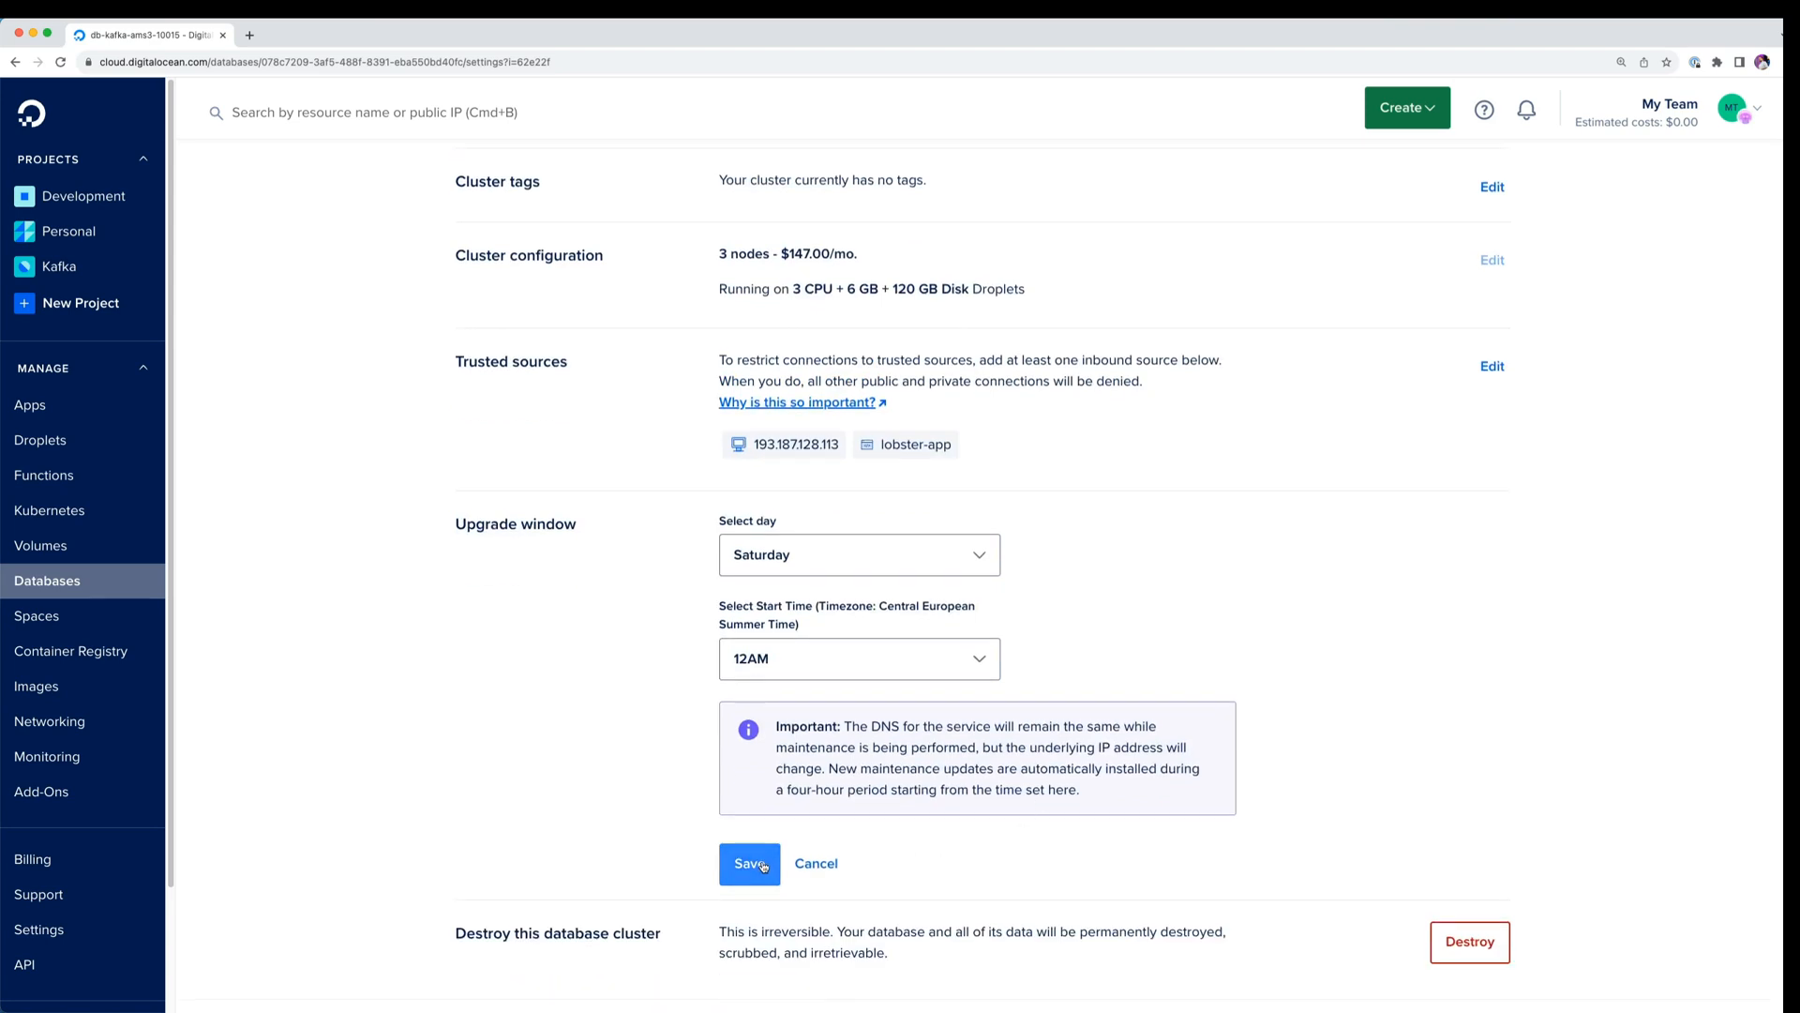
{"action": "left_click", "coordinate": [748, 864]}
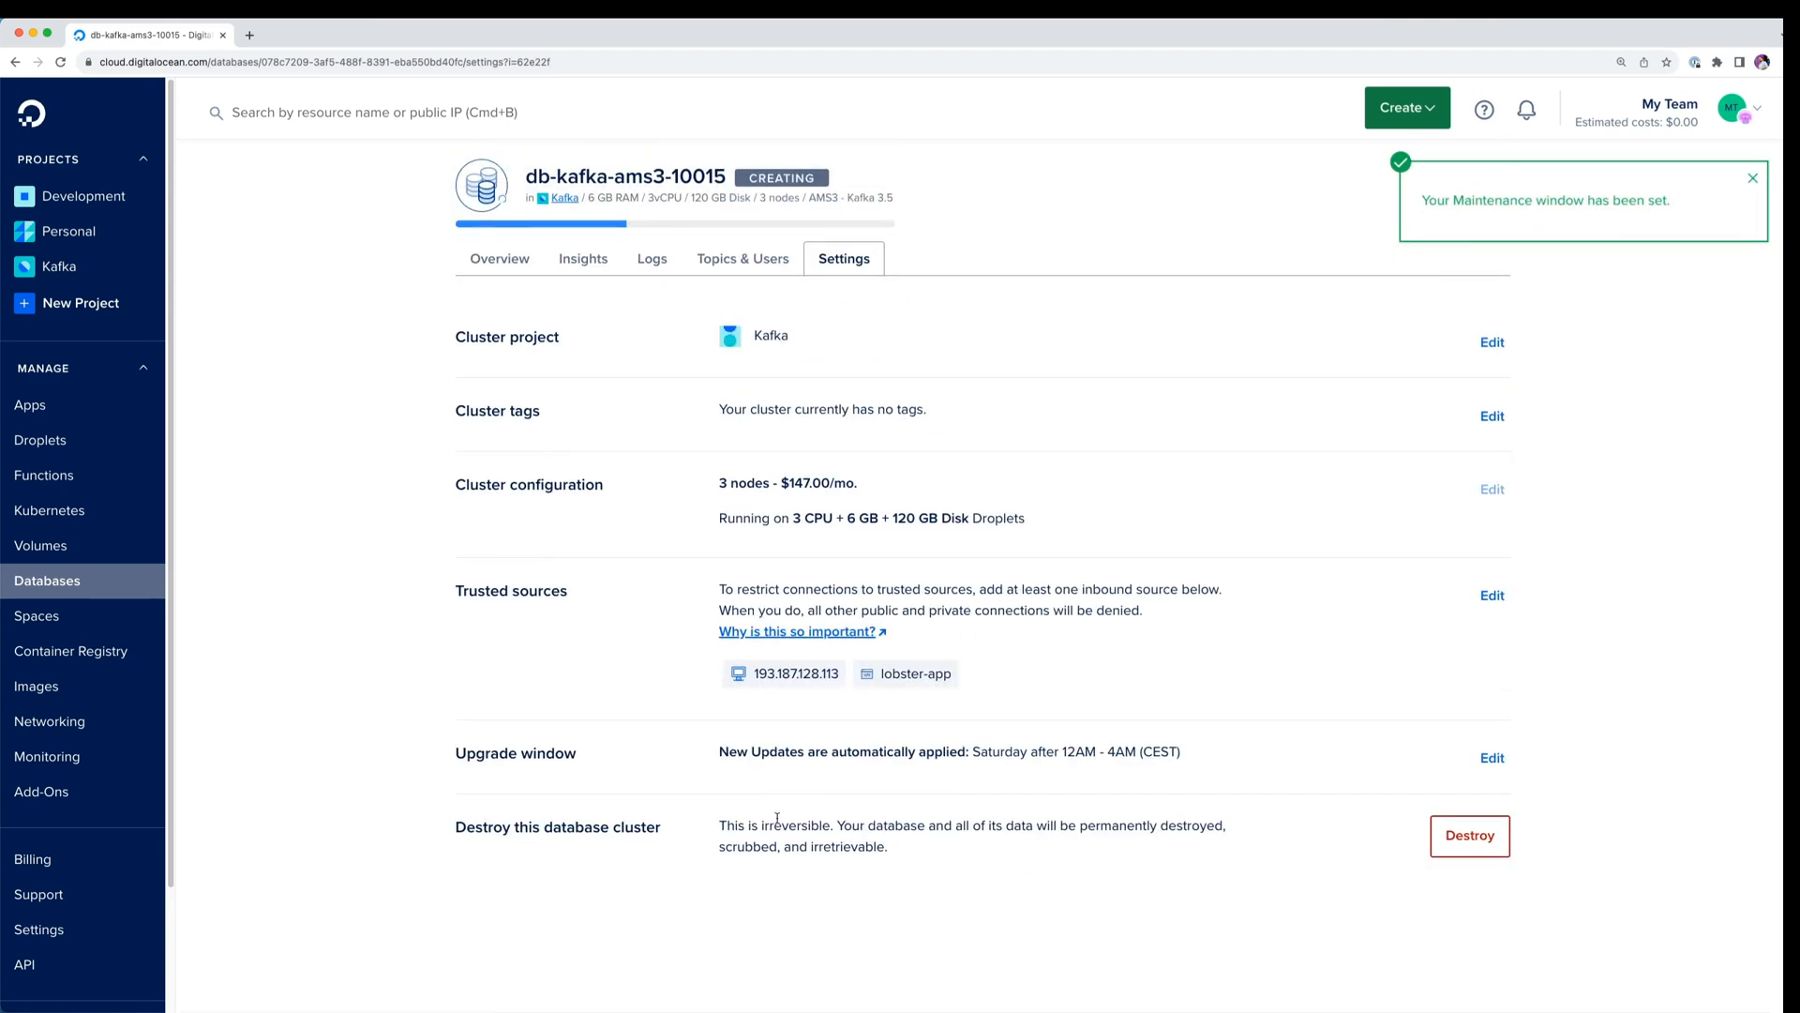
{"action": "left_click", "coordinate": [500, 259]}
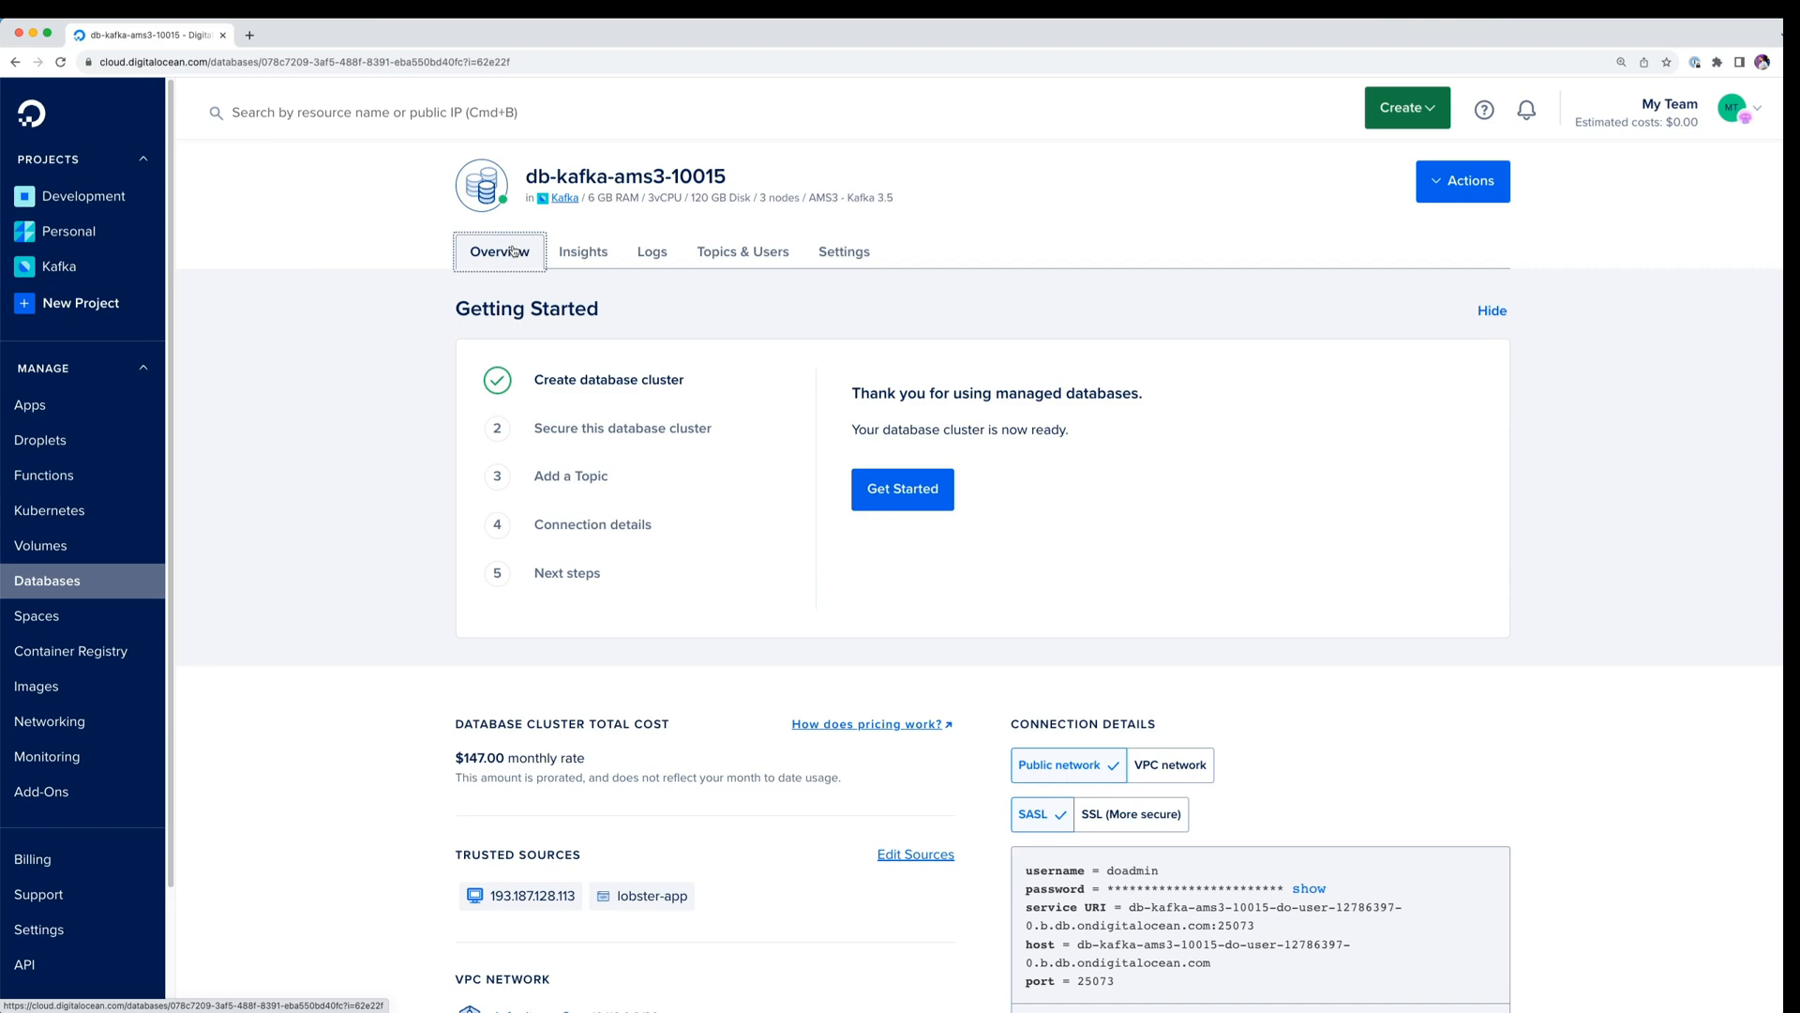
{"action": "mouse_move", "coordinate": [742, 251]}
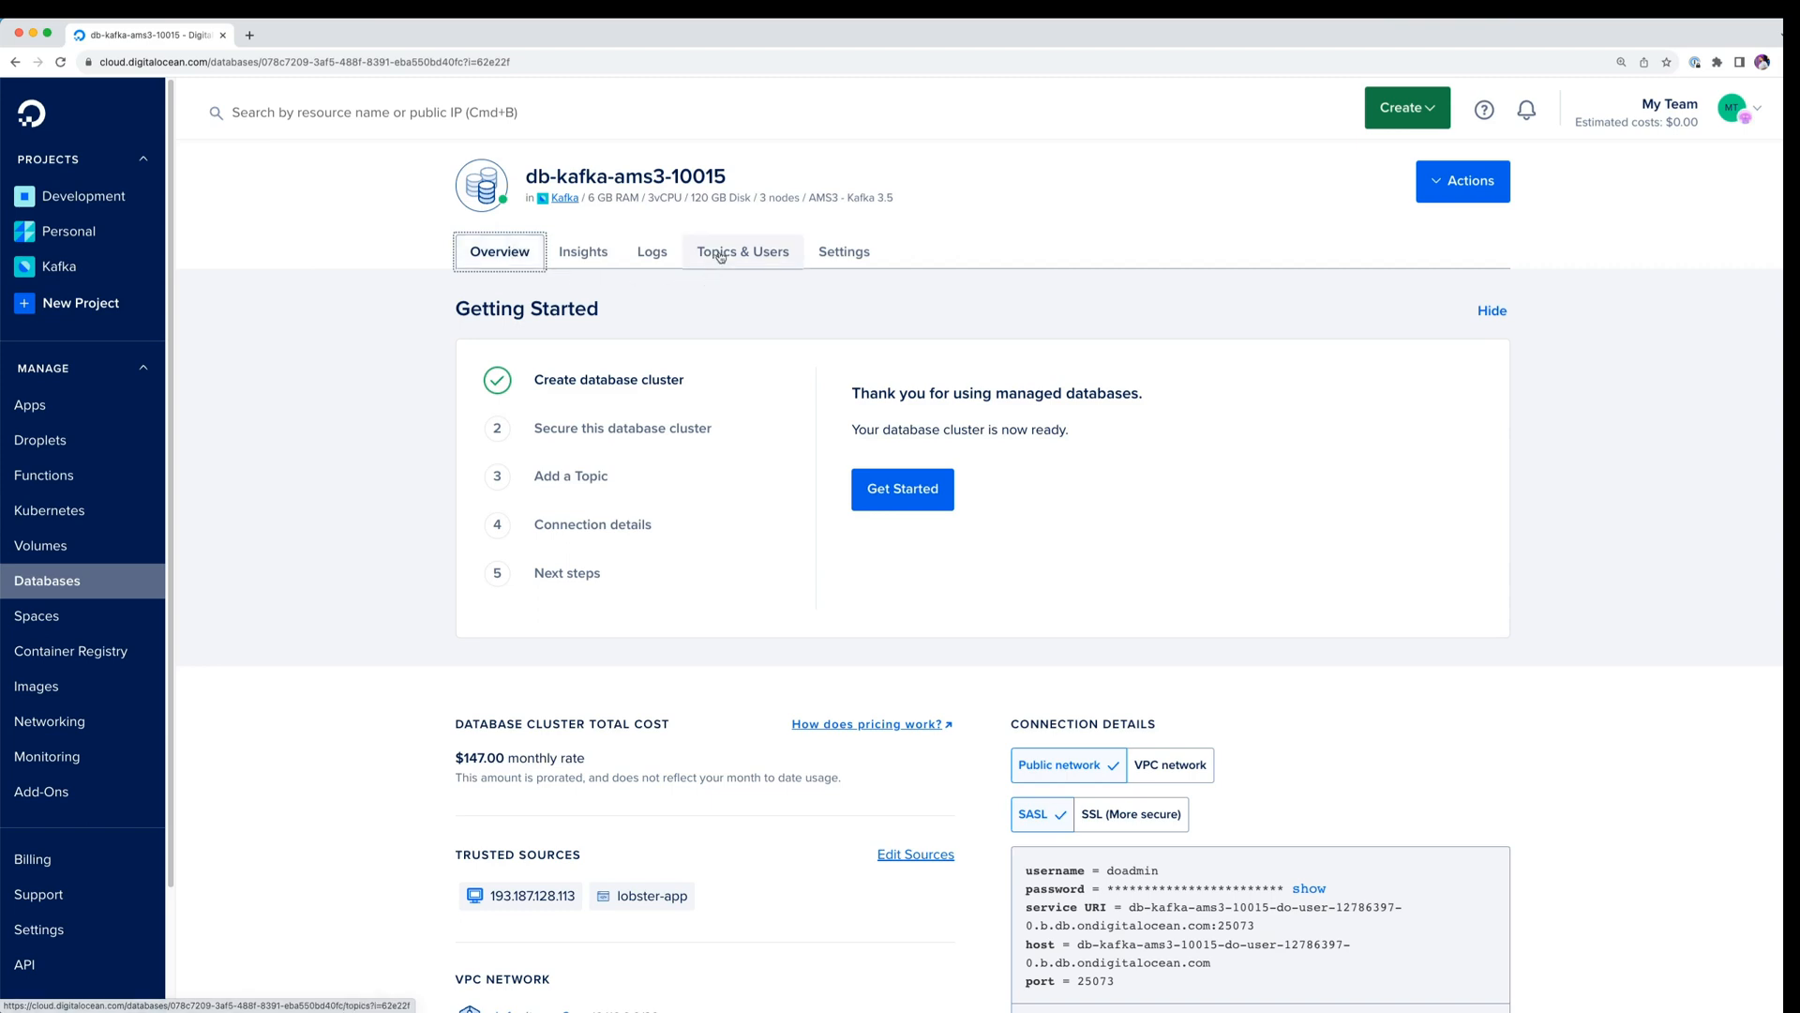
Add Kafka user 'producer' with Produce permission alongside doadmin.
{"action": "left_click", "coordinate": [742, 251]}
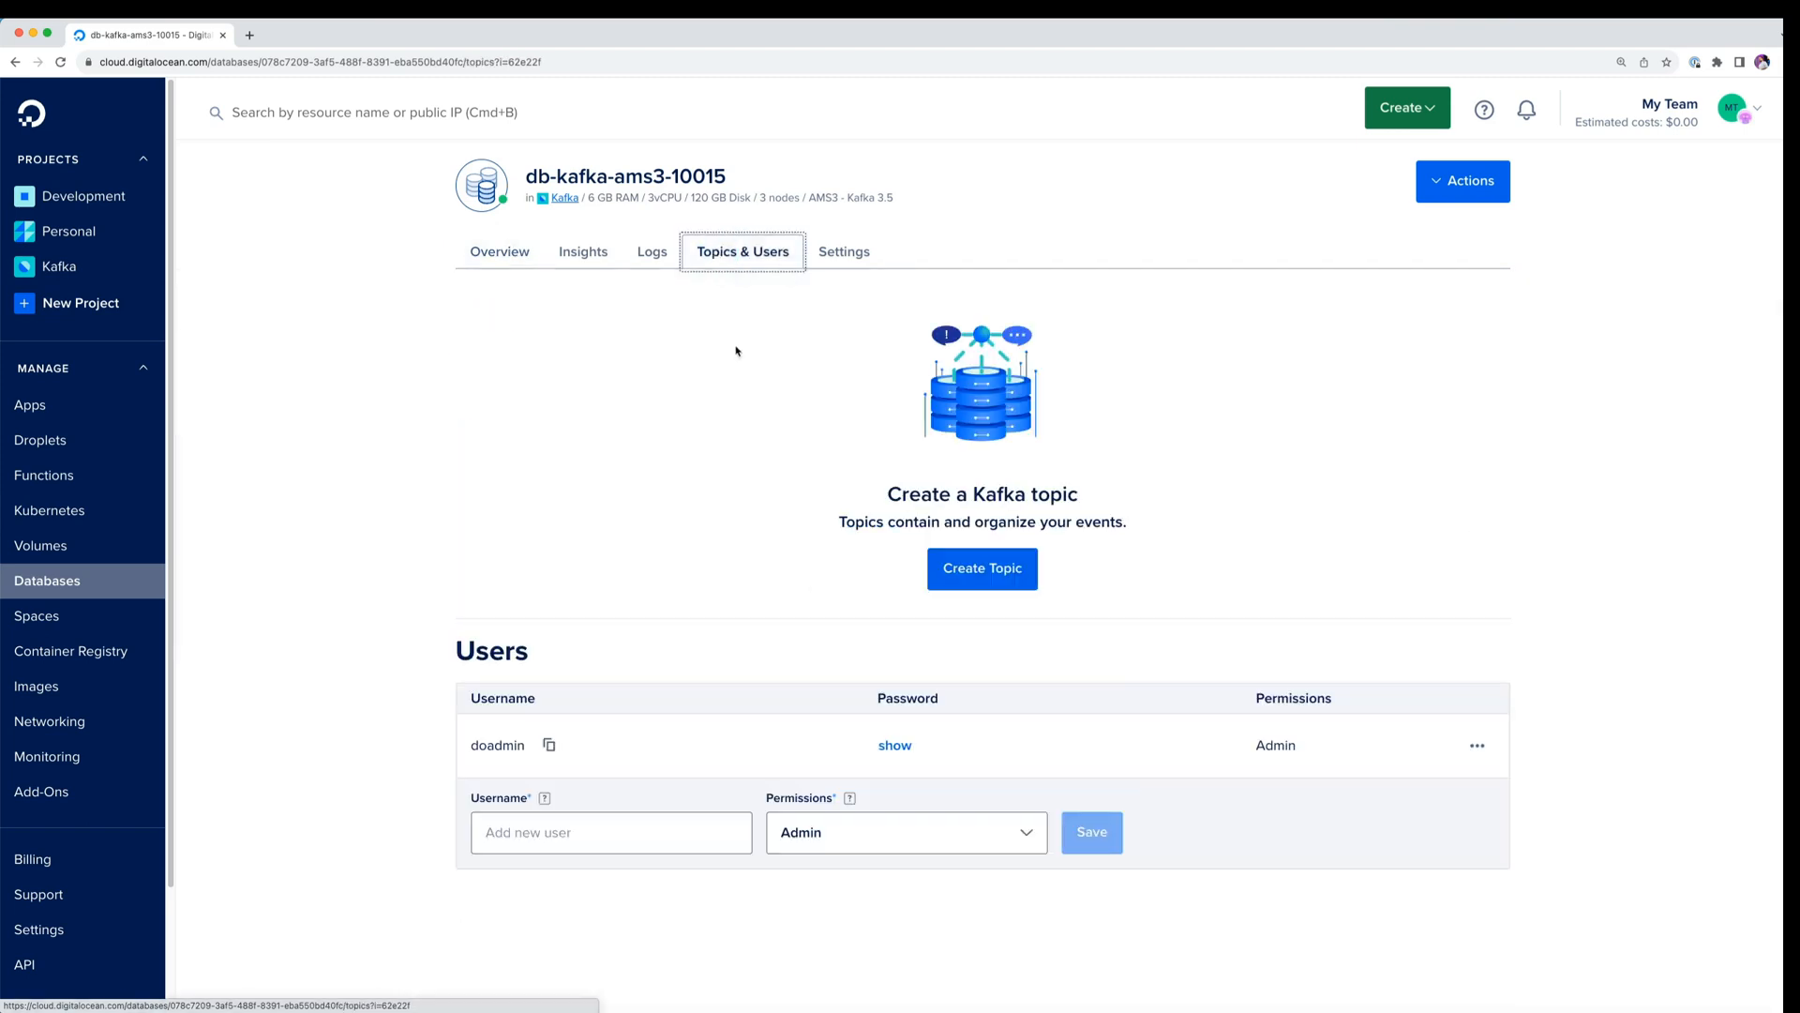
{"action": "left_click", "coordinate": [906, 833]}
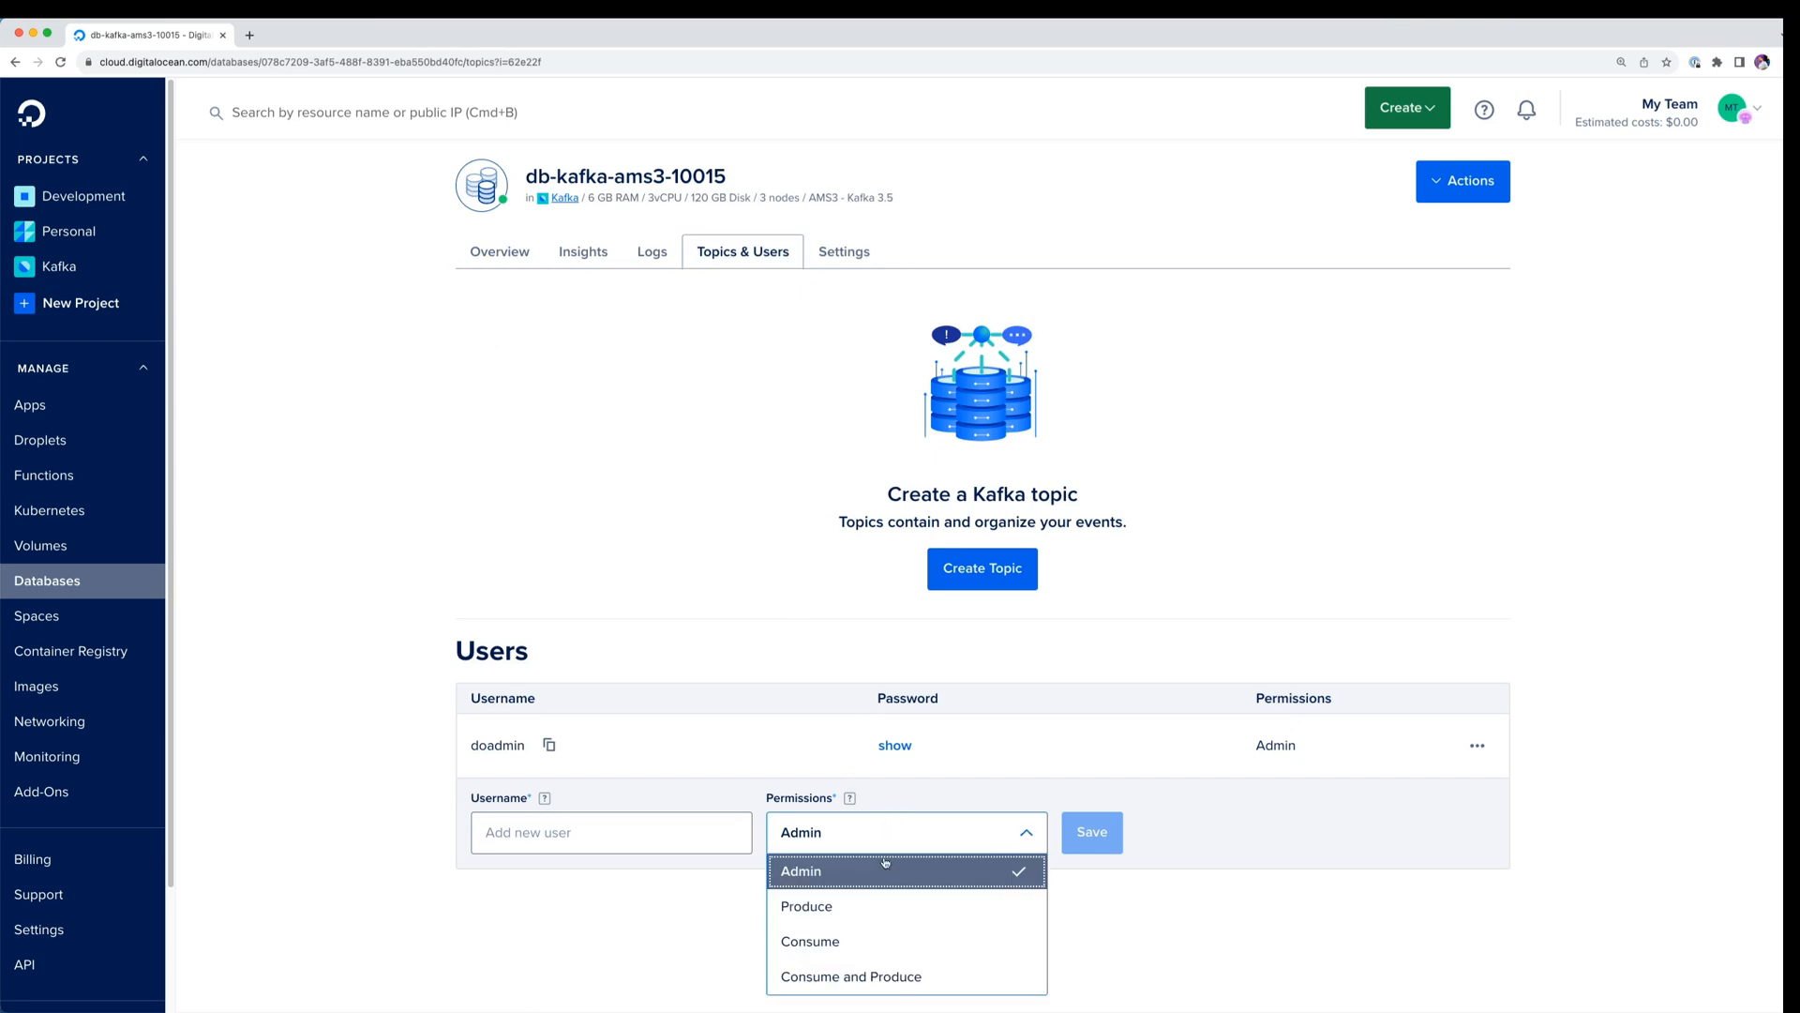
{"action": "mouse_move", "coordinate": [875, 907]}
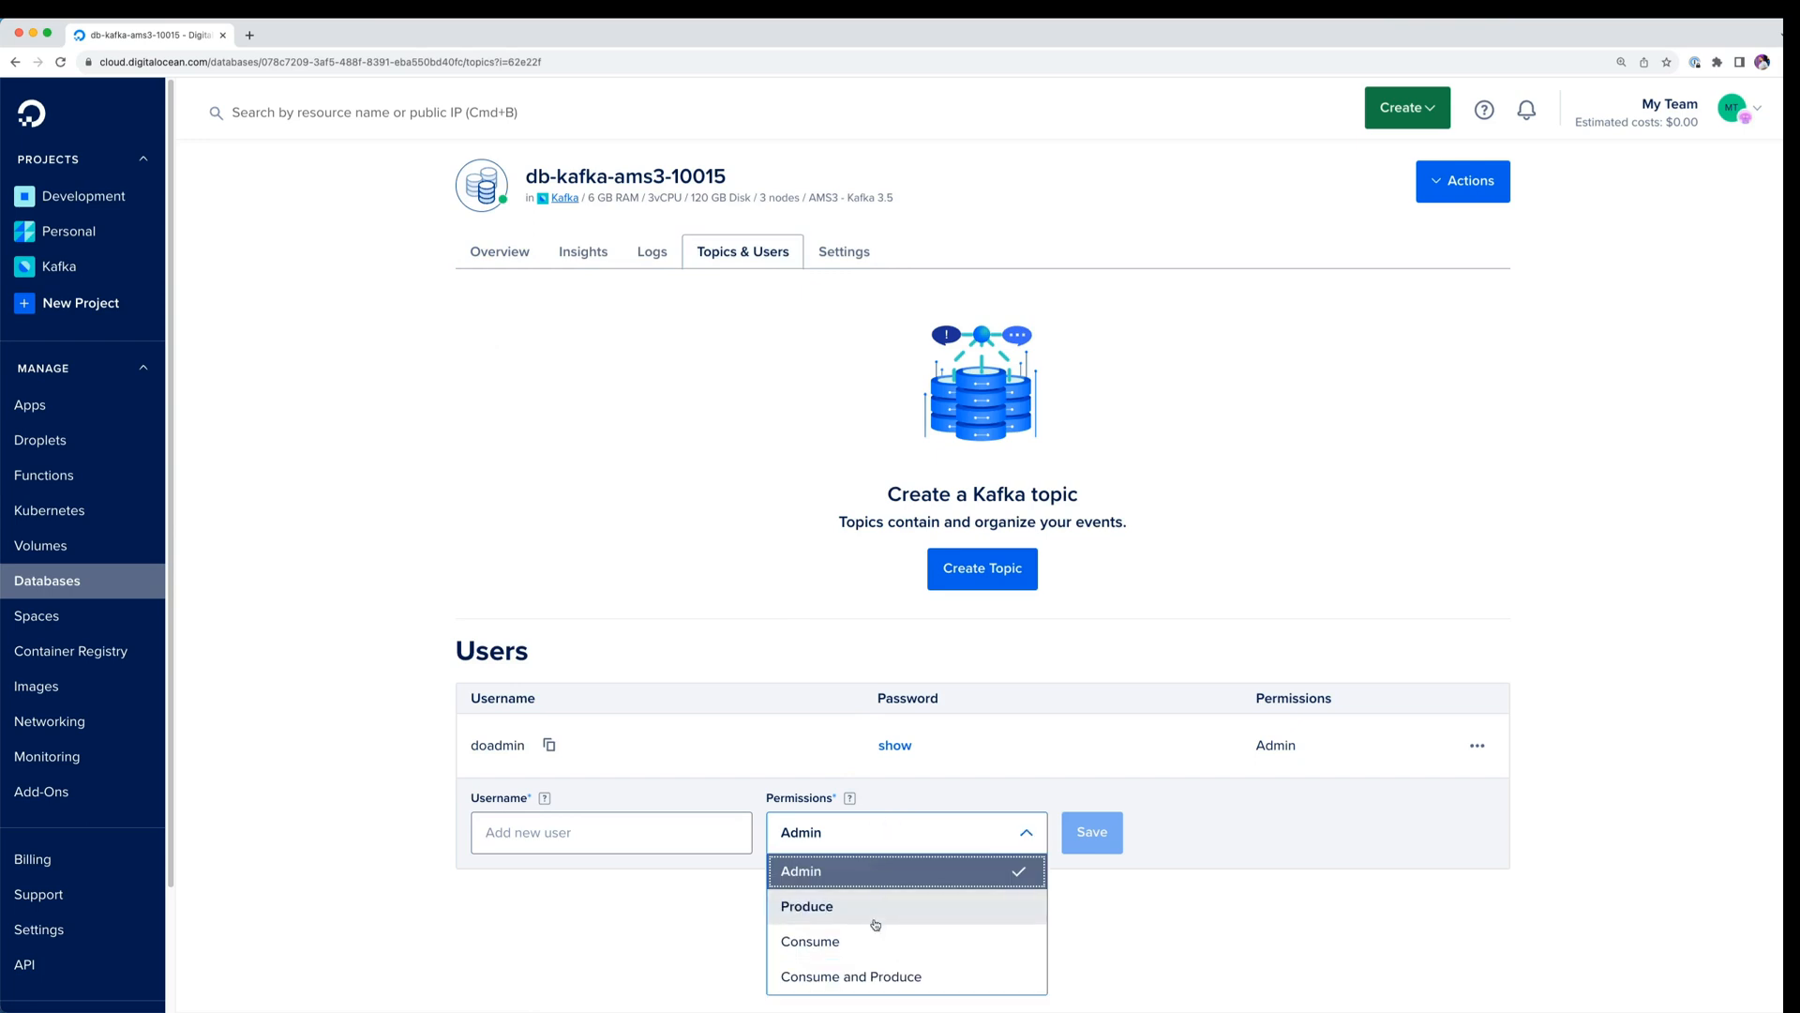
{"action": "left_click", "coordinate": [807, 906]}
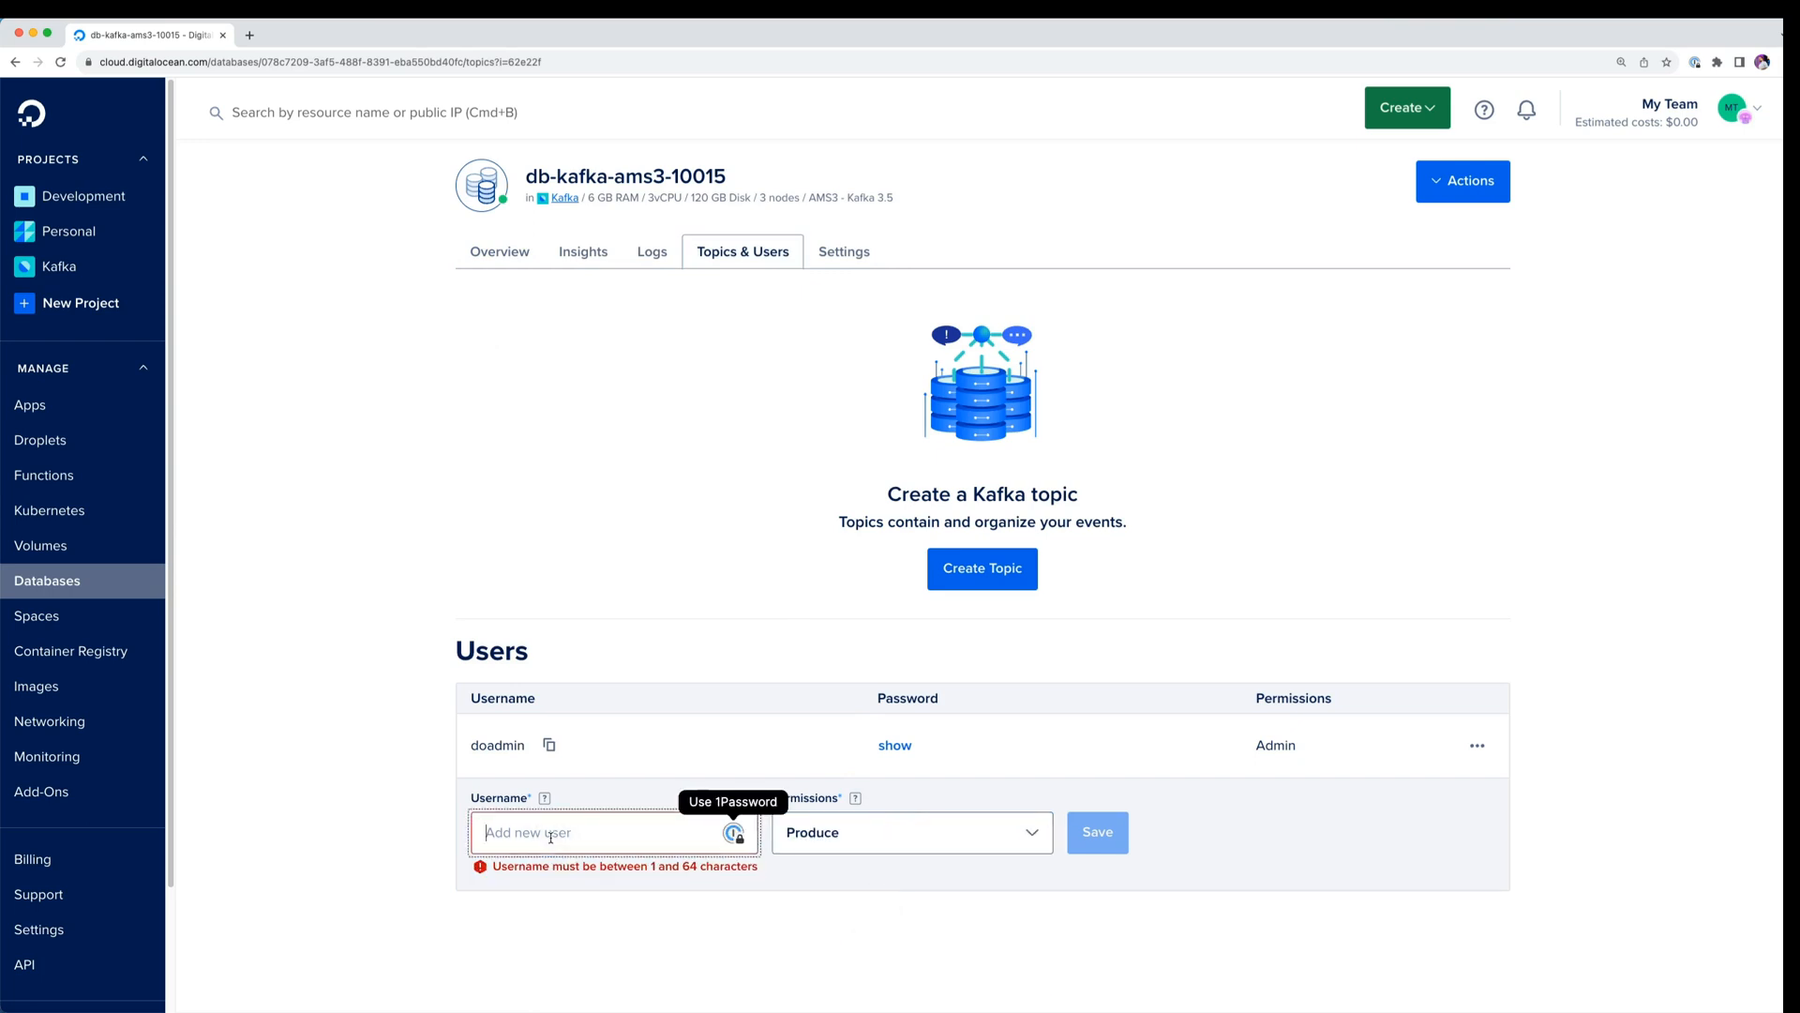
{"action": "type", "text": "pro"}
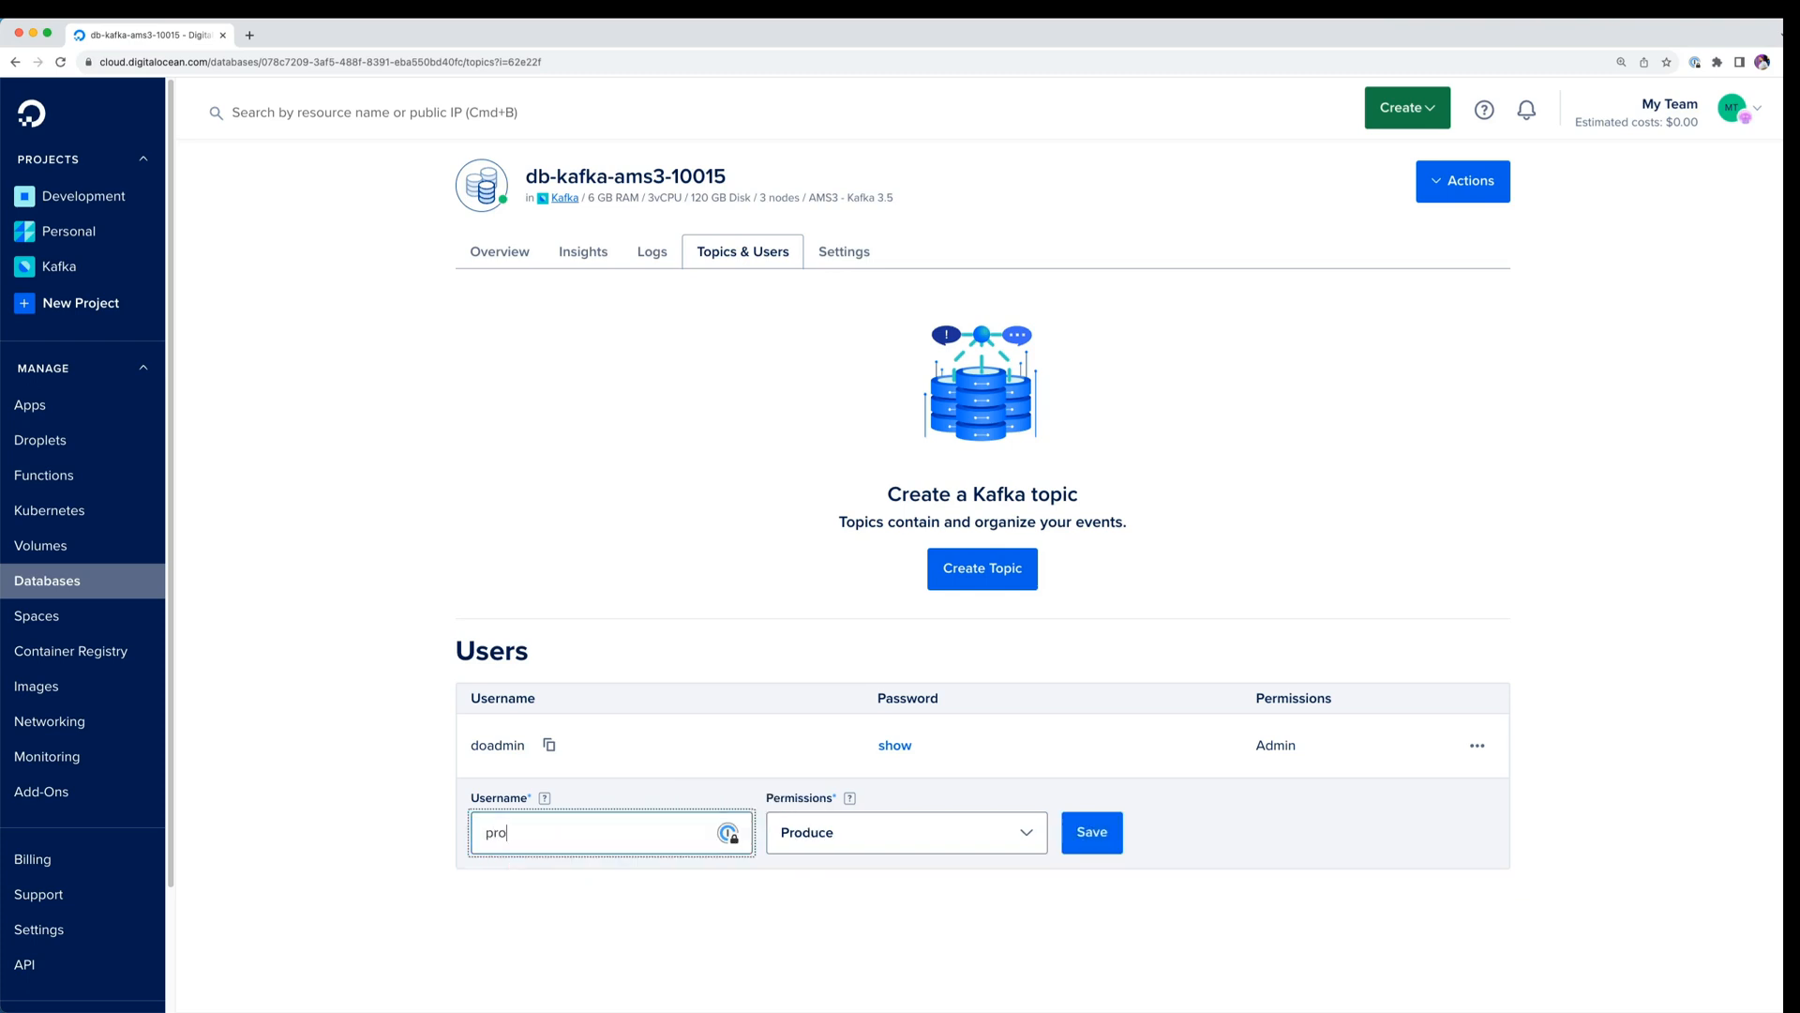
{"action": "type", "text": "ducer"}
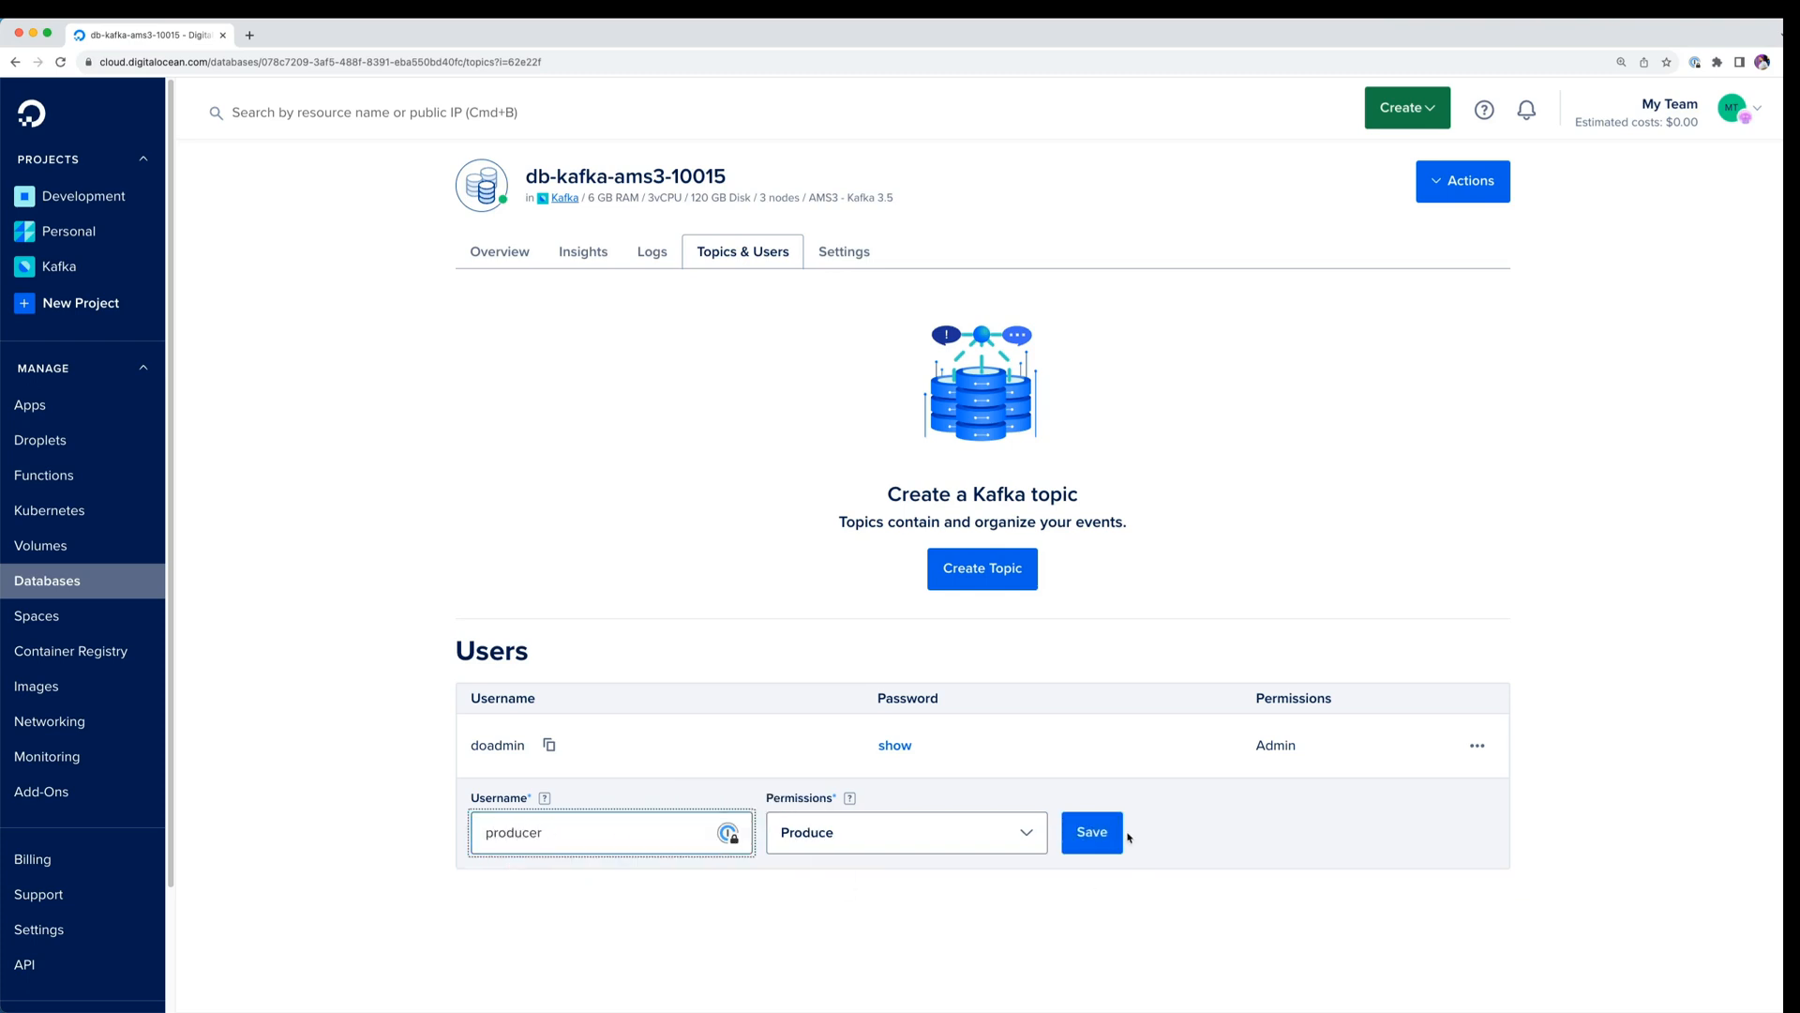
{"action": "left_click", "coordinate": [1091, 831]}
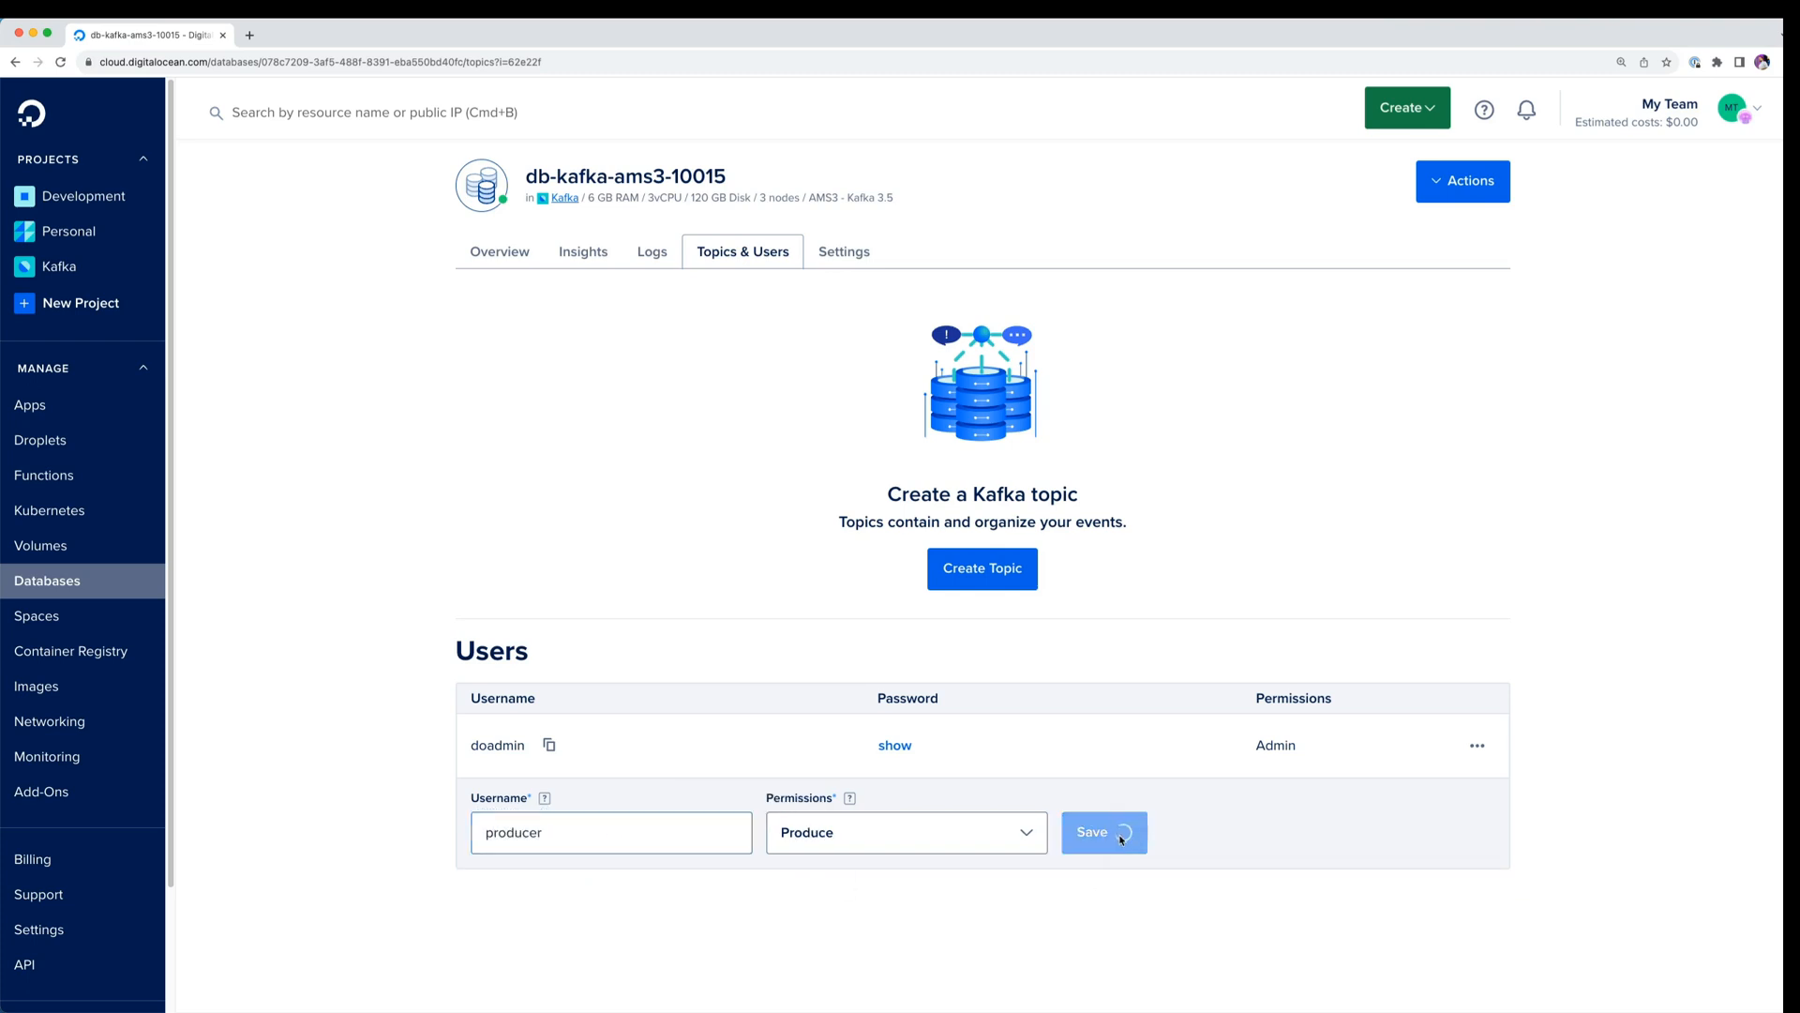
{"action": "left_click", "coordinate": [1101, 832]}
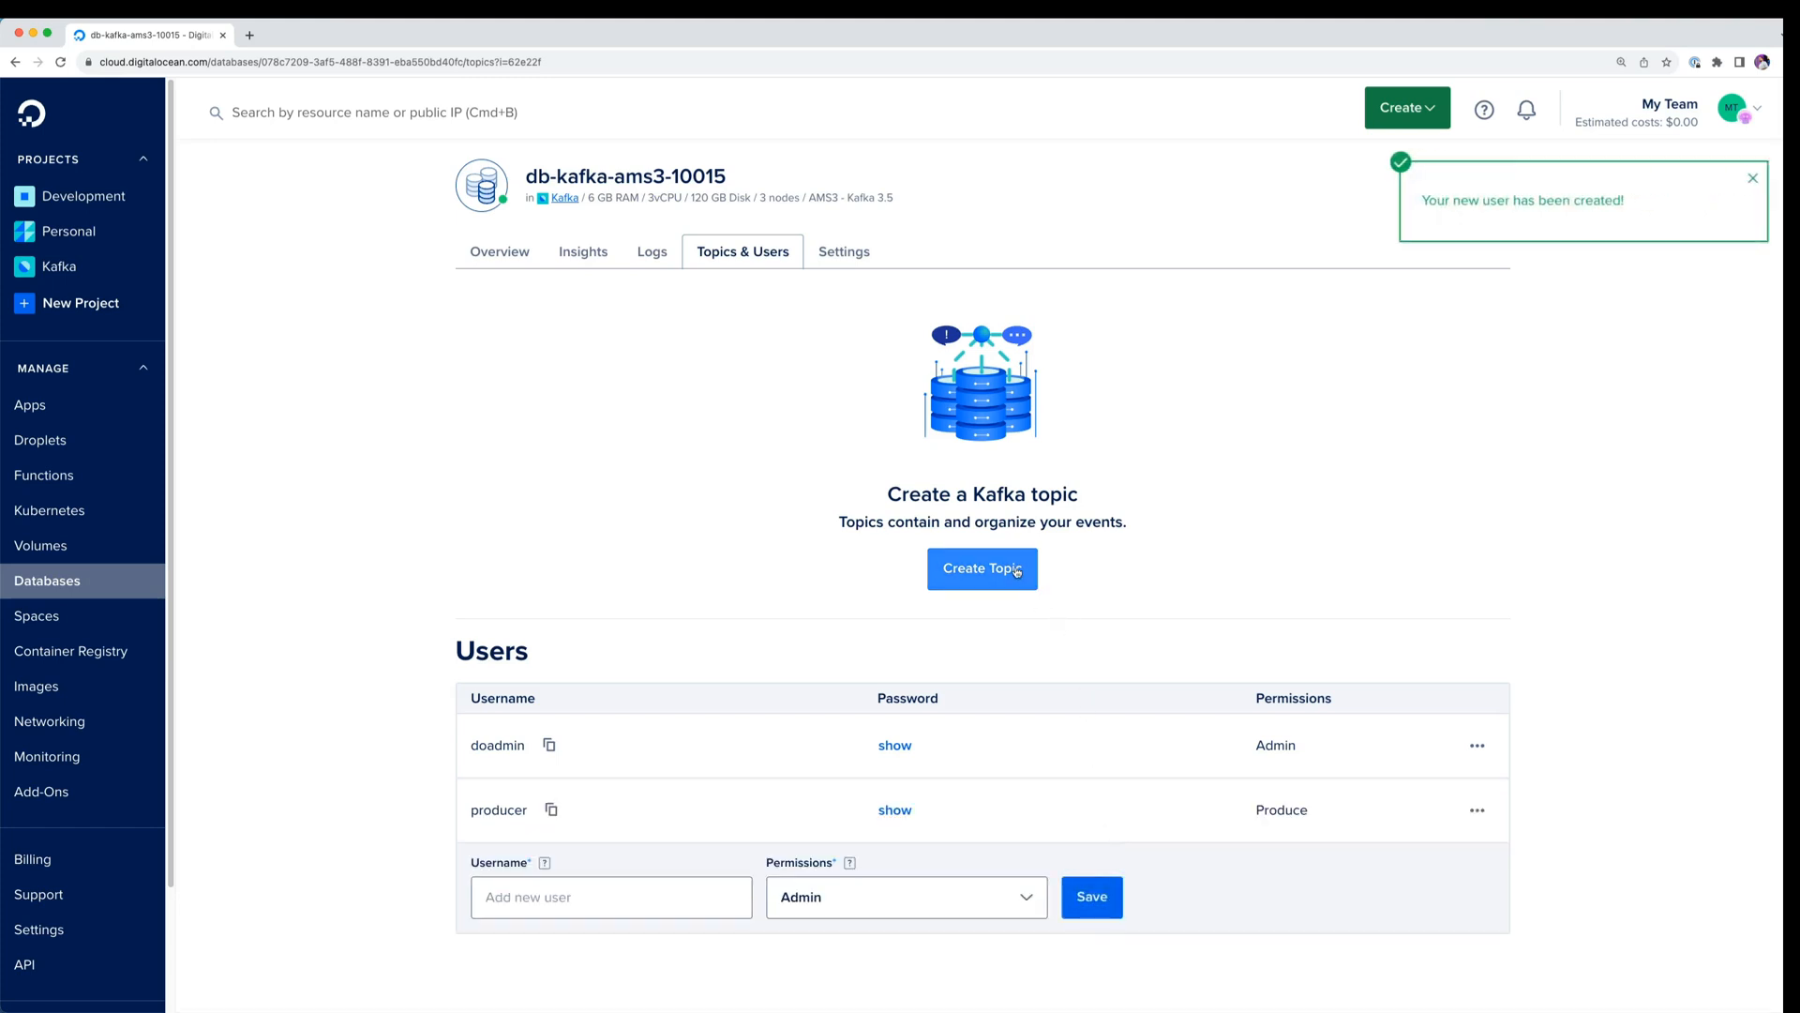
Create topic 'topicname_1' with 3 partitions, replication factor 2 and 168-hour retention.
{"action": "left_click", "coordinate": [982, 568]}
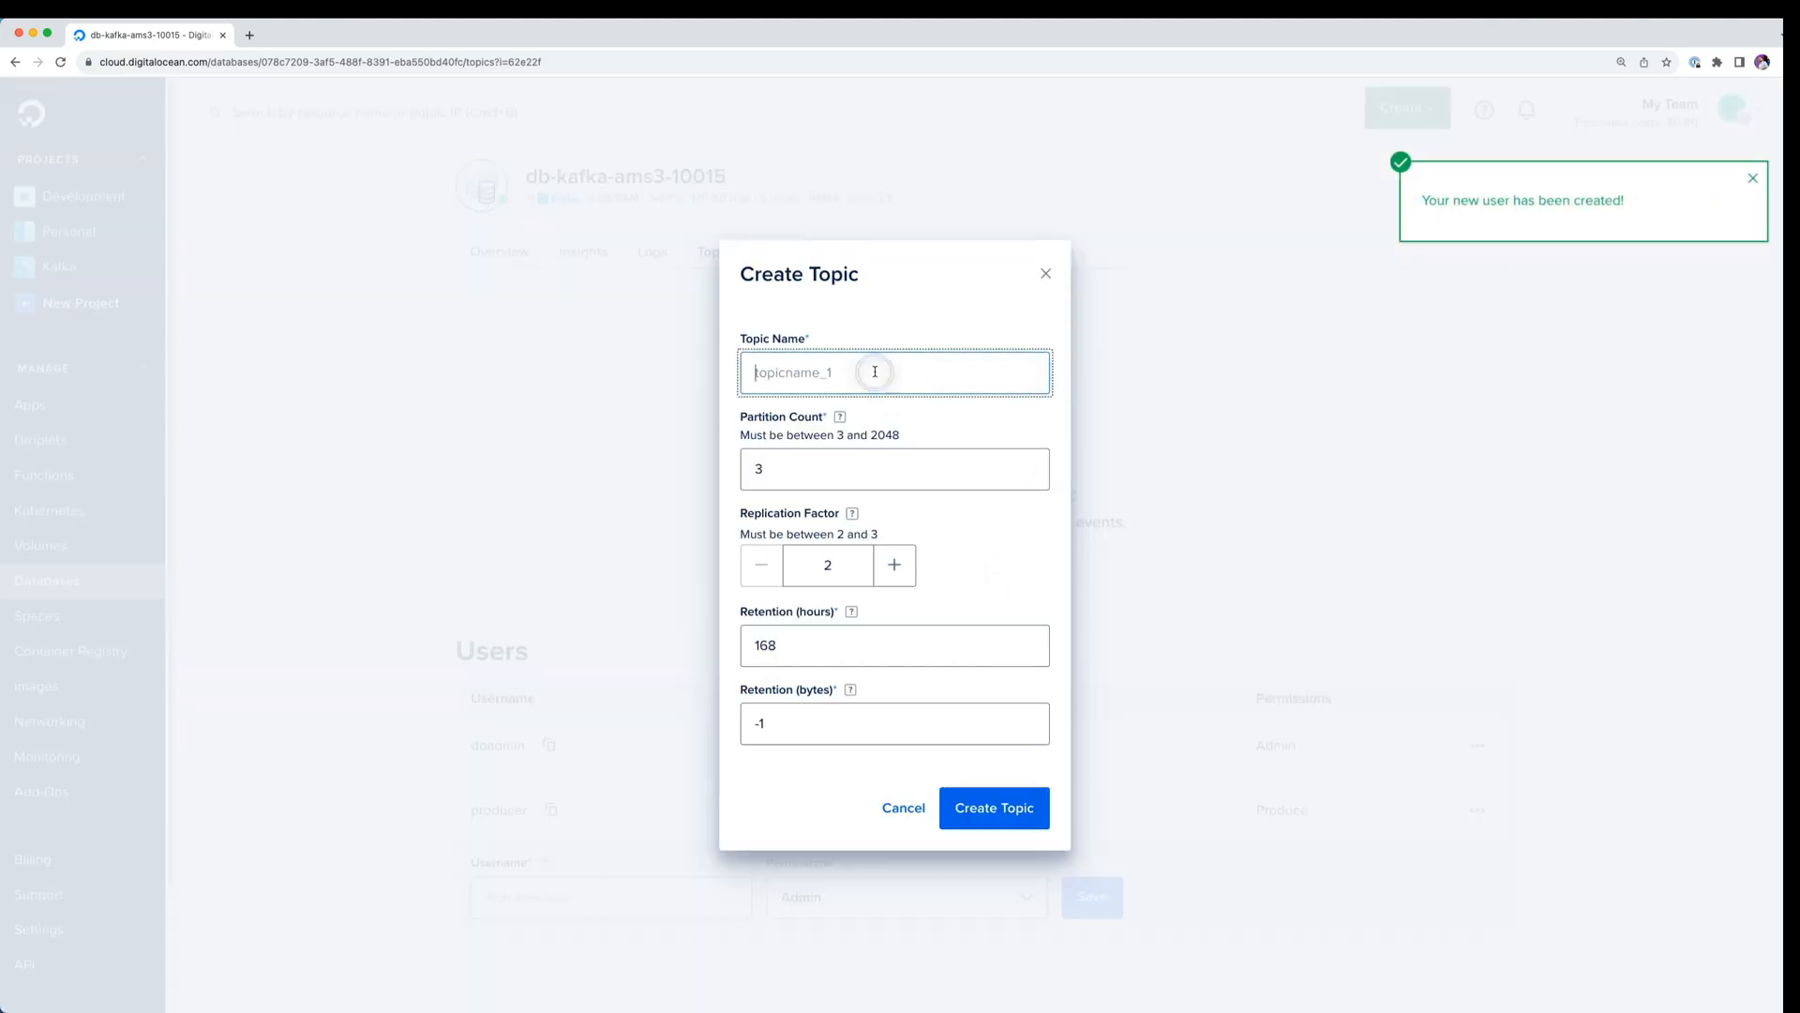
{"action": "type", "text": "topicname"}
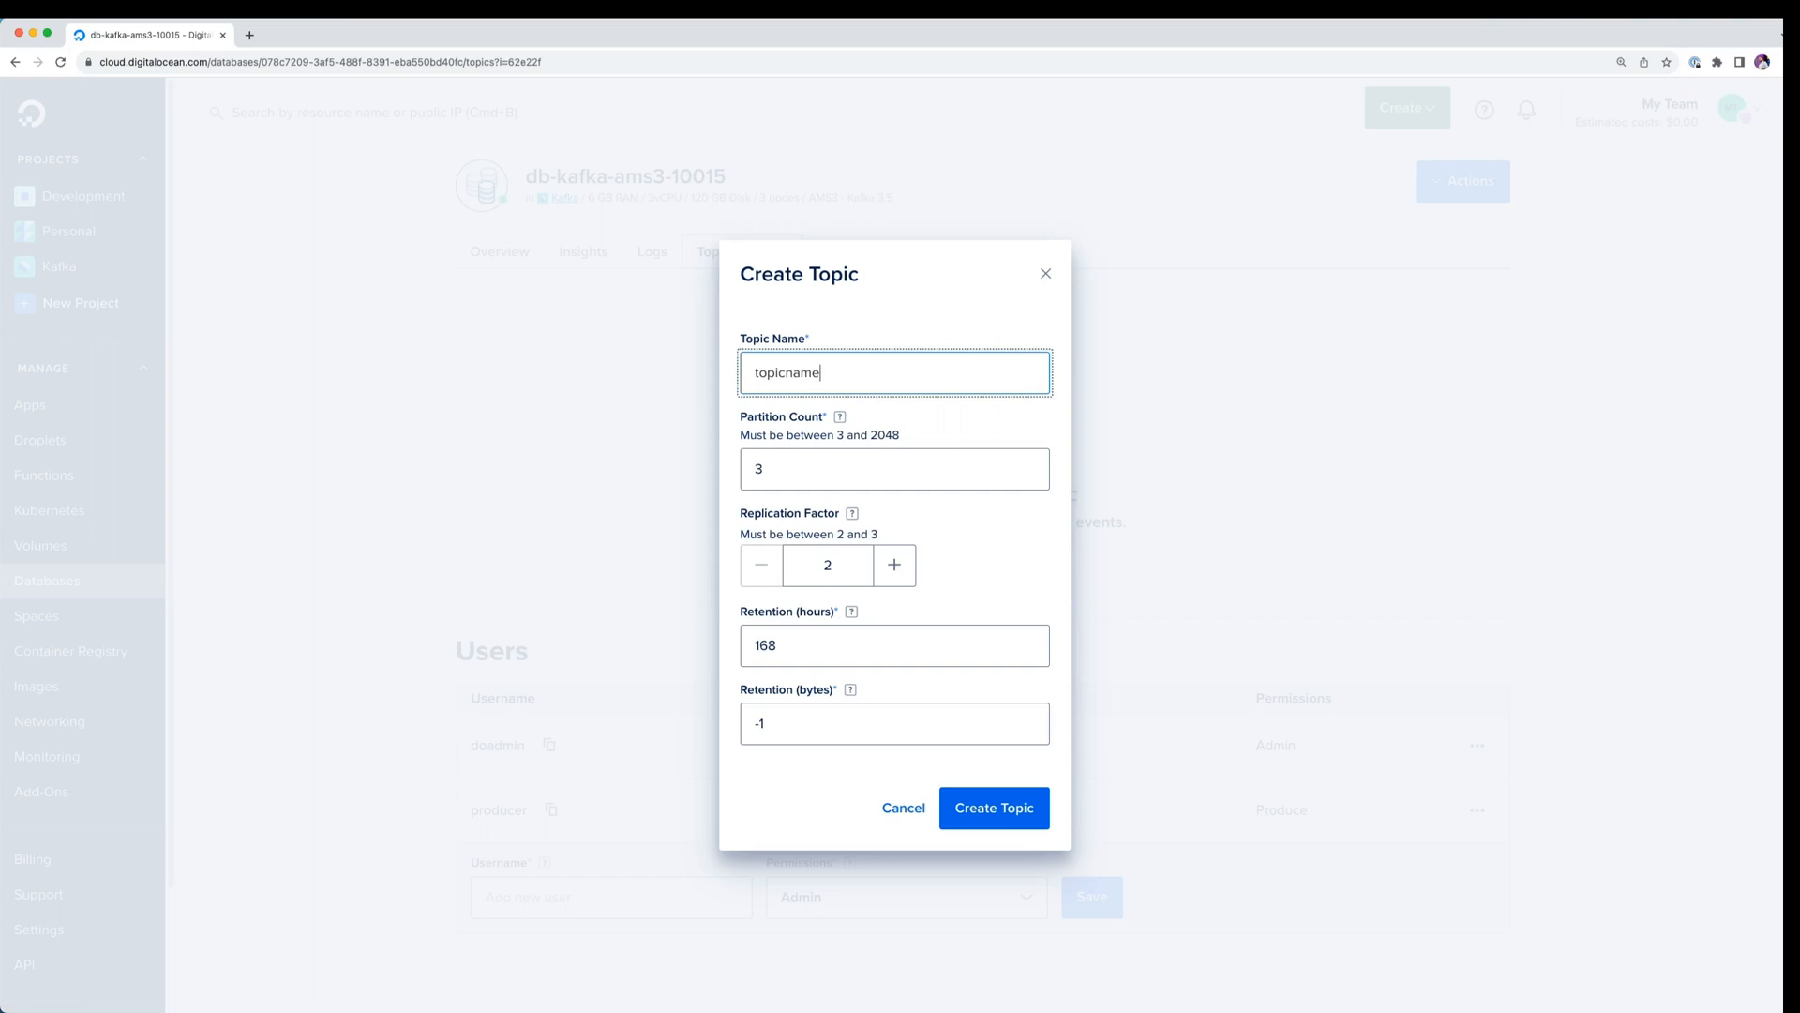
{"action": "type", "text": "_1"}
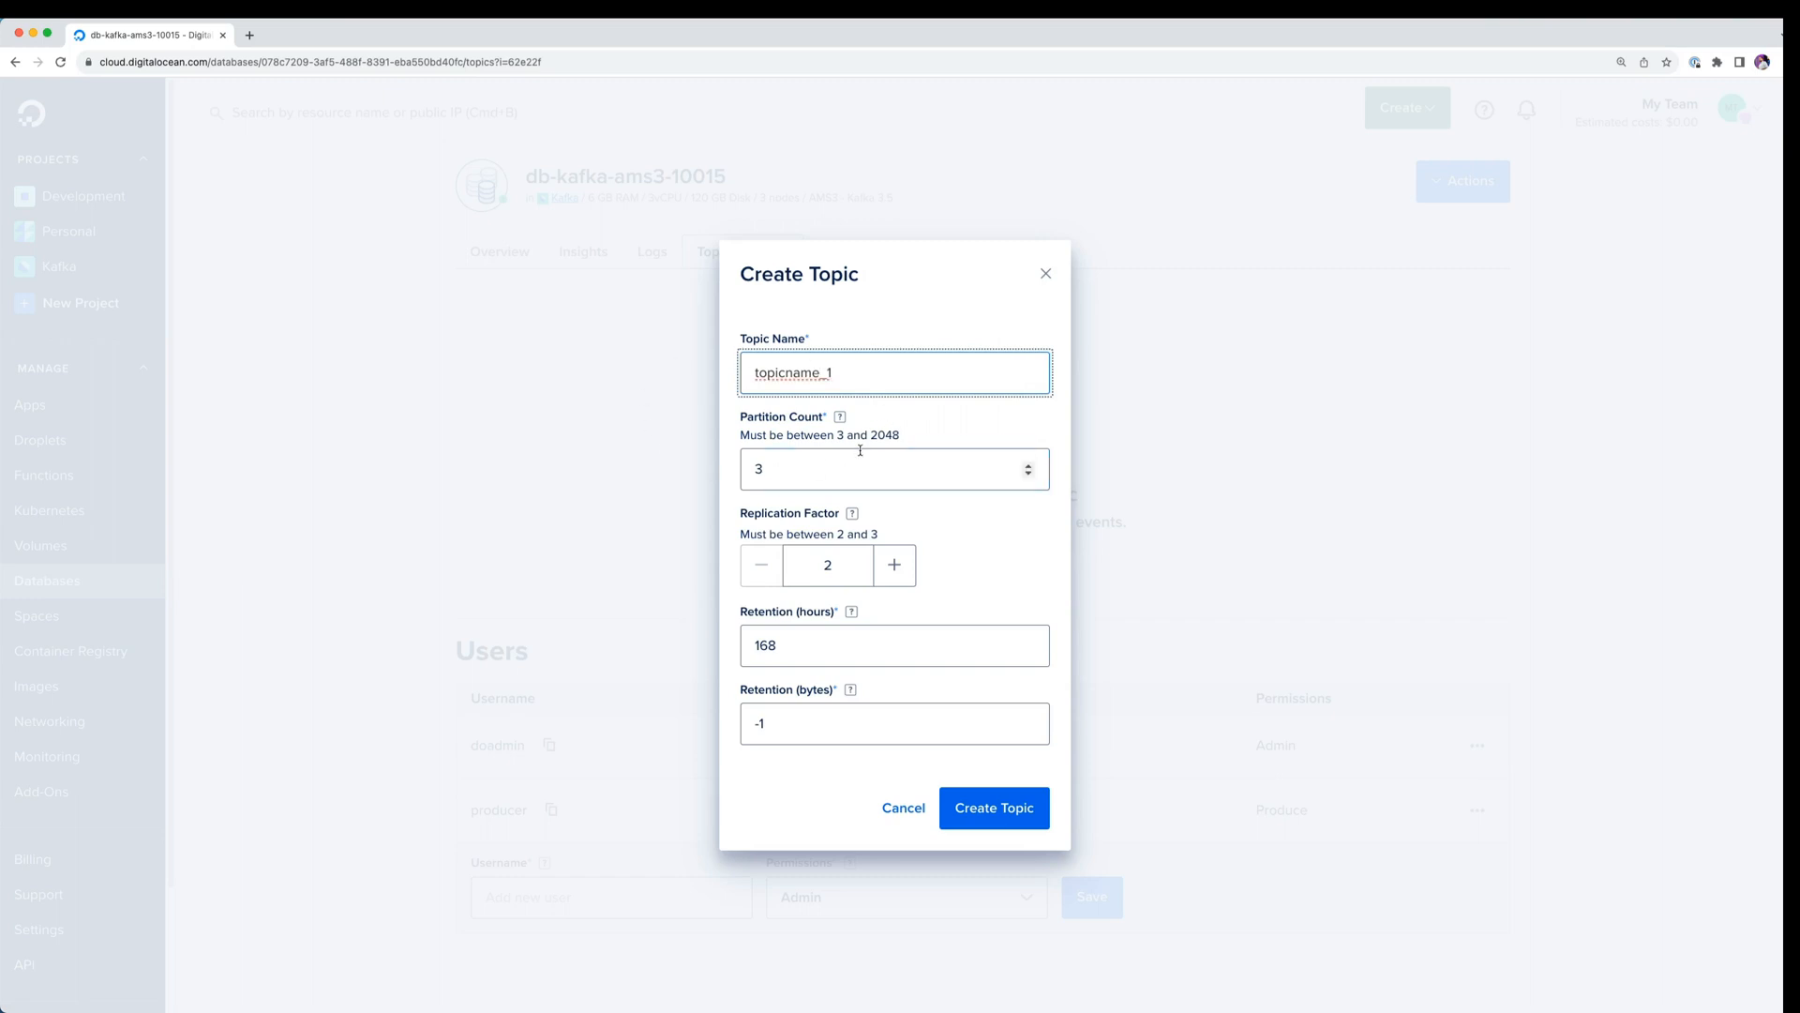
{"action": "mouse_move", "coordinate": [925, 621]}
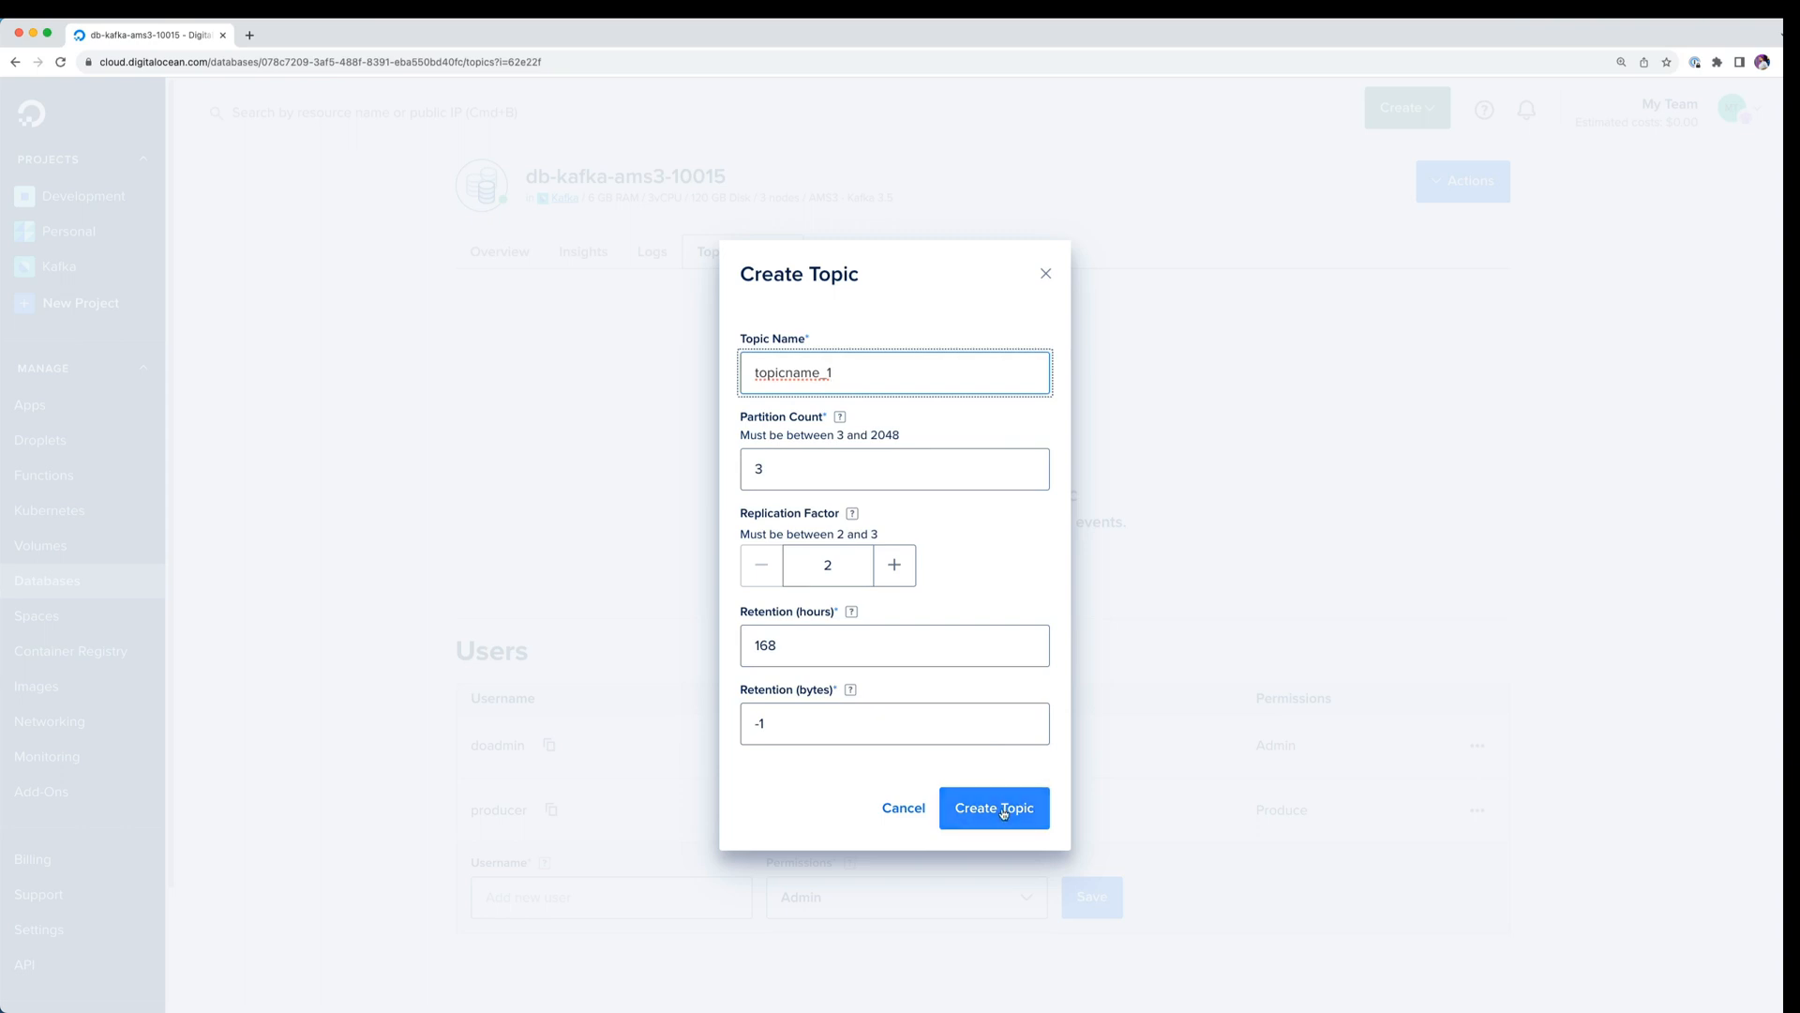
{"action": "left_click", "coordinate": [993, 807]}
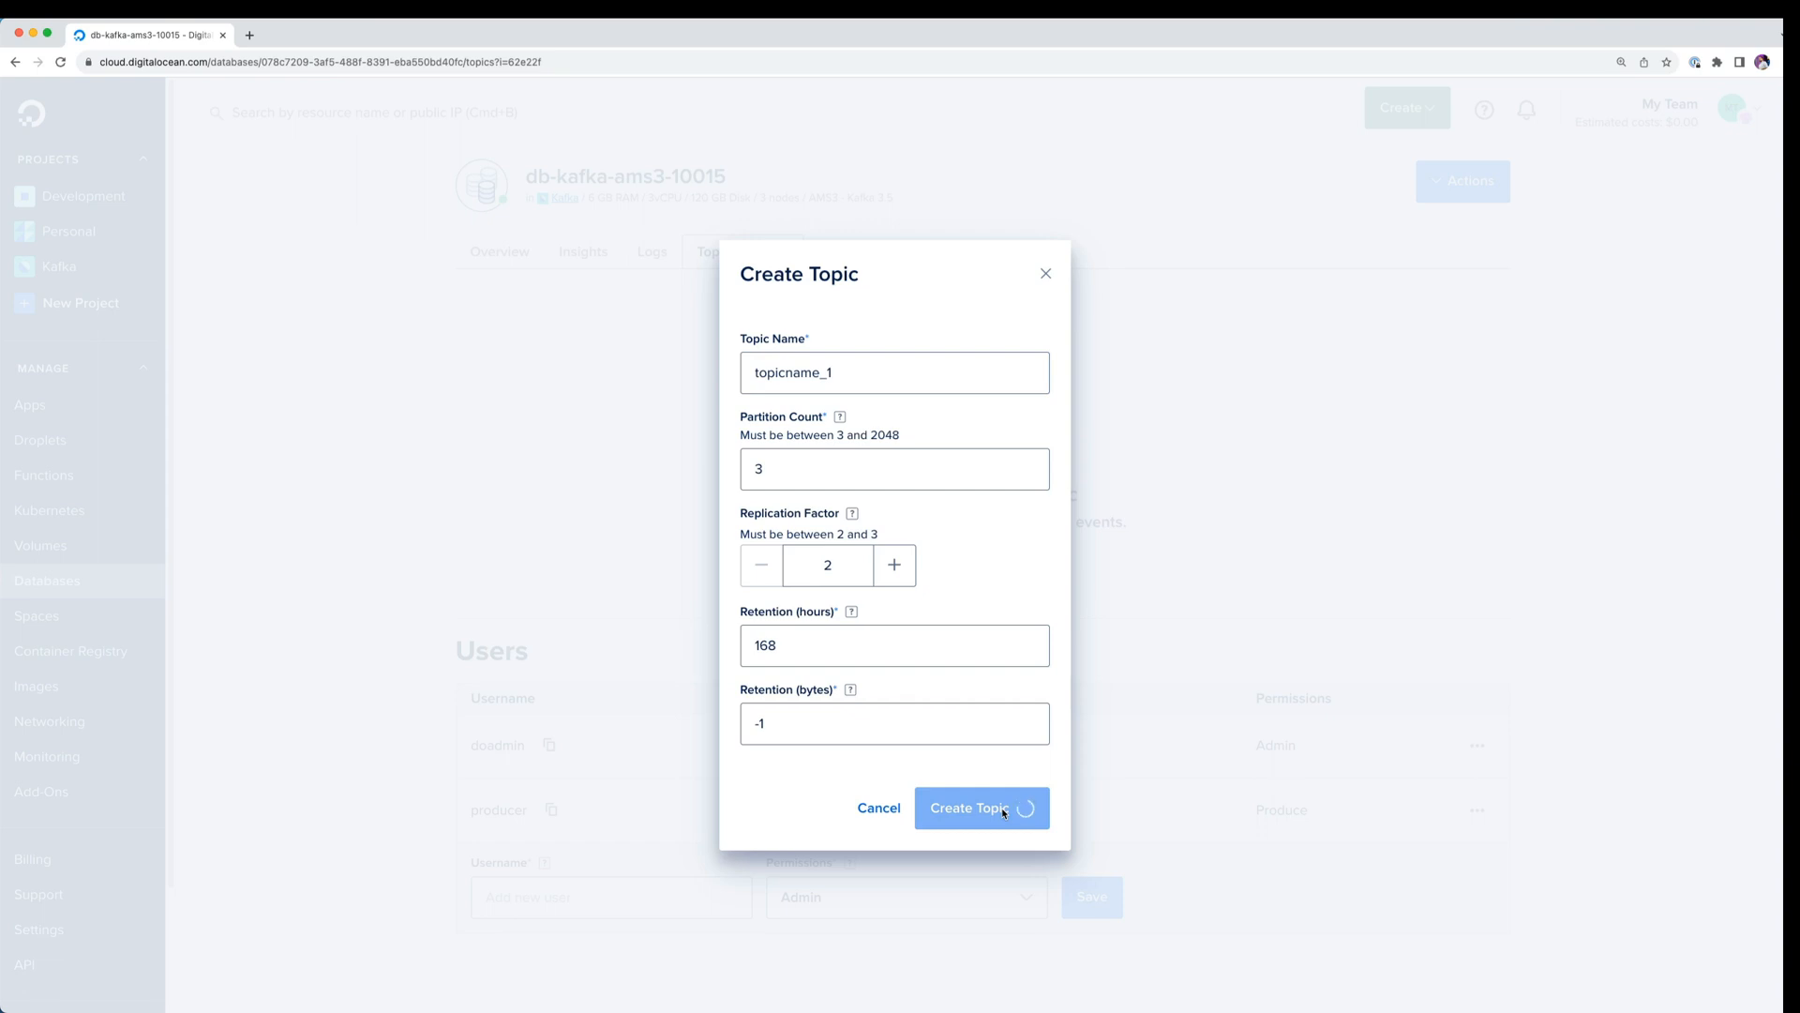
{"action": "left_click", "coordinate": [971, 807]}
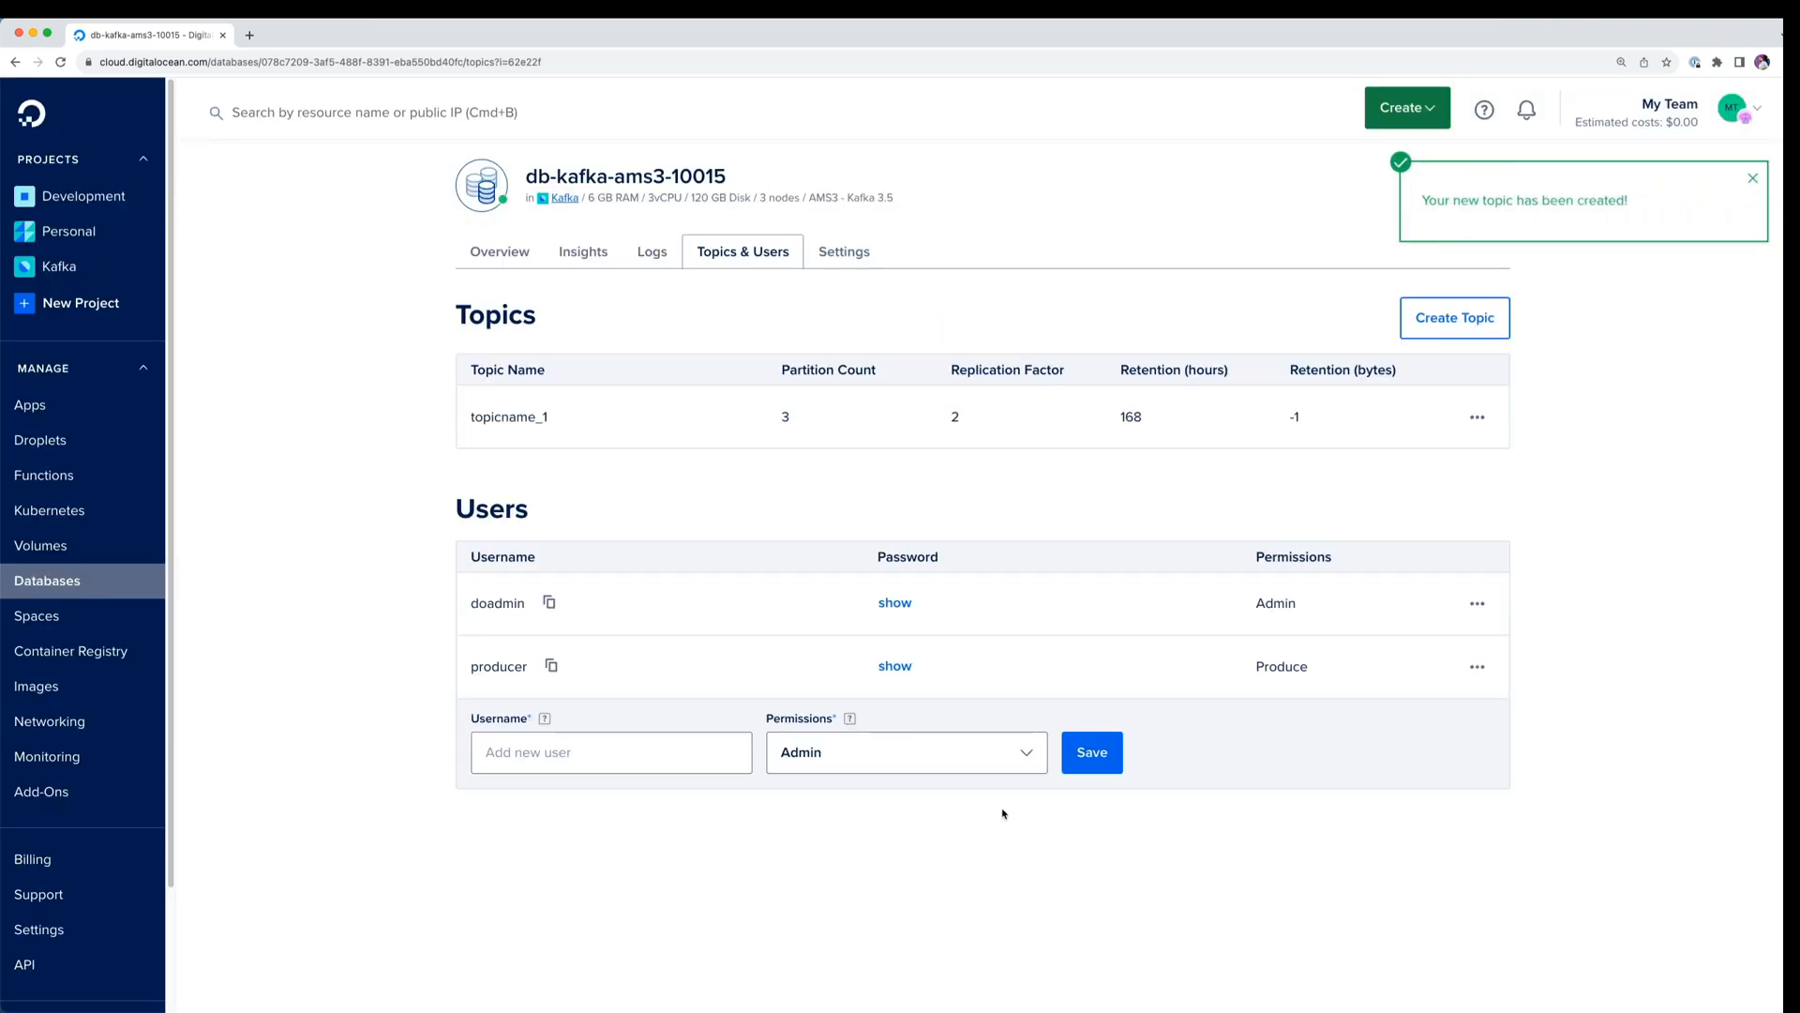
{"action": "left_click", "coordinate": [1752, 178]}
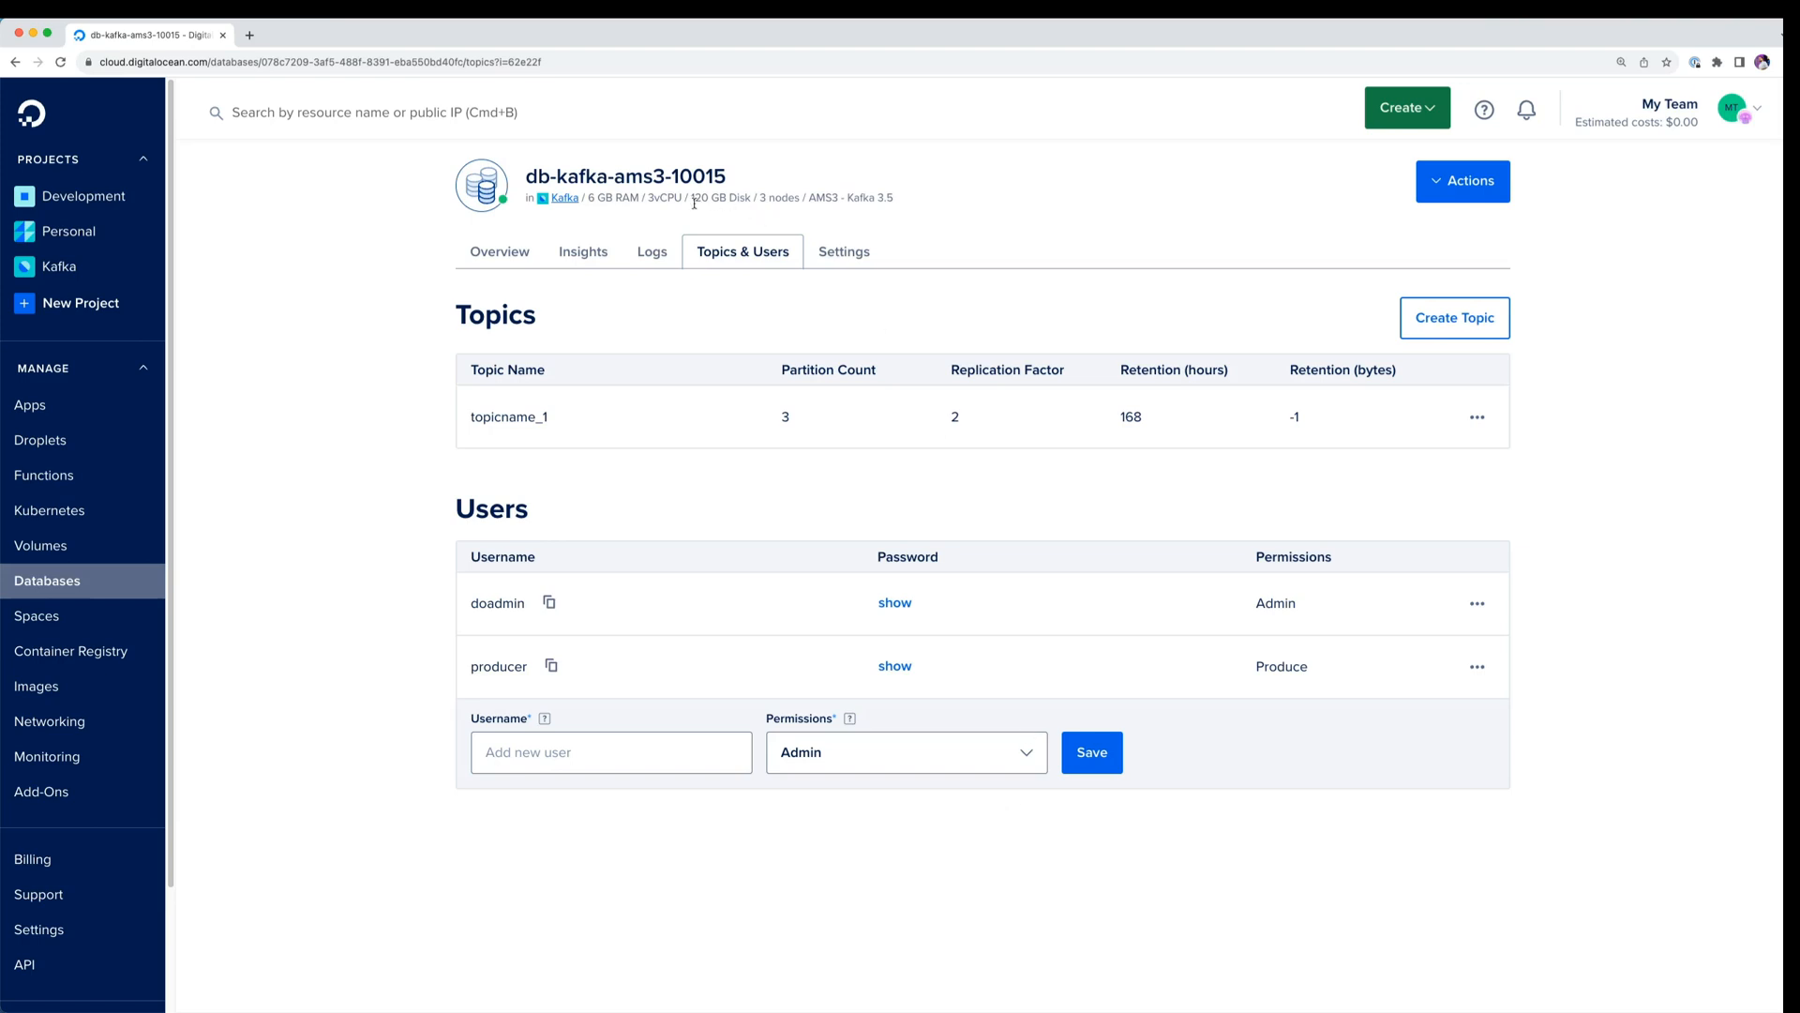
Check recent logs, scroll through the Insights usage charts, and return to Settings.
{"action": "left_click", "coordinate": [651, 251]}
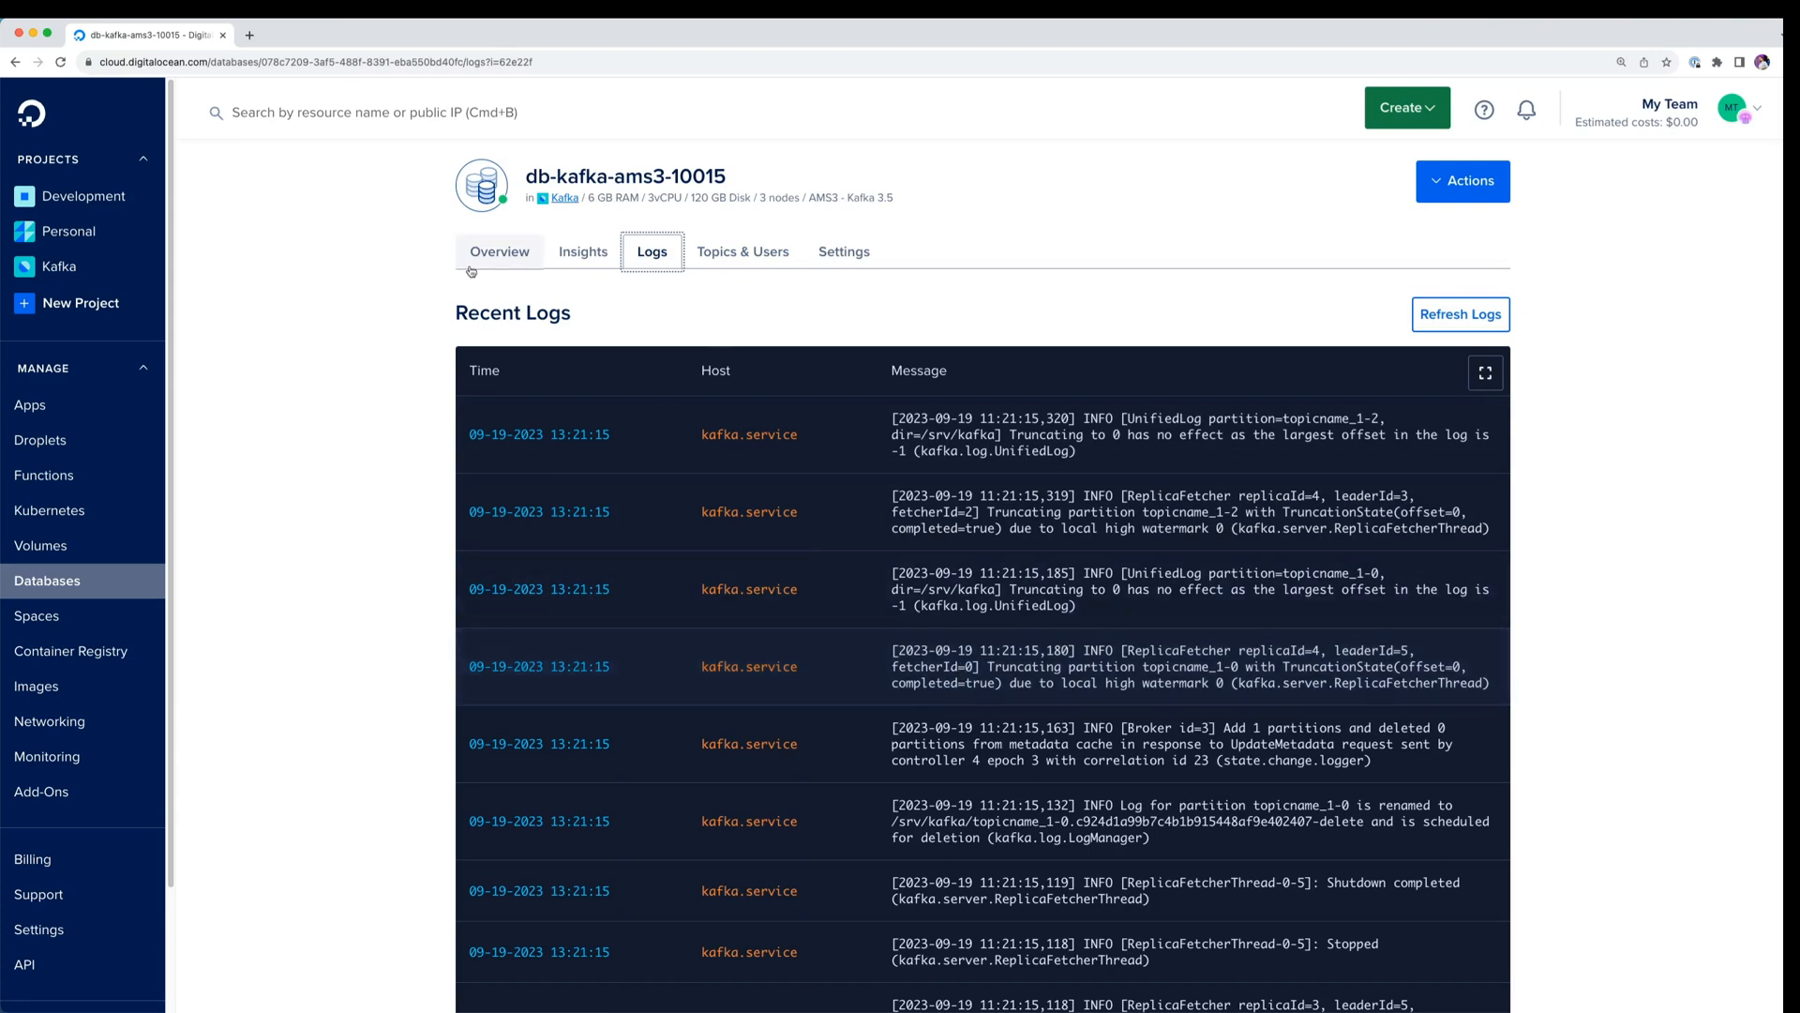
{"action": "left_click", "coordinate": [582, 251]}
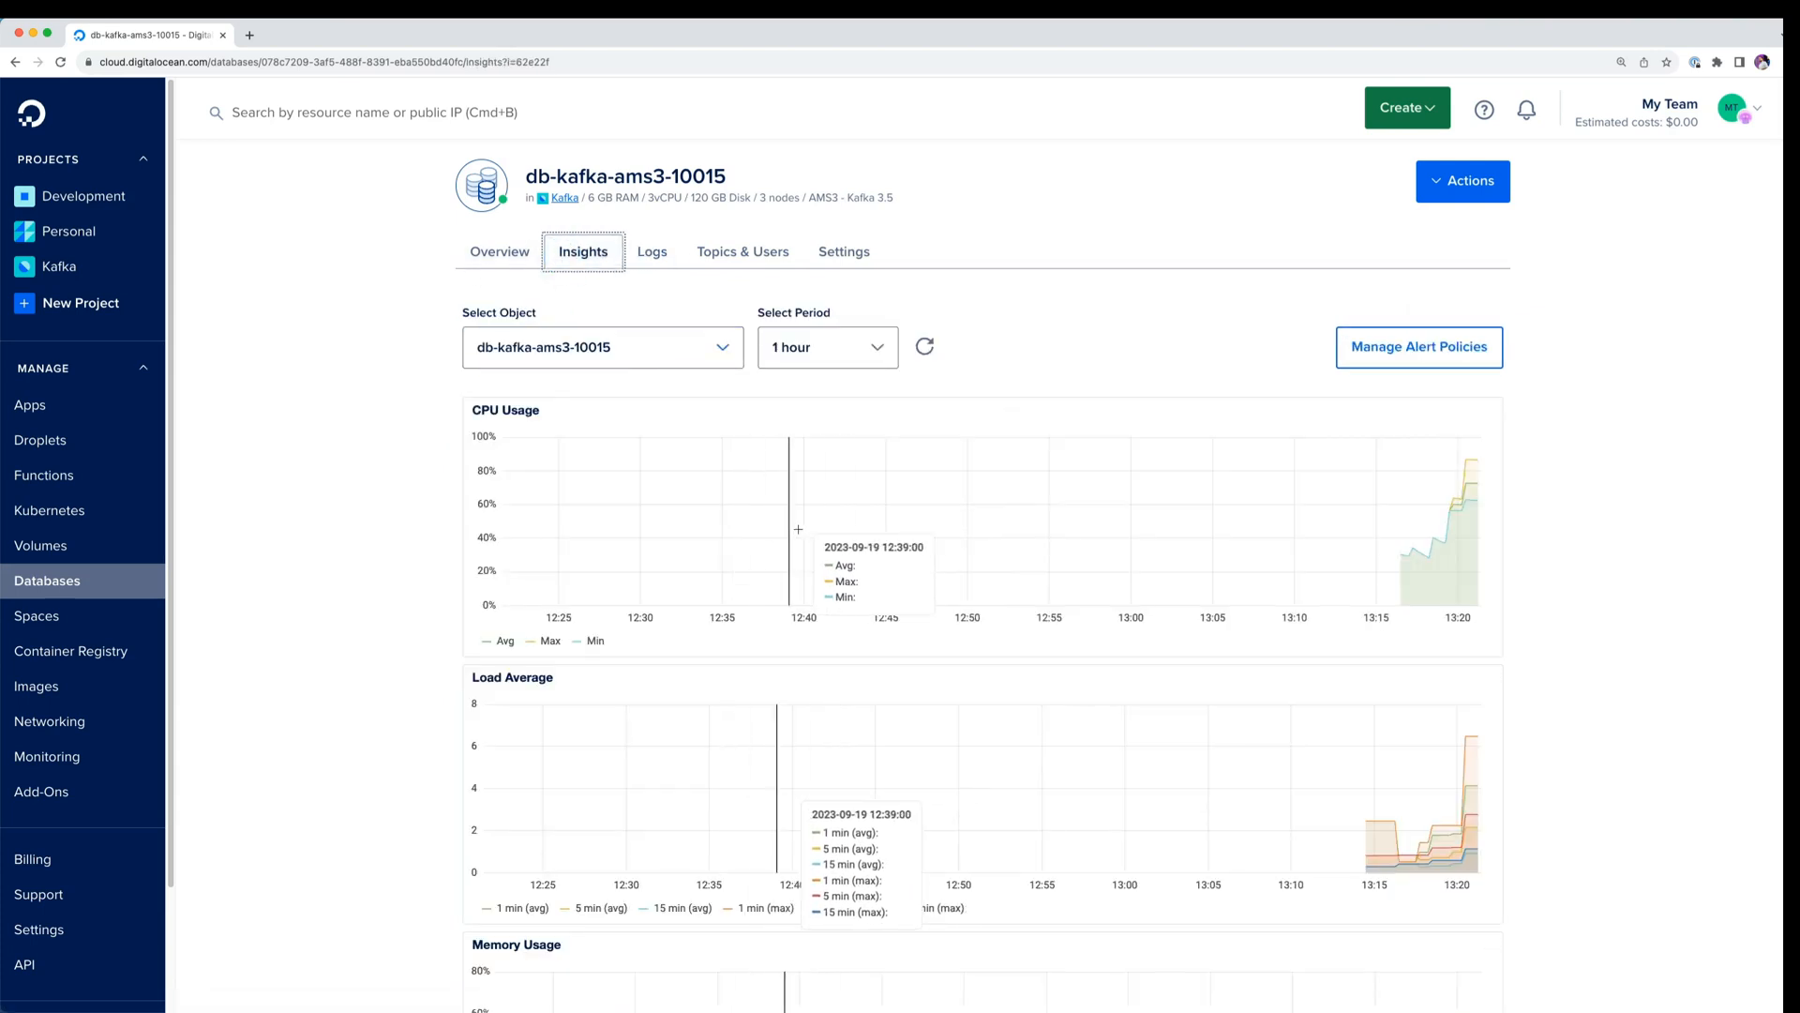
{"action": "scroll", "scroll_direction": "down", "scroll_amount": 3}
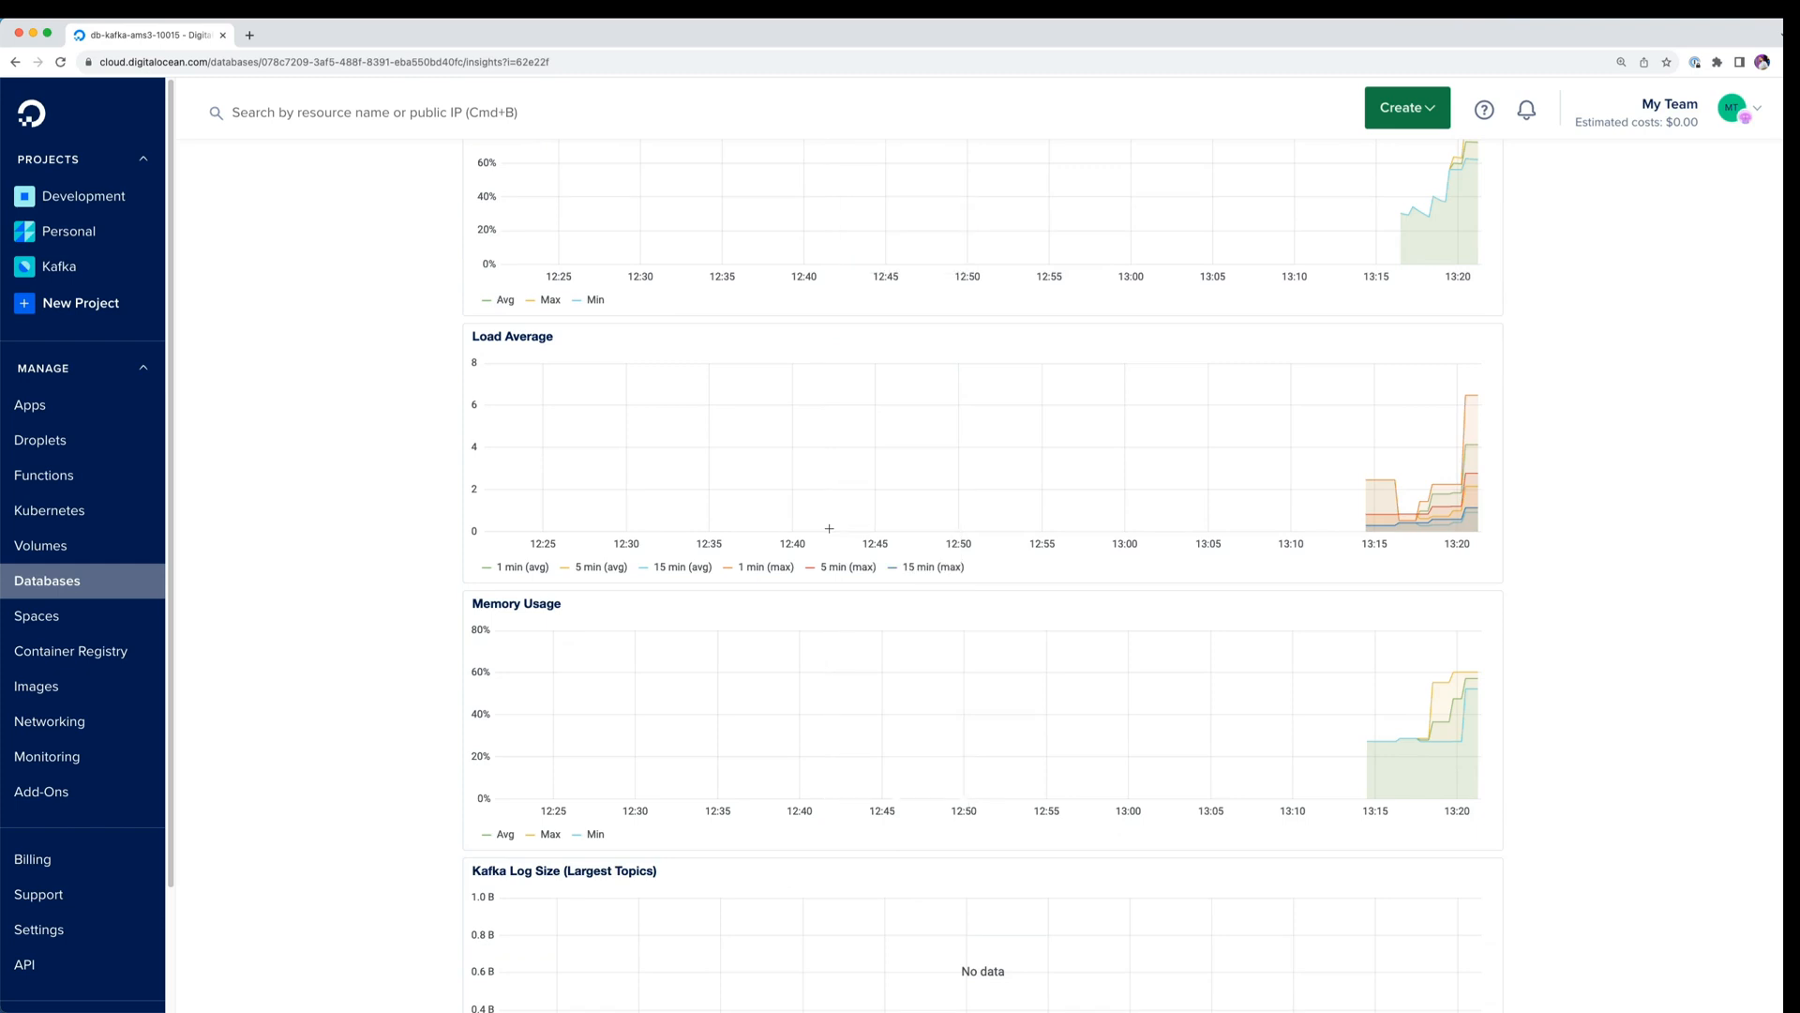
{"action": "scroll", "scroll_direction": "down", "scroll_amount": 3}
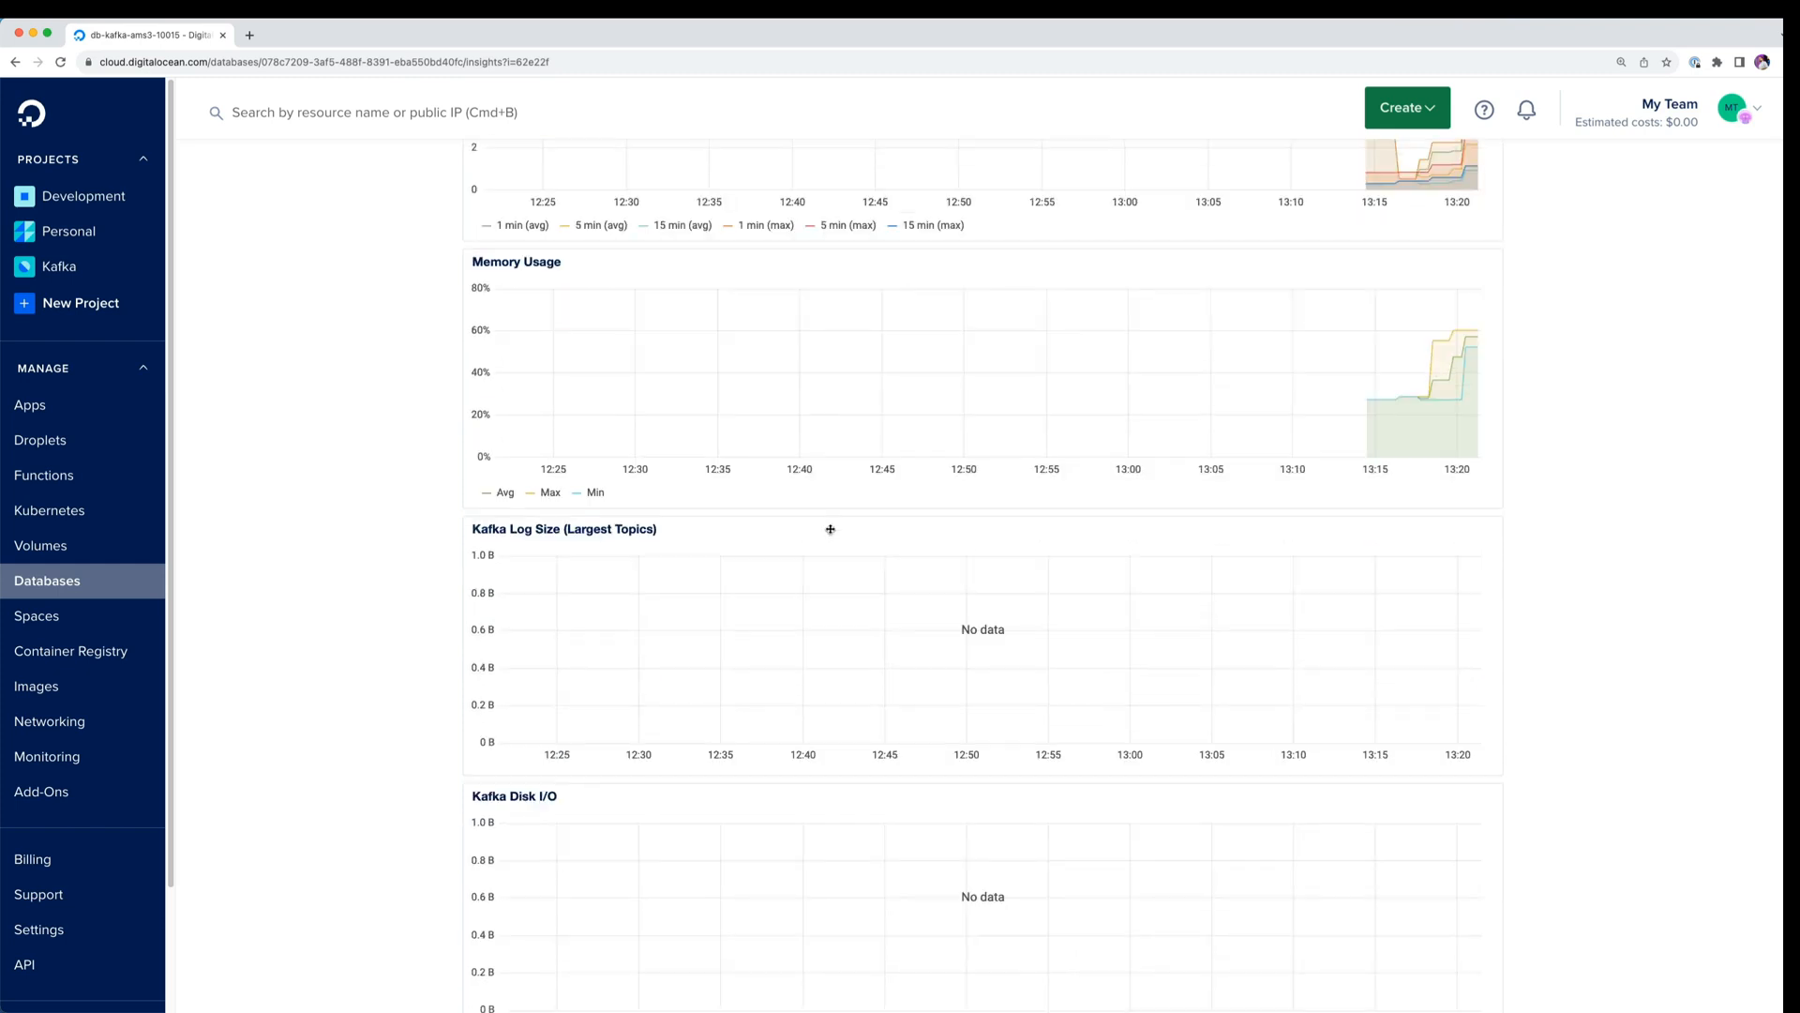
{"action": "scroll", "scroll_direction": "up", "scroll_amount": 3}
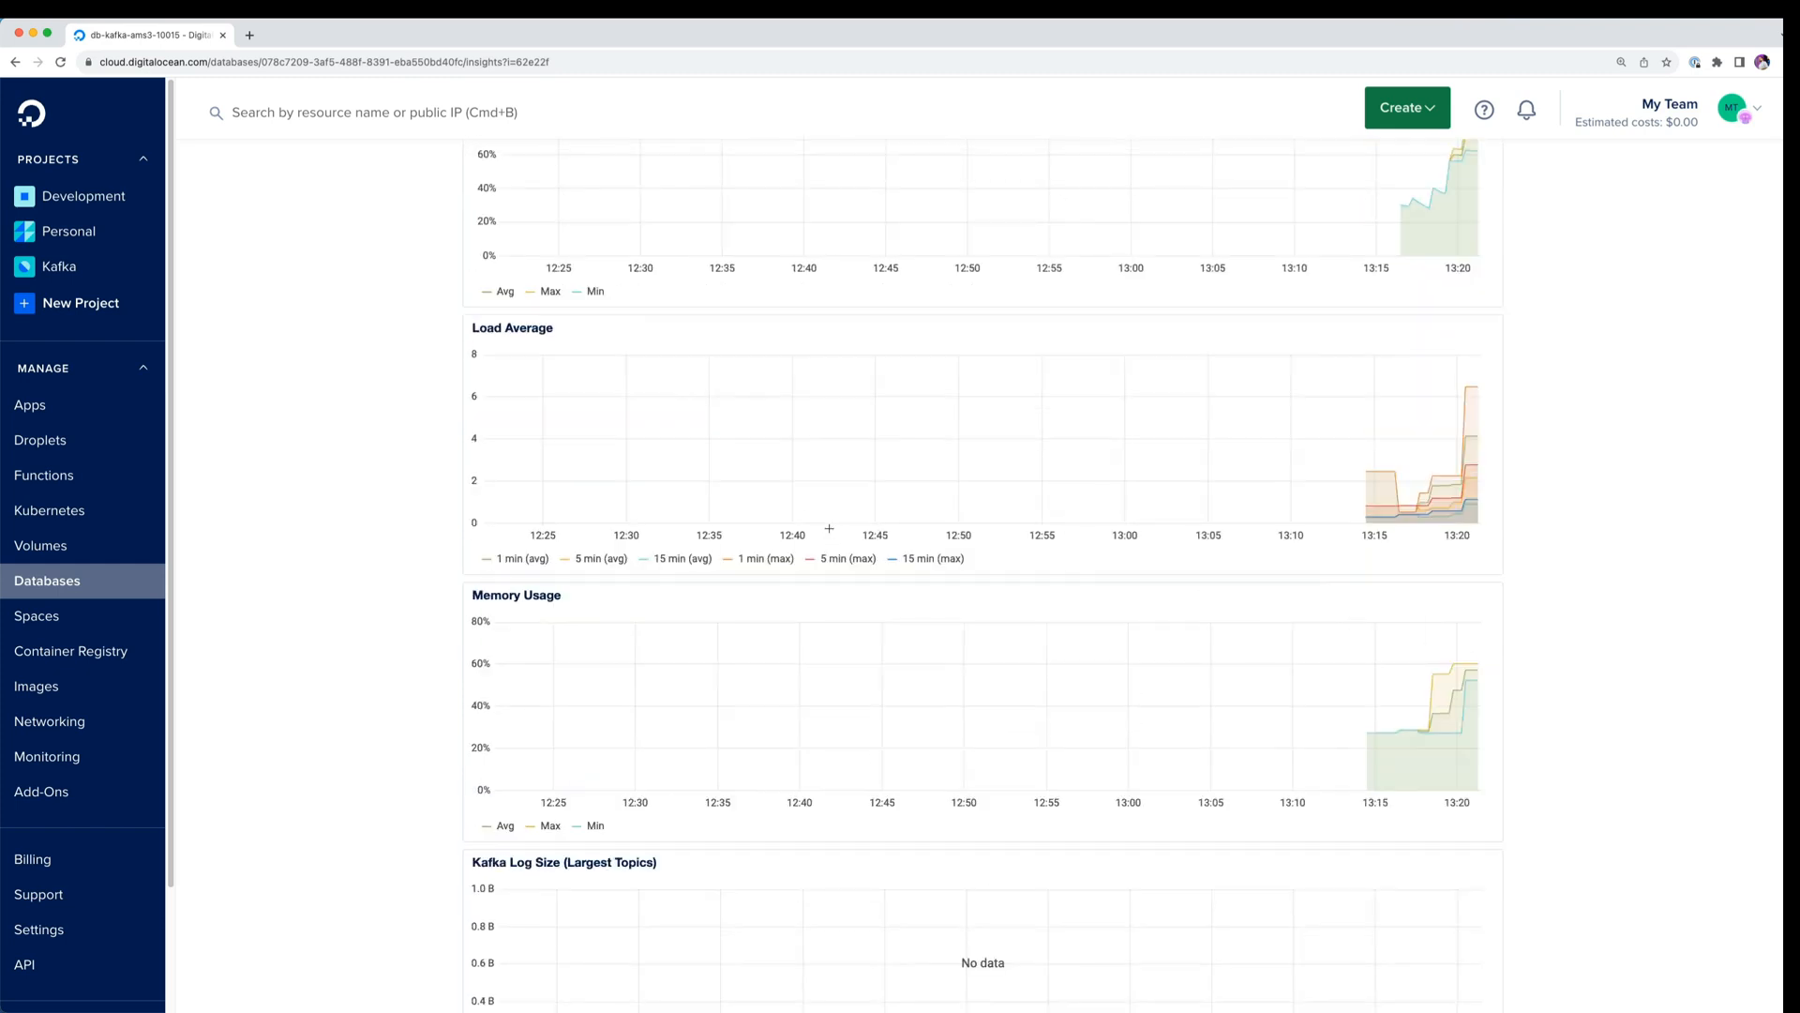
{"action": "scroll", "scroll_direction": "up", "scroll_amount": 3}
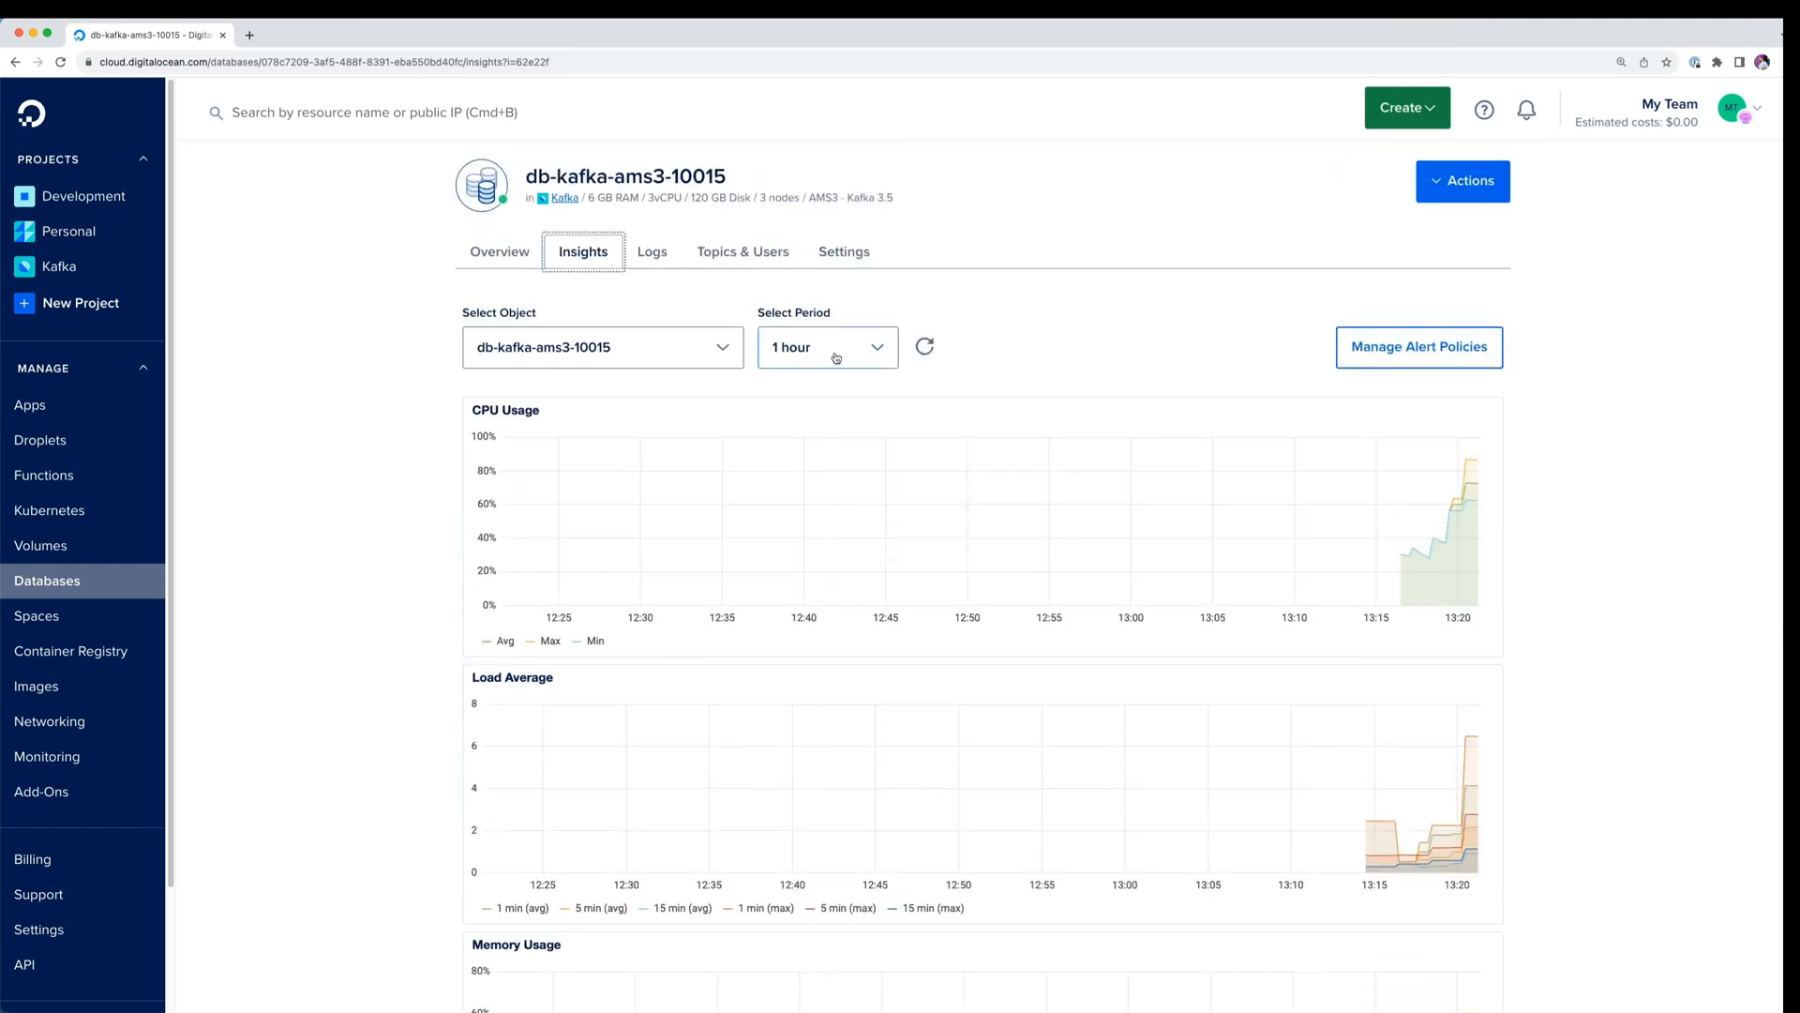
{"action": "left_click", "coordinate": [844, 252]}
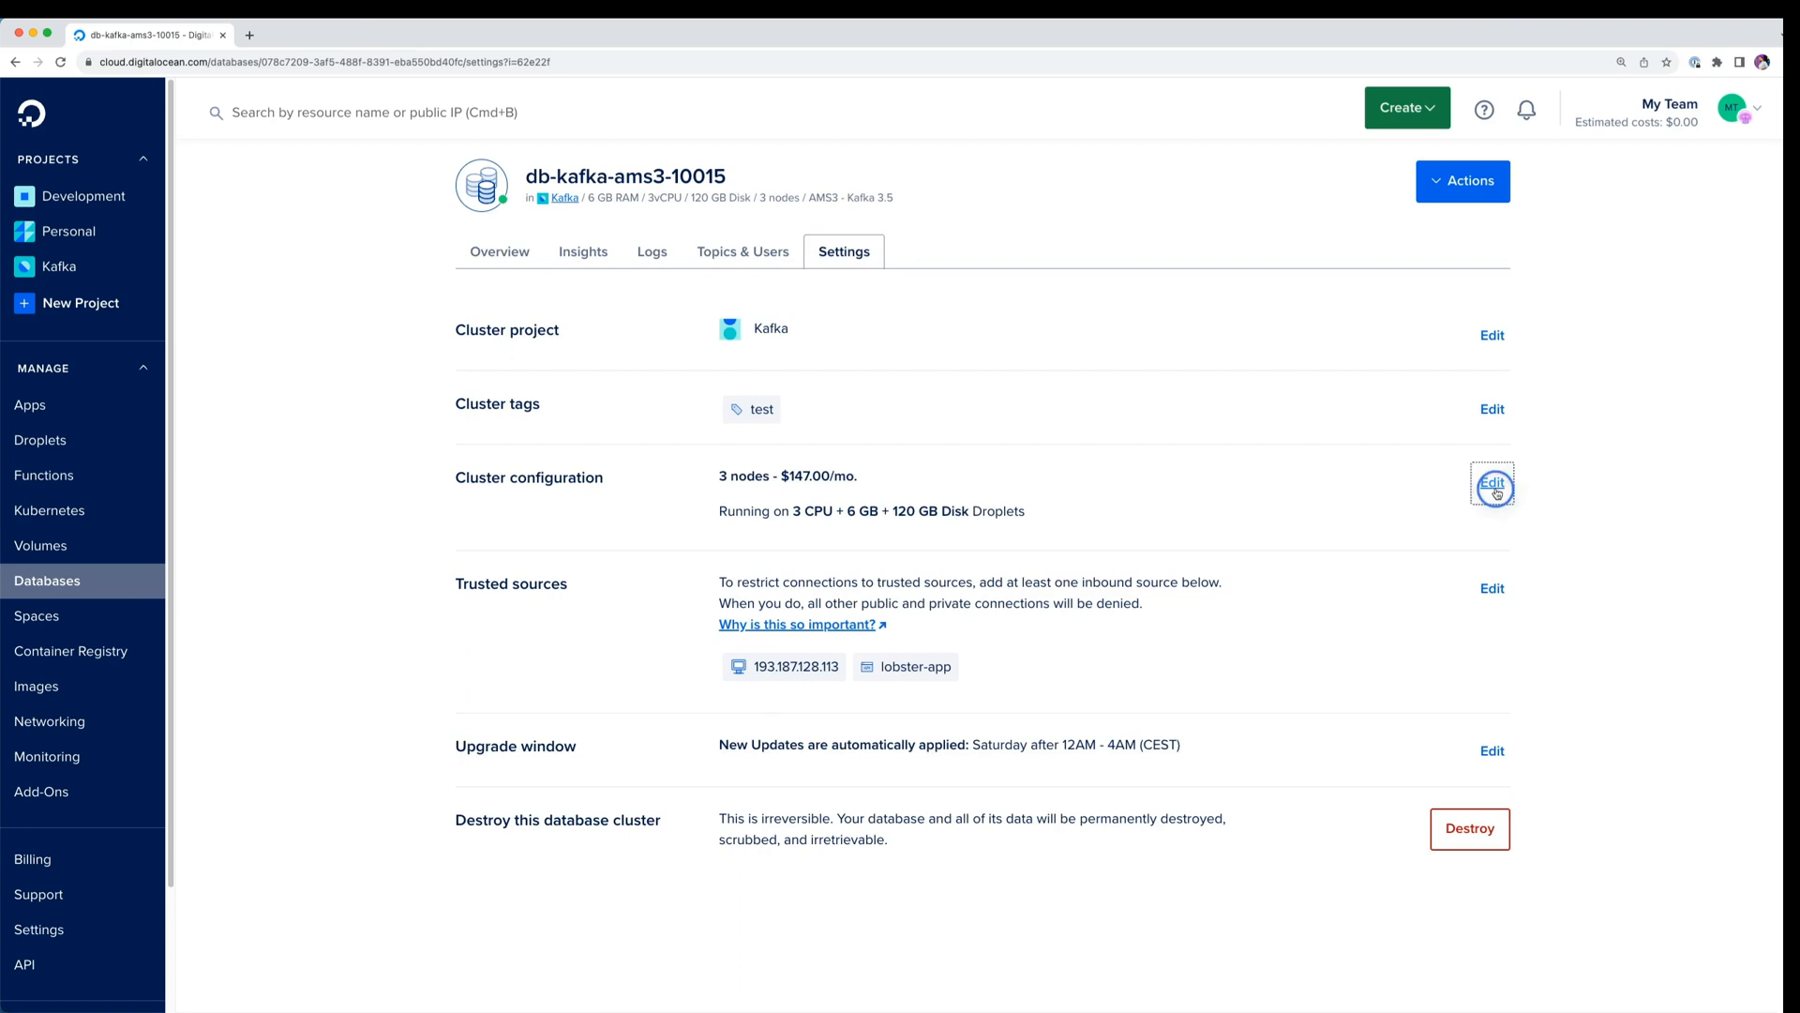
Browse the General Purpose resize plans, including $597/mo, without resizing, then return to Overview.
{"action": "left_click", "coordinate": [1492, 481]}
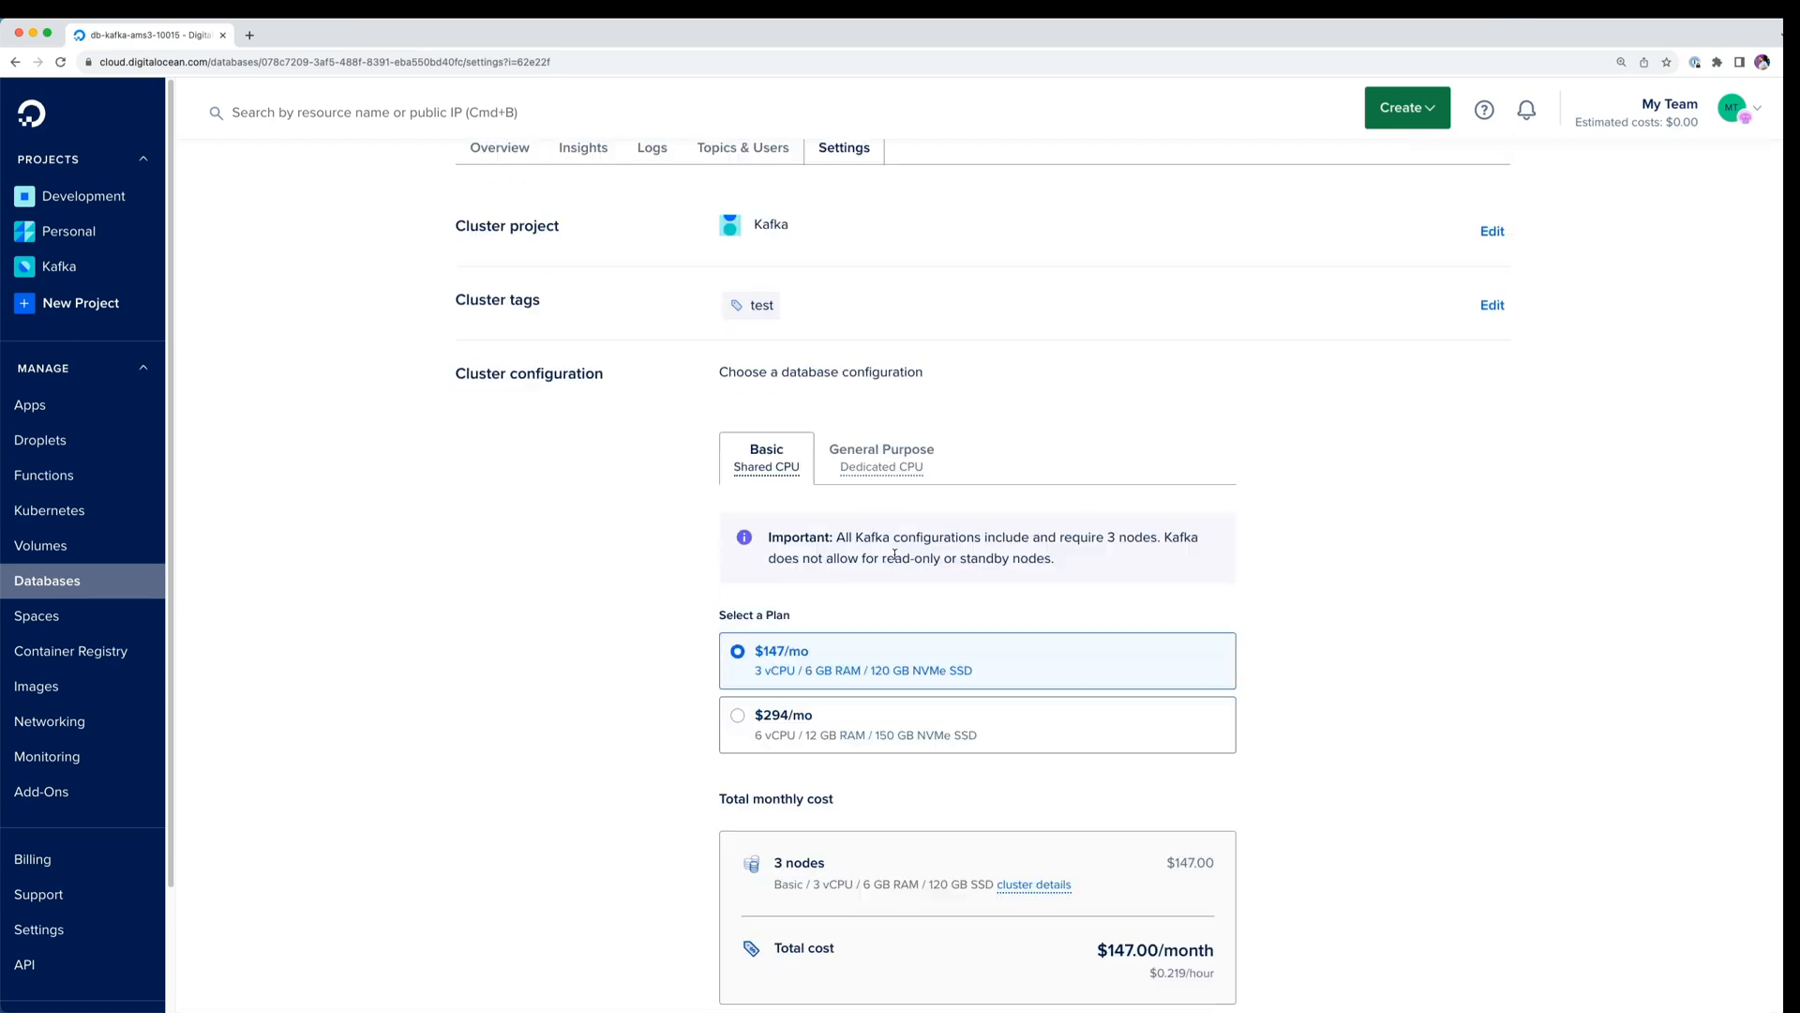
{"action": "left_click", "coordinate": [880, 456]}
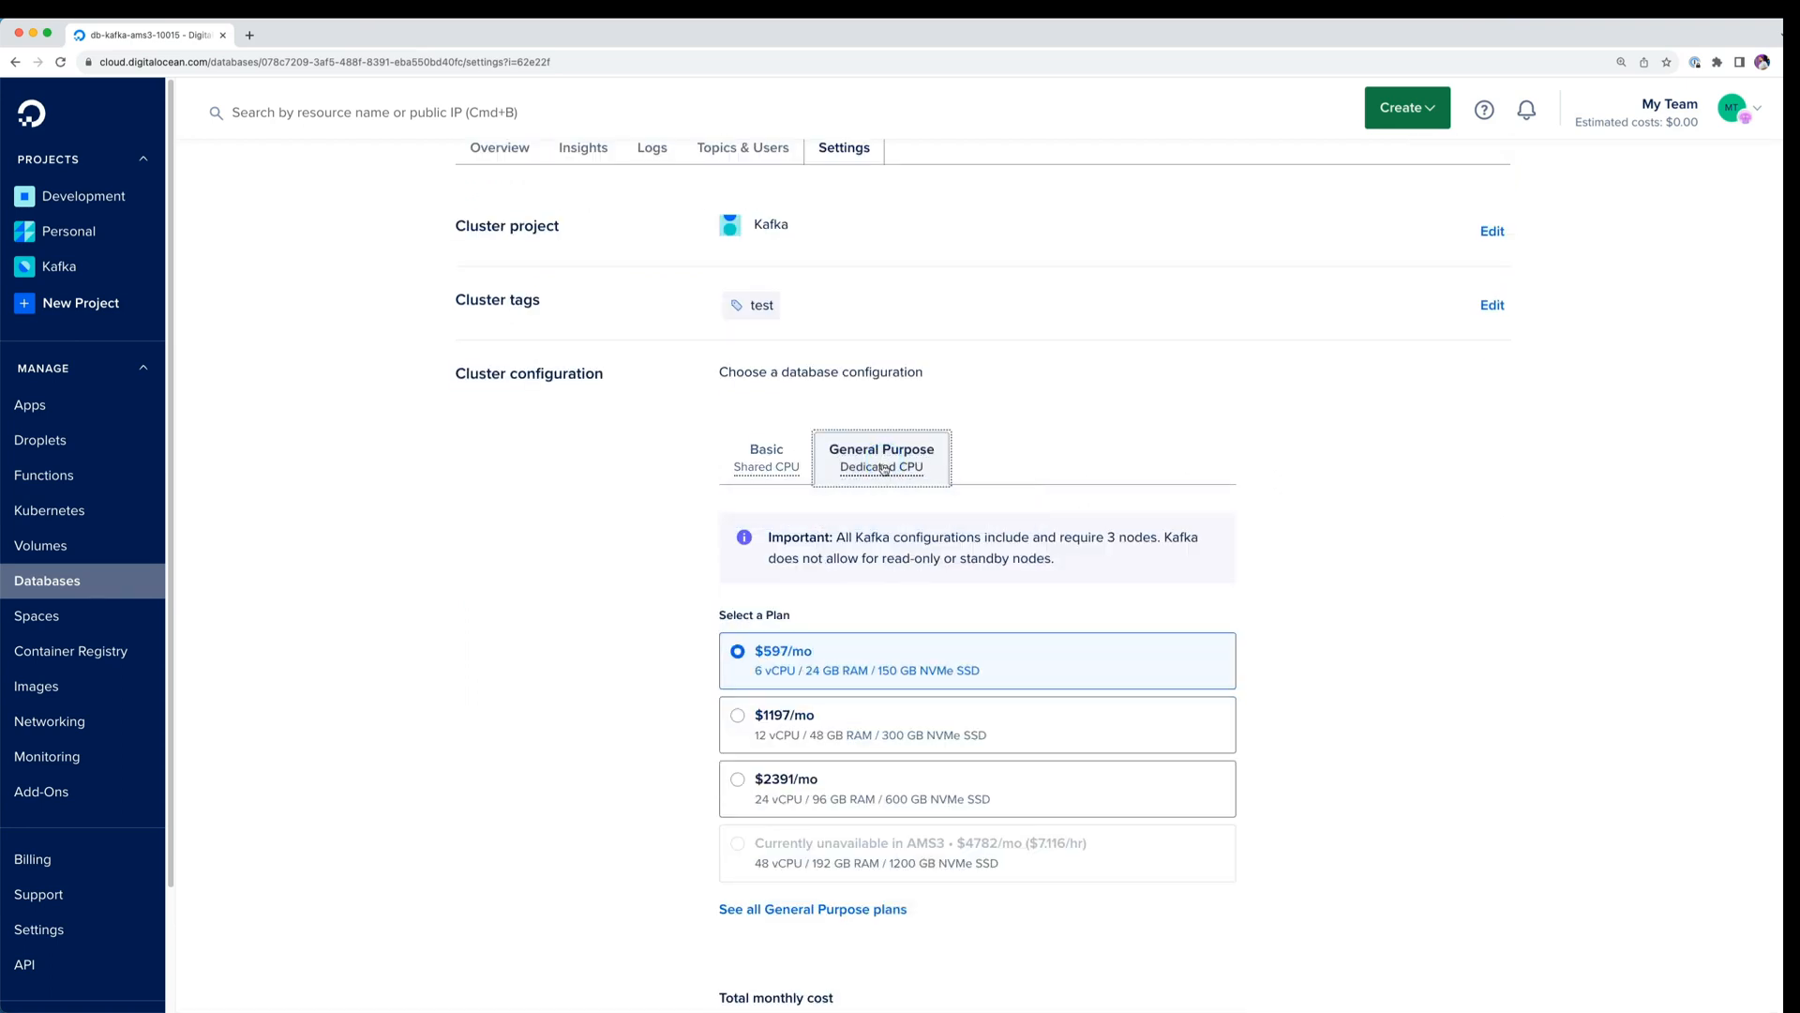
{"action": "mouse_move", "coordinate": [785, 494]}
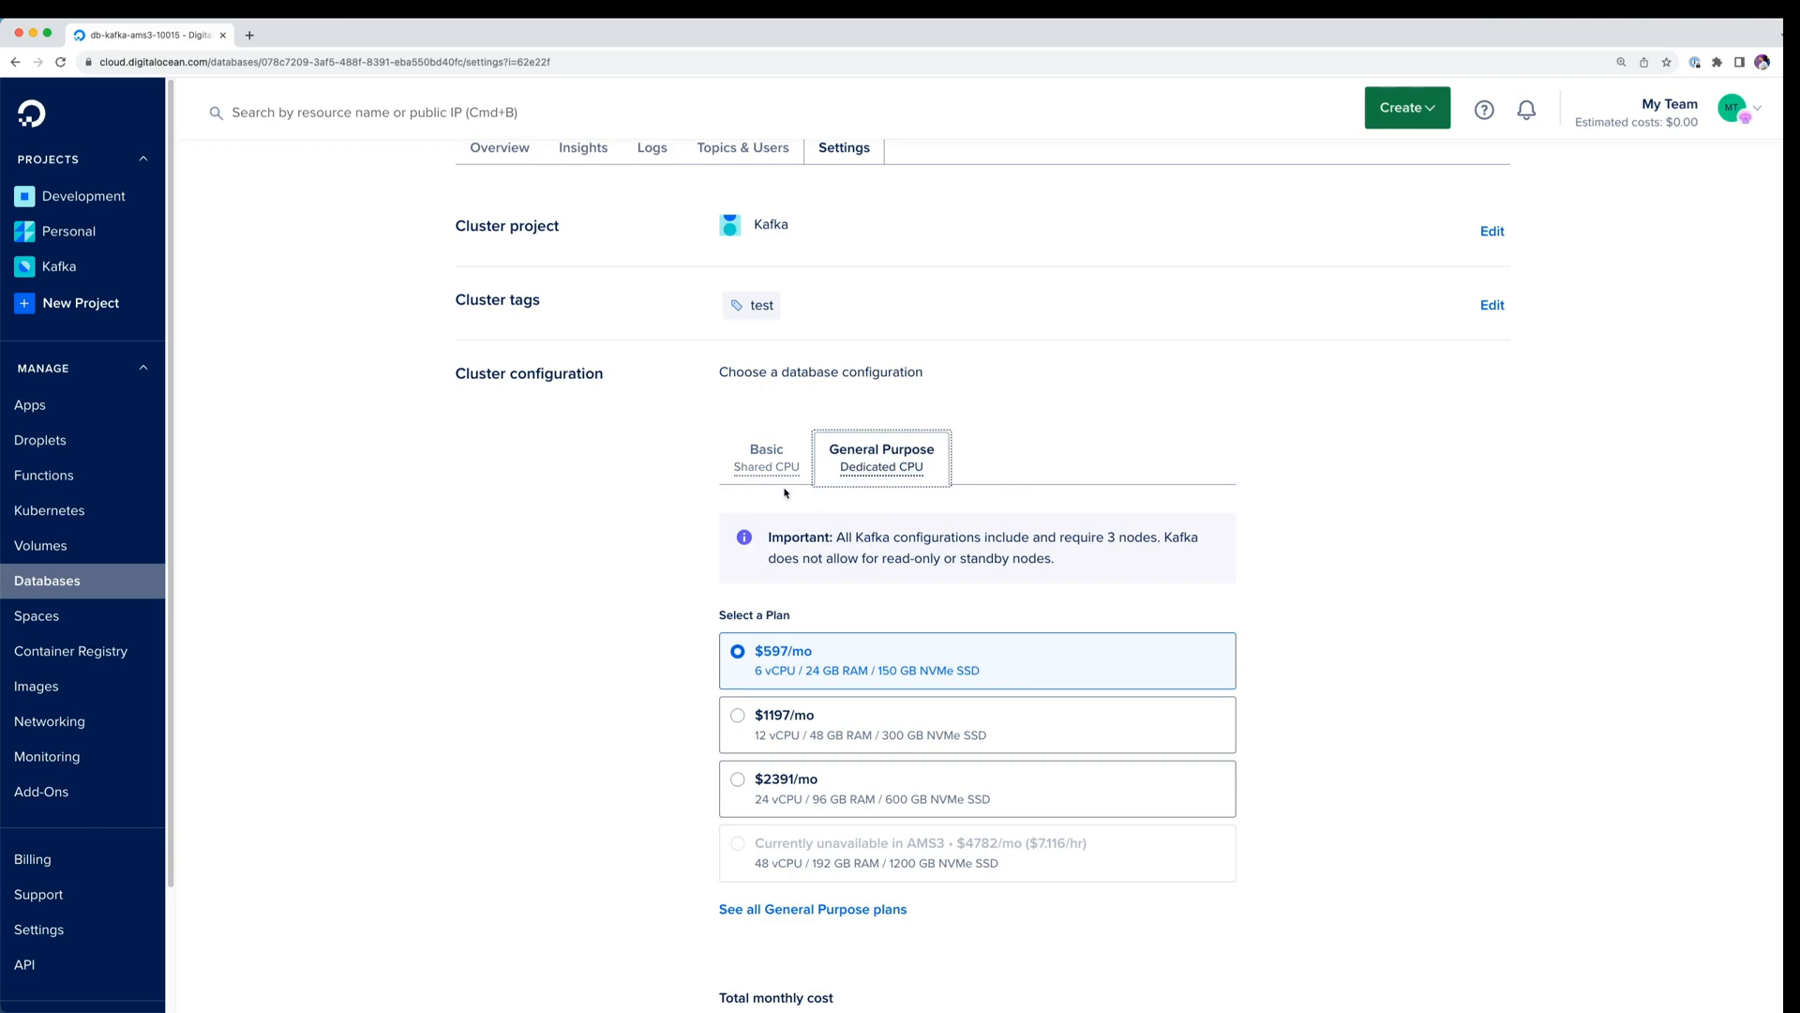
{"action": "scroll", "scroll_direction": "down", "scroll_amount": 3}
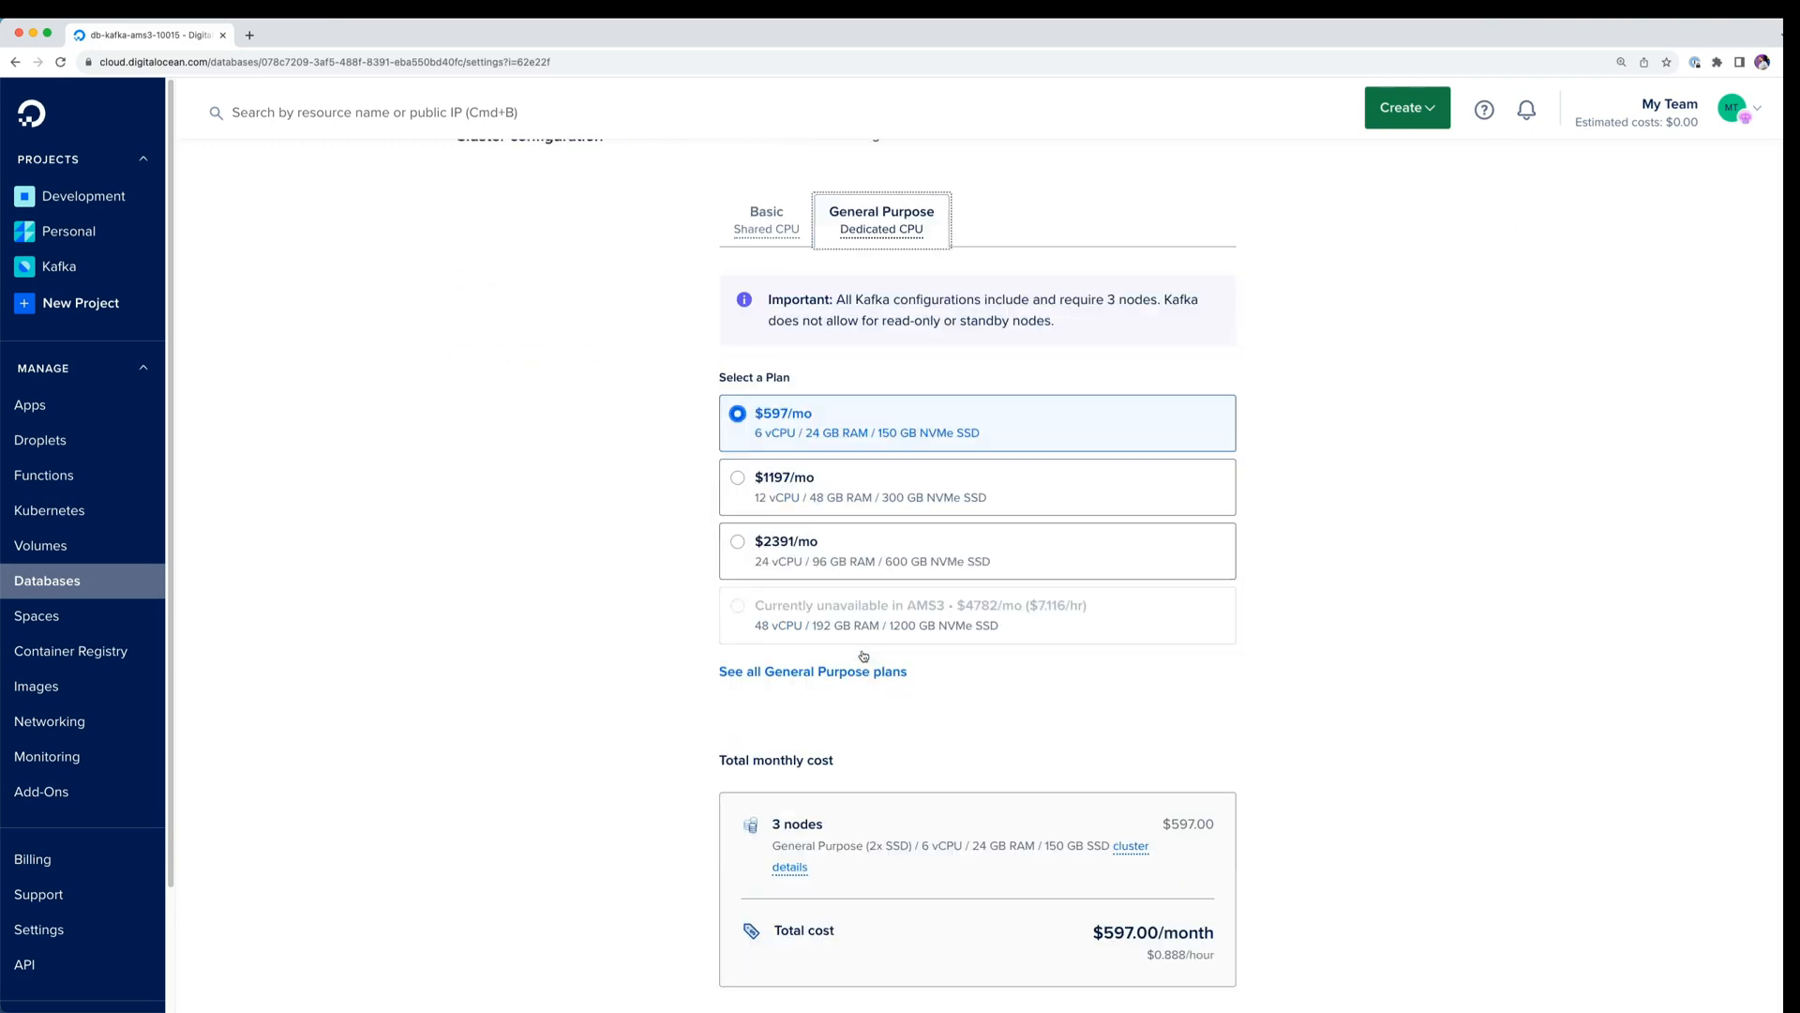
{"action": "left_click", "coordinate": [500, 252]}
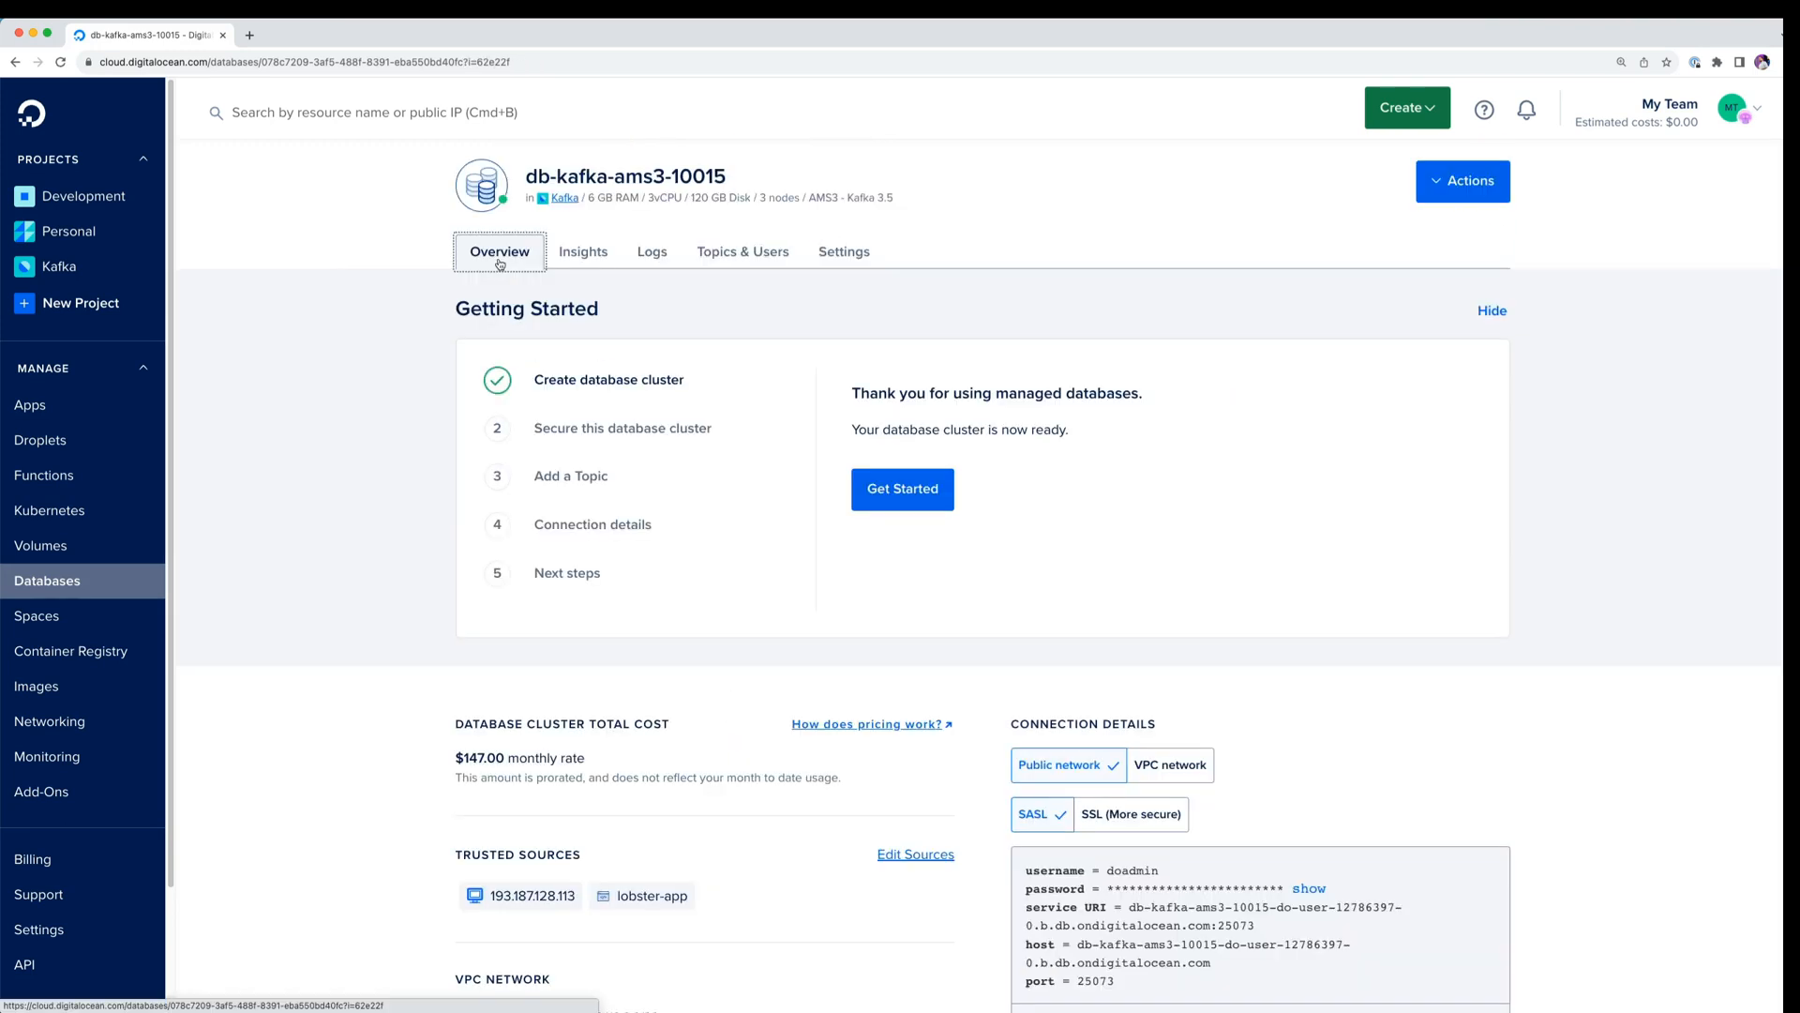